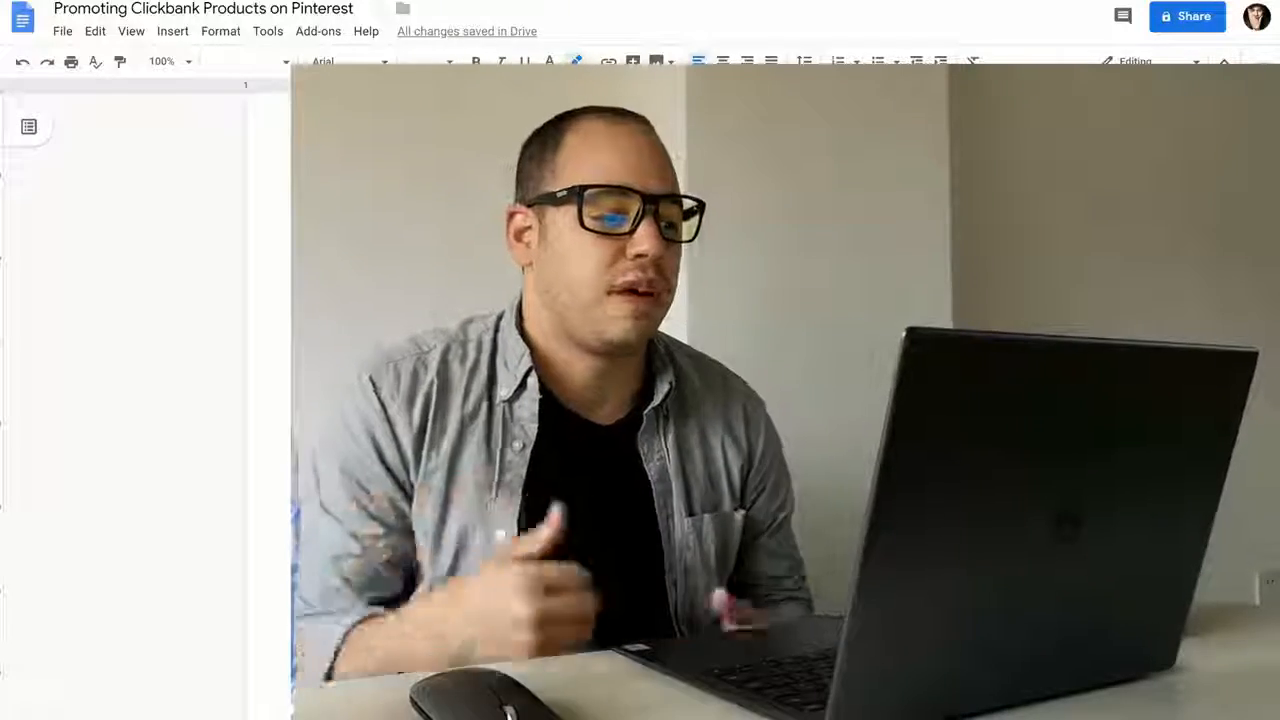
Scroll through the chakra funnel materials on the current page
click(196, 298)
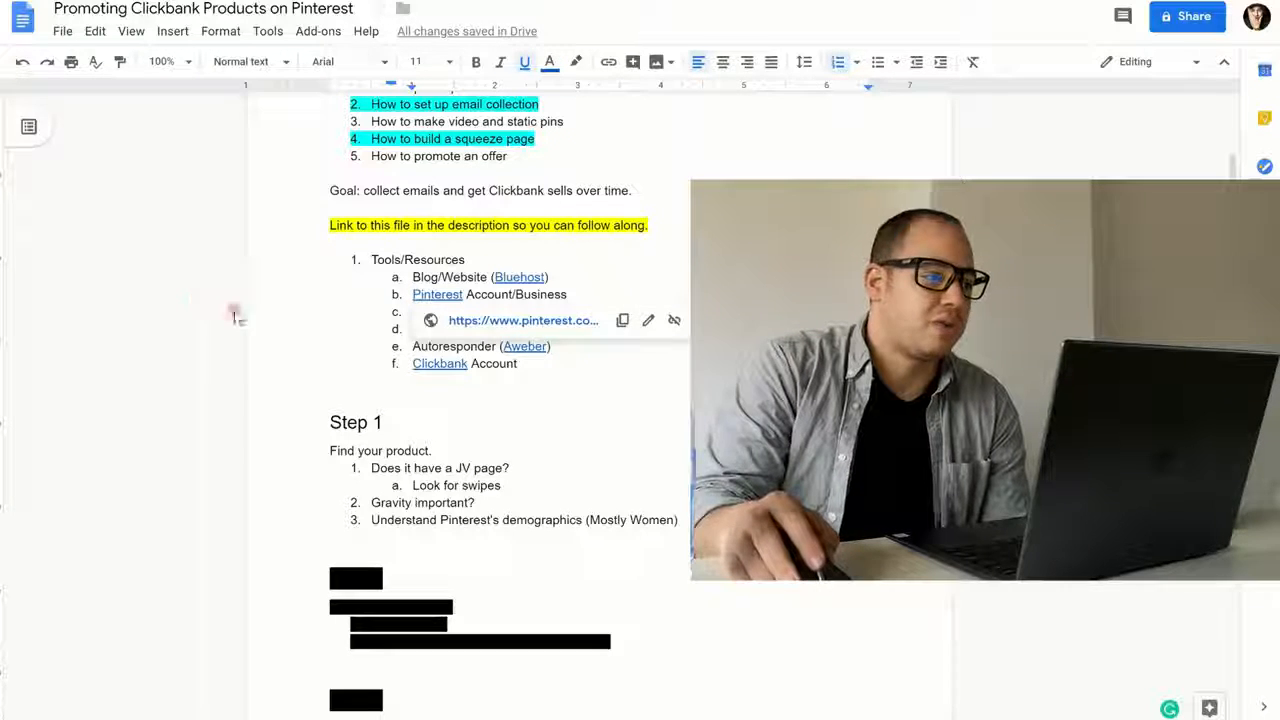
scroll(up, 3)
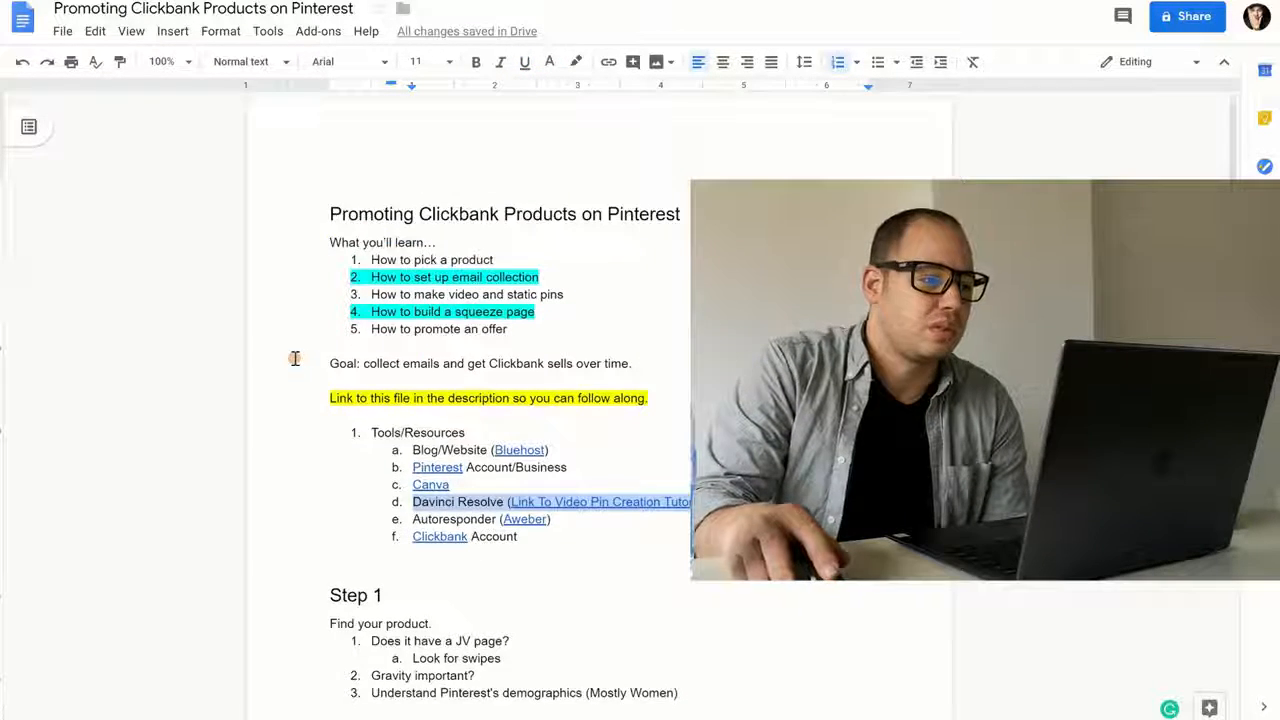
scroll(down, 3)
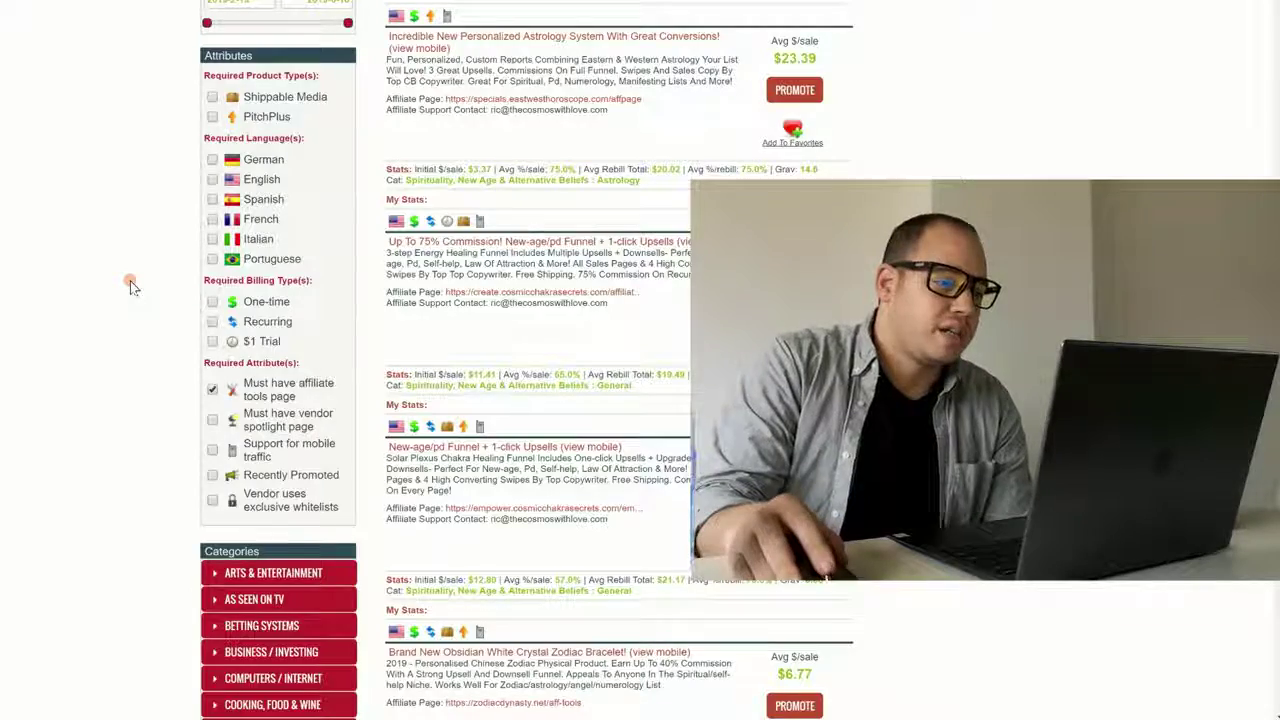
scroll(up, 3)
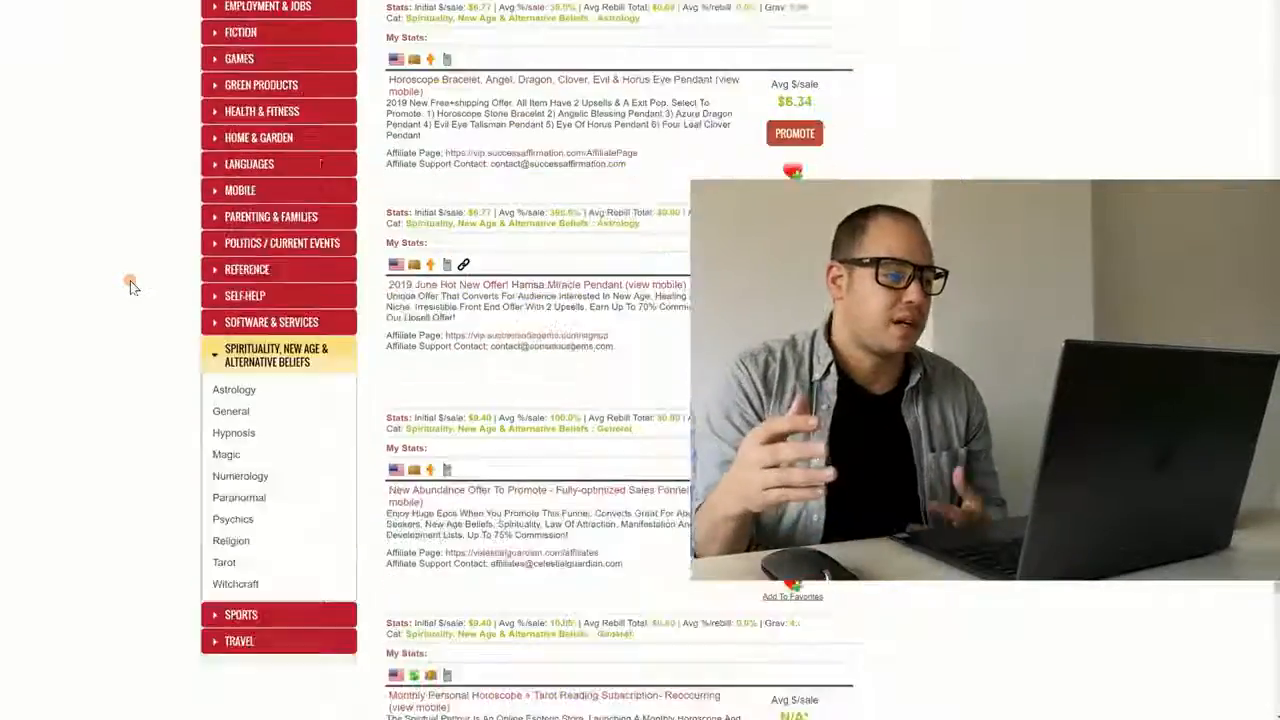
scroll(up, 3)
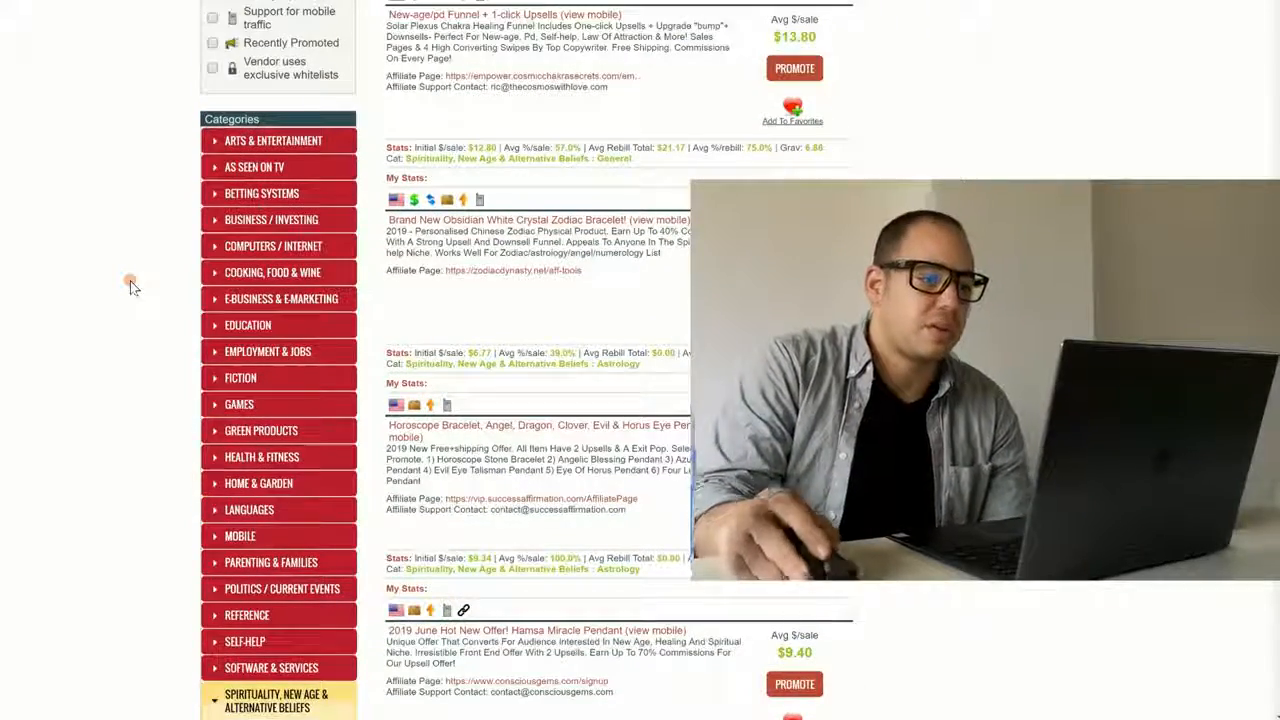
scroll(up, 3)
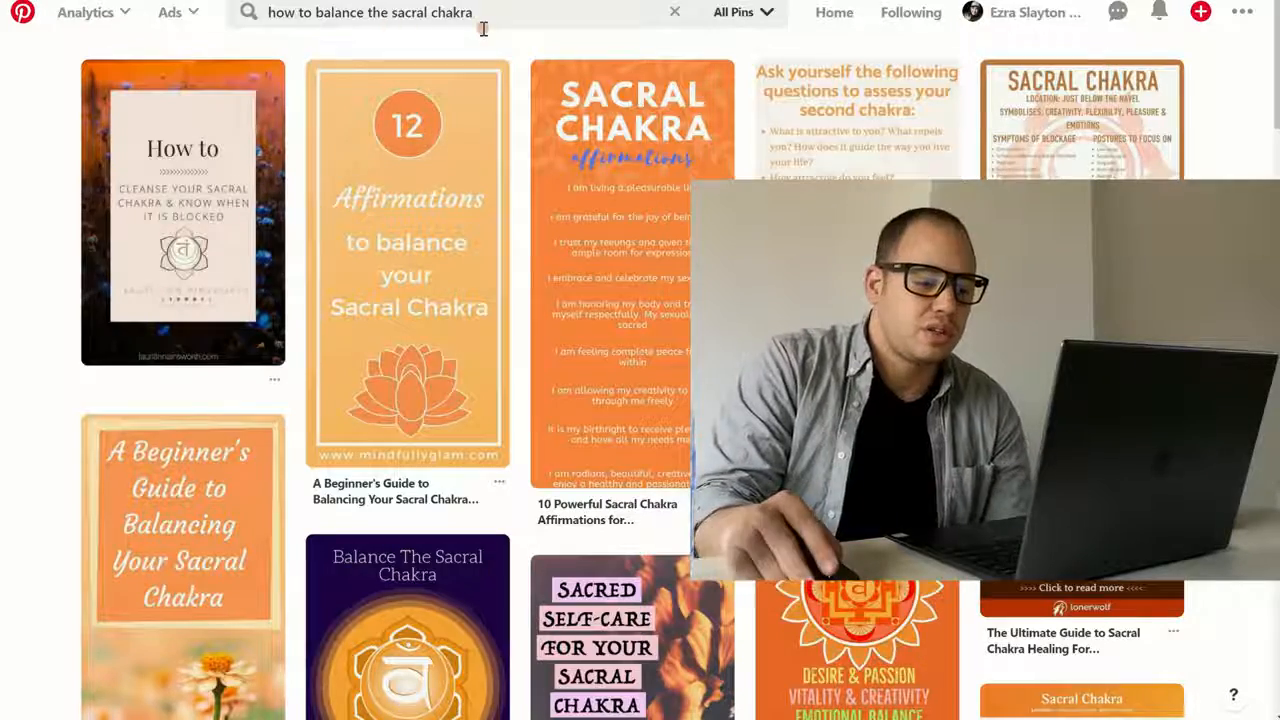
mouse_move(183, 213)
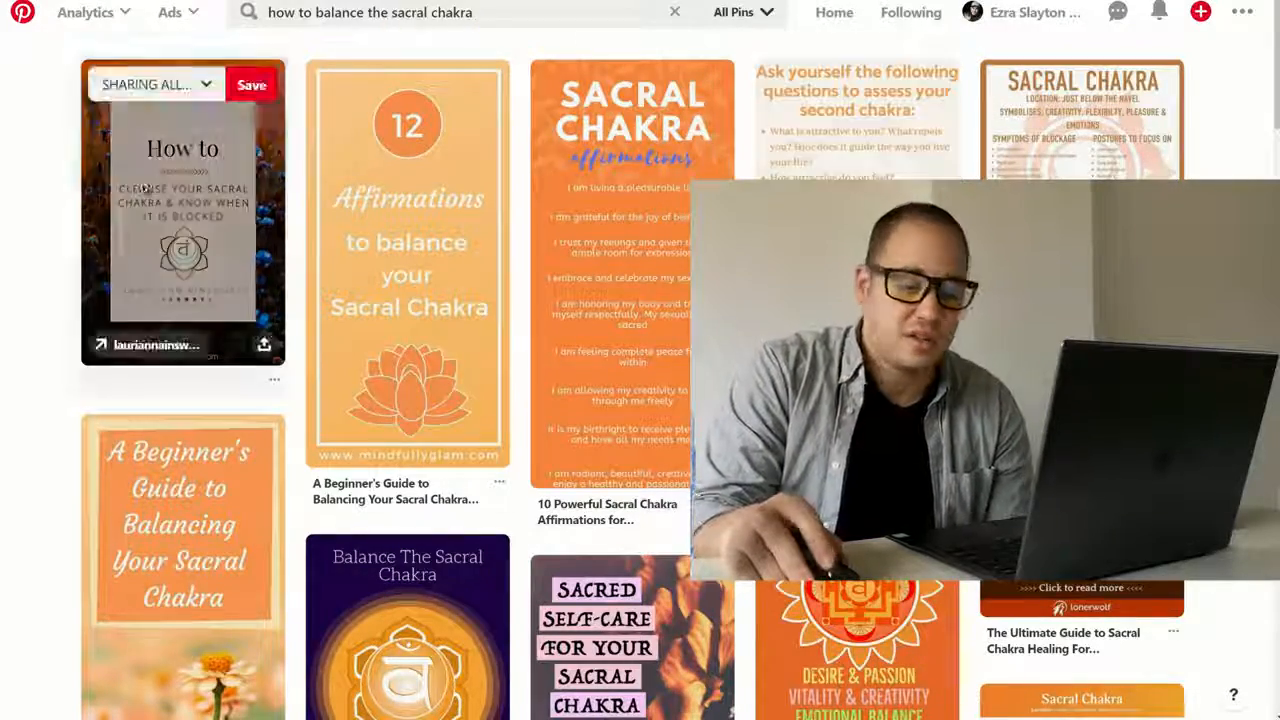
scroll(down, 3)
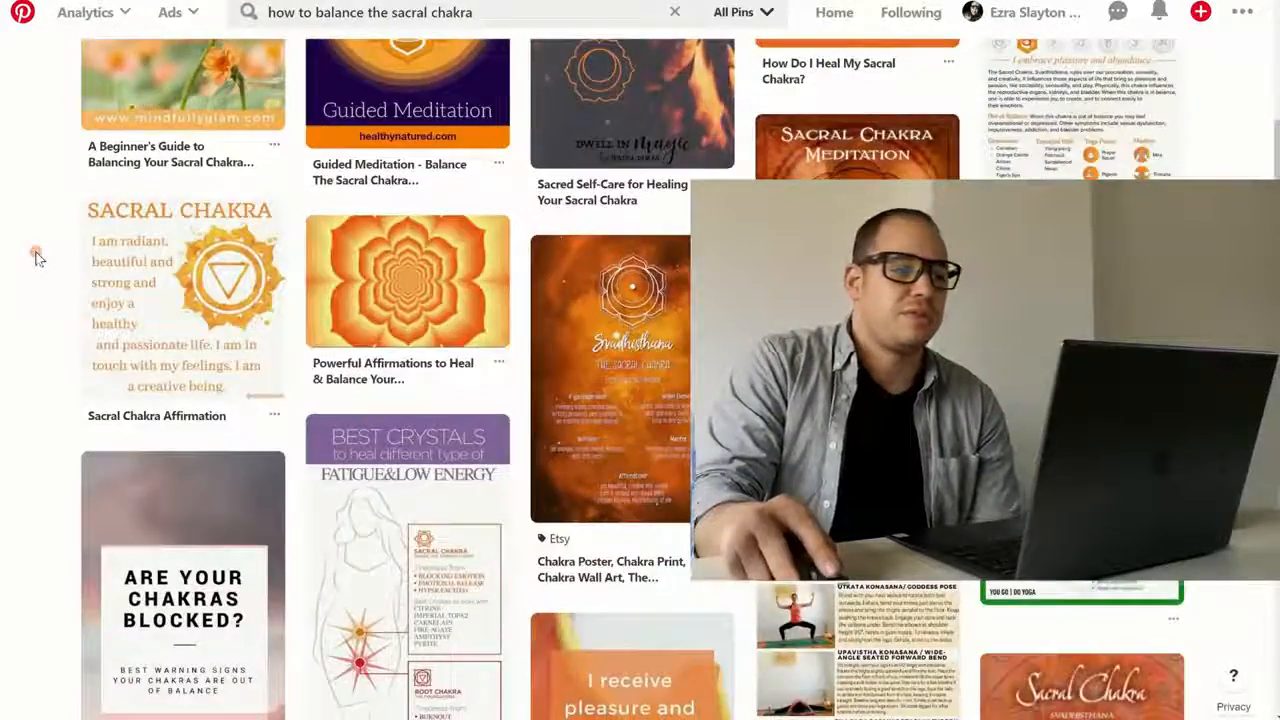
scroll(up, 3)
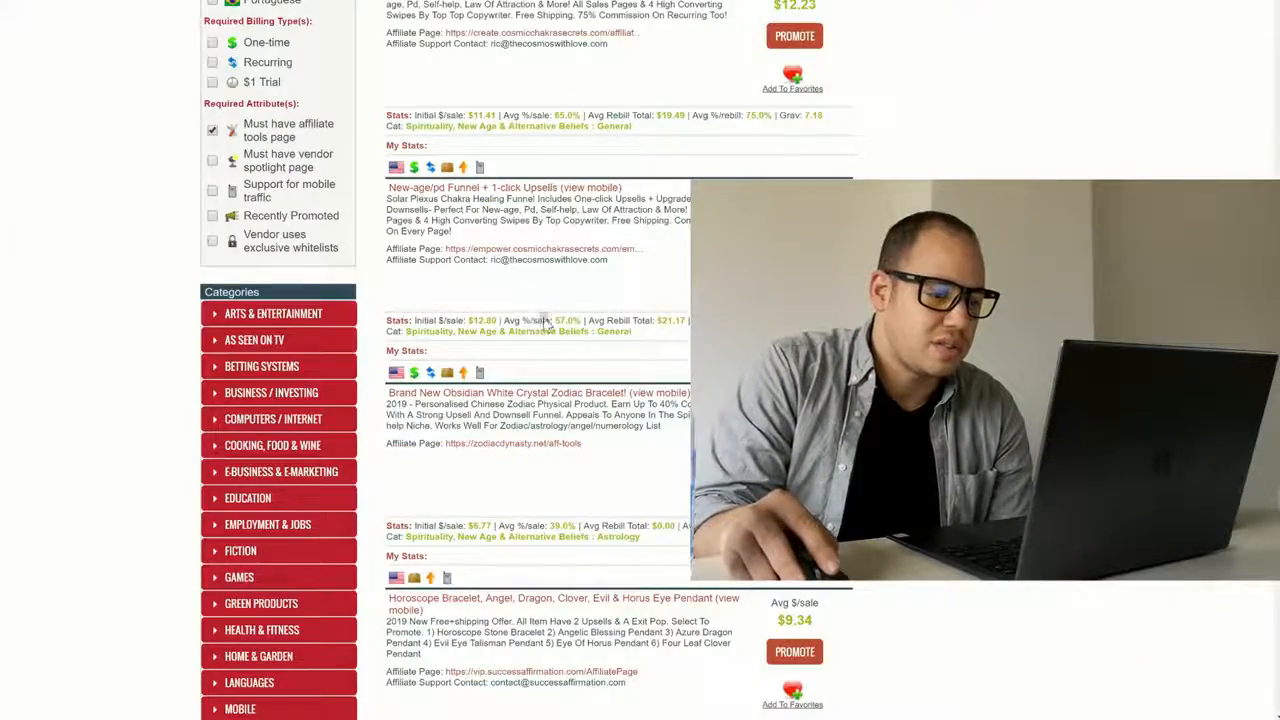
scroll(down, 3)
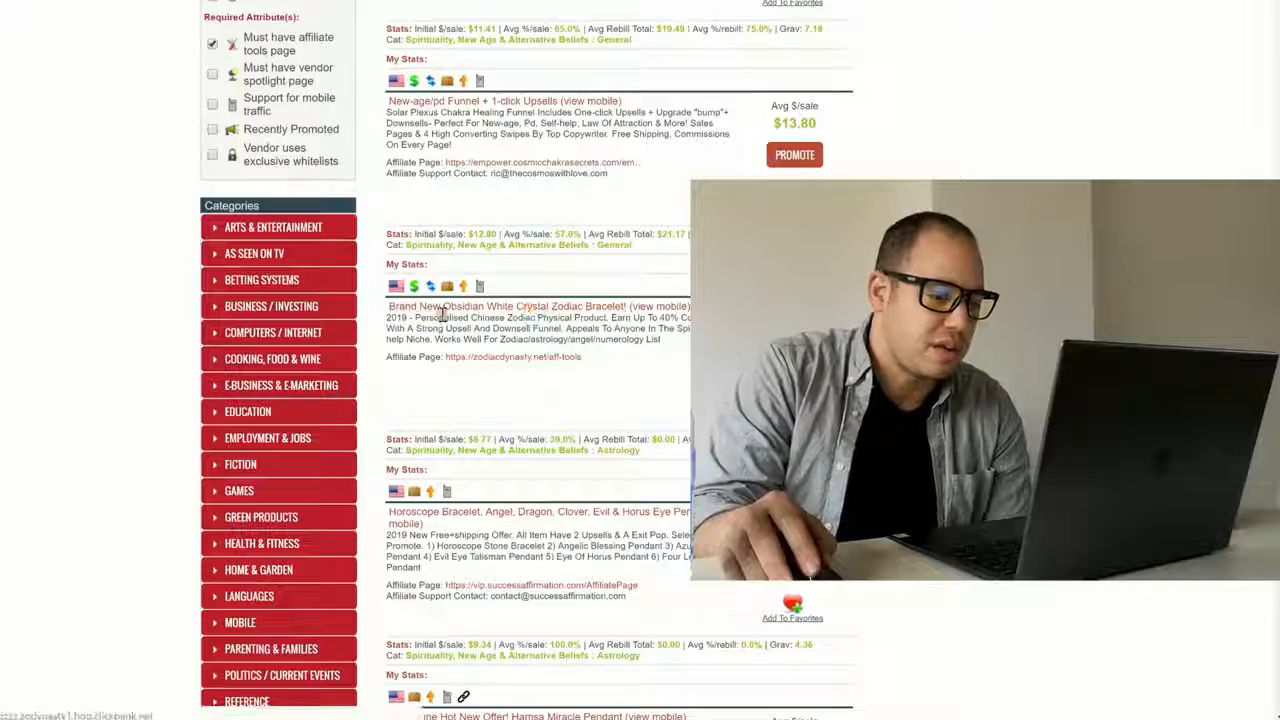
scroll(down, 3)
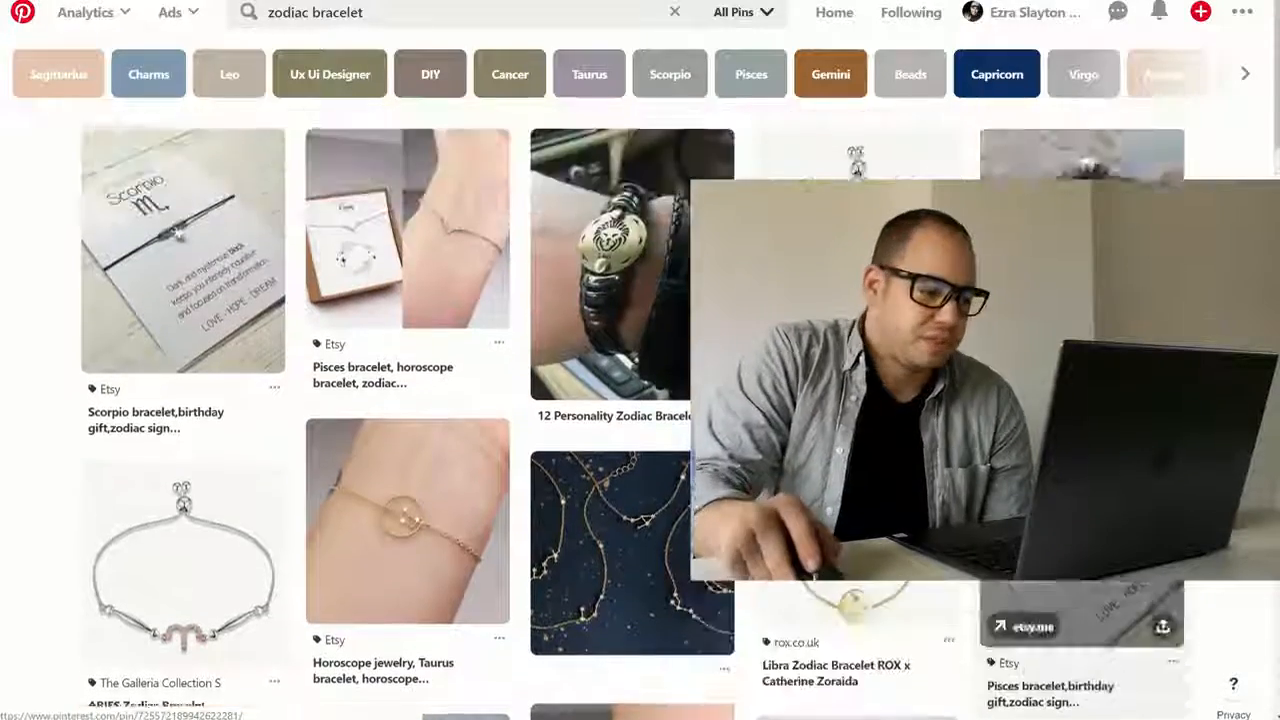
scroll(down, 3)
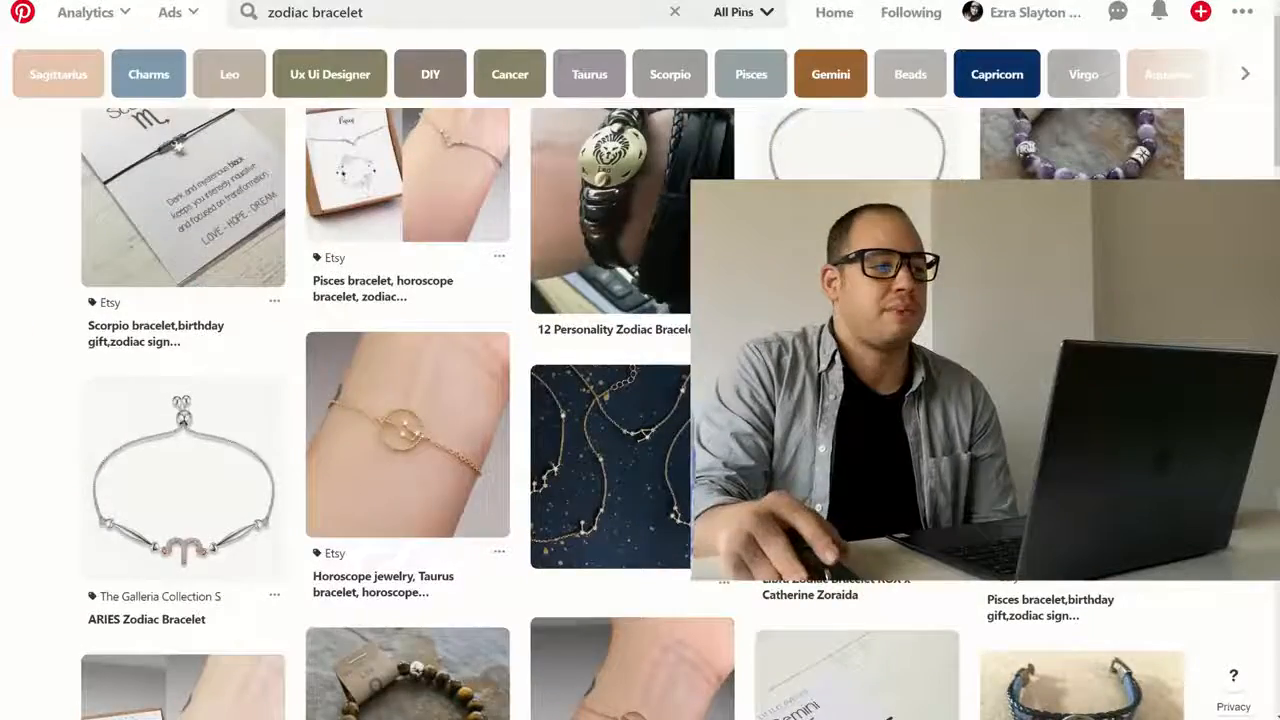
Enter the phrase 'how to balance the sacral chakra' and scroll back up
text(how to balance the sacral chakra)
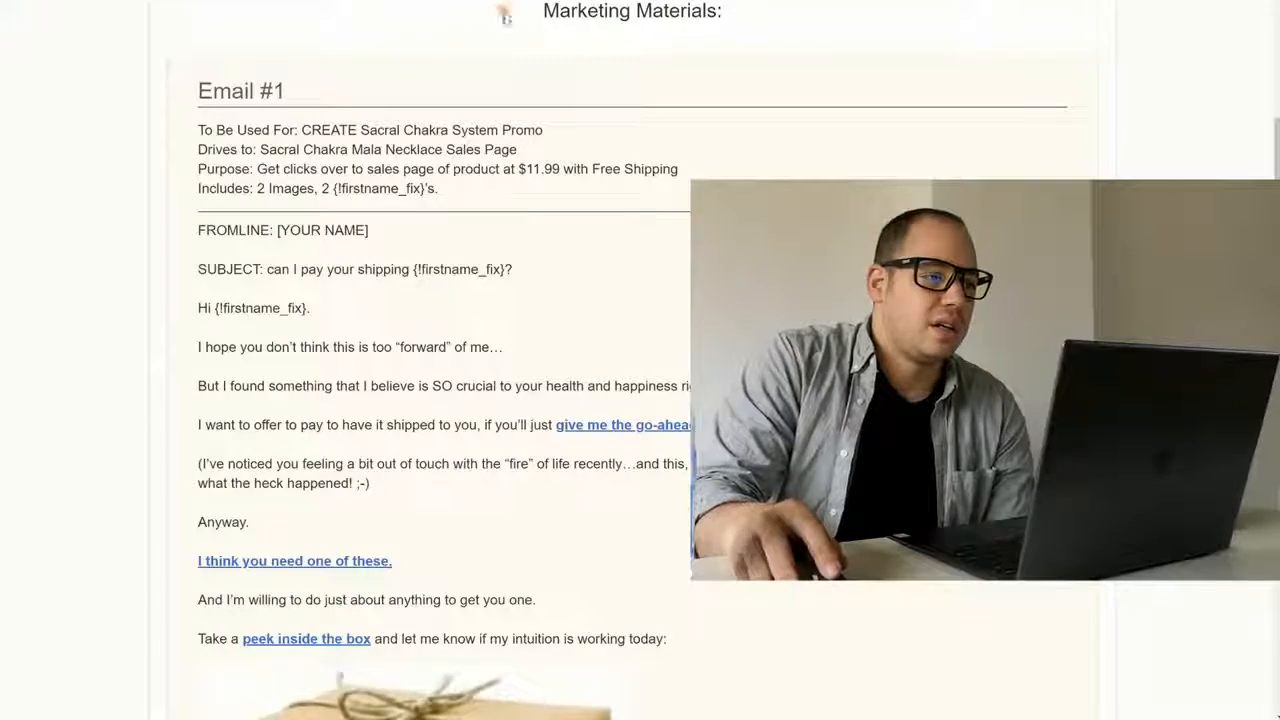
scroll(up, 3)
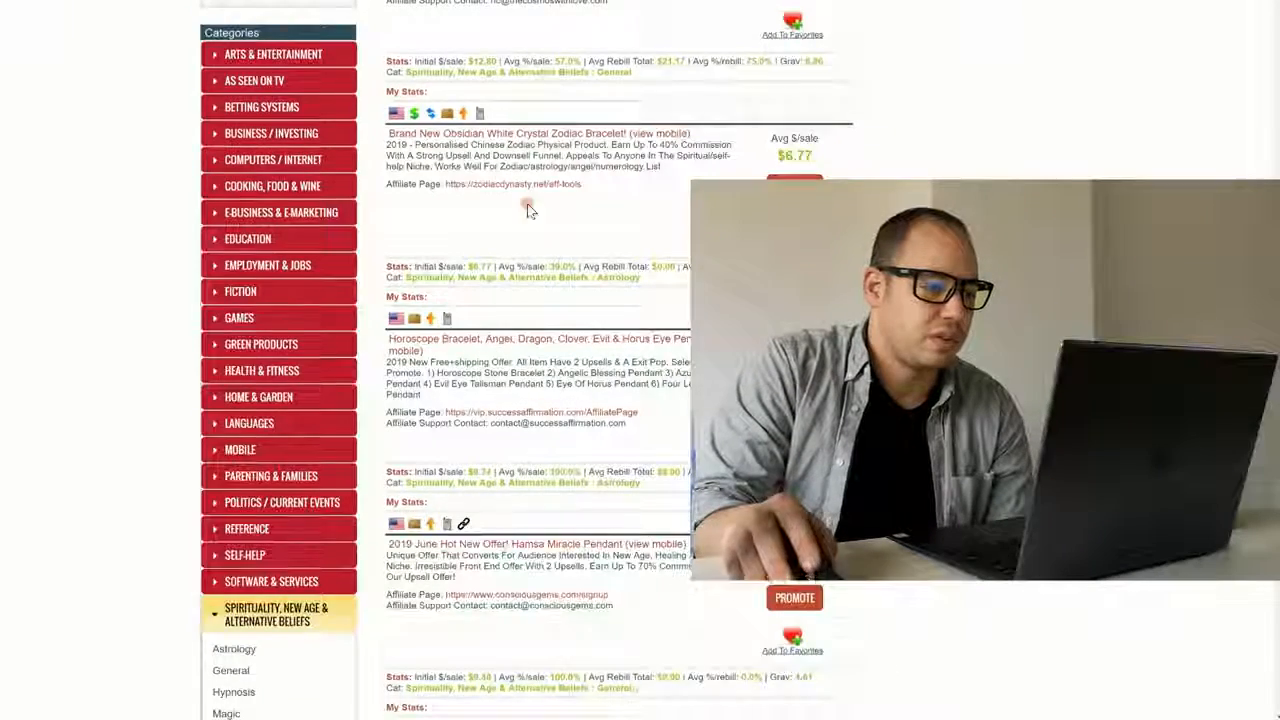
scroll(up, 3)
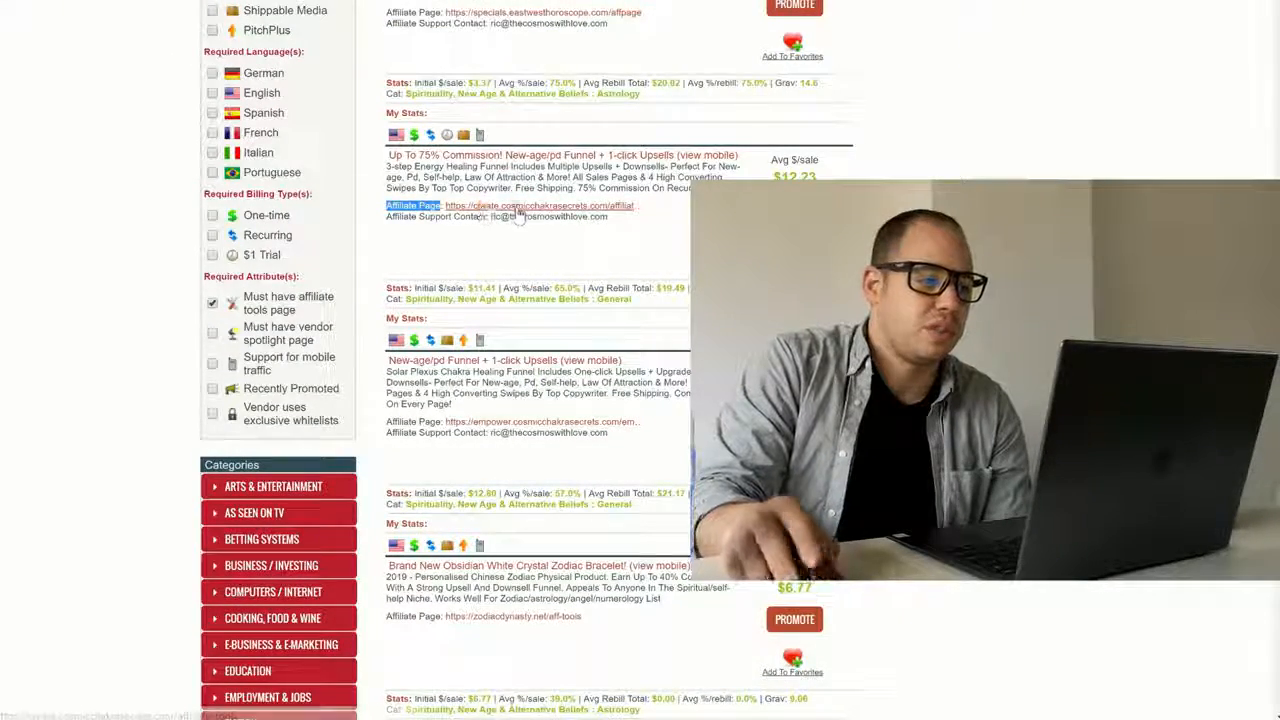
Open the Mala Mantra affiliate page and scroll to the Email #1 Sacral Chakra swipe
click(513, 205)
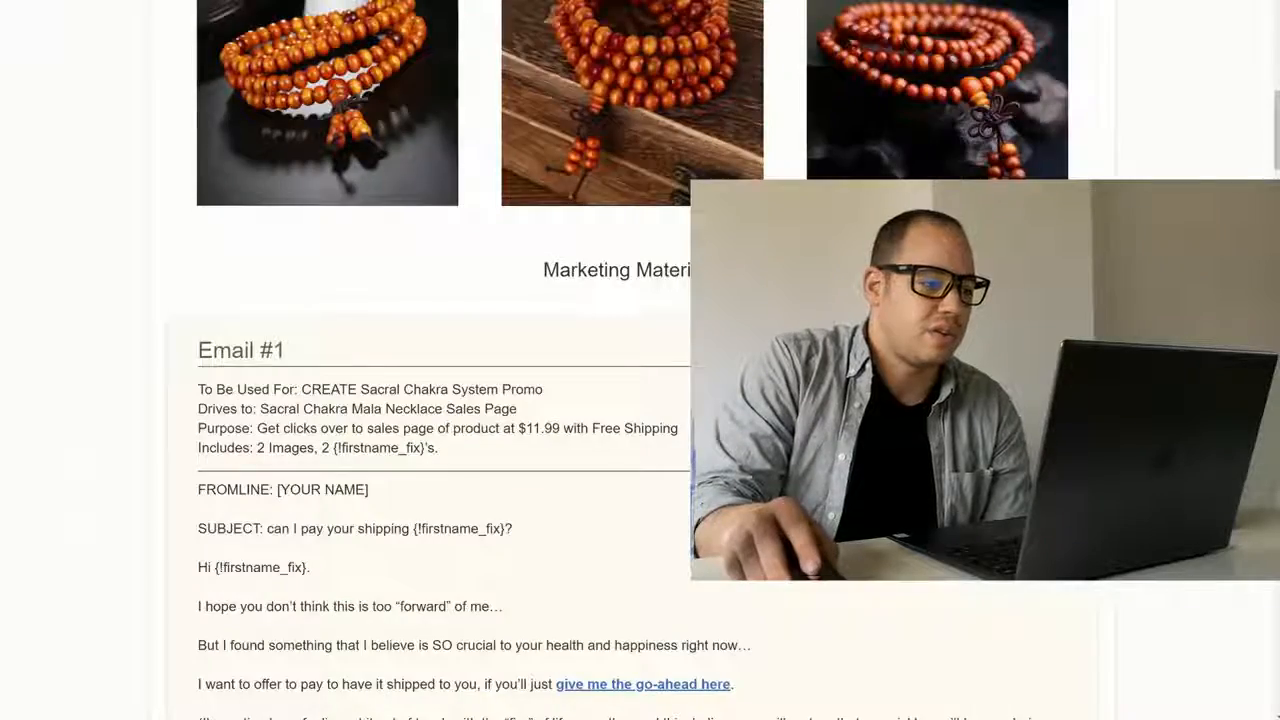
scroll(up, 3)
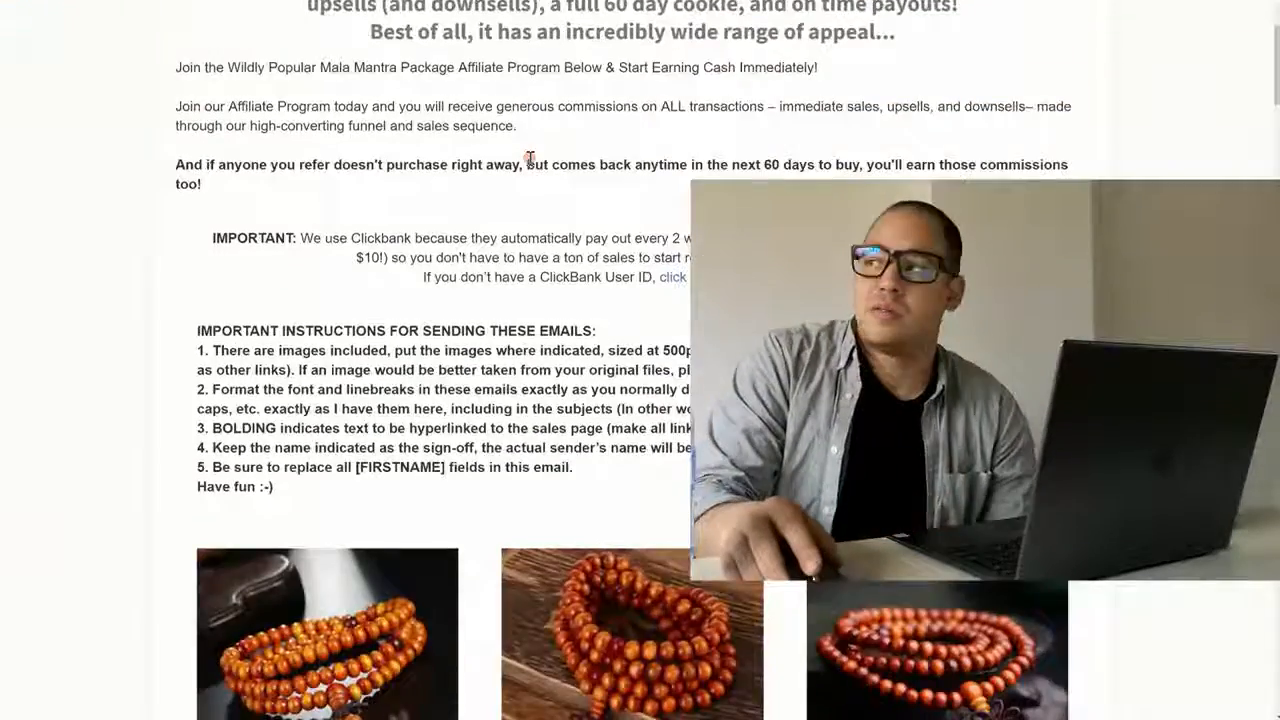
scroll(up, 3)
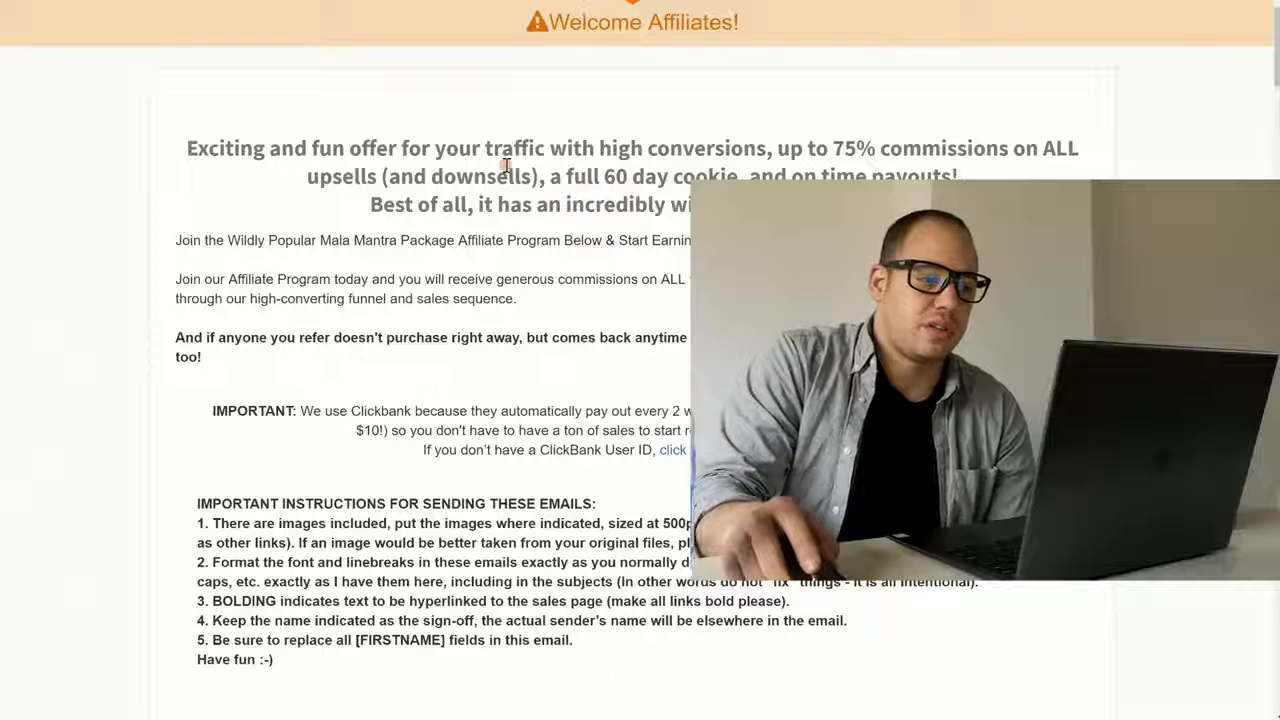
scroll(down, 3)
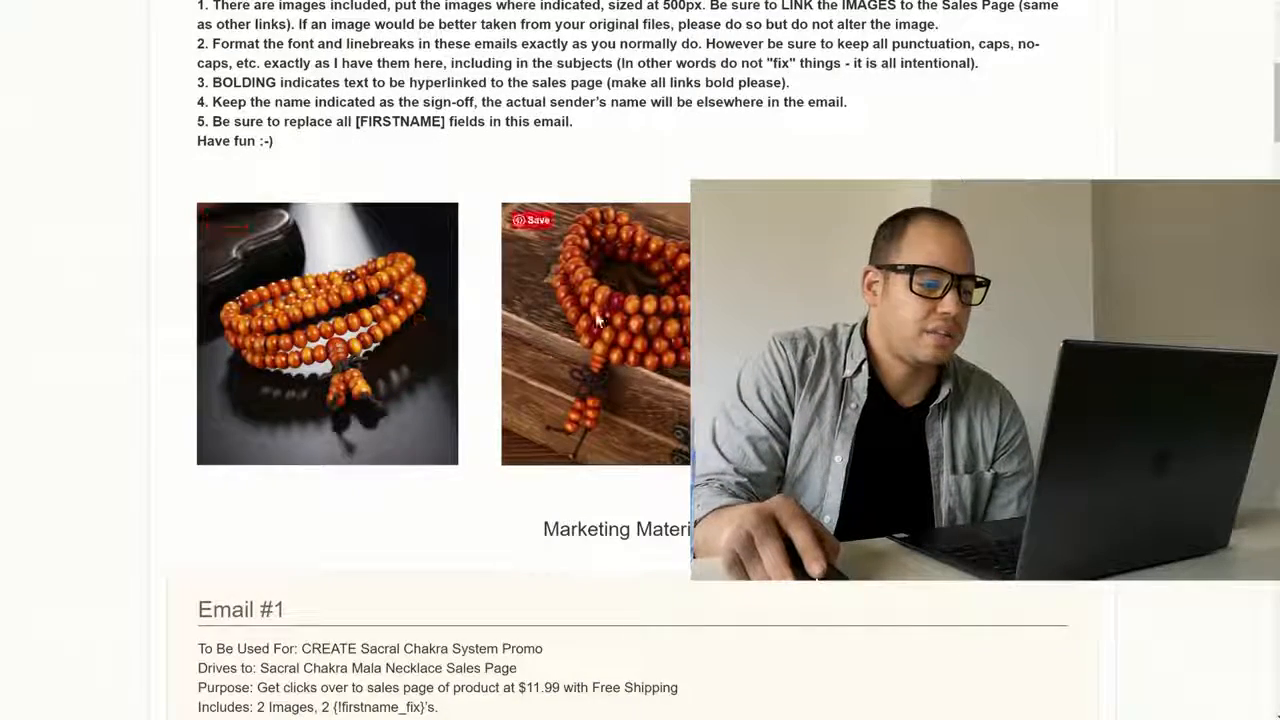
scroll(down, 3)
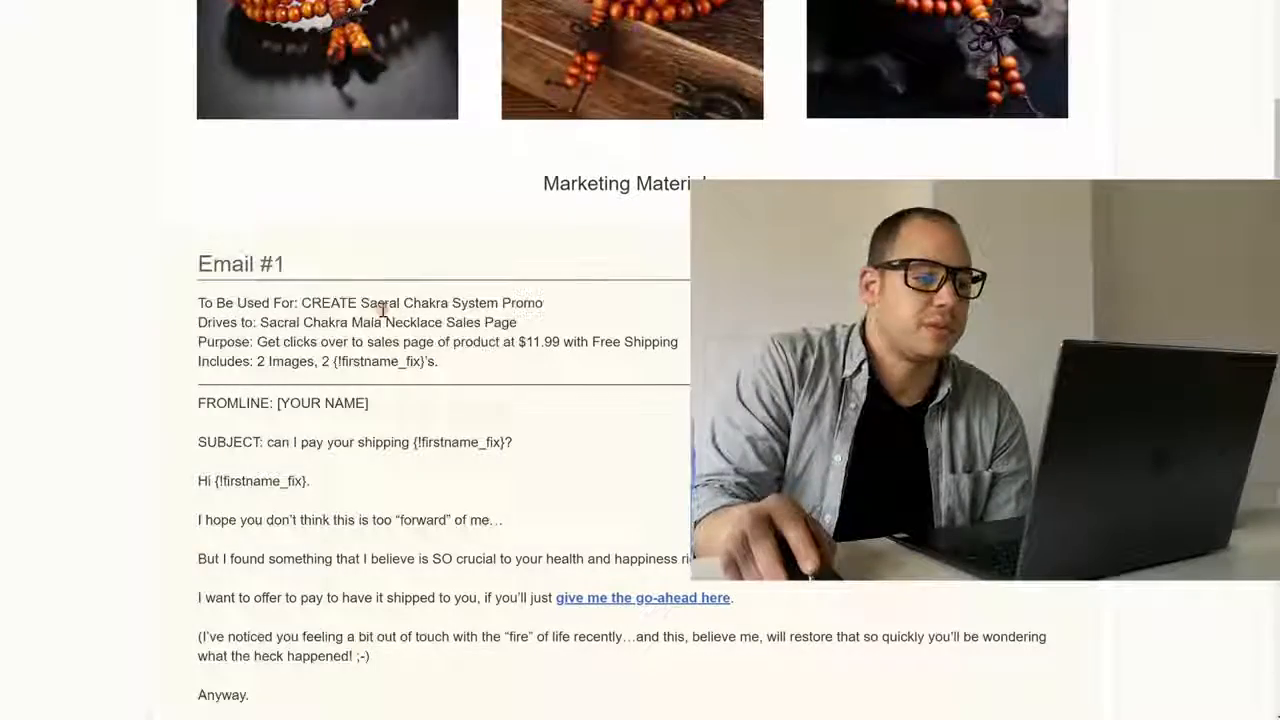
scroll(up, 3)
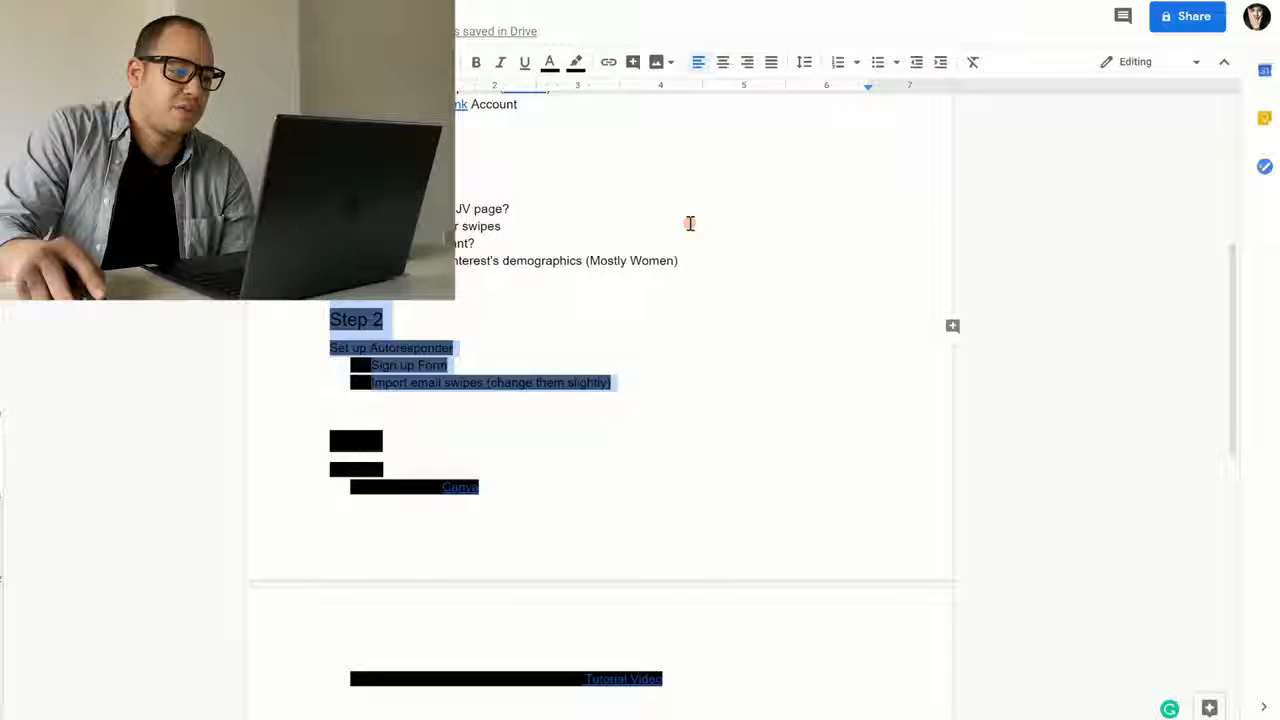
Apply a highlight colour to the Step 2 Set up Autoresponder text in Google Docs
click(576, 62)
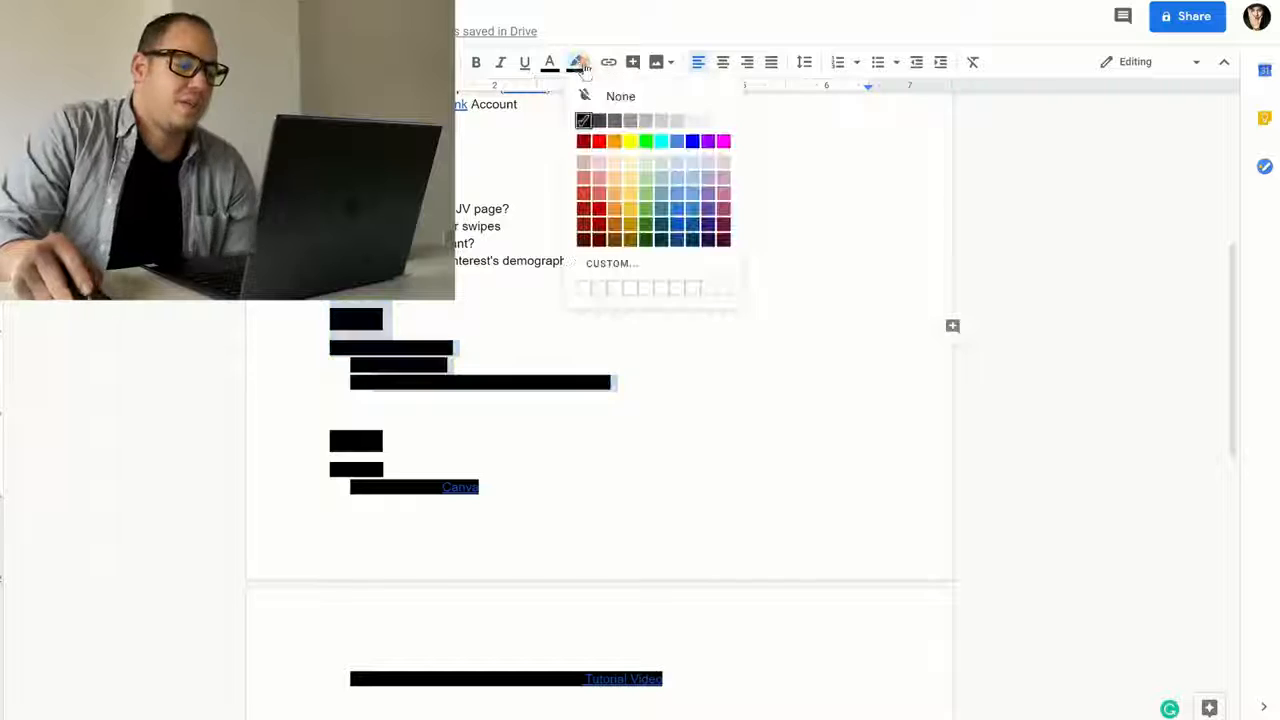
click(620, 96)
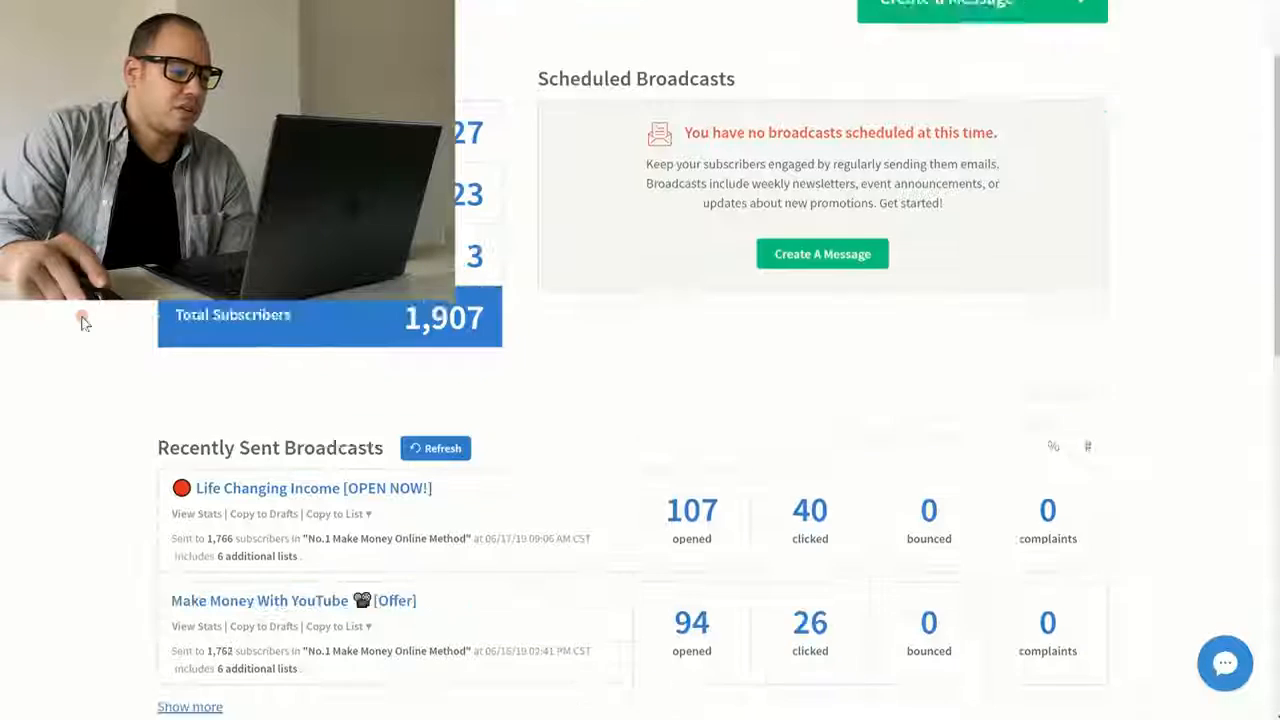
Start a new AWeber list and change its sender name to 'The CCosmos'
click(821, 253)
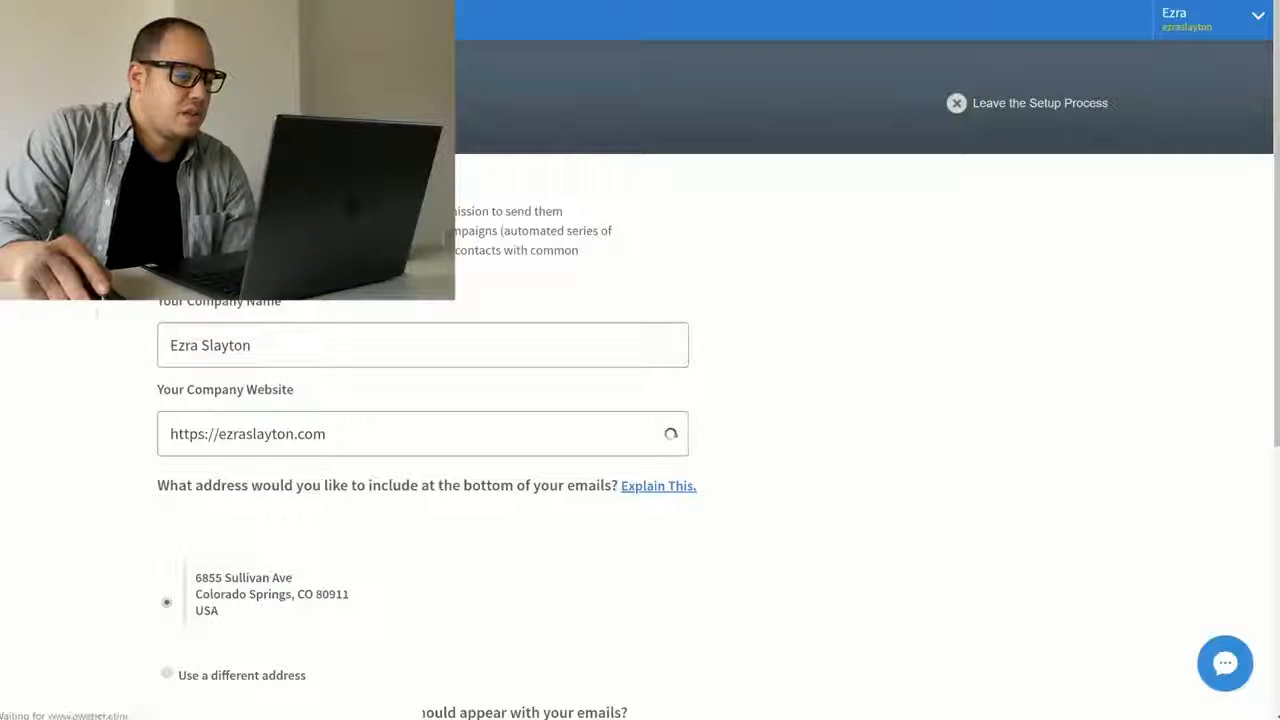
scroll(down, 3)
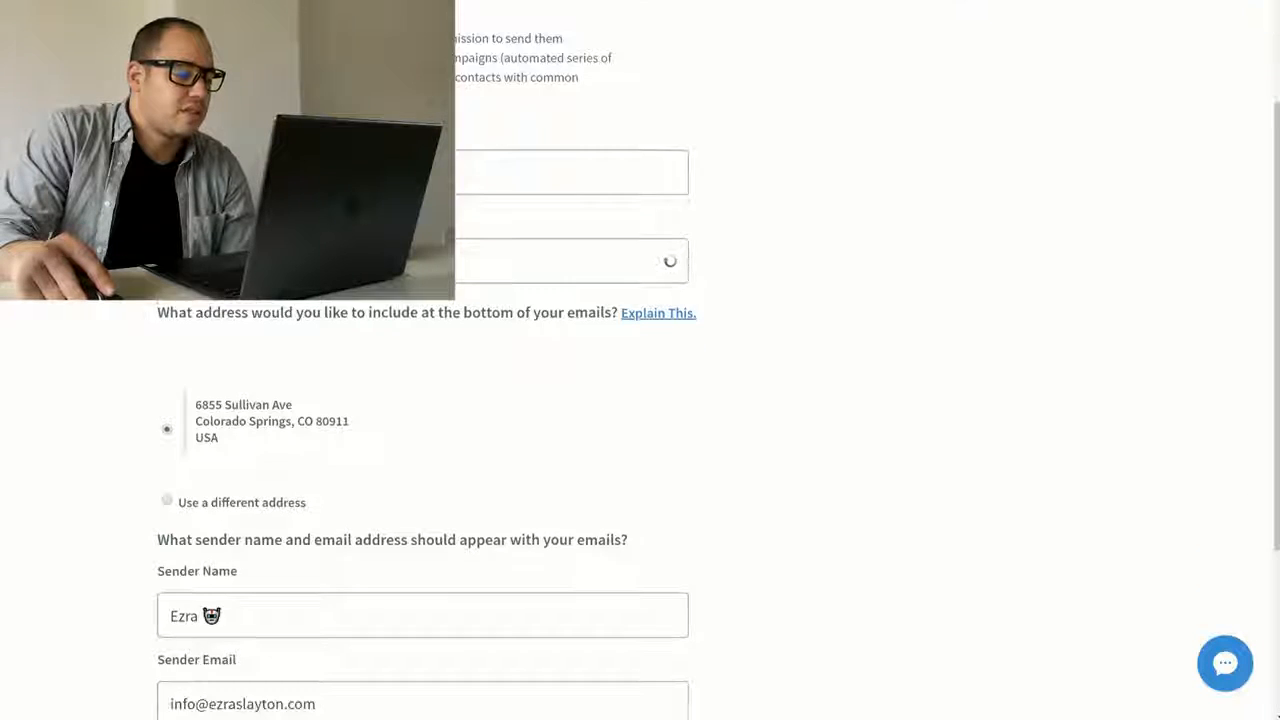
scroll(down, 3)
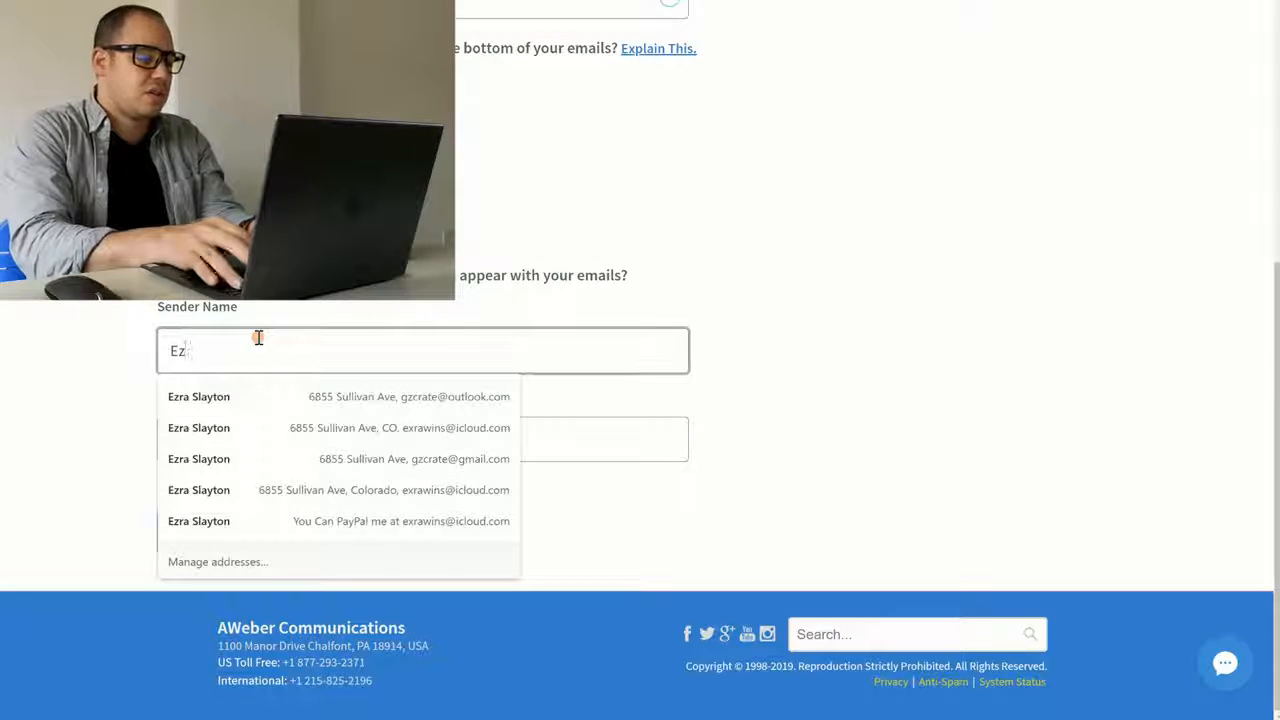
text(The CCos)
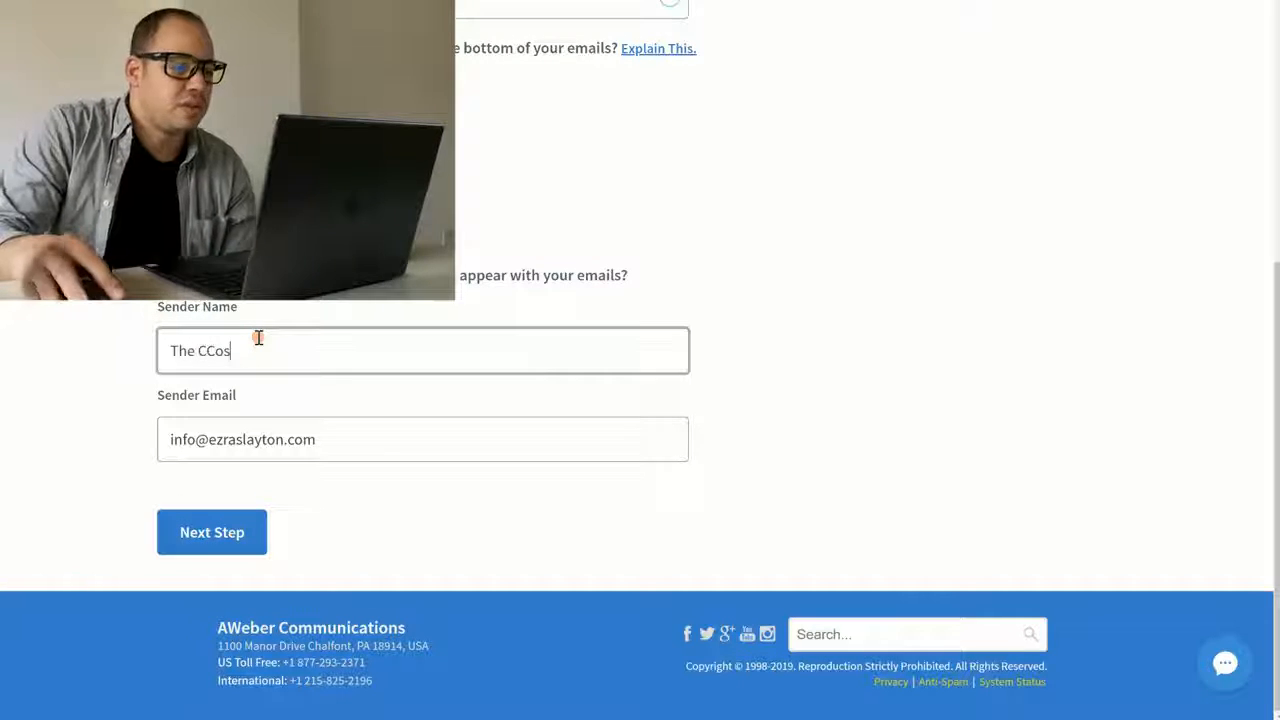
text(mos)
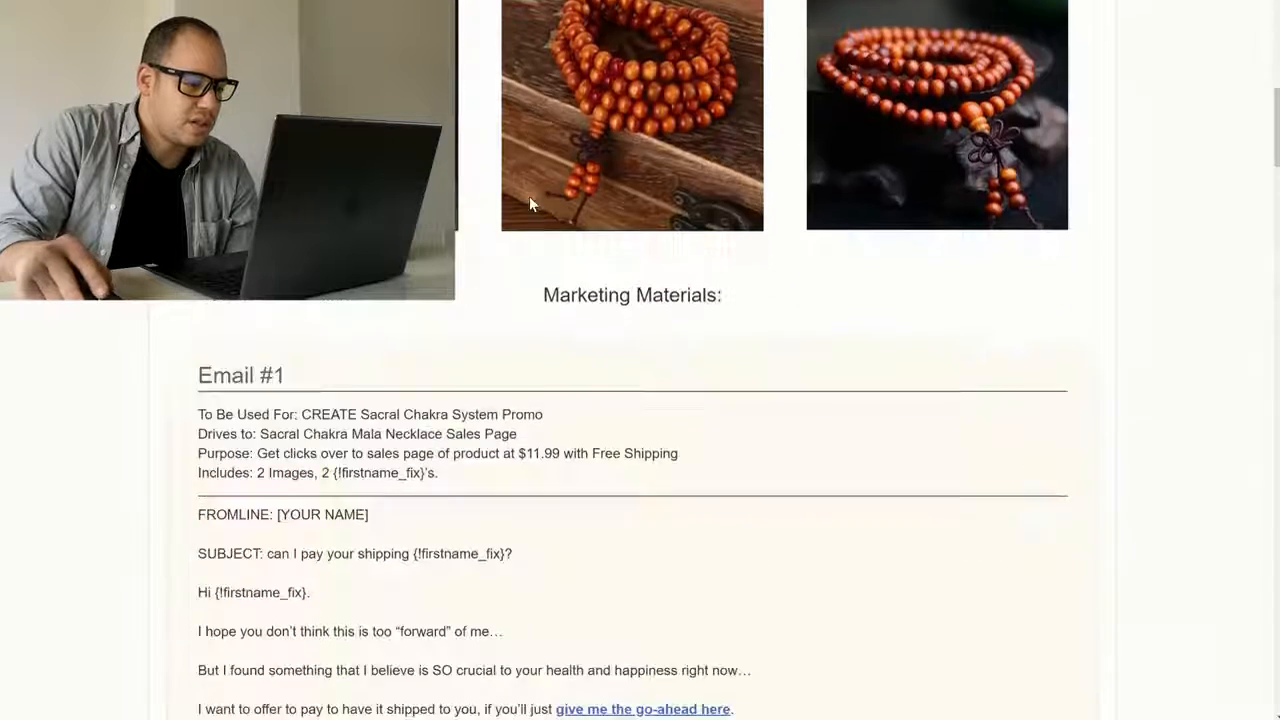
scroll(down, 3)
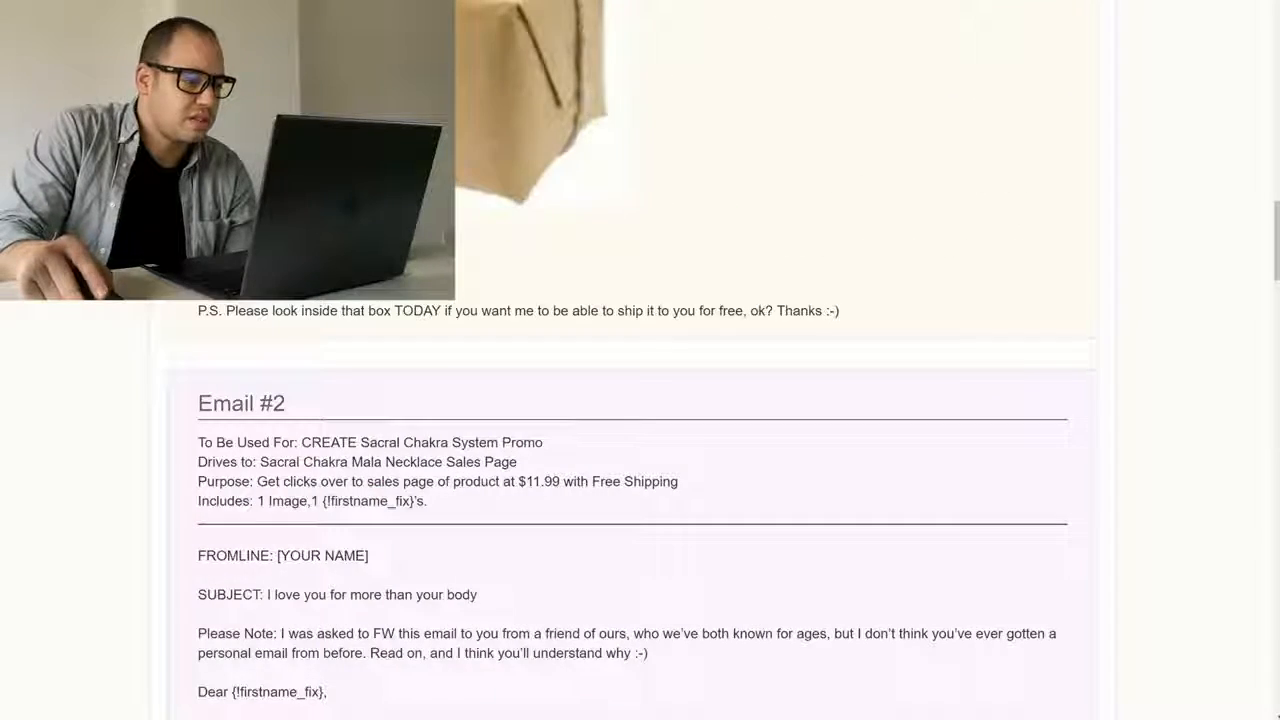
scroll(down, 3)
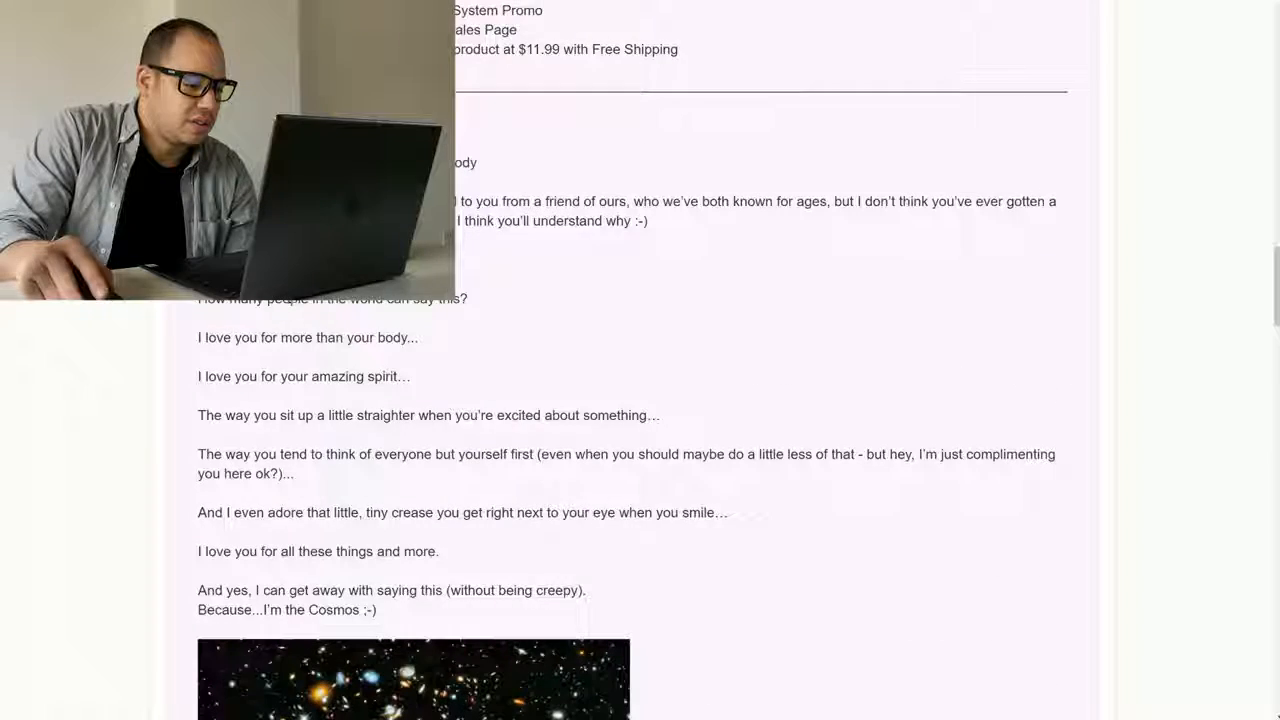
scroll(down, 3)
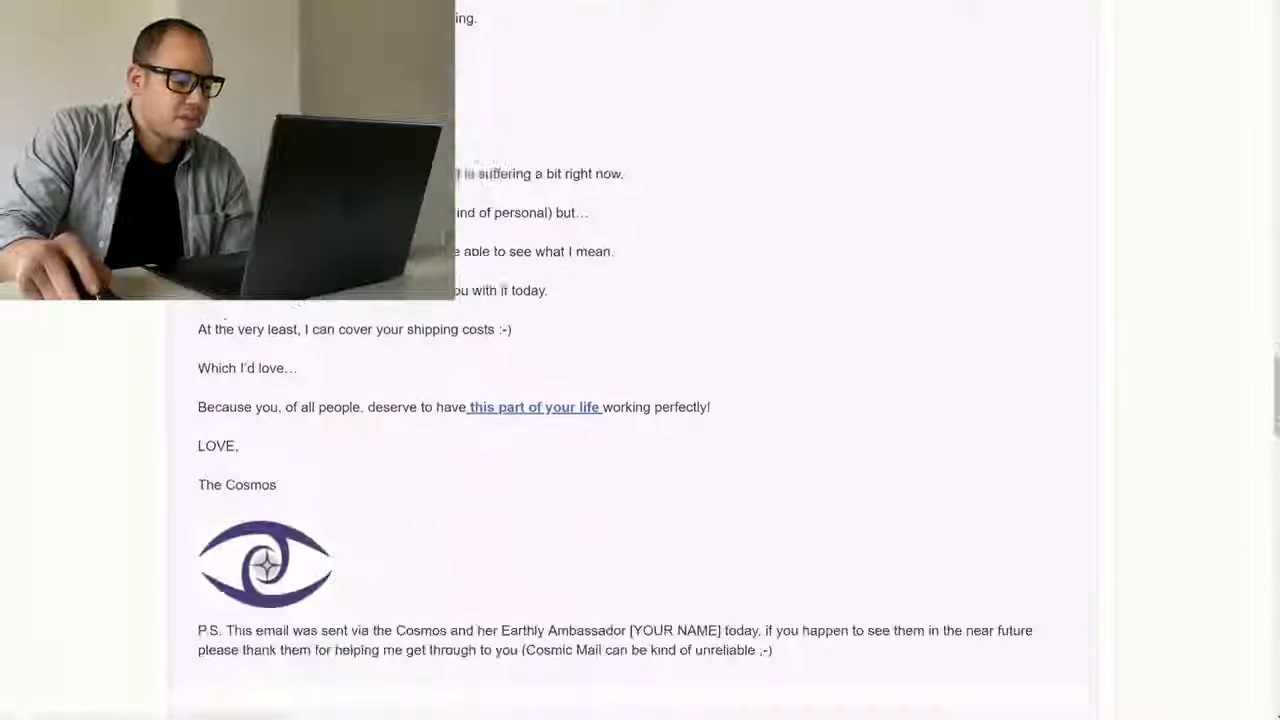
scroll(down, 3)
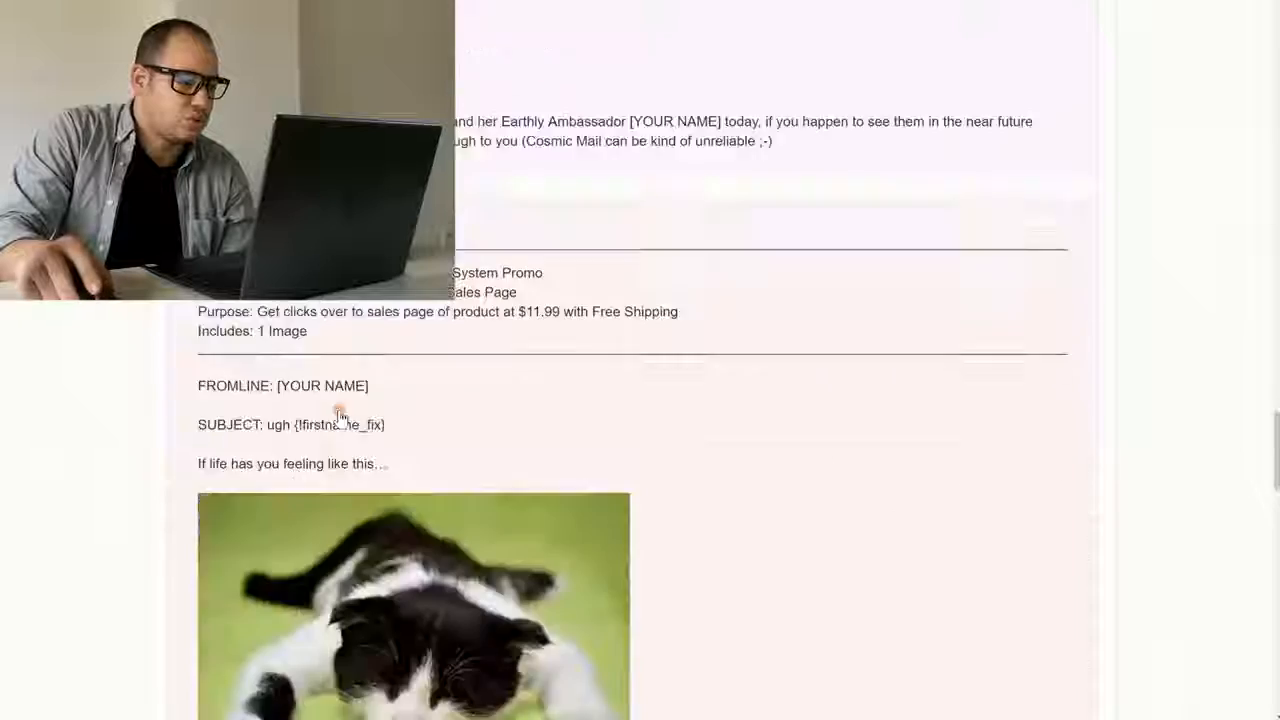
scroll(down, 3)
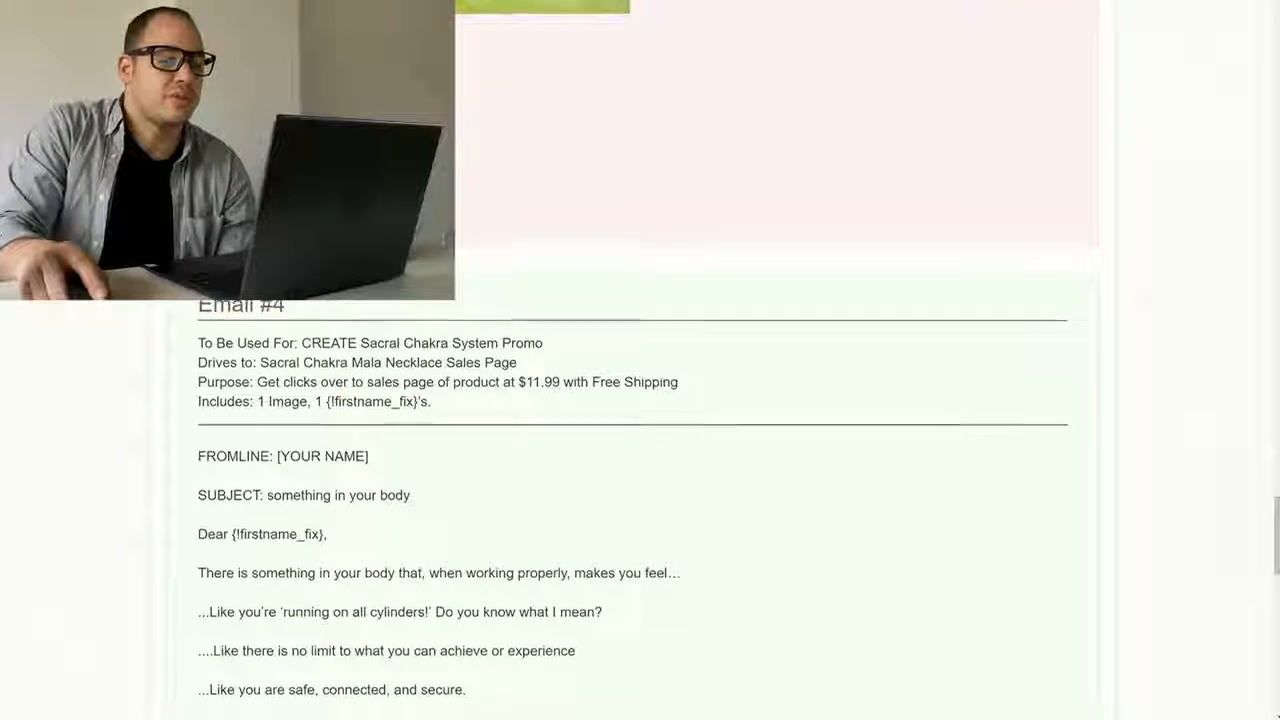
scroll(down, 3)
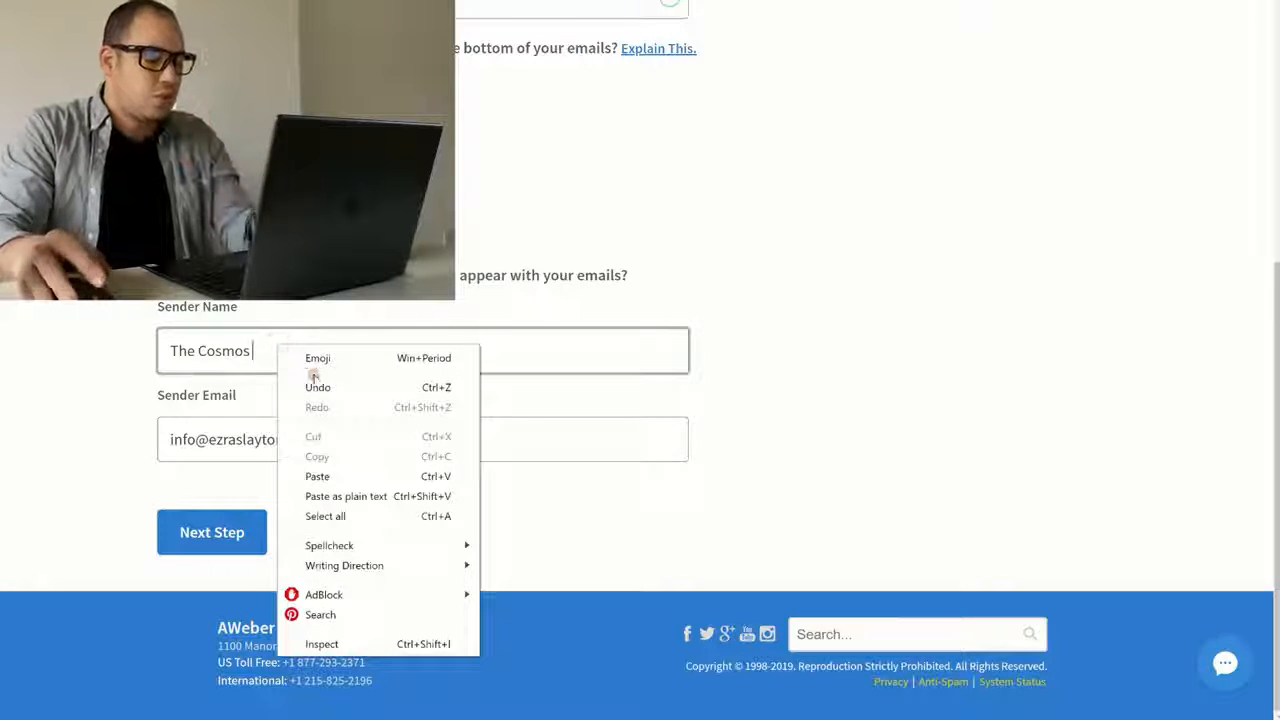
Add a planet emoji to the sender name by searching emojis for 'space'
click(317, 358)
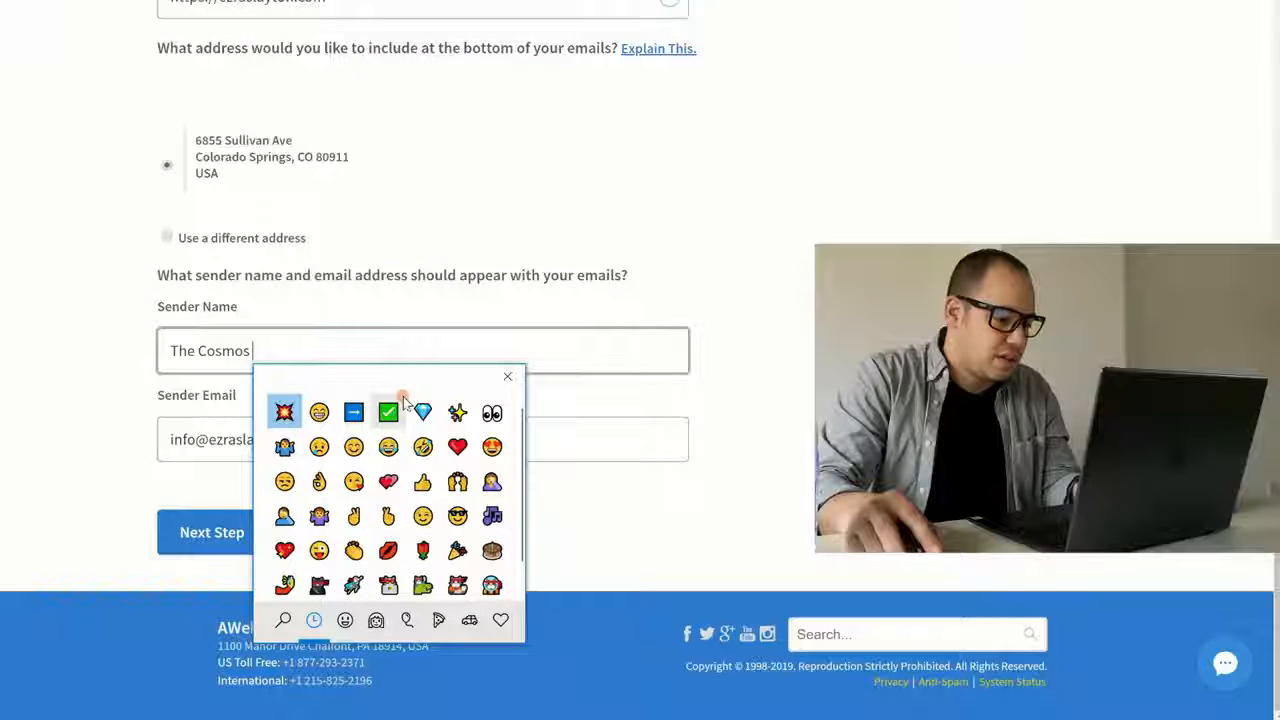
text(spac)
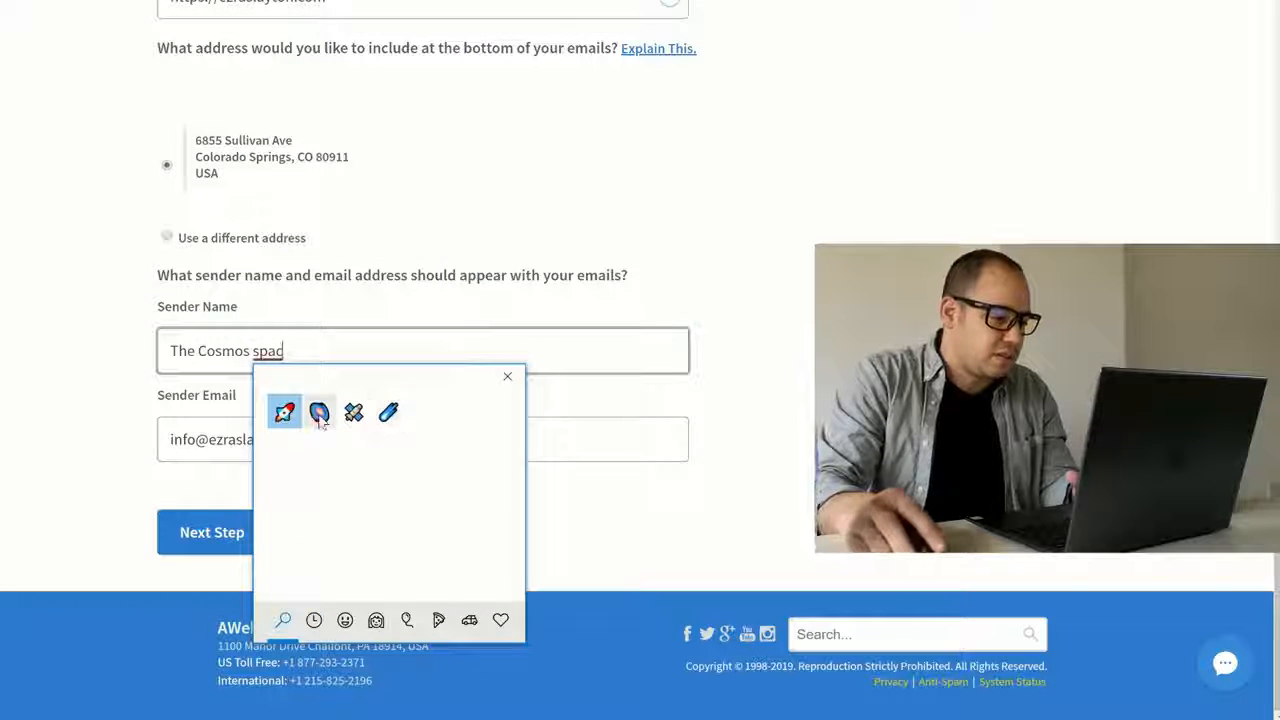
click(320, 412)
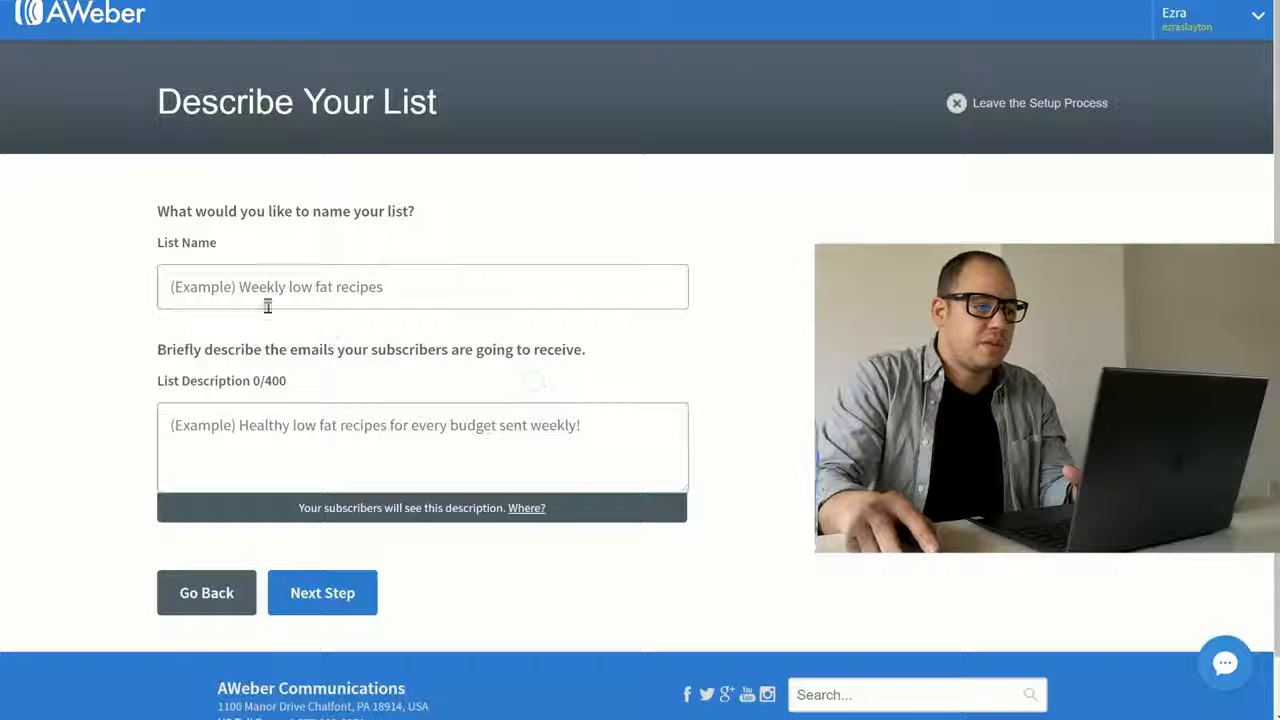
Enter 'Sacral Chakra' as the new list's name
click(422, 287)
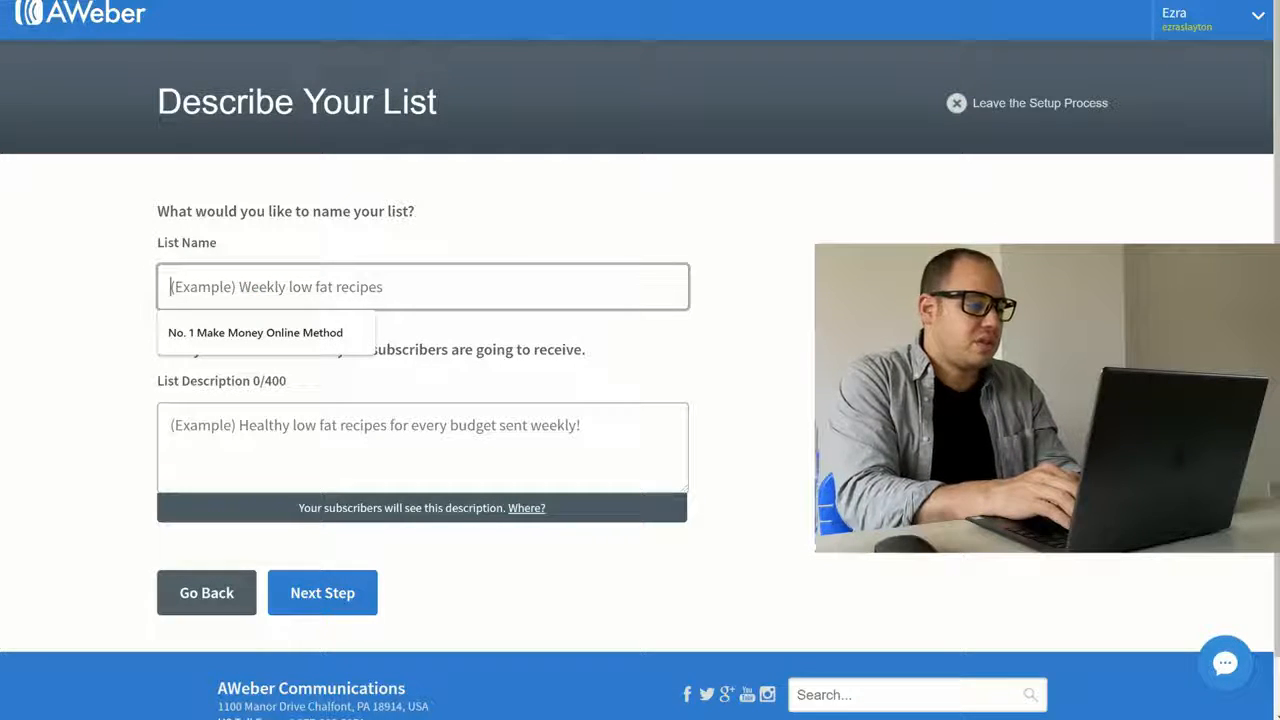
text(S)
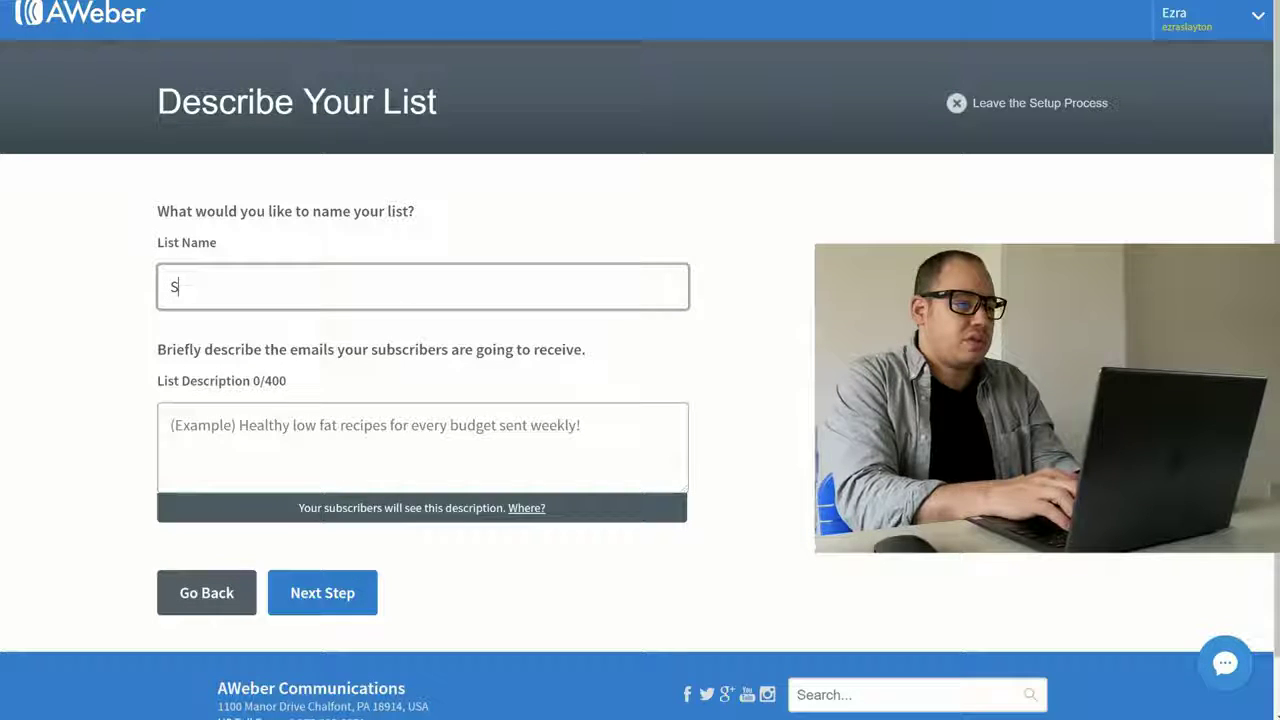
text(acral)
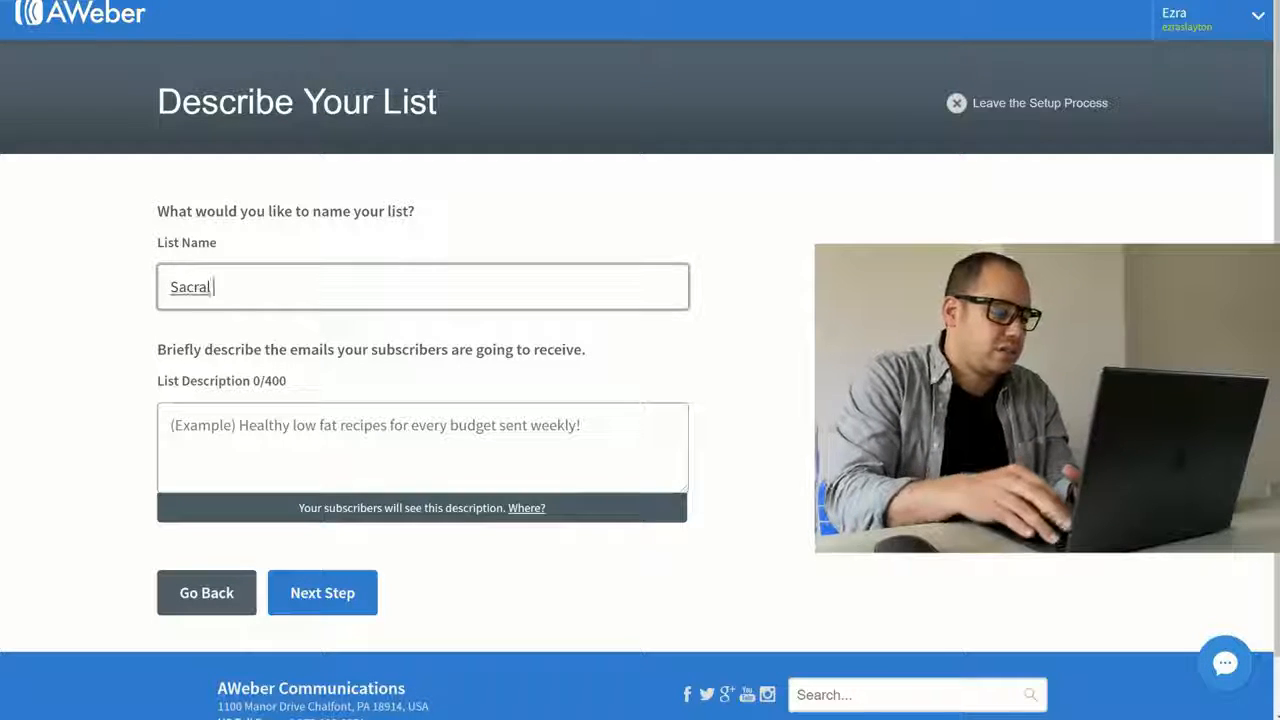
text(Shakra)
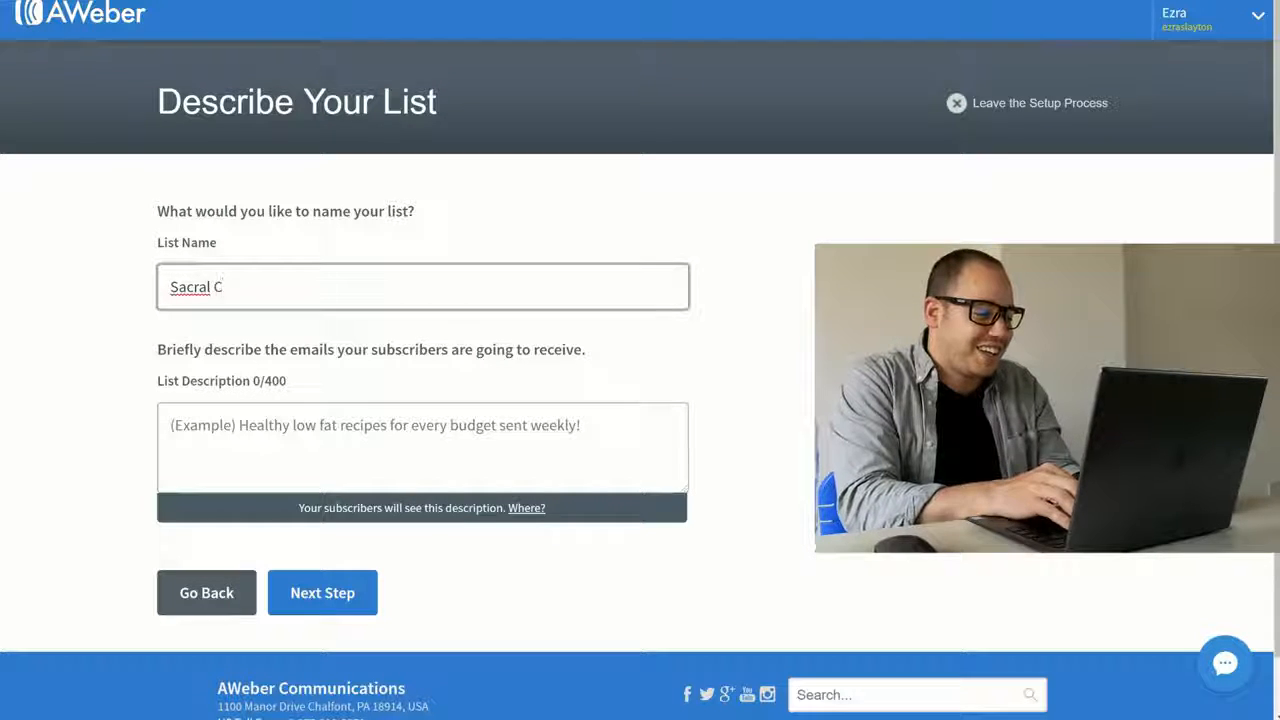
Add the description 'How To Balance Your Sacral Chakra' and review the default confirmation message
text(How To Balance Your Sacral Chakra)
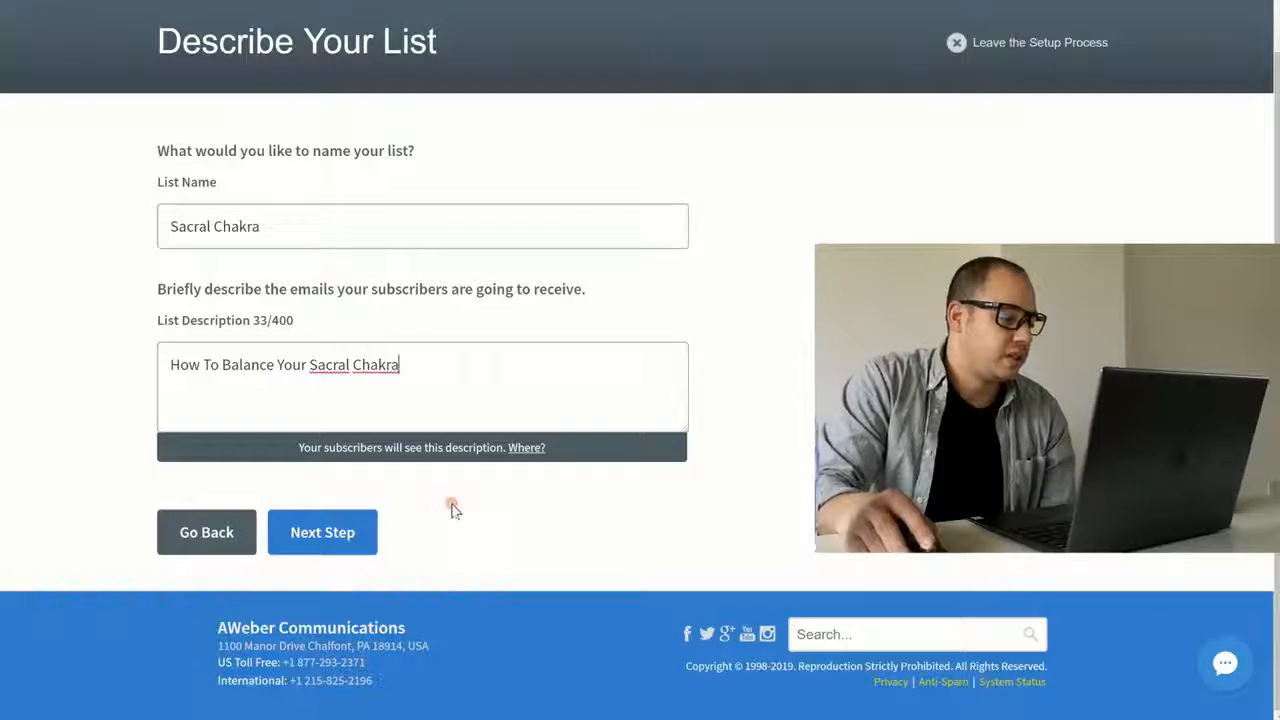
click(322, 532)
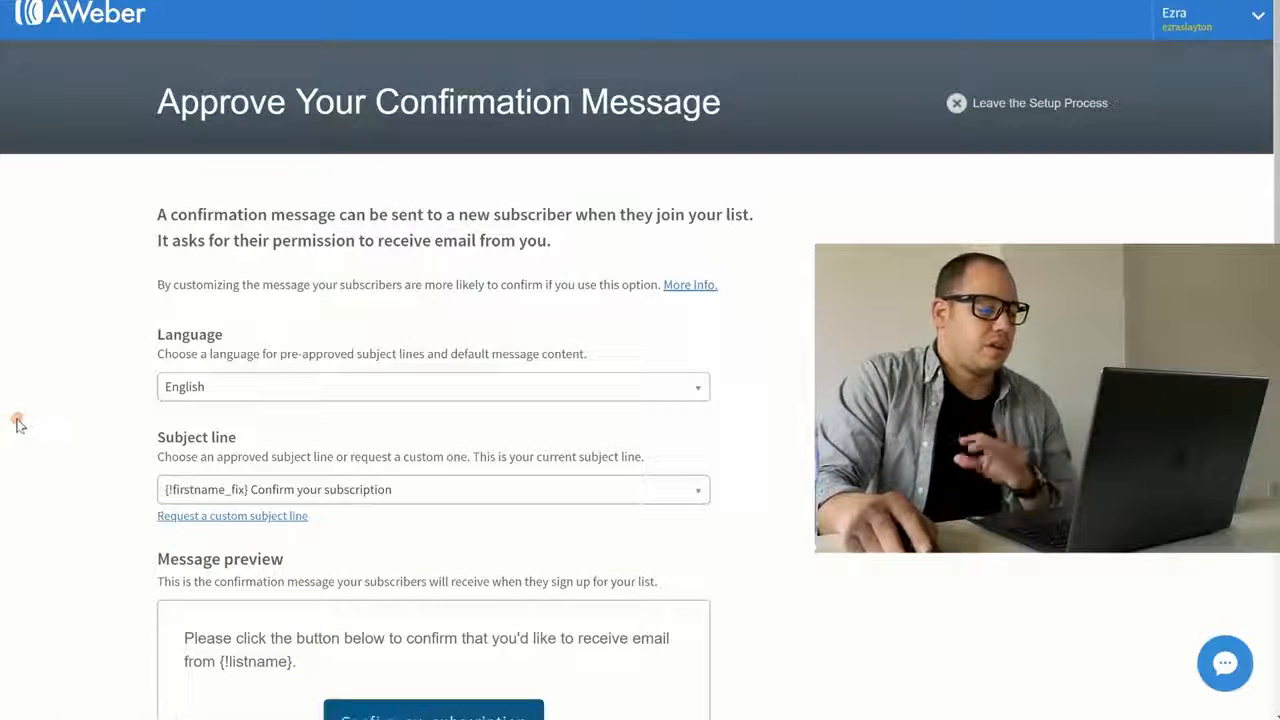
scroll(down, 3)
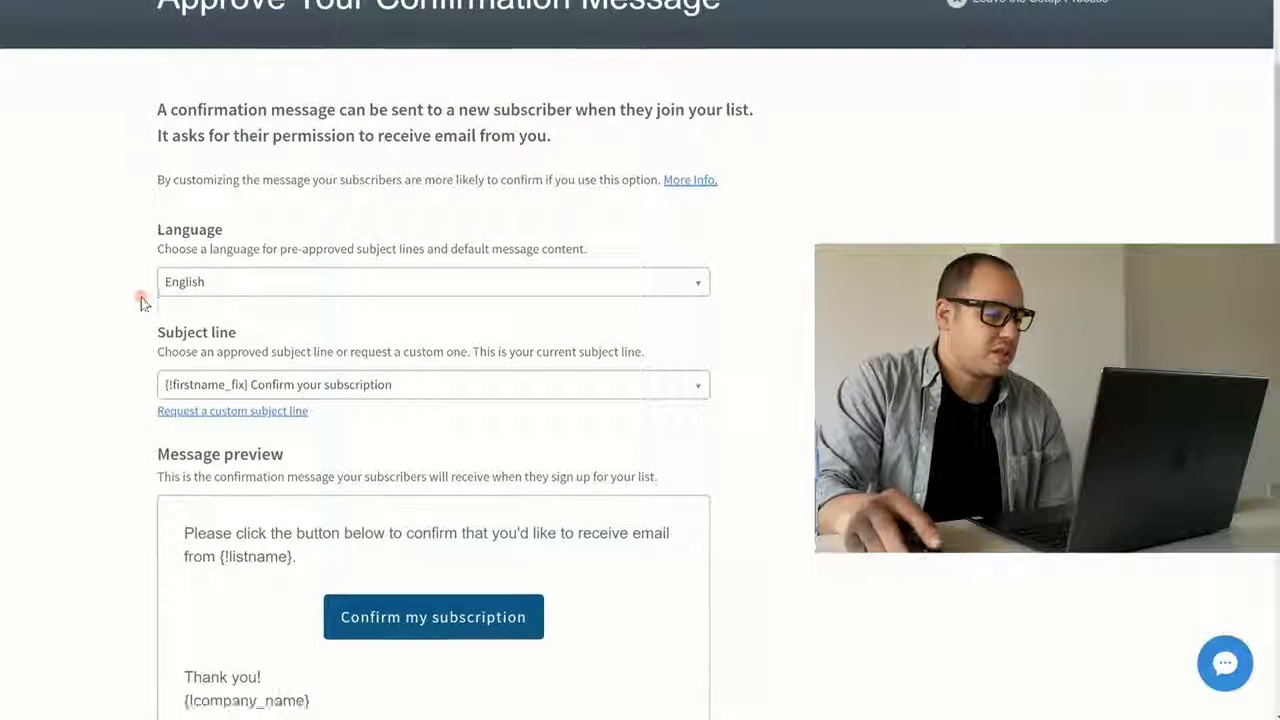
scroll(down, 3)
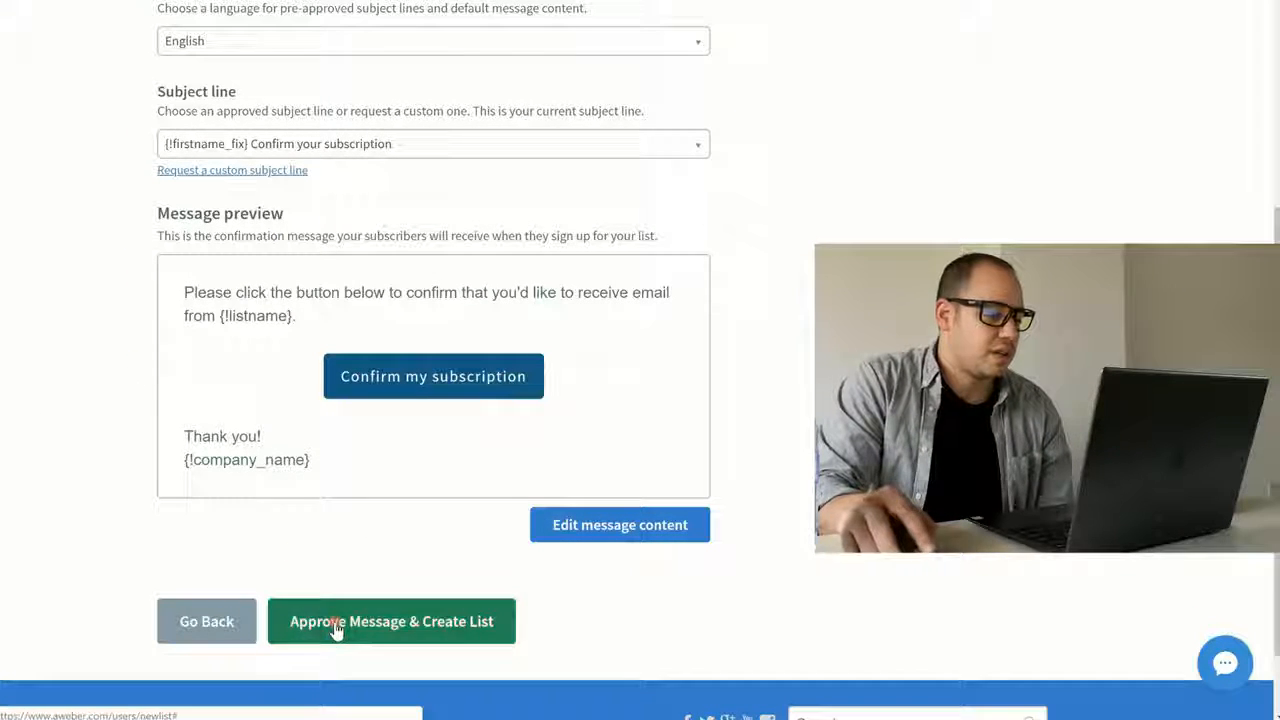
mouse_move(115, 365)
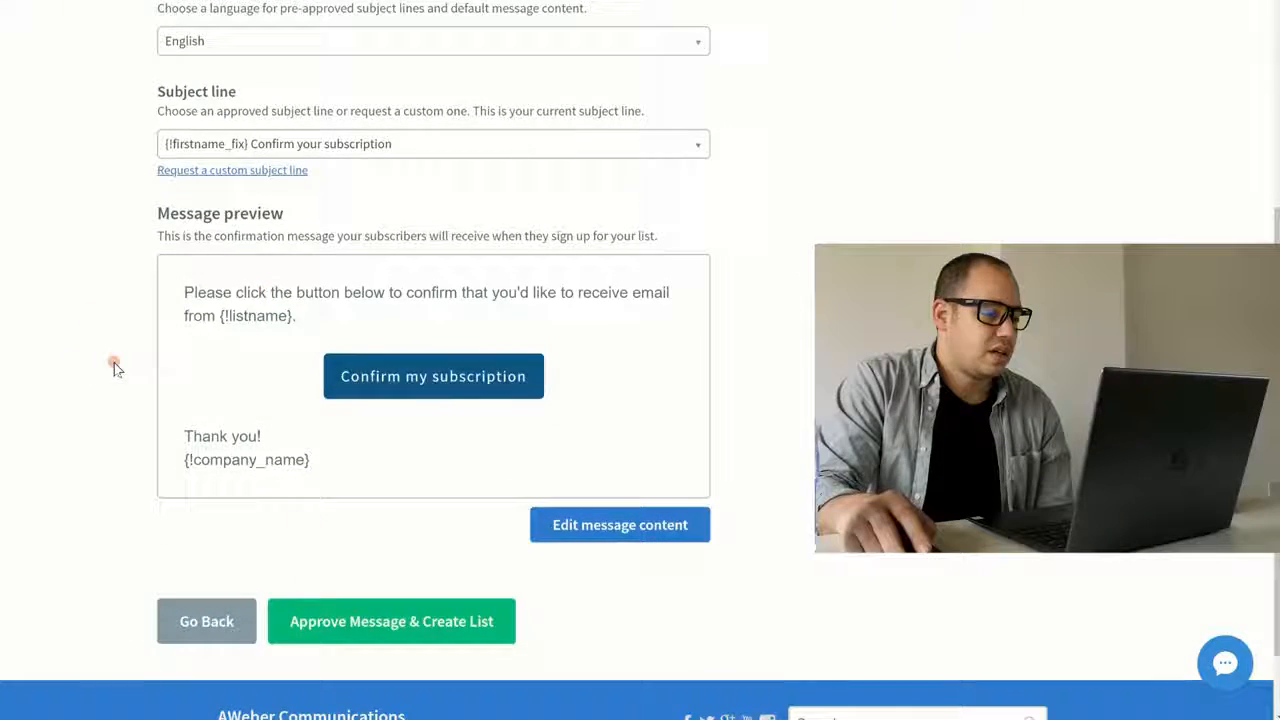
scroll(up, 3)
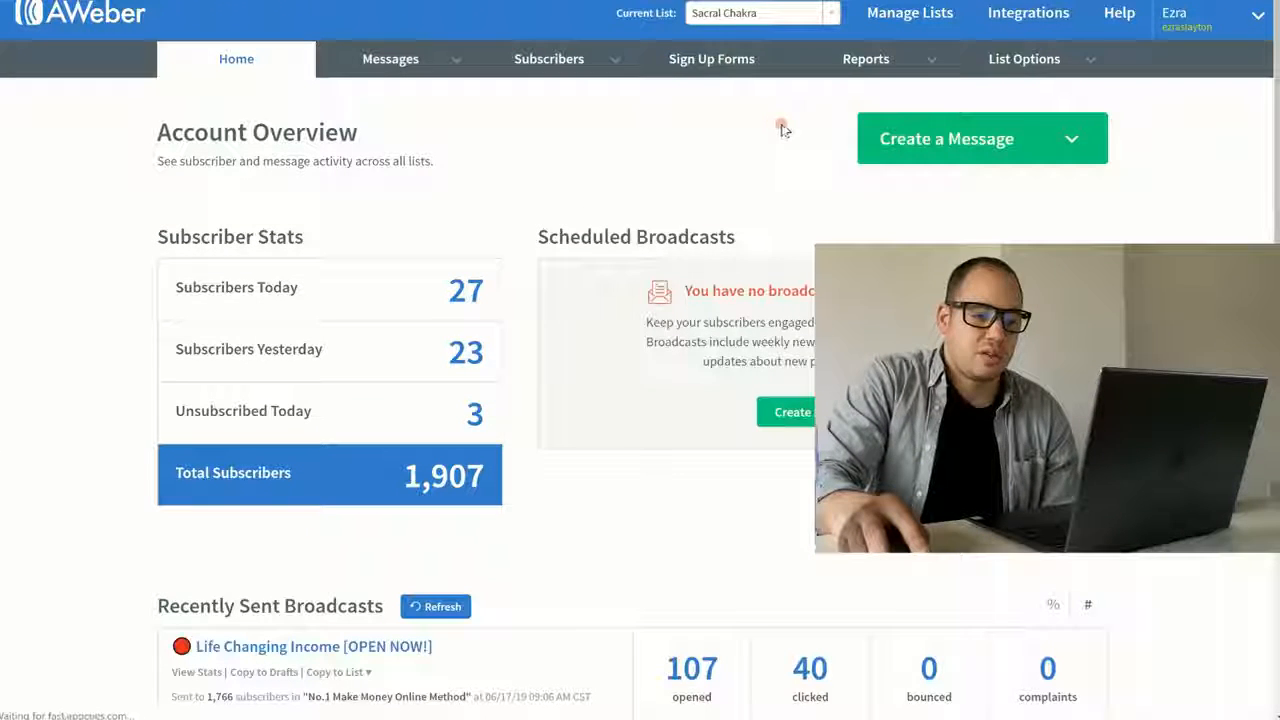
In Sacral Chakra's List Settings, switch off confirmed opt-in for sign up forms
click(1024, 58)
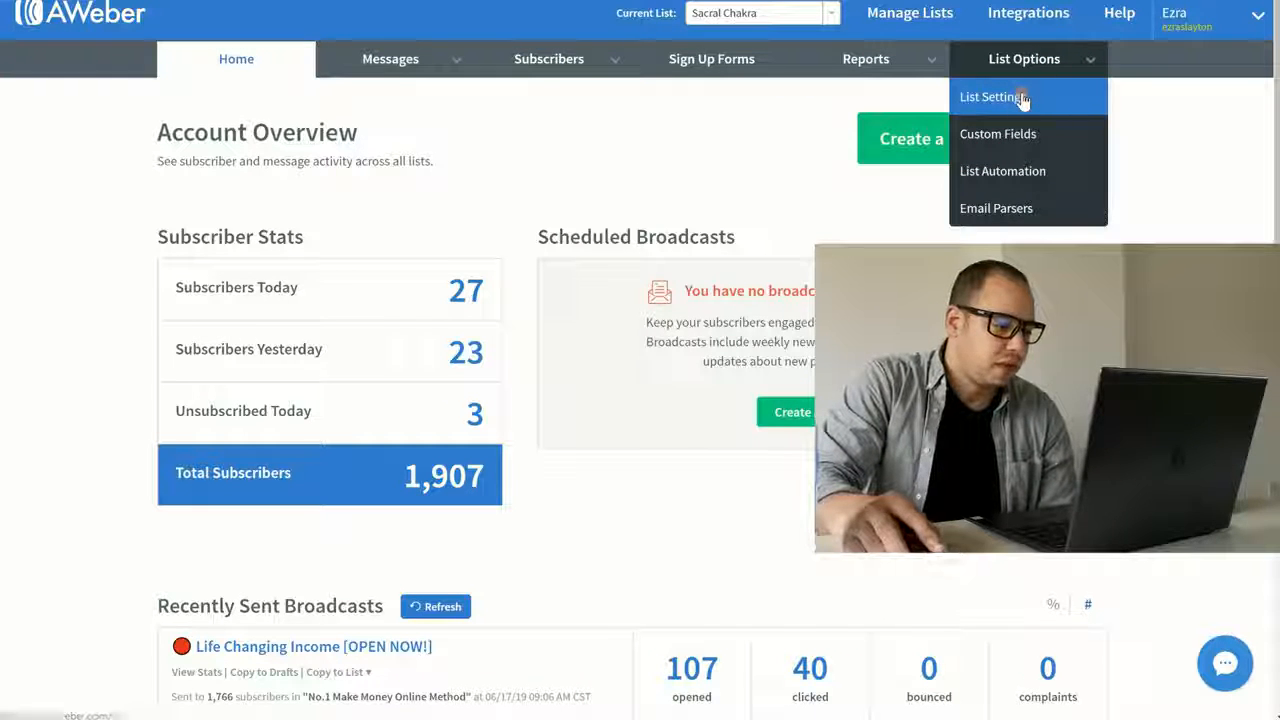
click(992, 96)
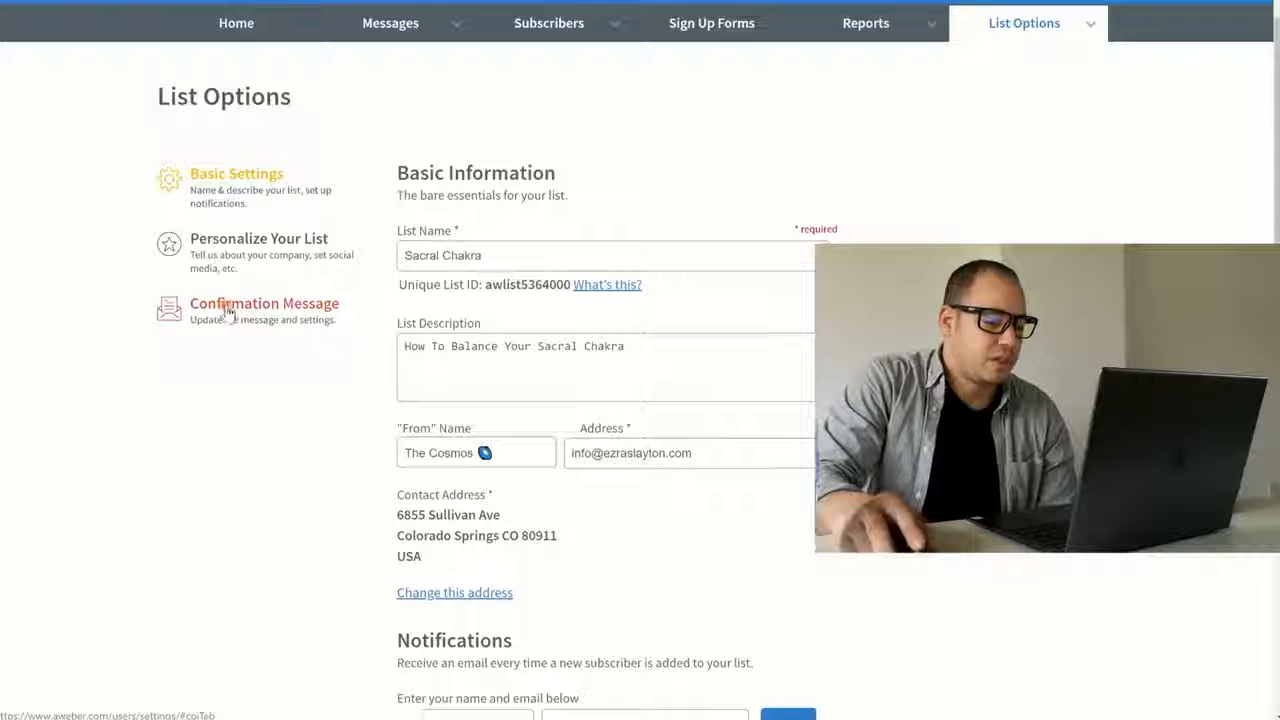
click(264, 303)
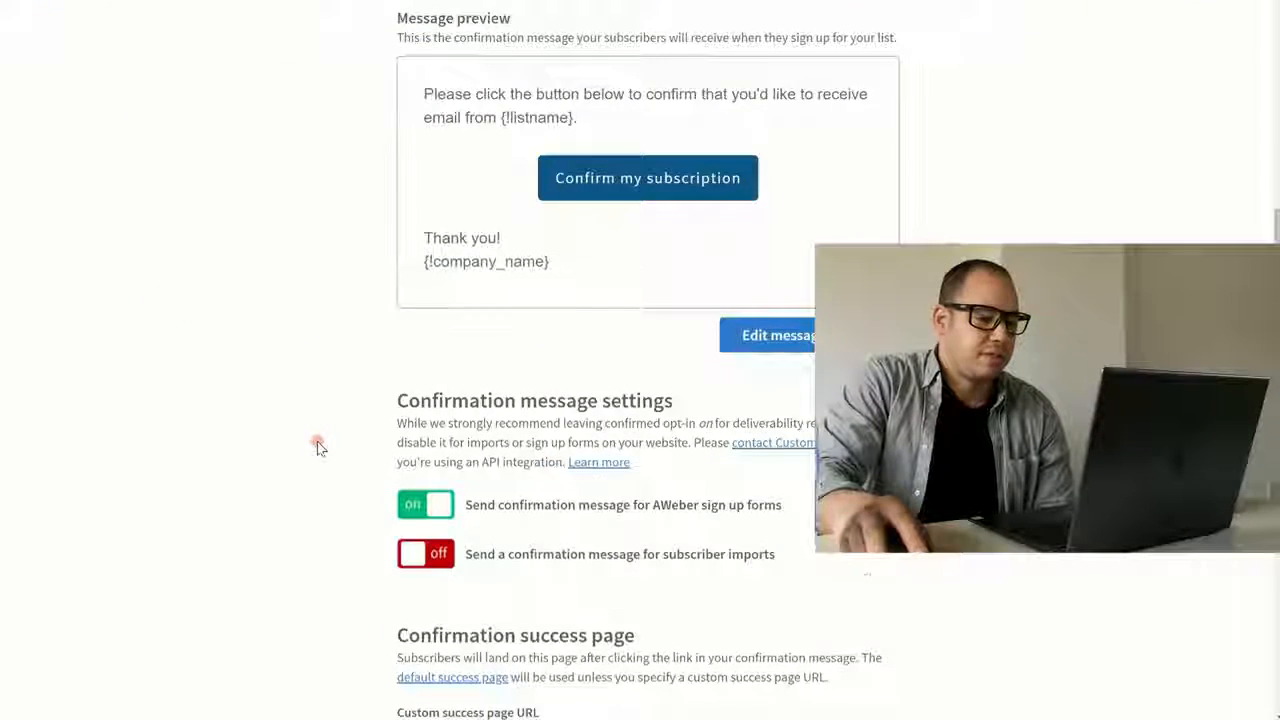
click(425, 504)
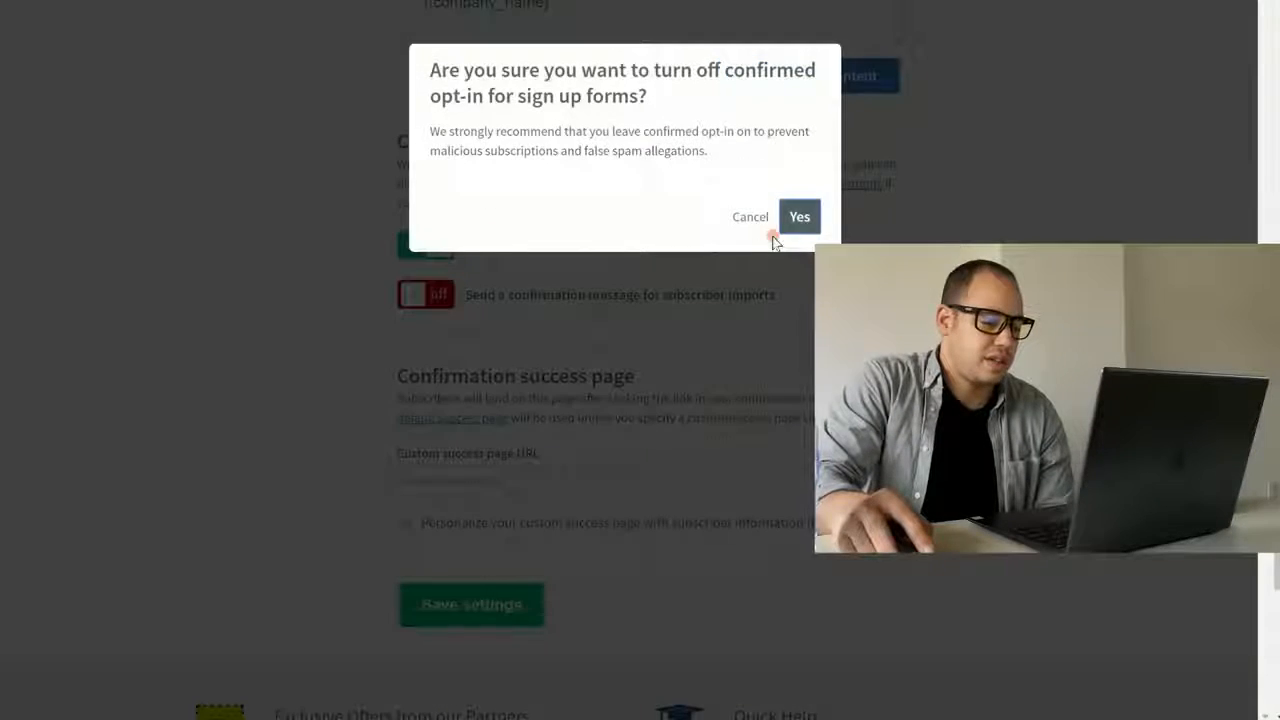
click(799, 216)
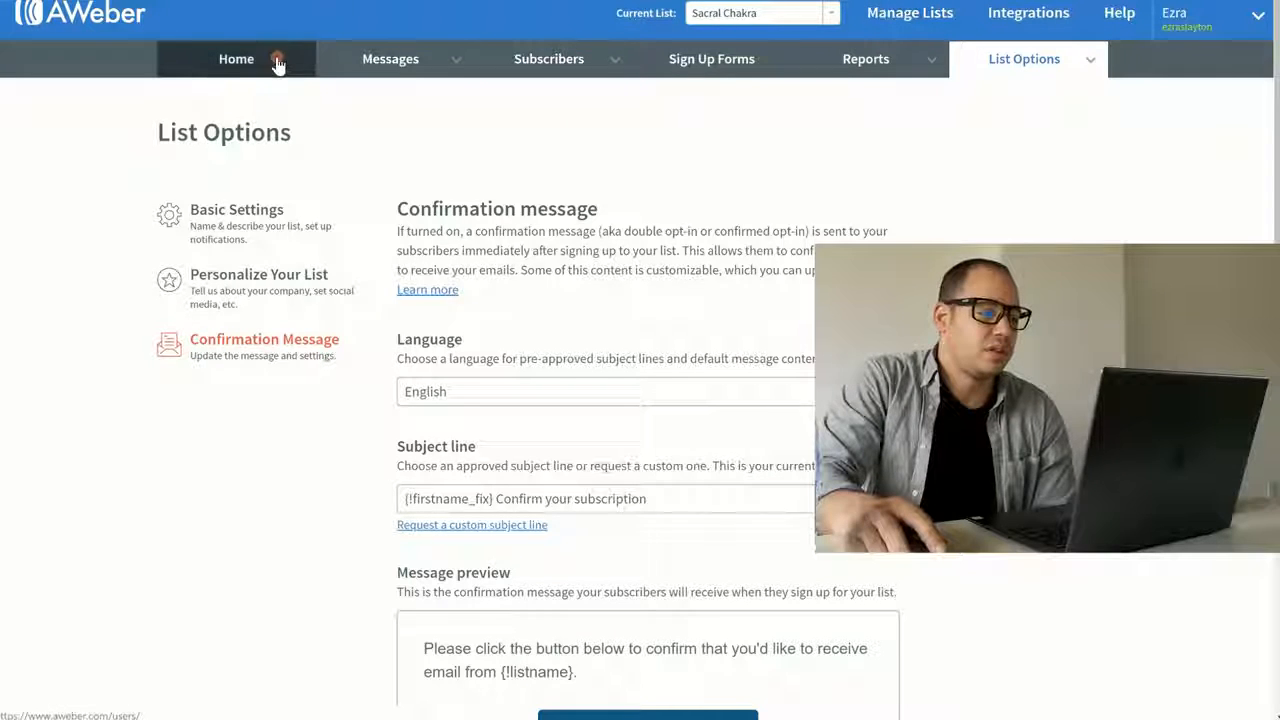
Return to the account overview and open the Sign Up Forms section
click(236, 58)
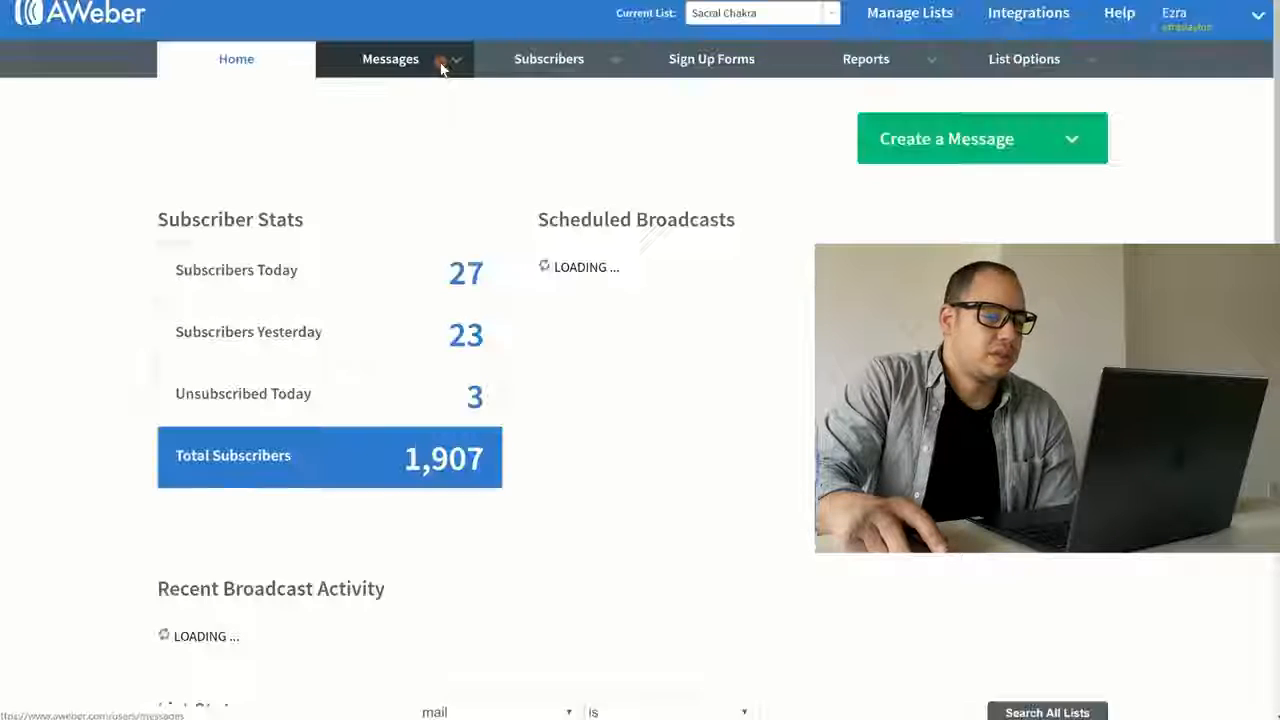
click(1024, 58)
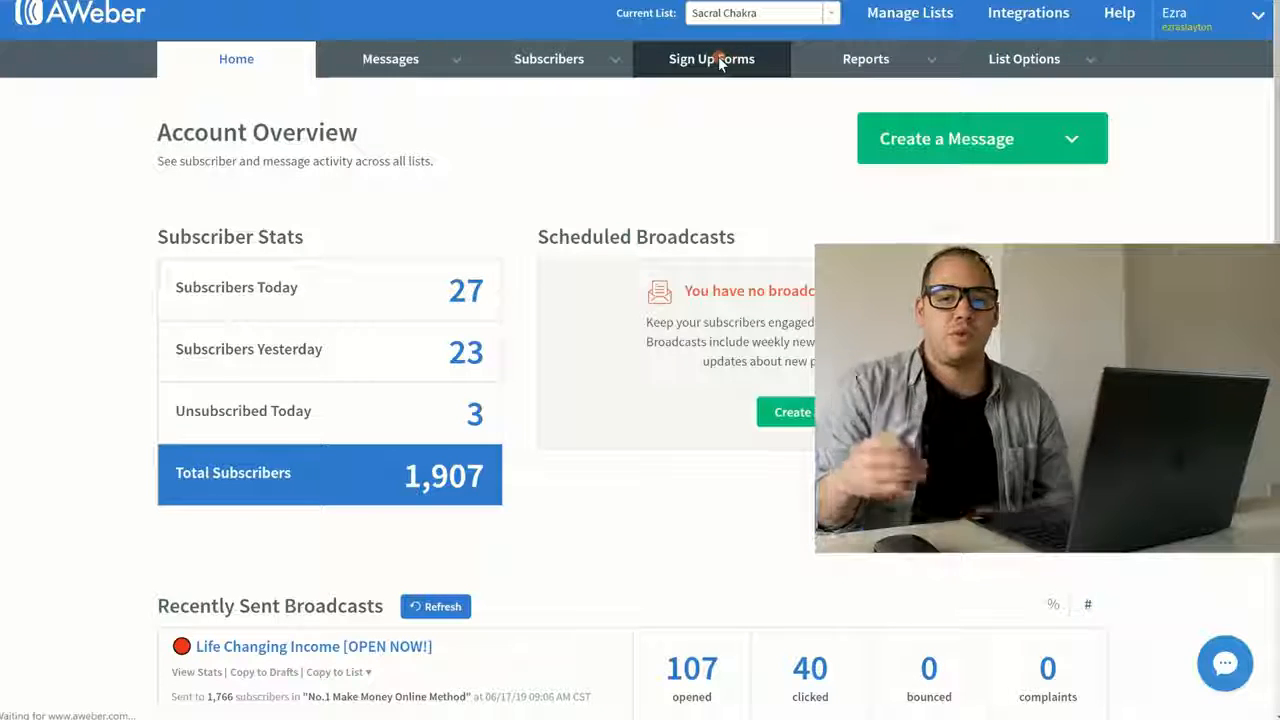
click(711, 58)
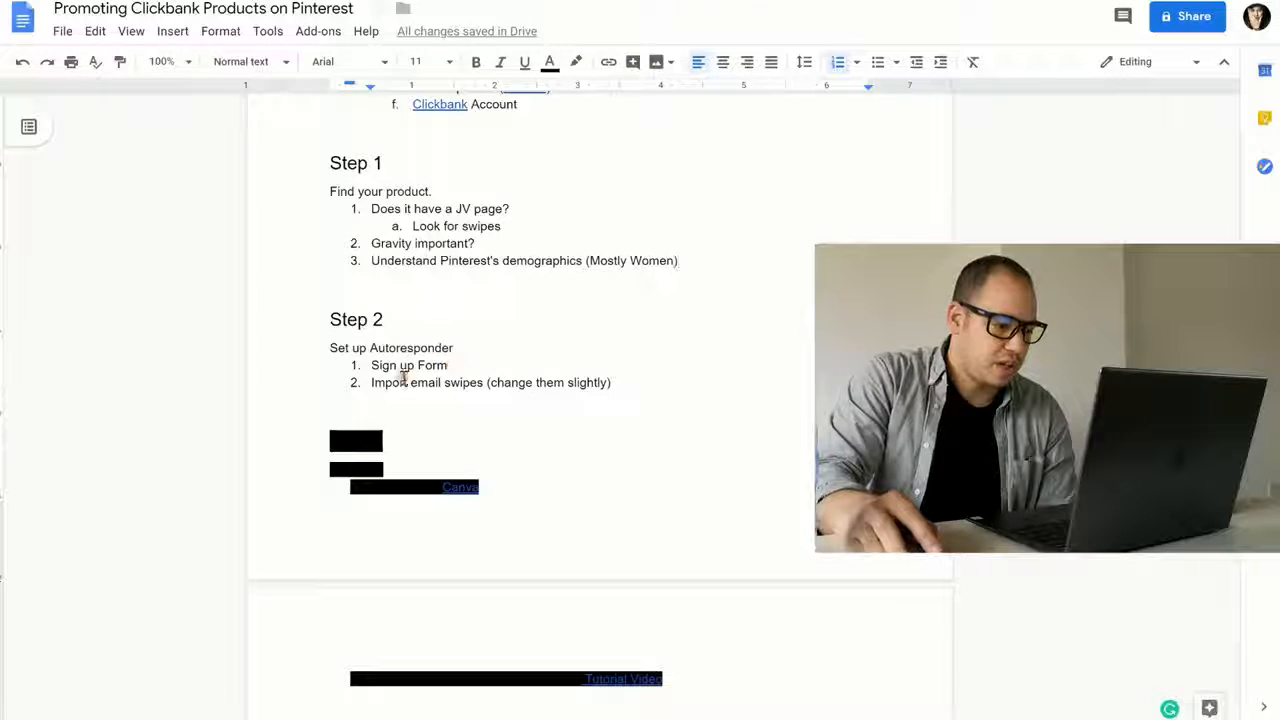
double_click(392, 365)
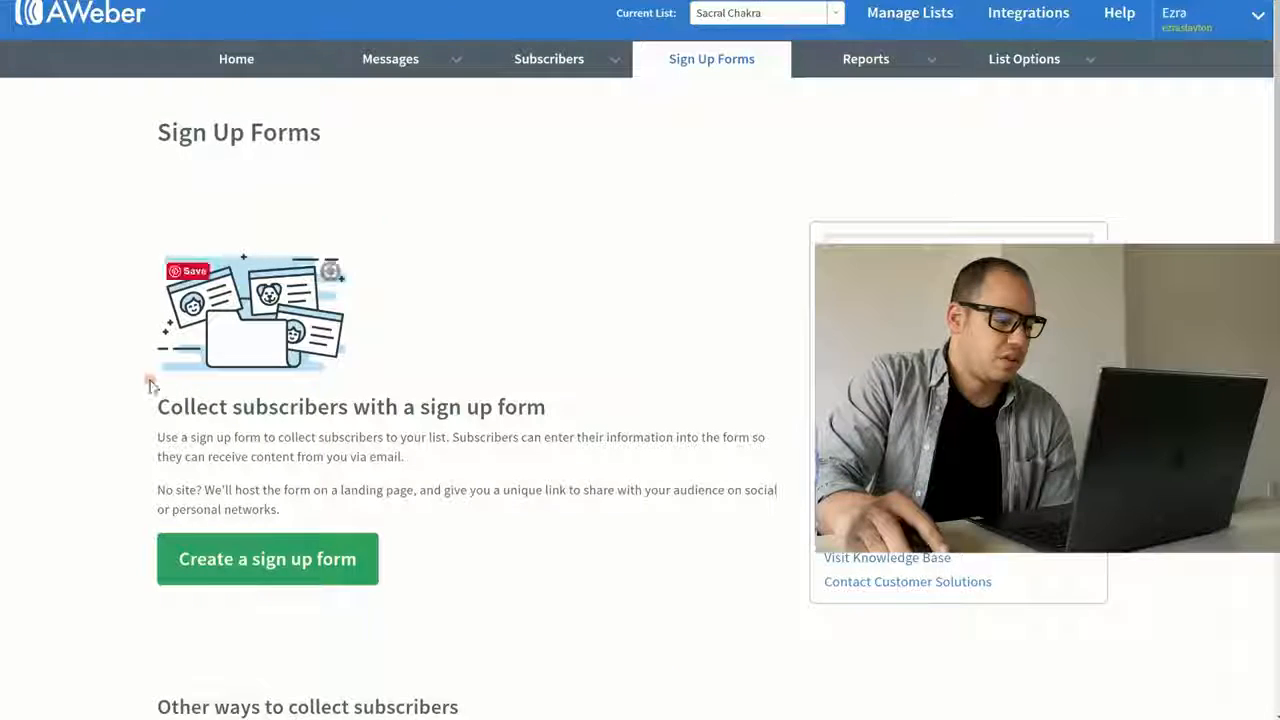
Build a new sign up form without the Name field and continue to settings
scroll(down, 3)
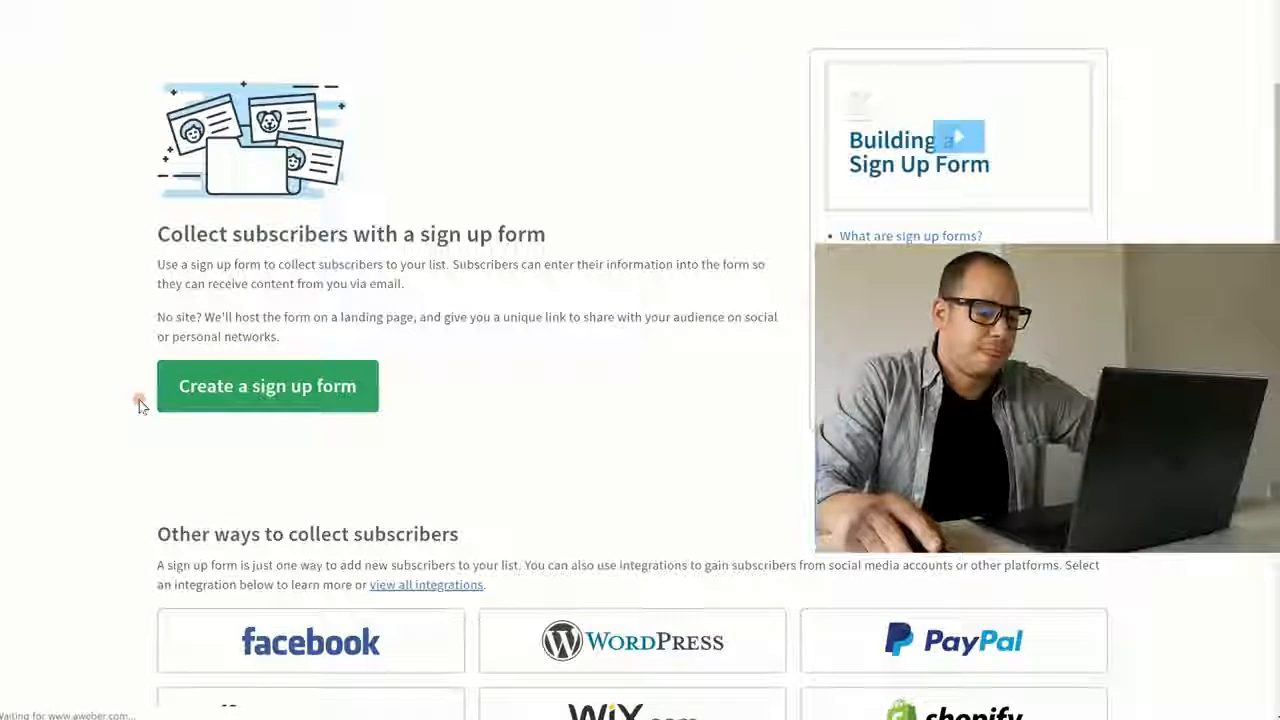
click(267, 386)
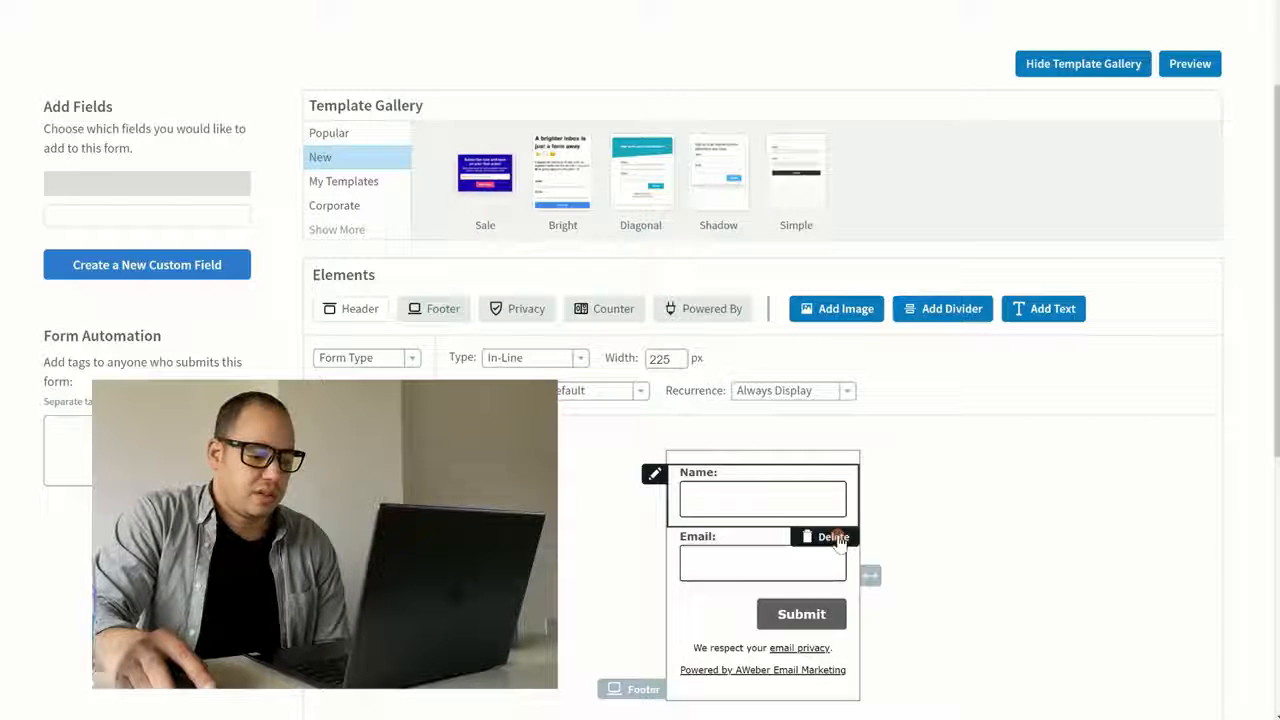
click(826, 537)
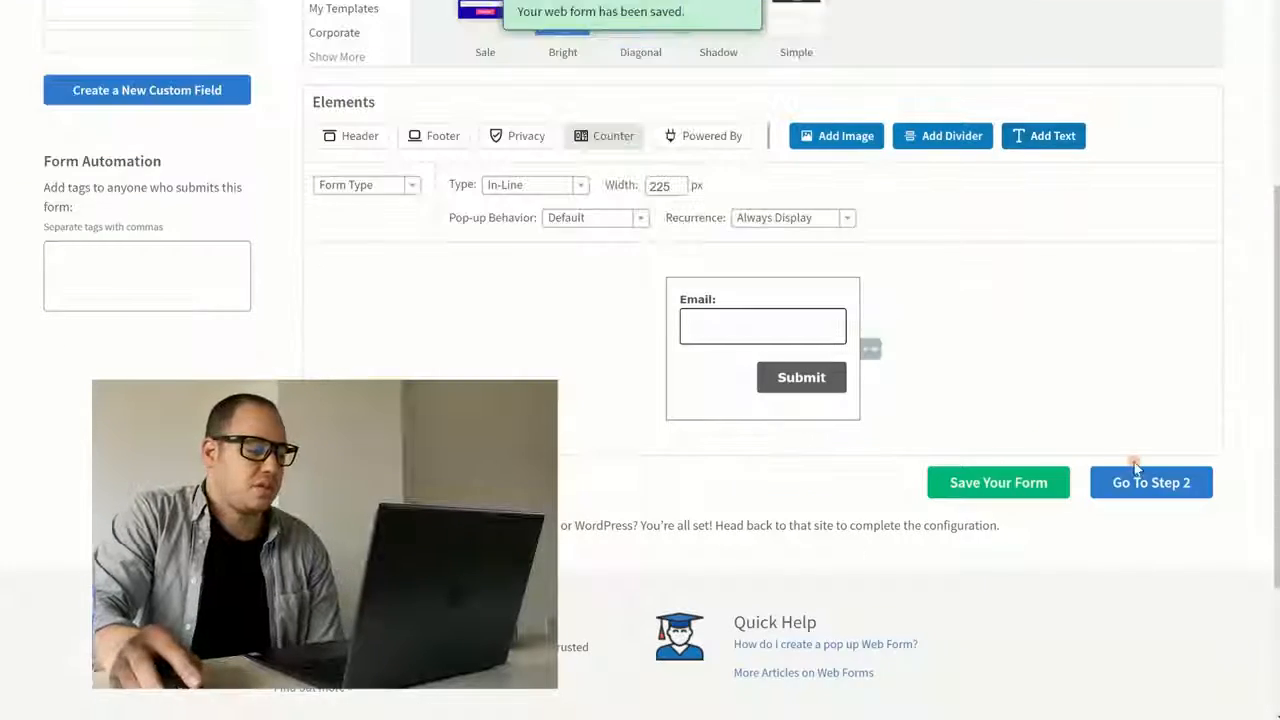
click(1150, 482)
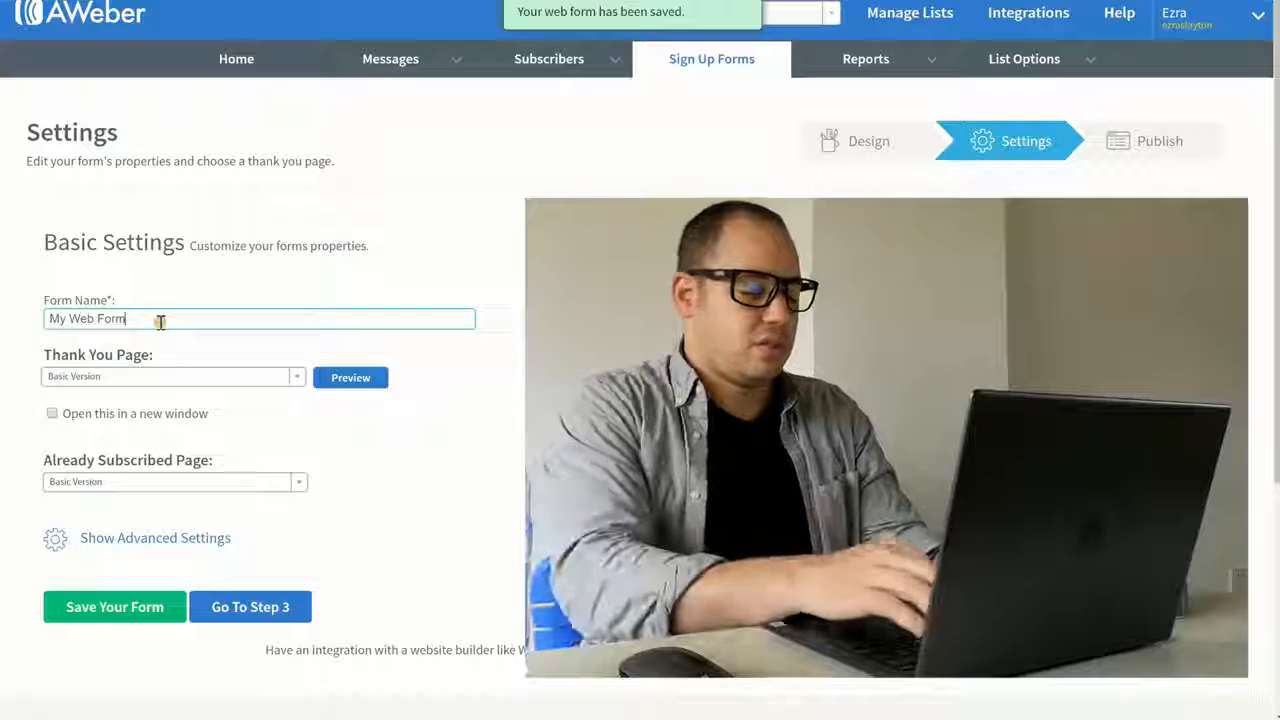
Name the form 'Balance Your Chakra' and set its thank-you page to Custom Page
text(B)
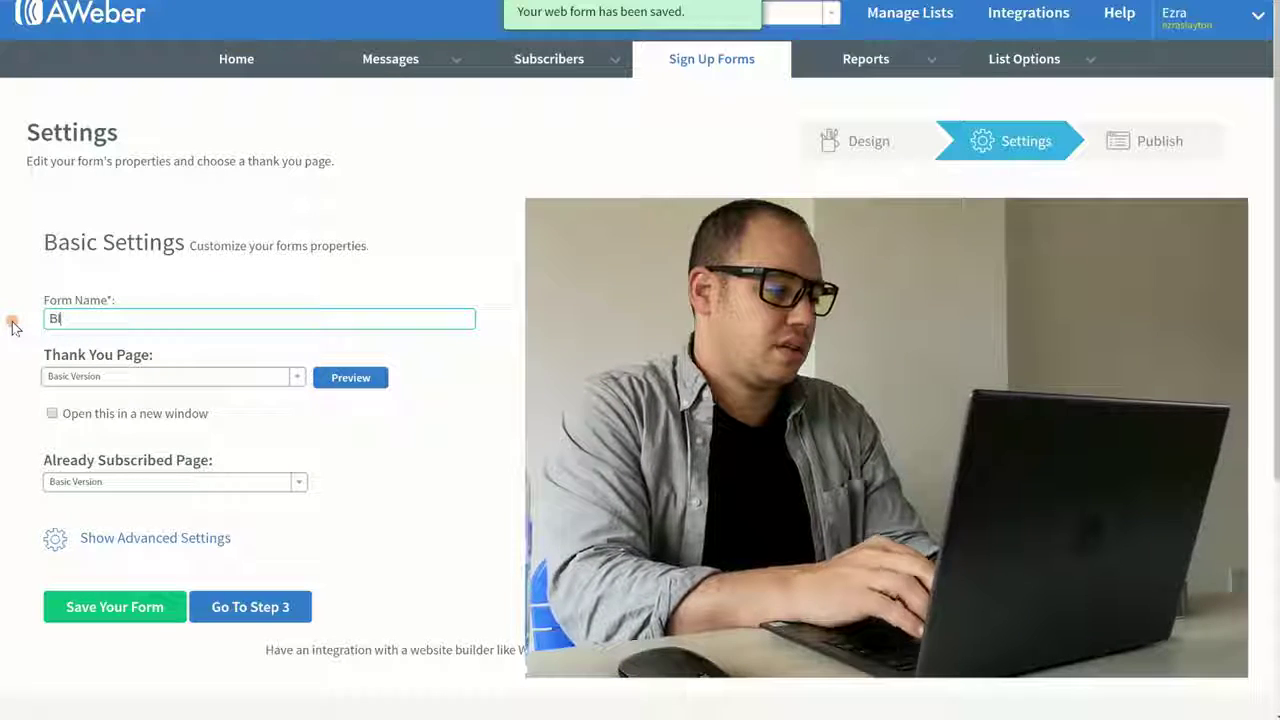
text(ai)
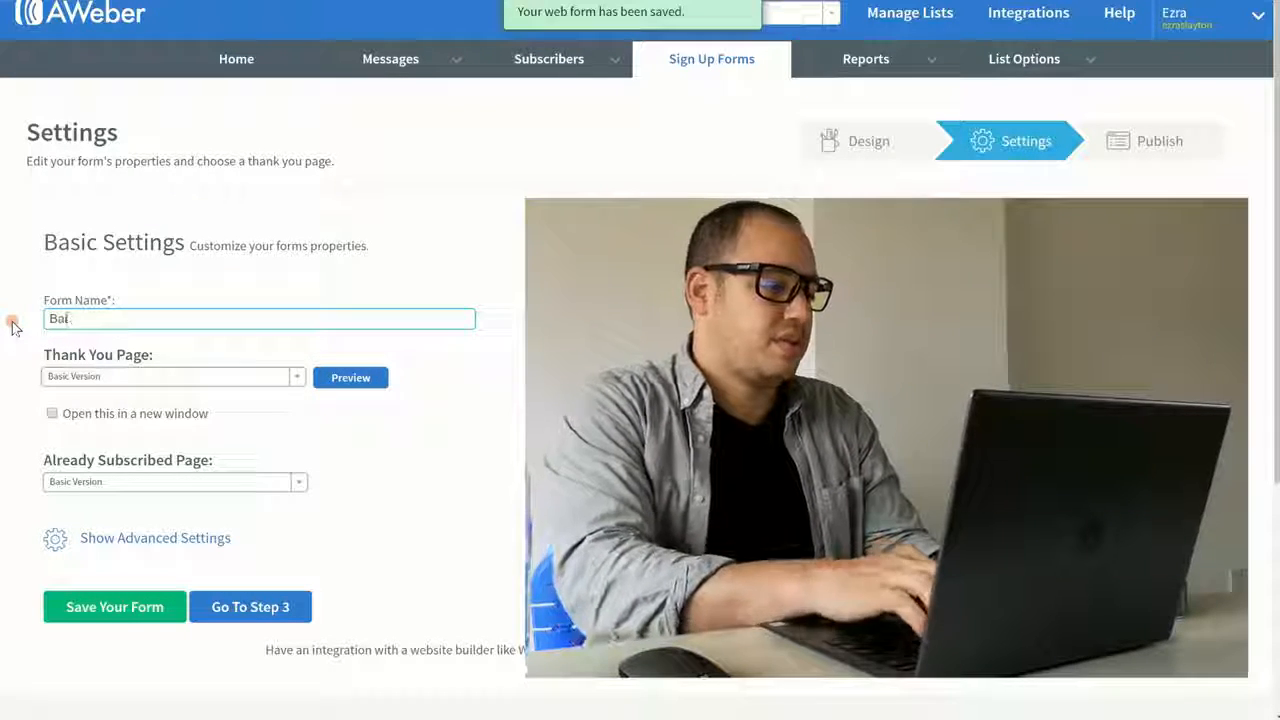
text(Balance Your)
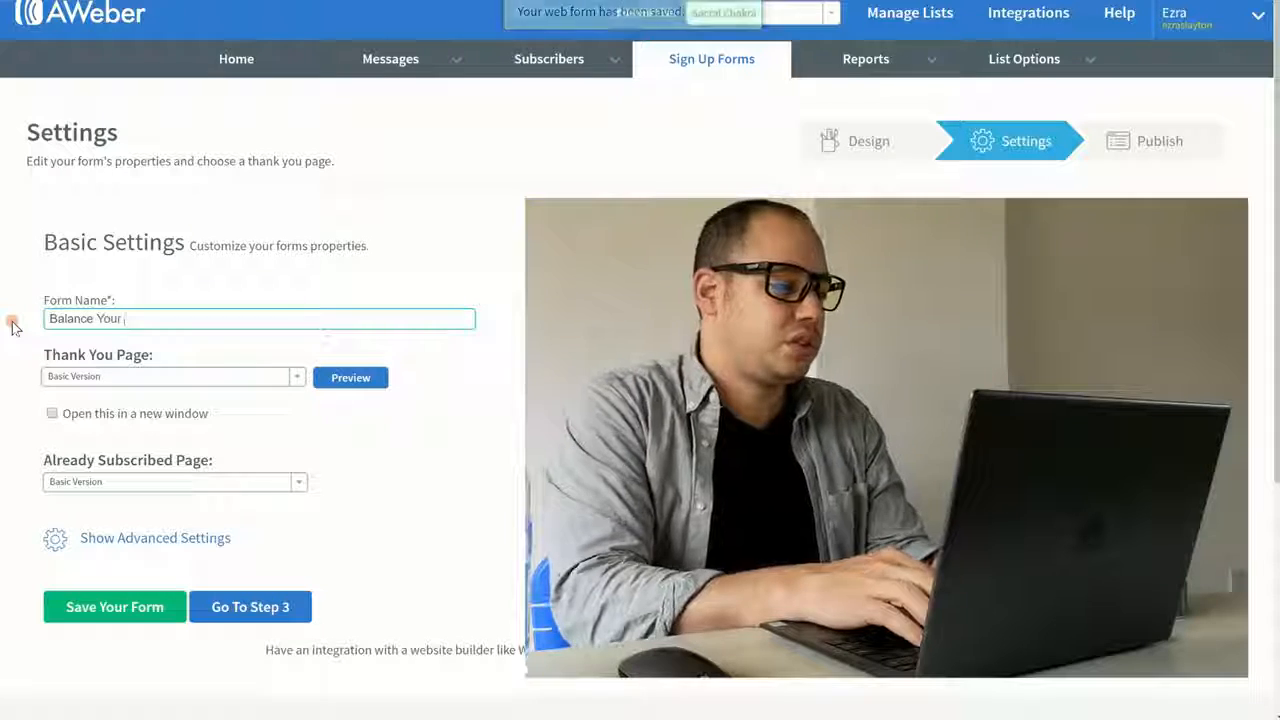
text(Ch)
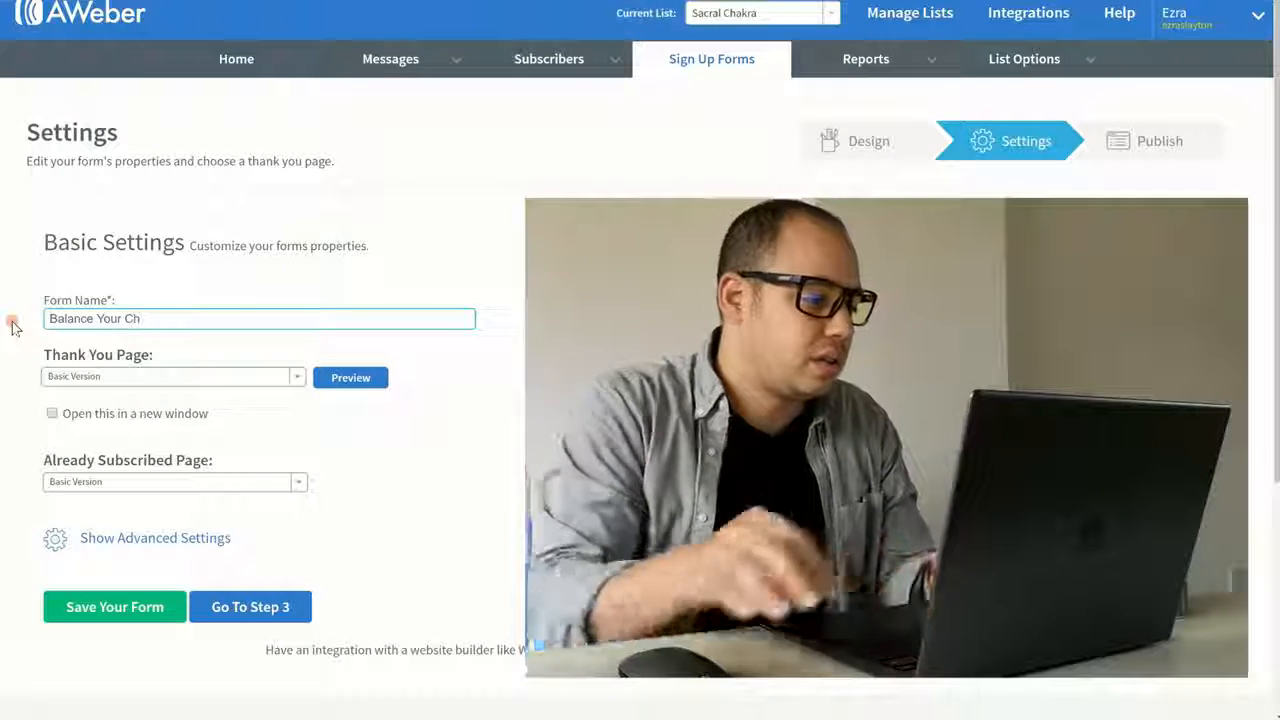
text(akra)
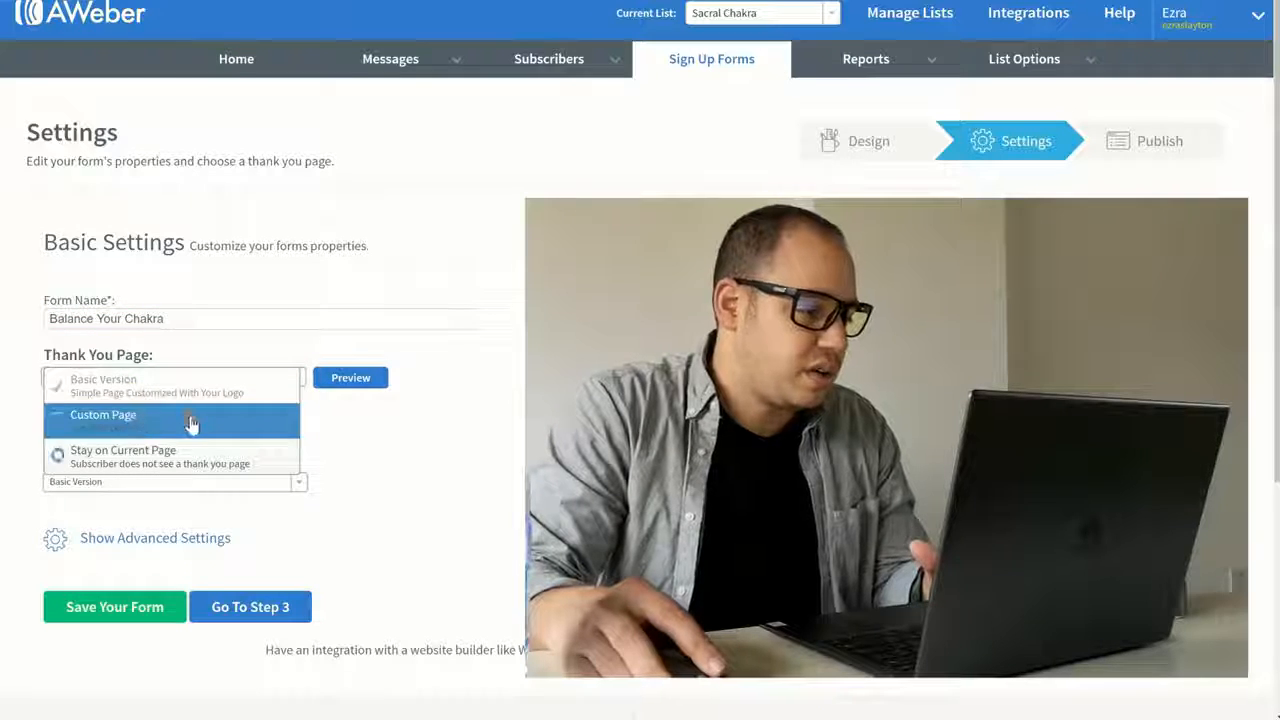
click(103, 414)
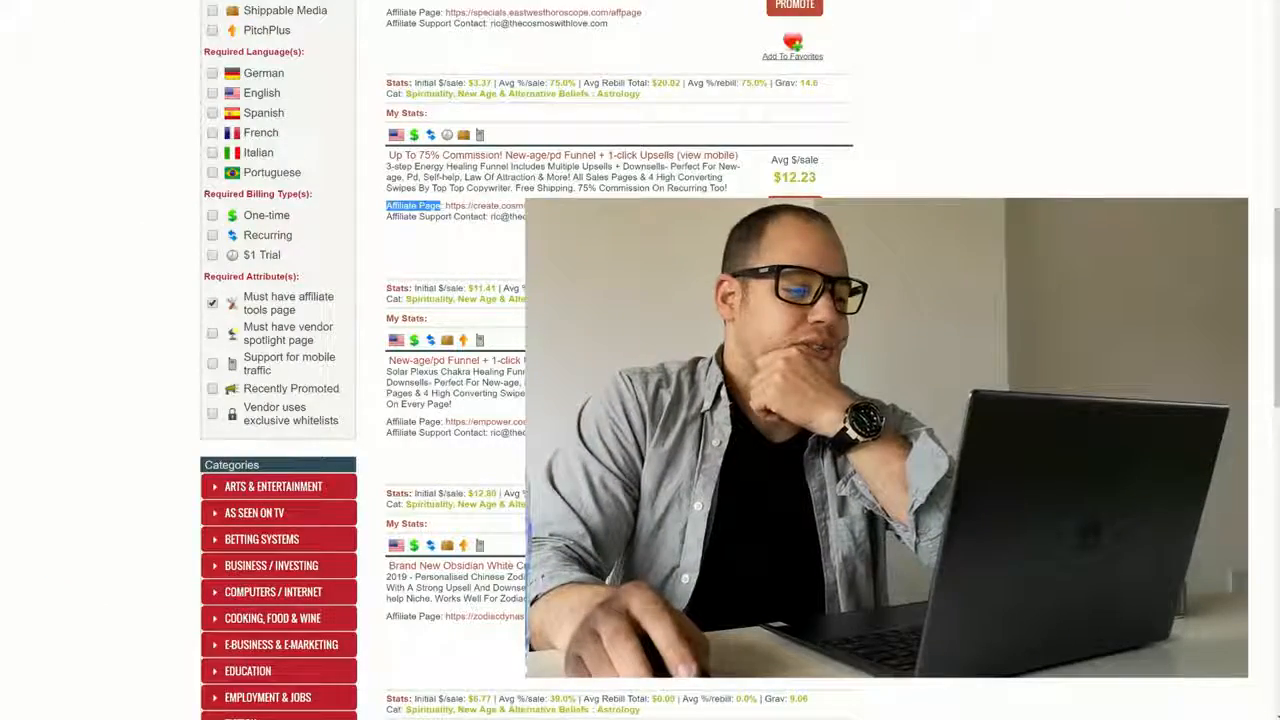
Promote the energy healing funnel offer, then generate and copy its encrypted HopLink
scroll(down, 3)
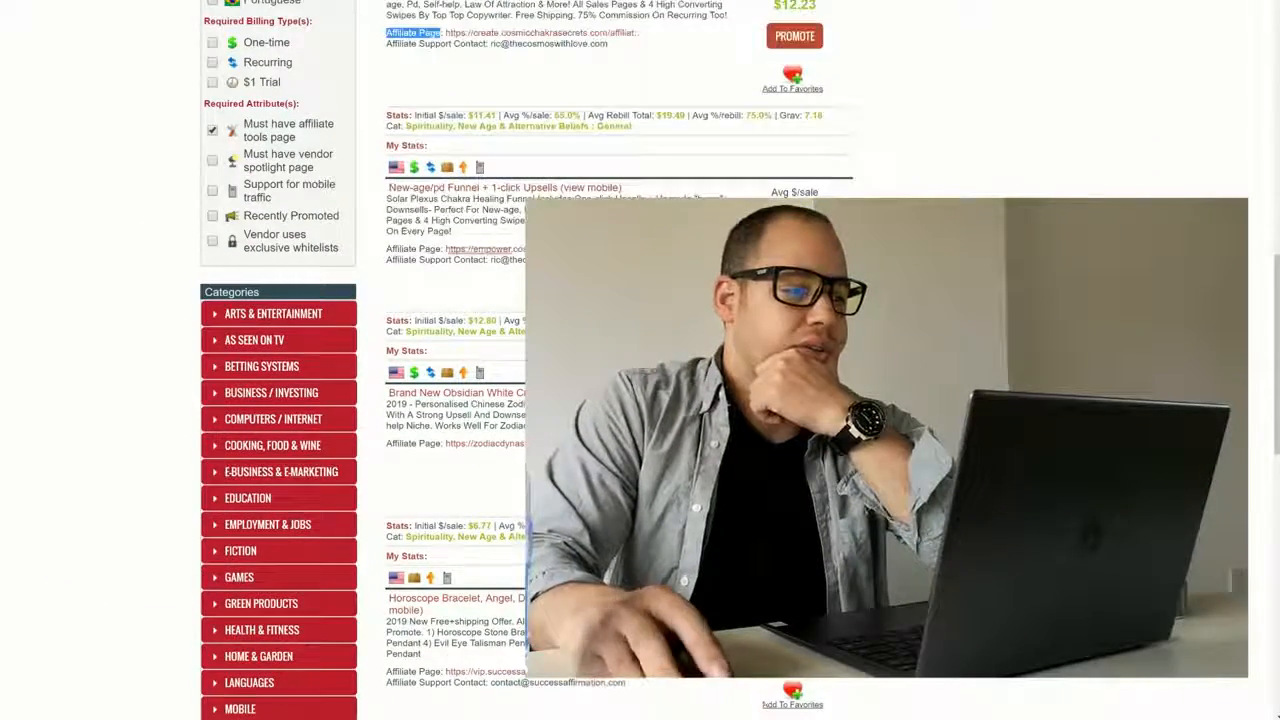
scroll(up, 3)
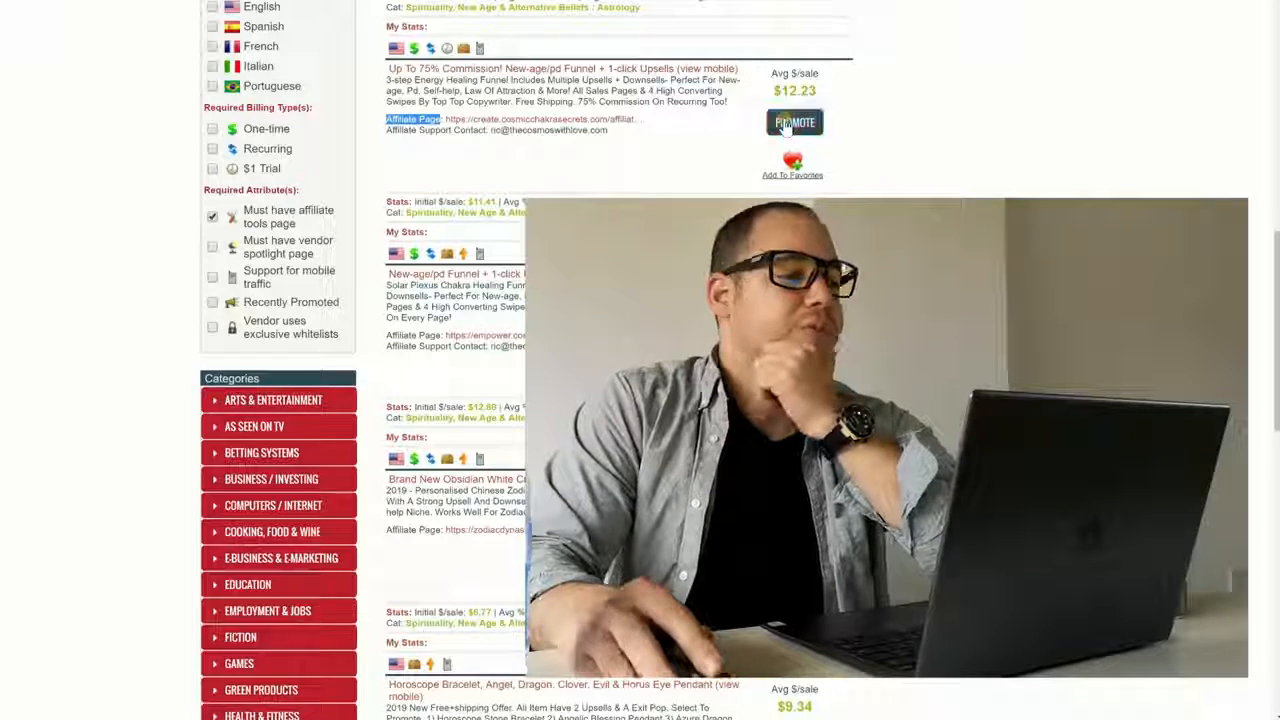
click(794, 122)
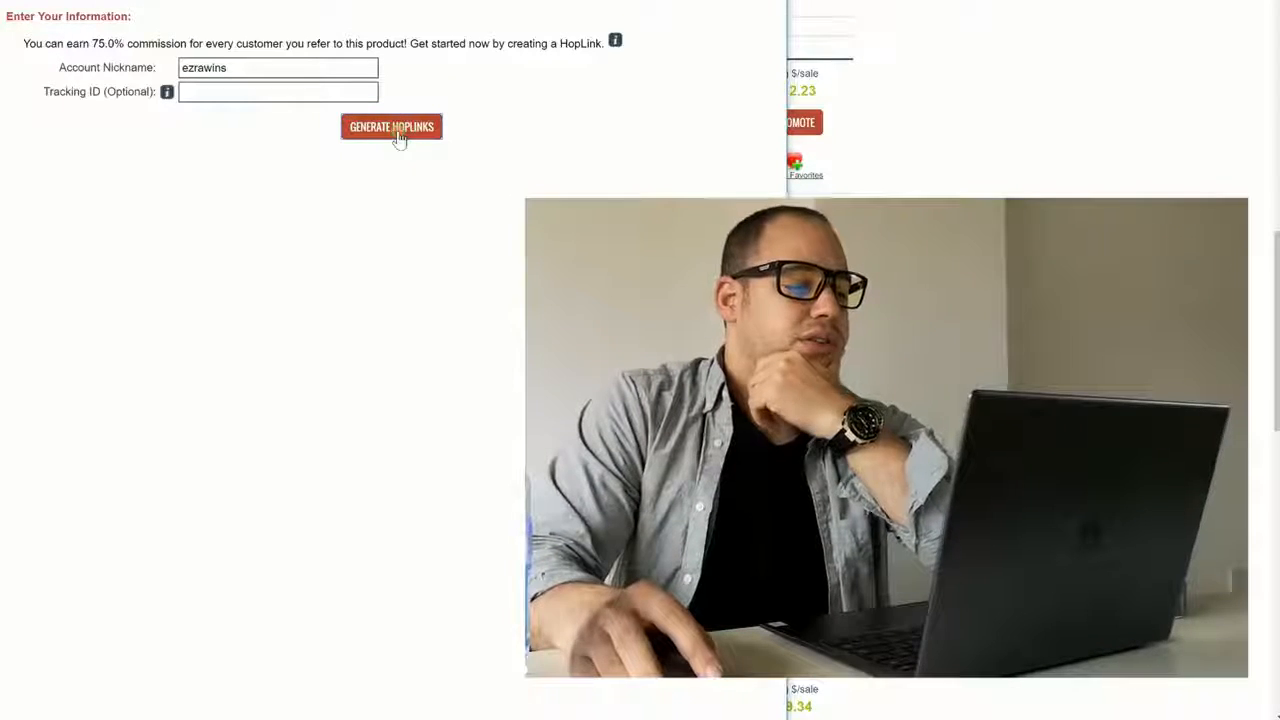
click(391, 126)
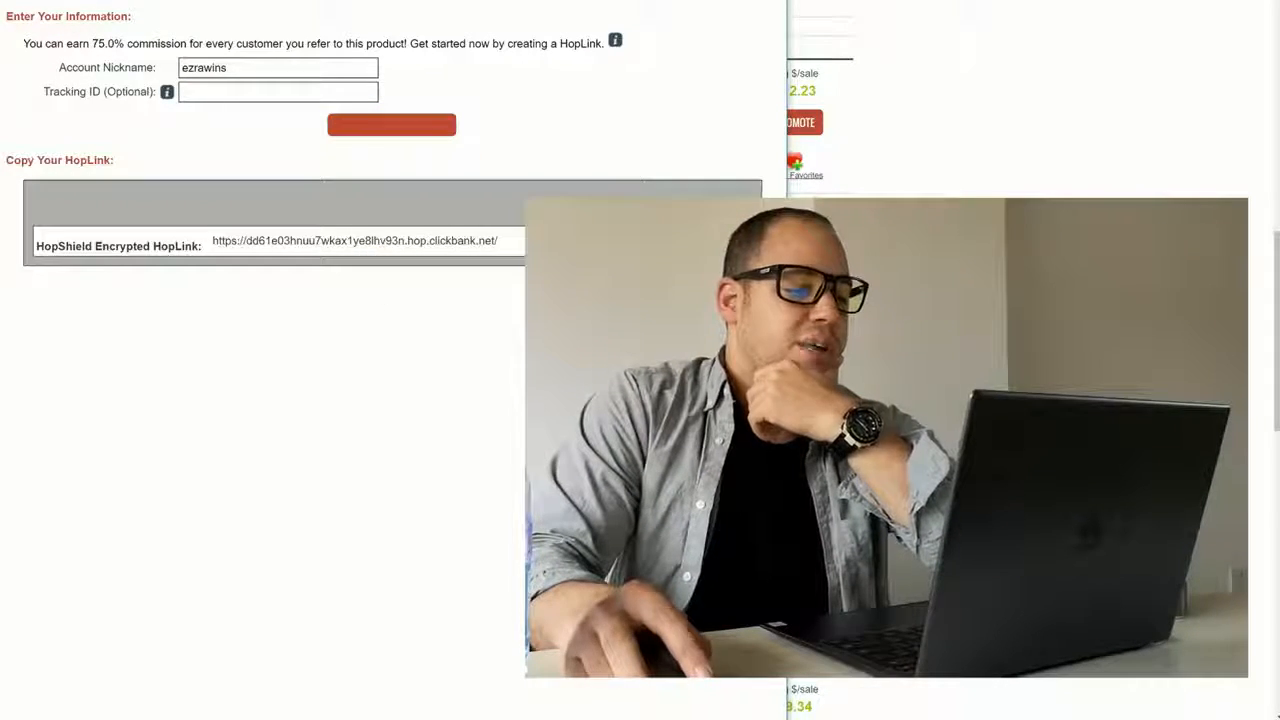
click(391, 126)
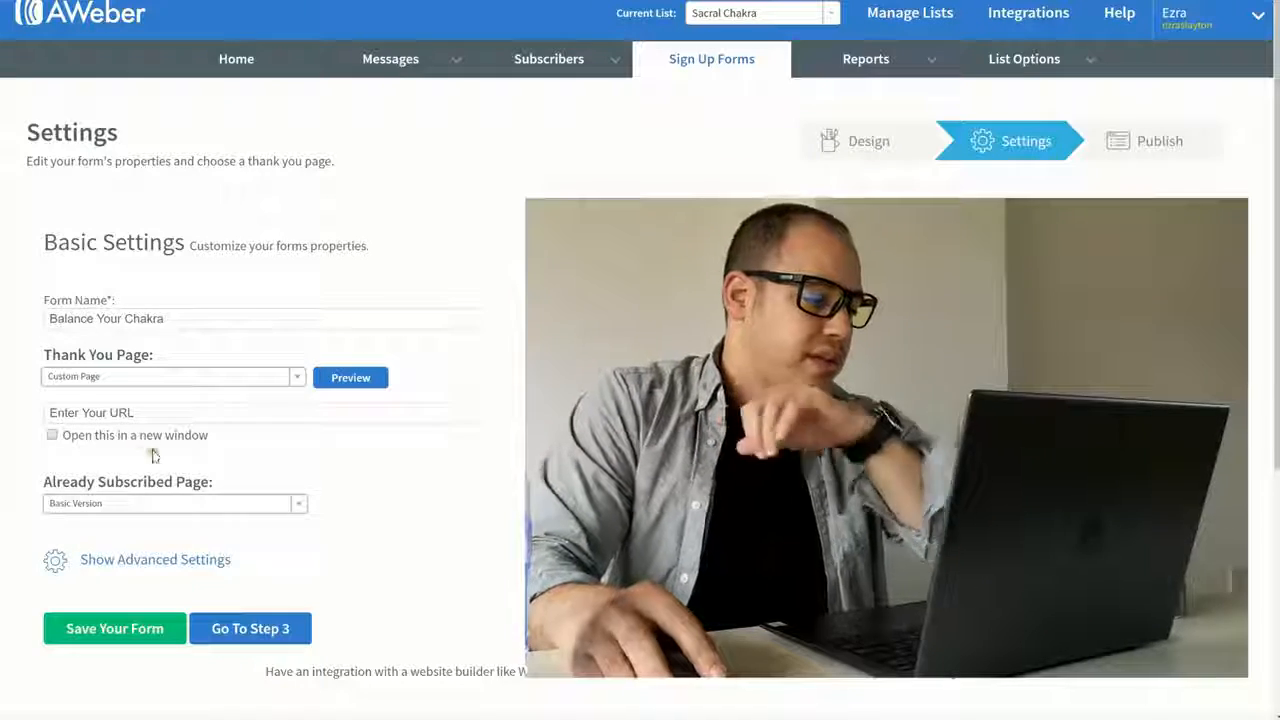
Set the thank-you and already-subscribed pages to the ClickBank HopLink and save the form
click(258, 412)
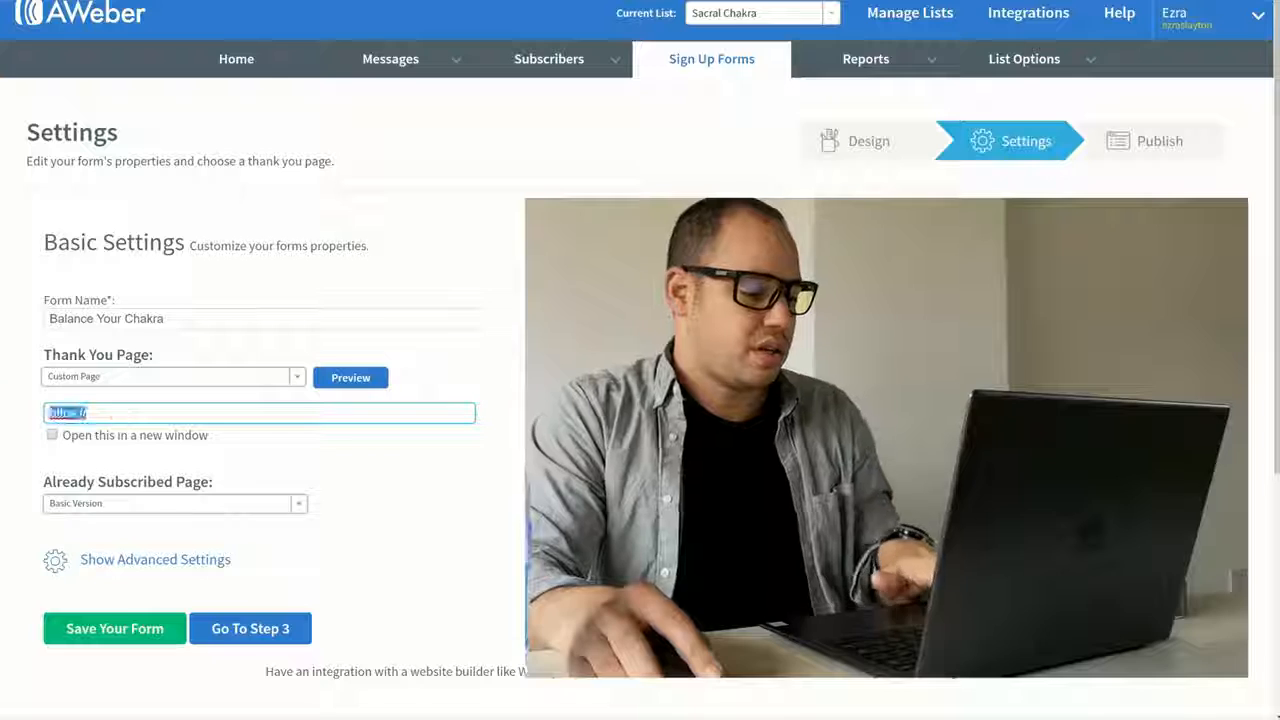
text(https://dd61e03hnuu7wkax1ye8lhv93n.hop.clickbank.net/)
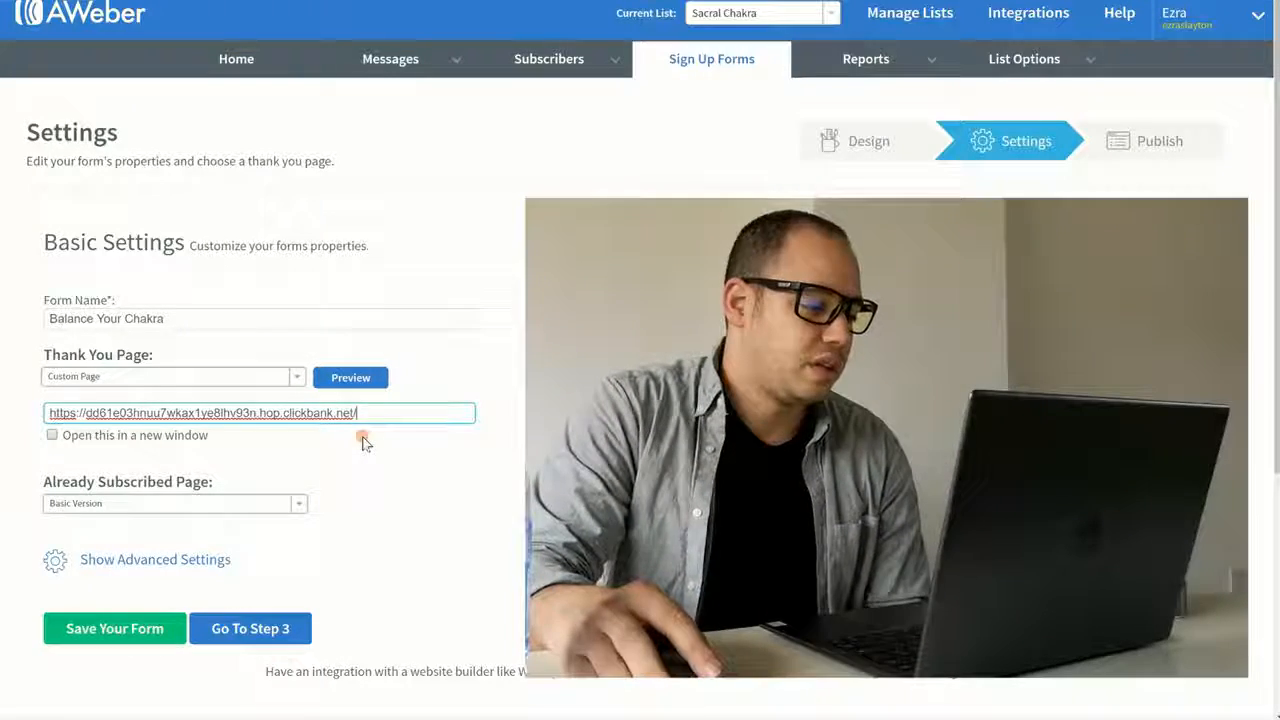
click(297, 503)
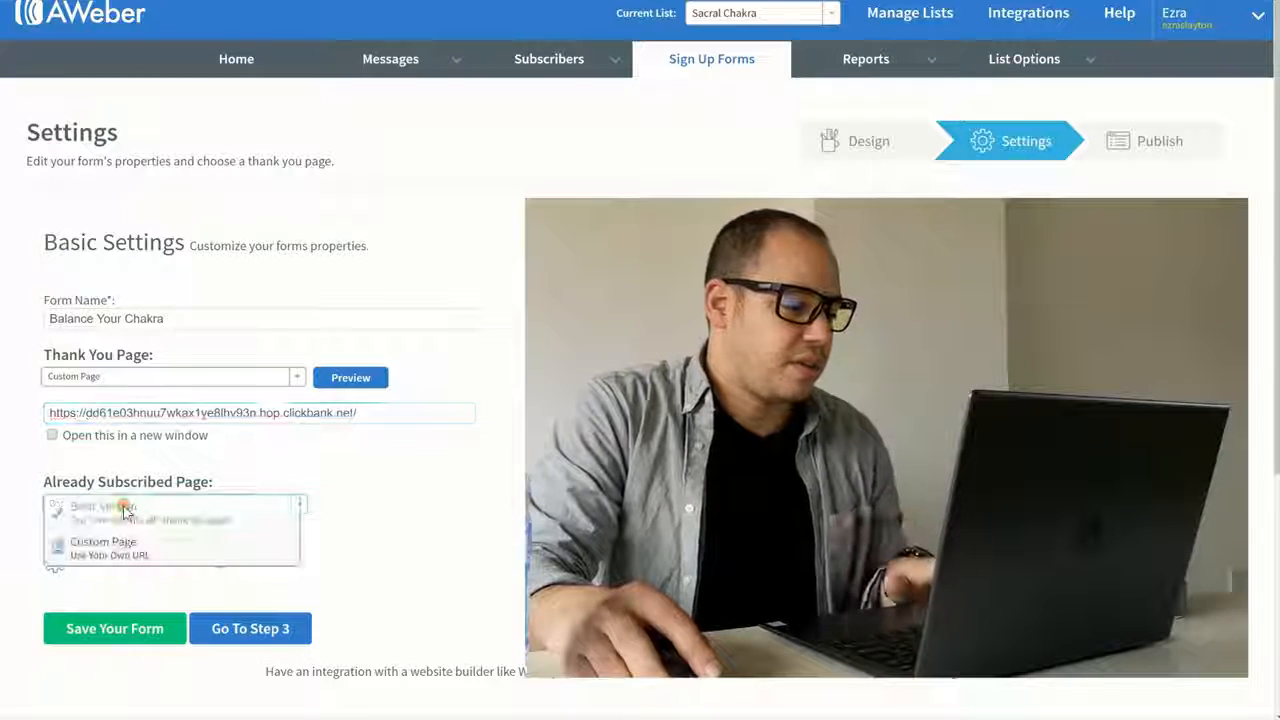
click(103, 548)
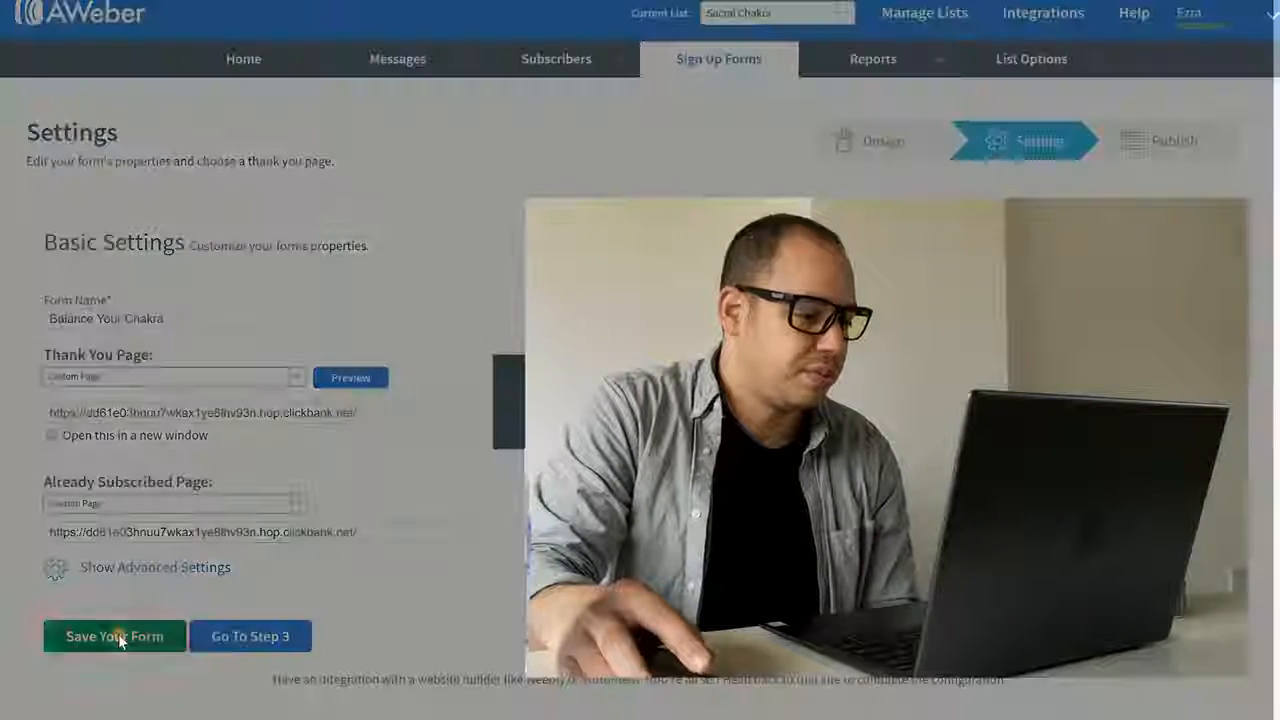
click(114, 636)
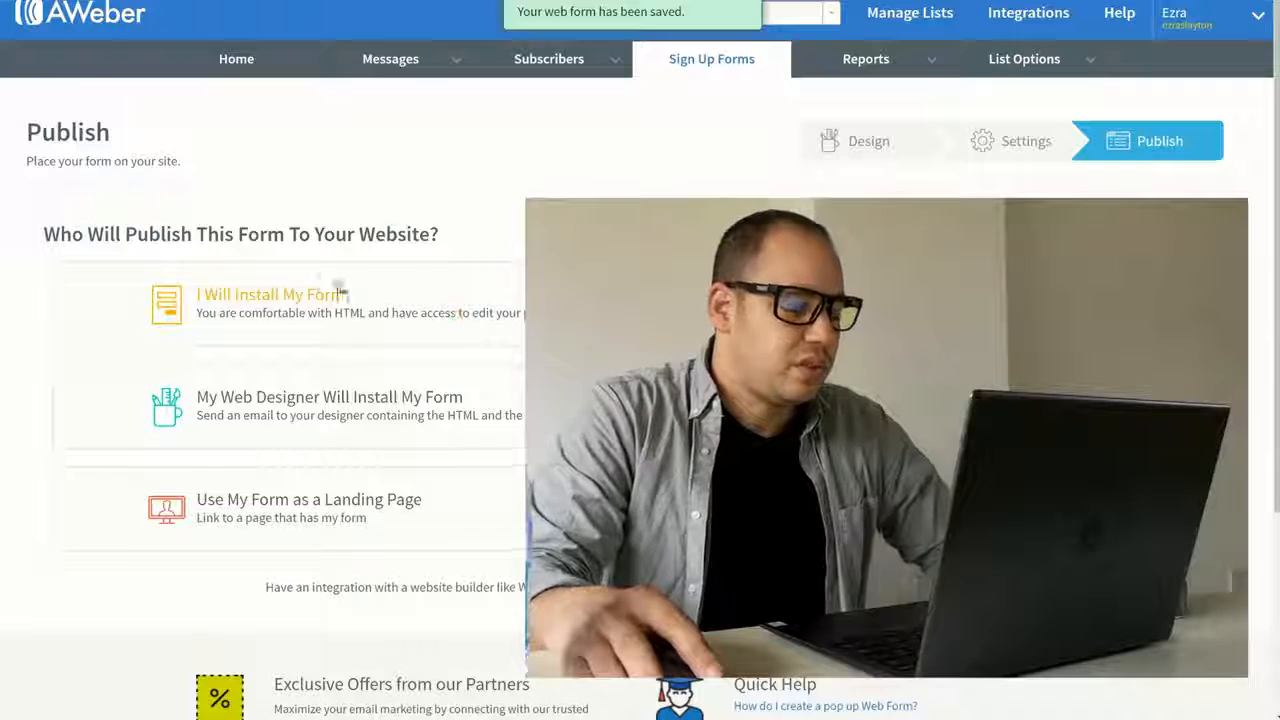
Choose self-install publishing and select the form's Raw HTML Version code
click(269, 294)
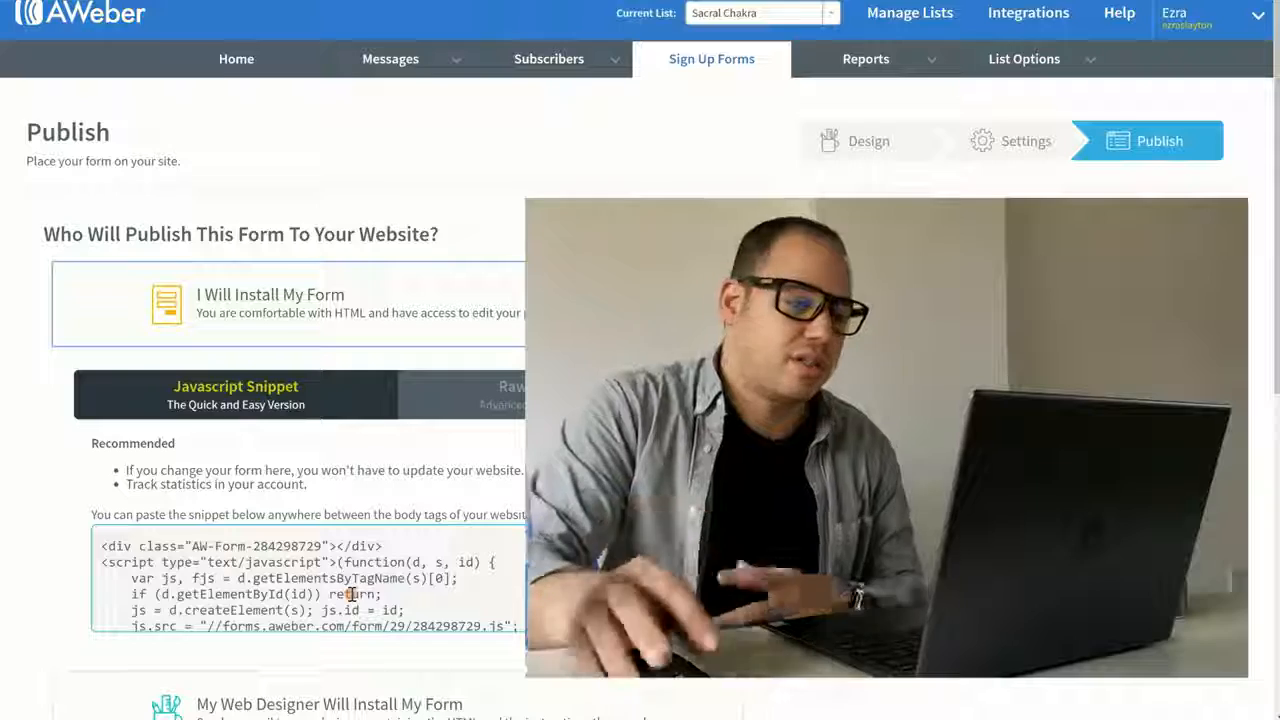
click(505, 394)
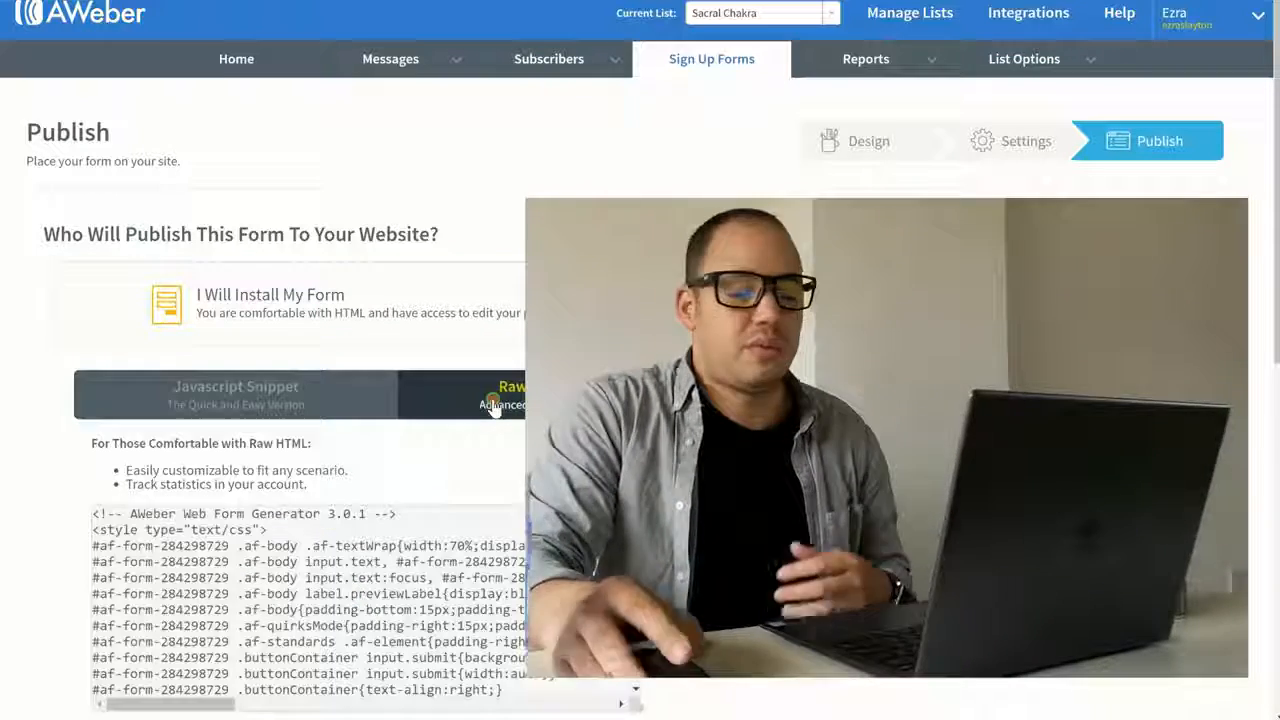
click(307, 545)
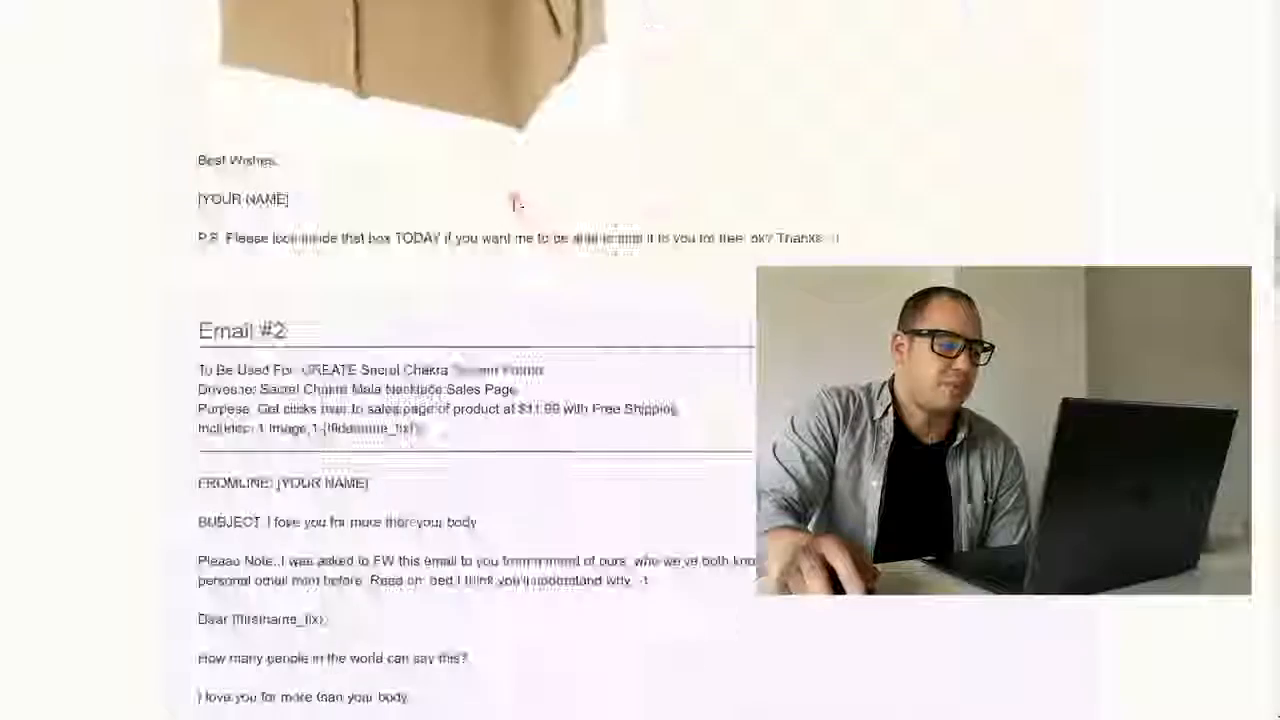
Scroll up the vendor's affiliate swipes page
scroll(up, 3)
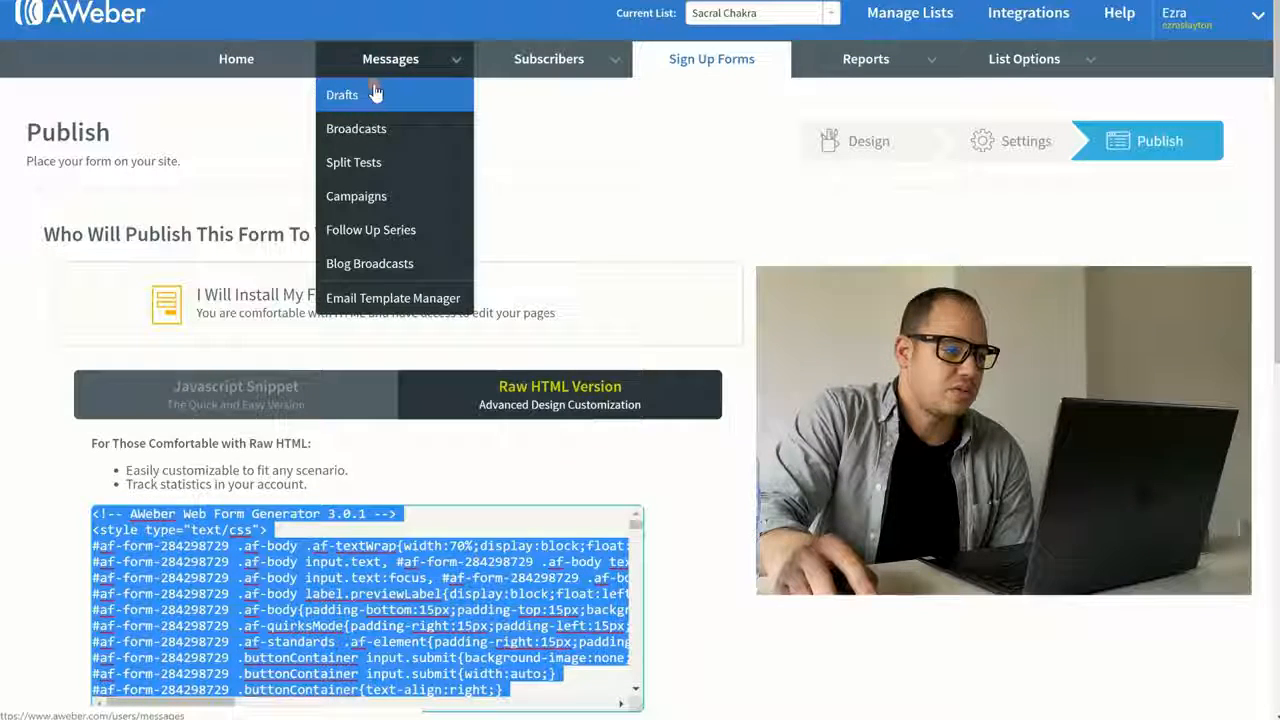
mouse_move(342, 94)
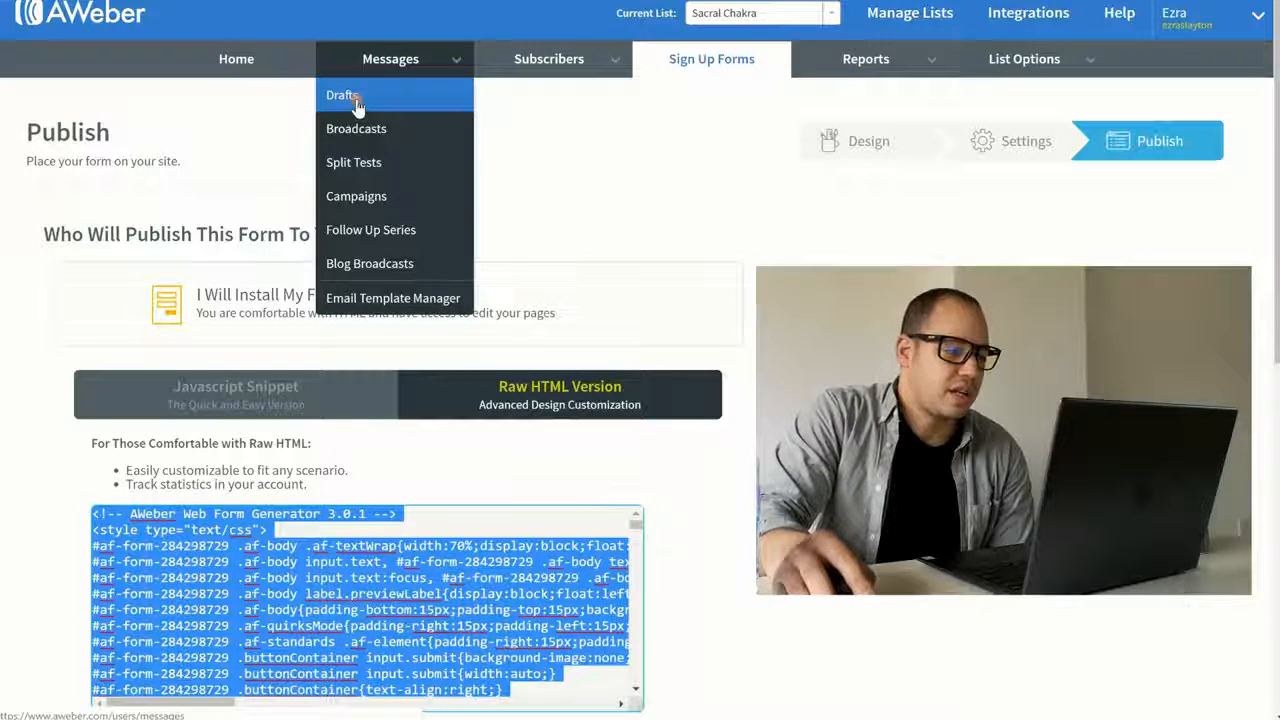
mouse_move(371, 229)
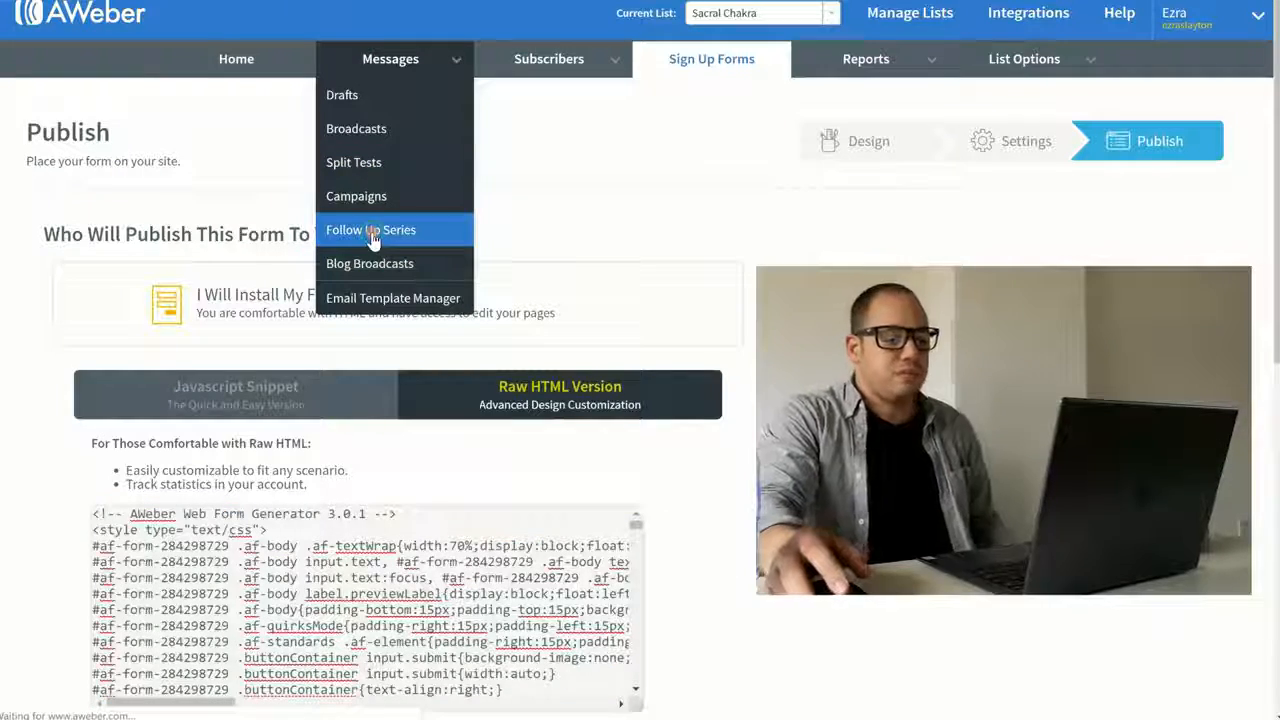
Start a new Follow Up Series message in the Drag & Drop Email Builder
click(371, 229)
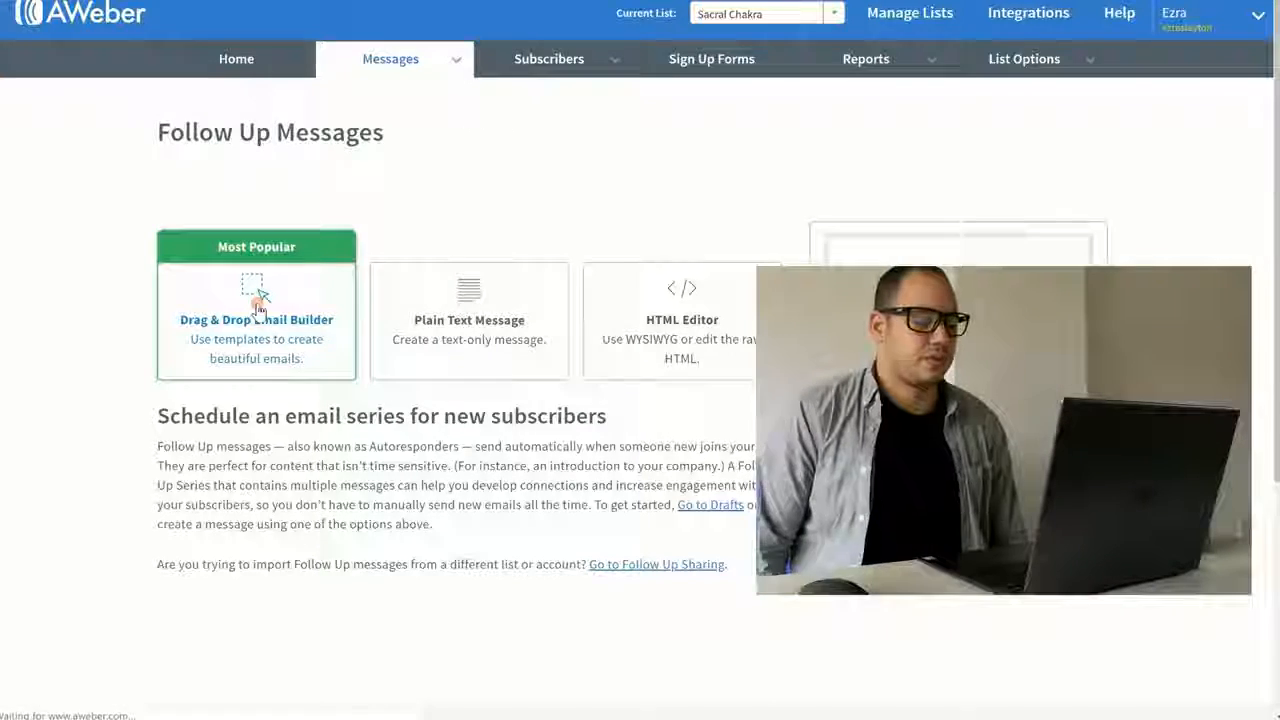
click(256, 320)
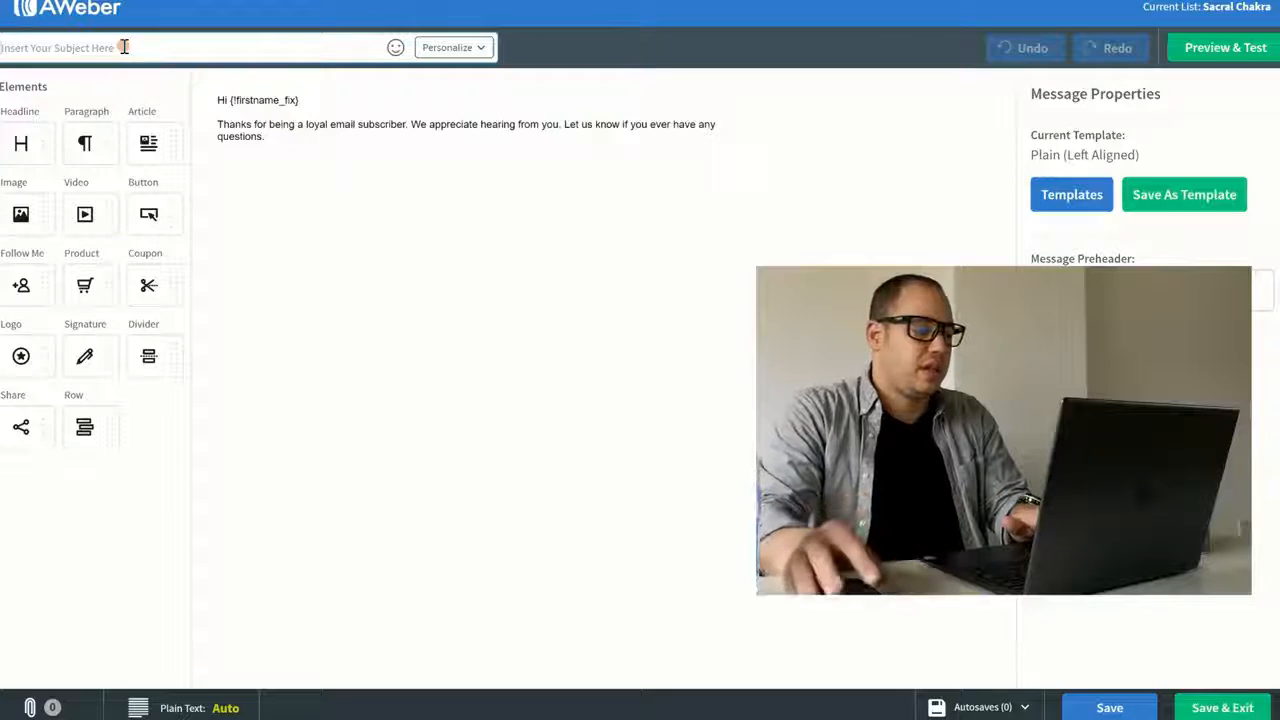
Enter the subject 'can I pay your shipping {!firstname_fix}?'
text(can I pay your shipping {!firstname_fix}?)
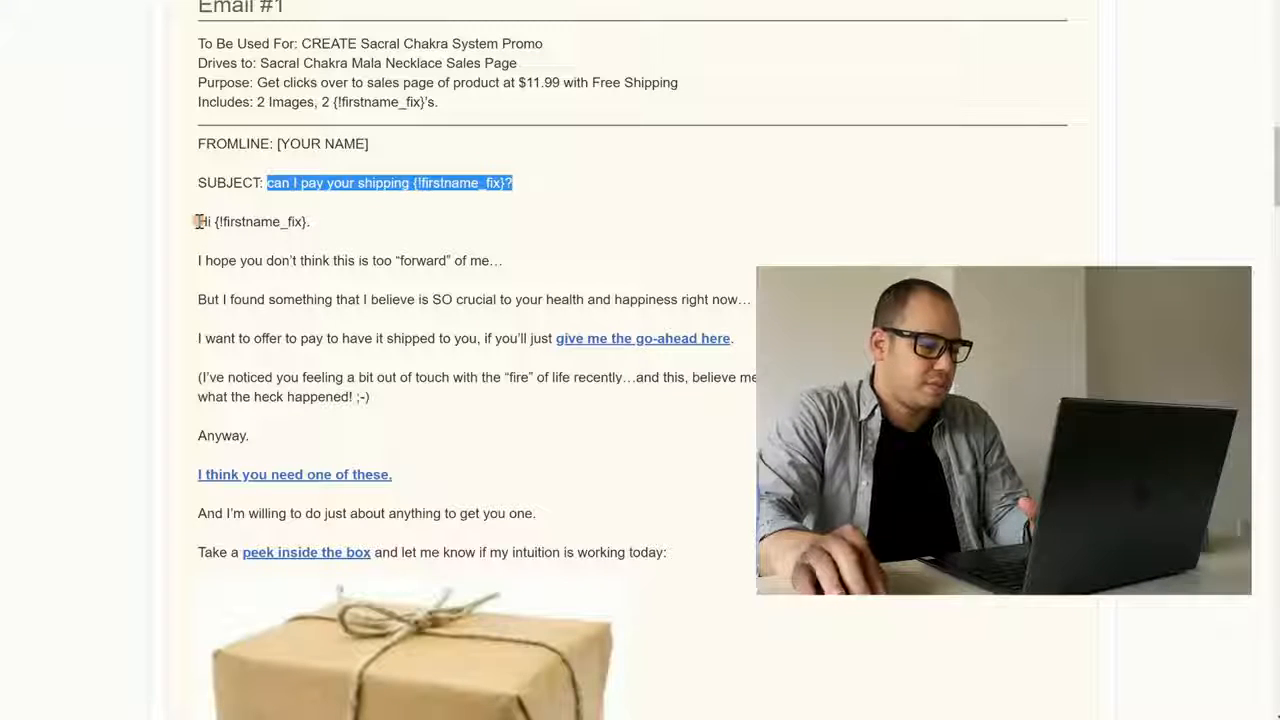
Copy the Email #1 swipe body and select the builder's default greeting text
scroll(down, 3)
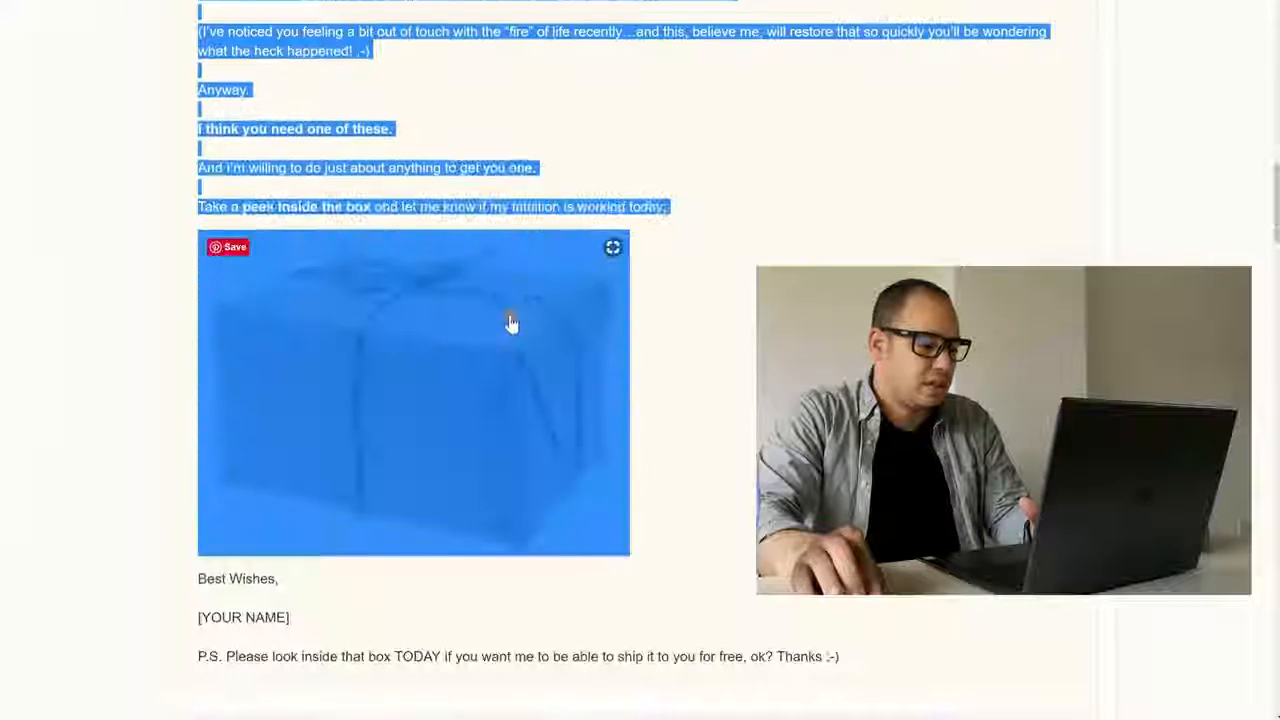
scroll(up, 3)
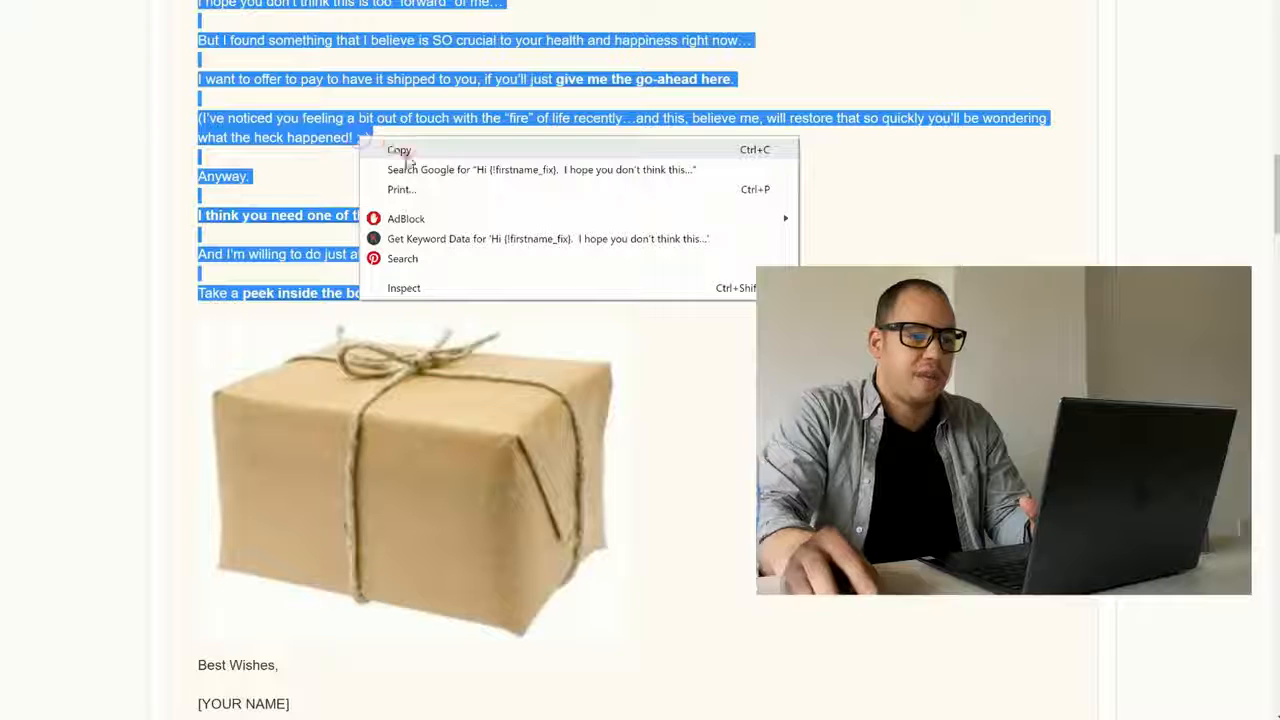
click(399, 149)
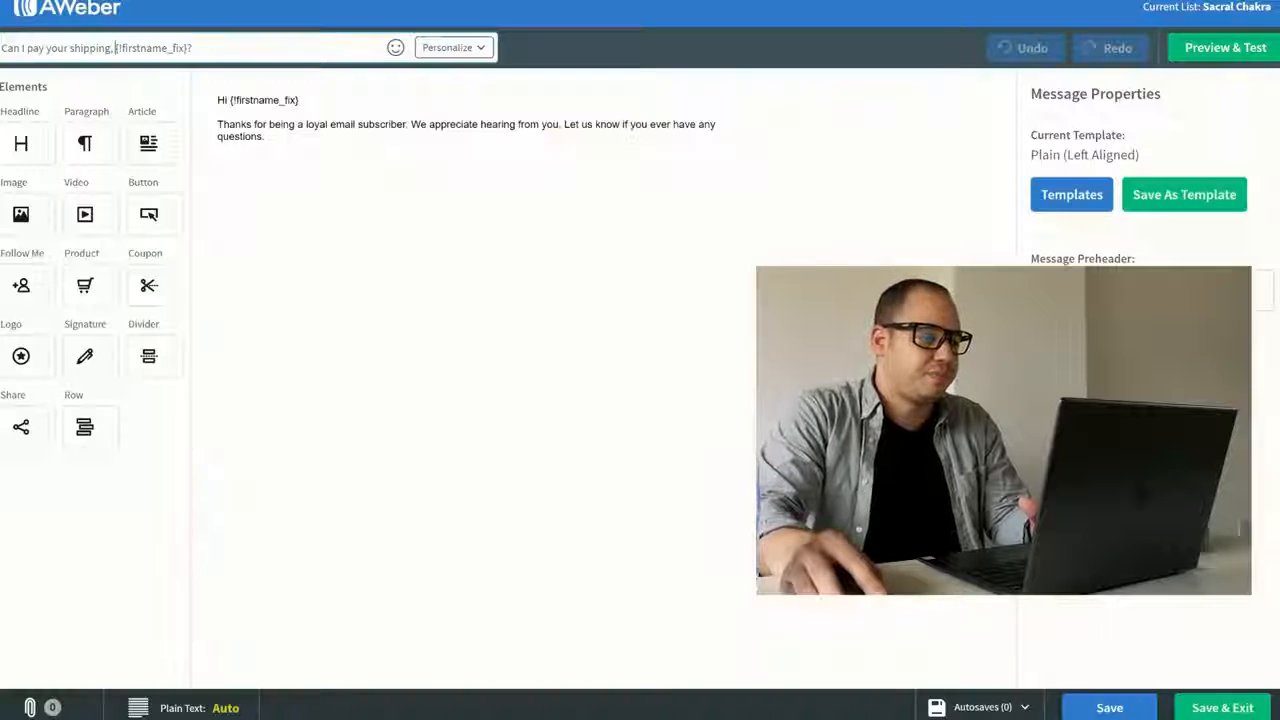
click(465, 130)
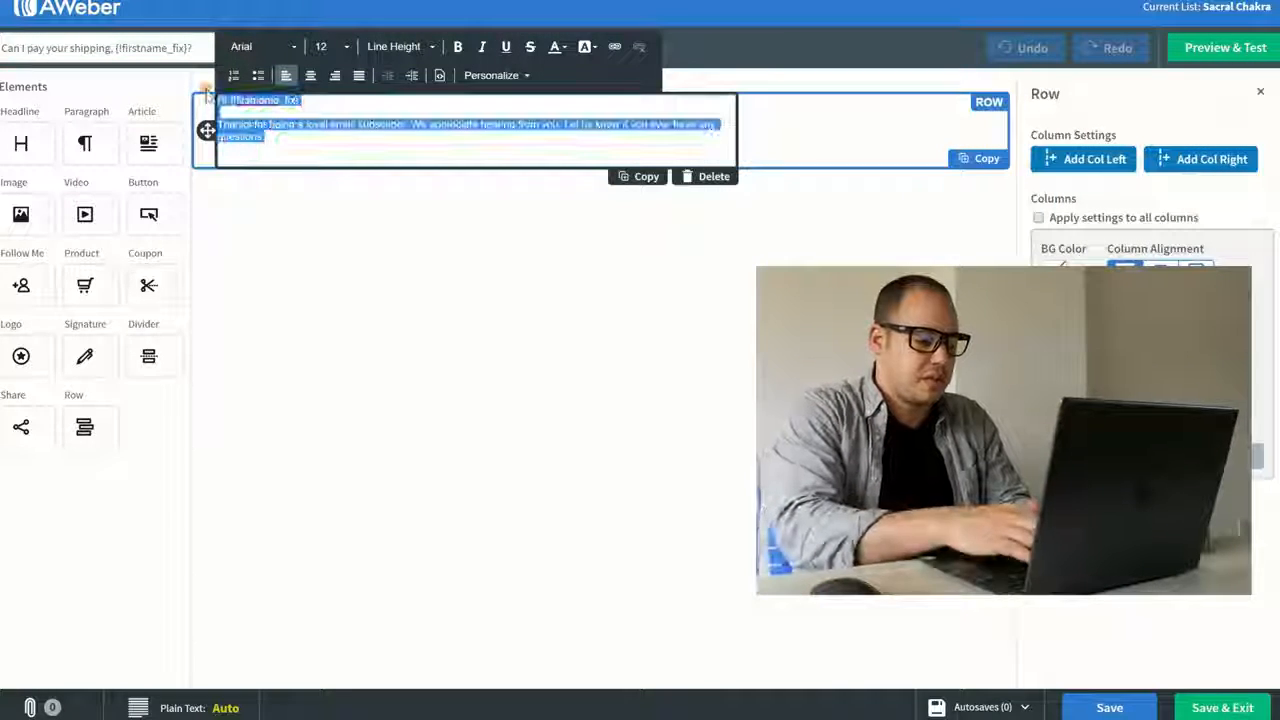
click(1030, 47)
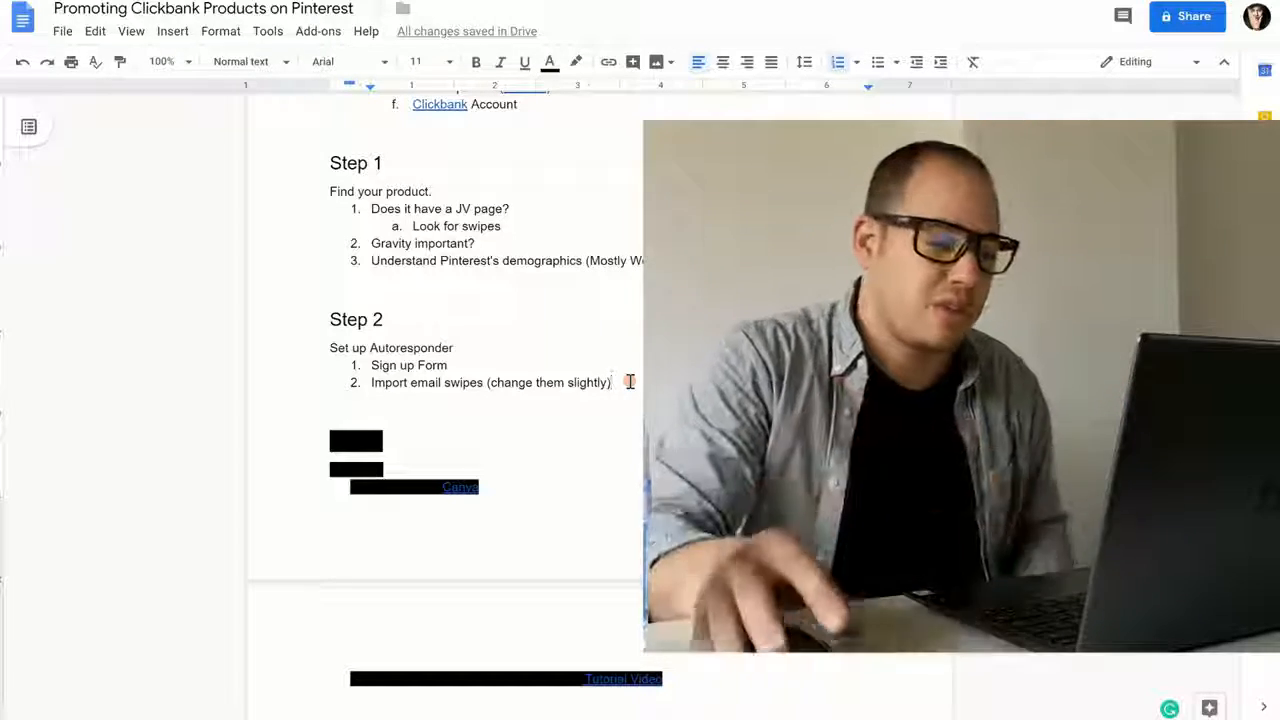
mouse_move(617, 348)
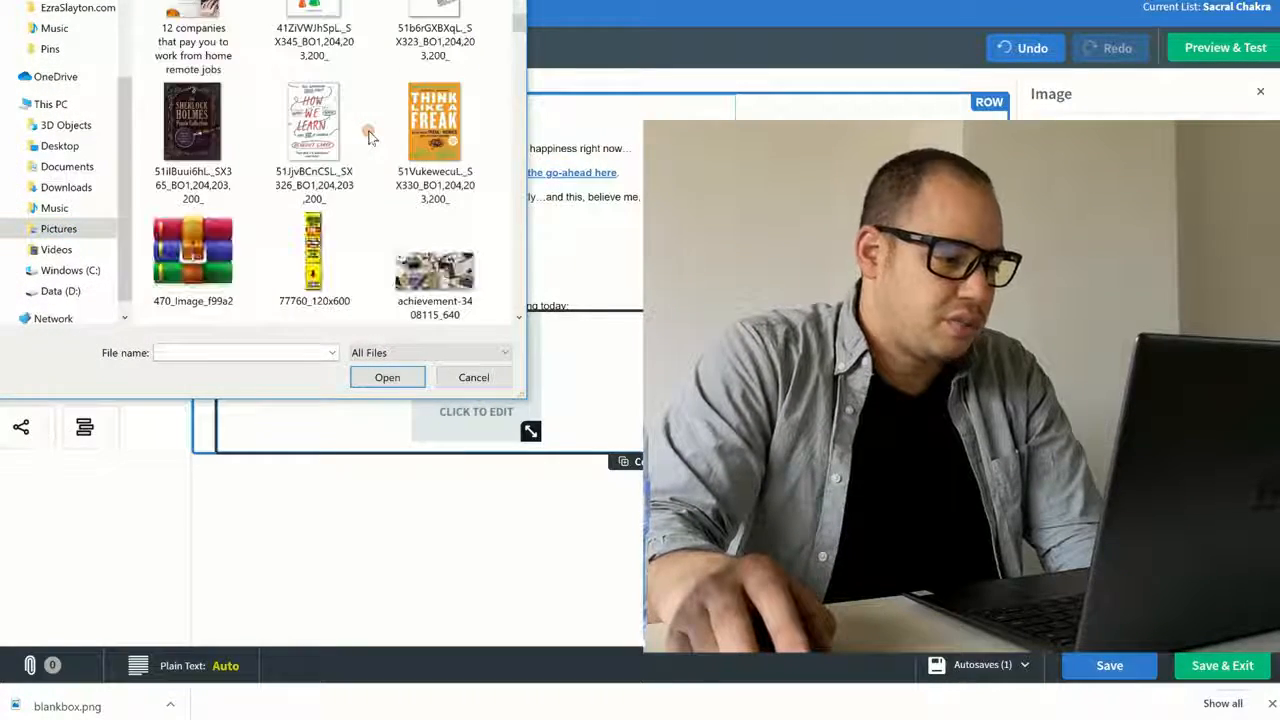
Upload the box image and sign the email off as 'The Cosmos' under Best Wishes
scroll(up, 3)
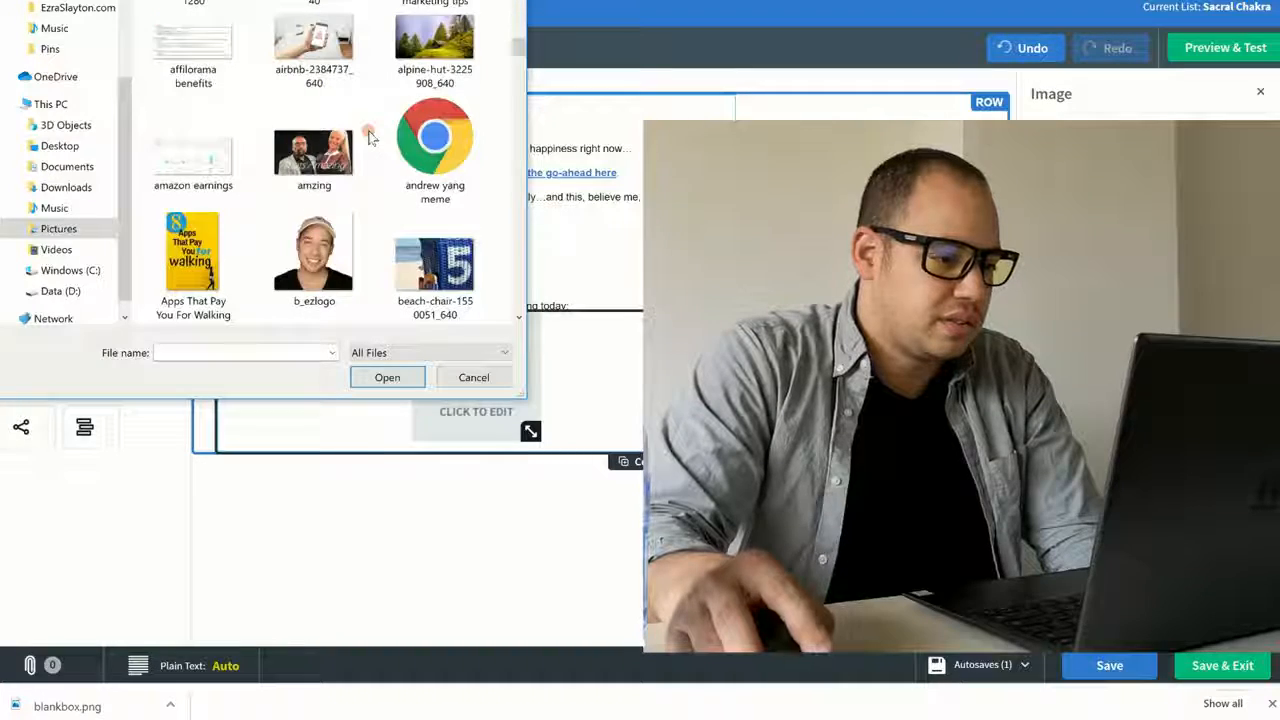
click(314, 175)
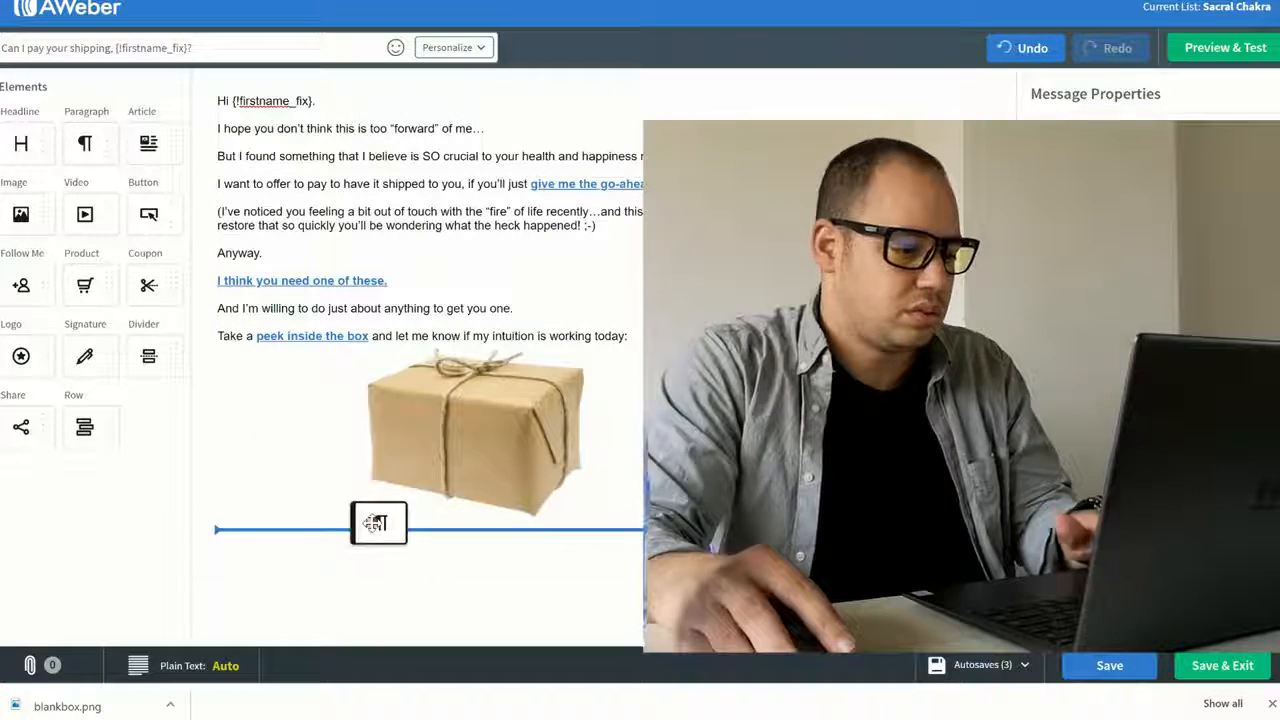
click(378, 523)
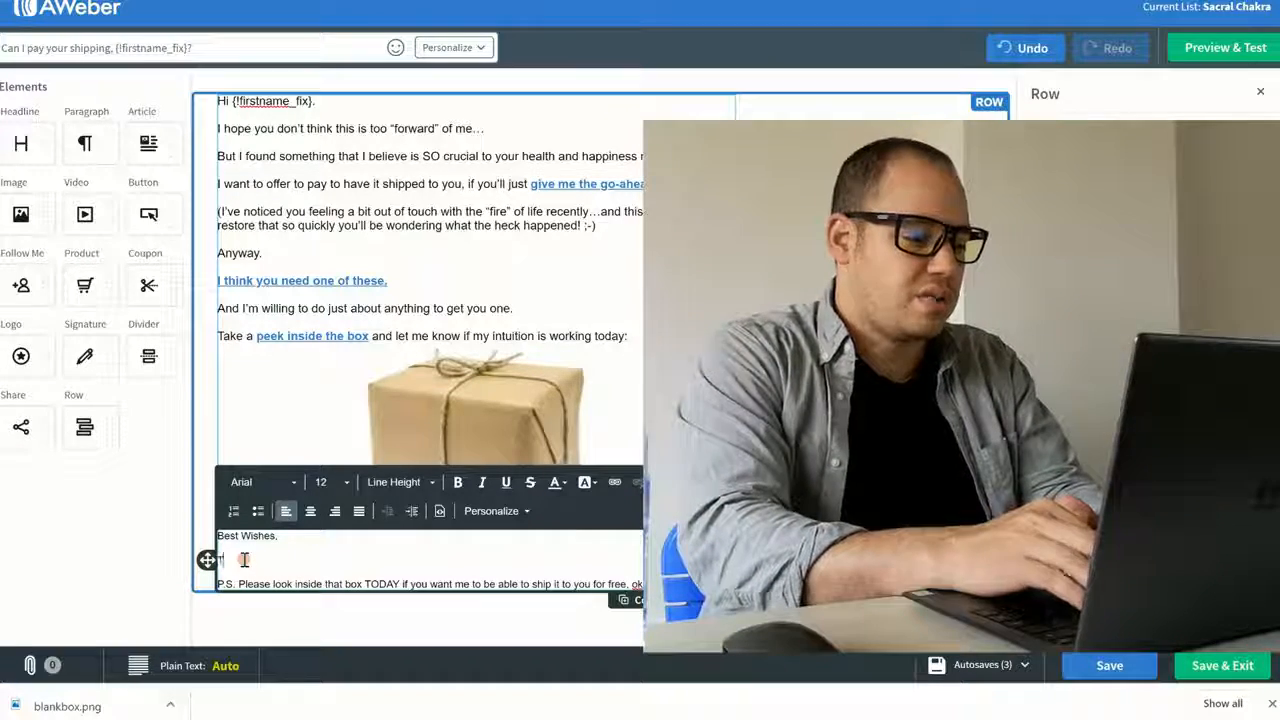
text(The Cosmos)
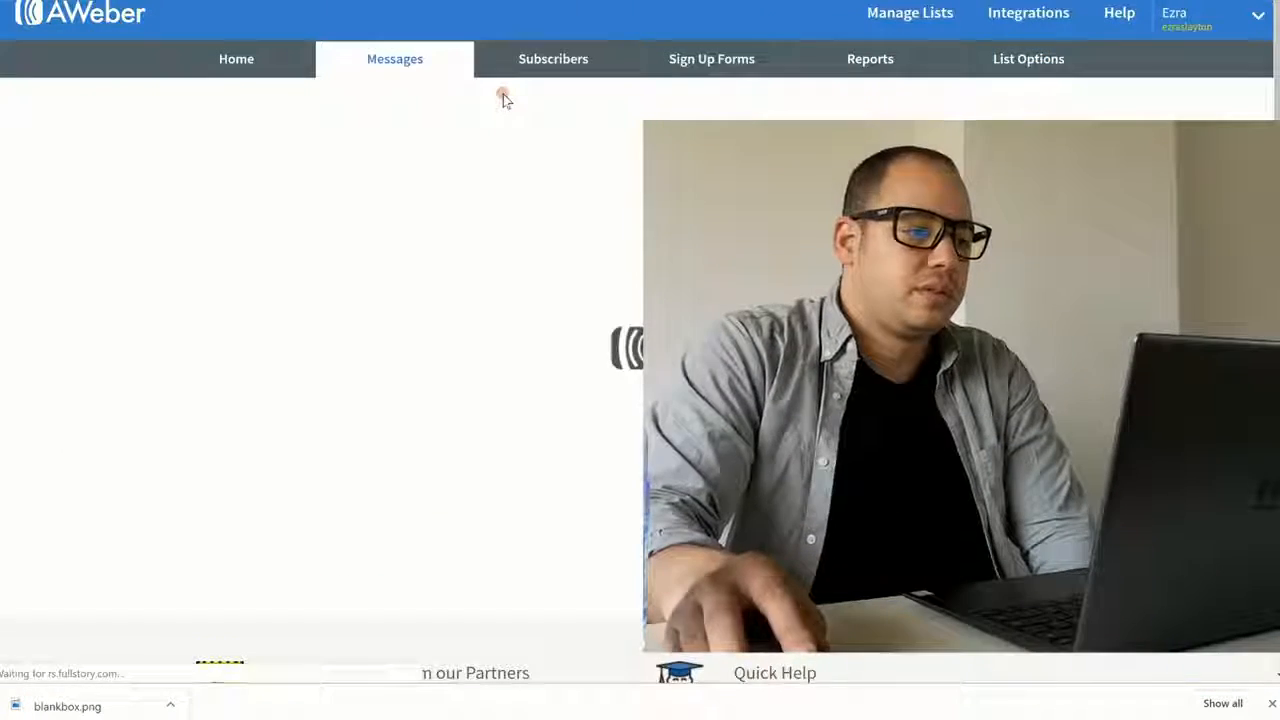
Check that the Follow Up Series lists the shipping email as message 1
click(394, 58)
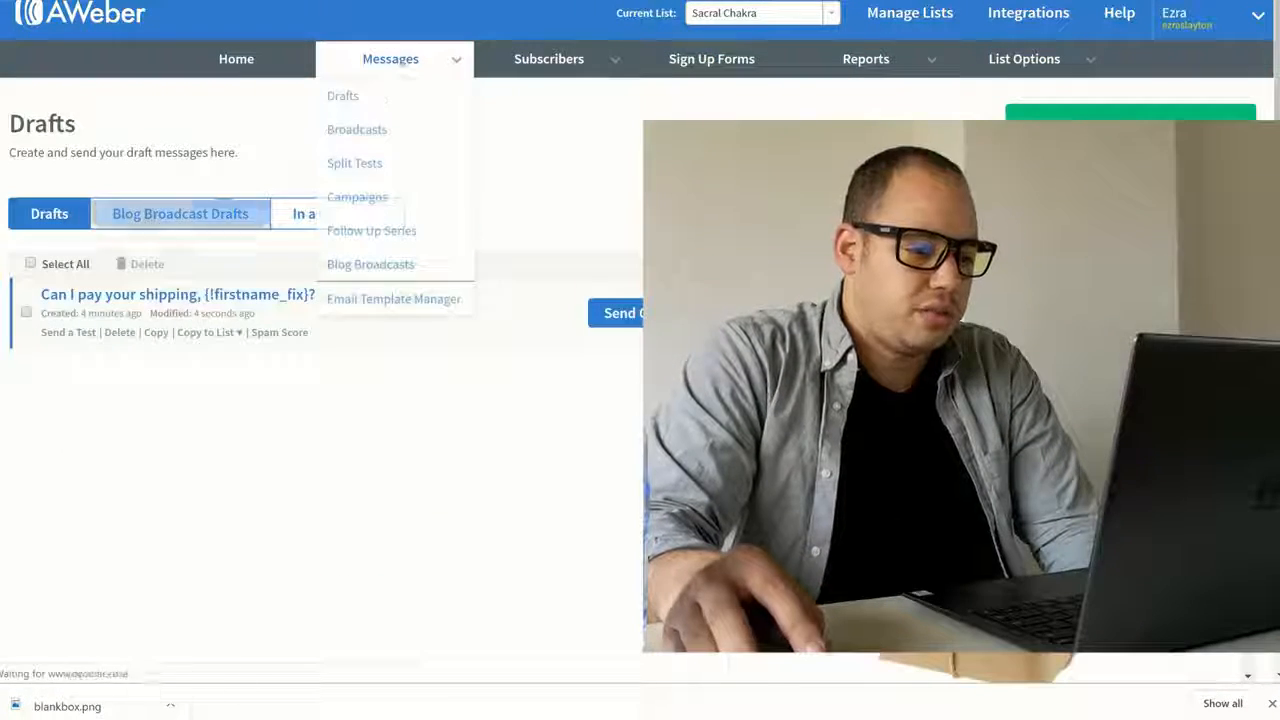
click(371, 230)
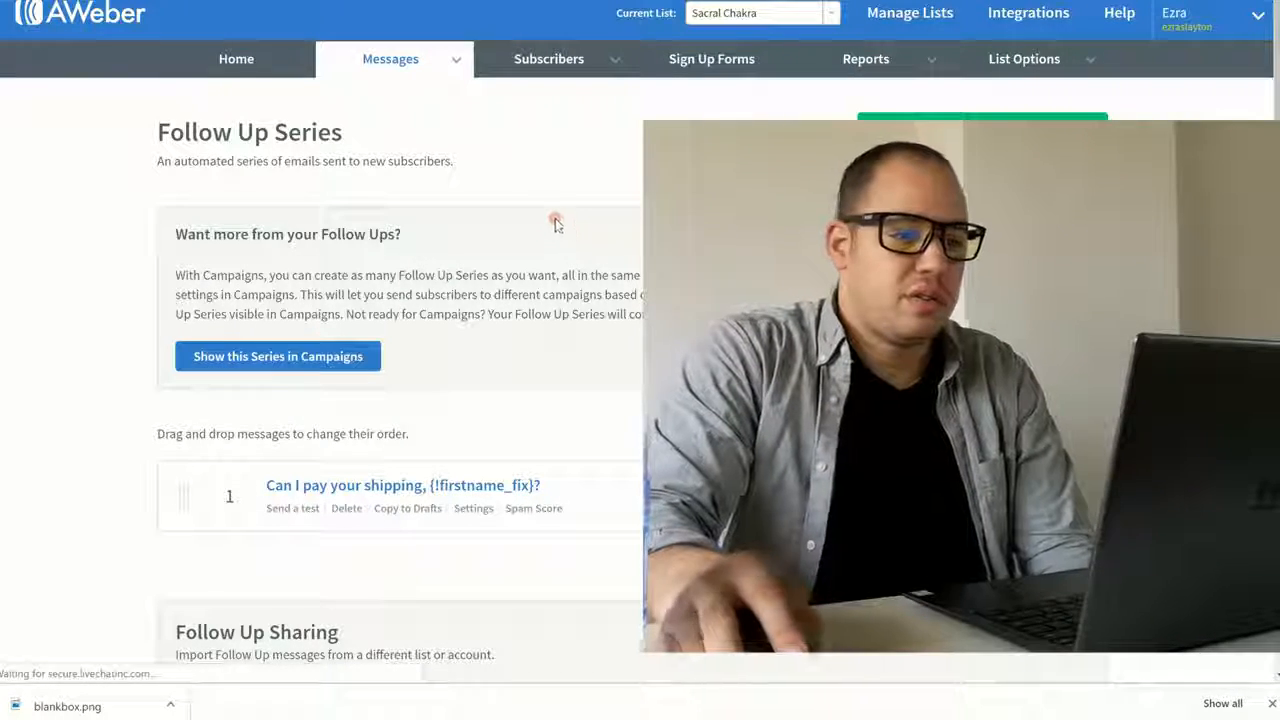
click(1024, 58)
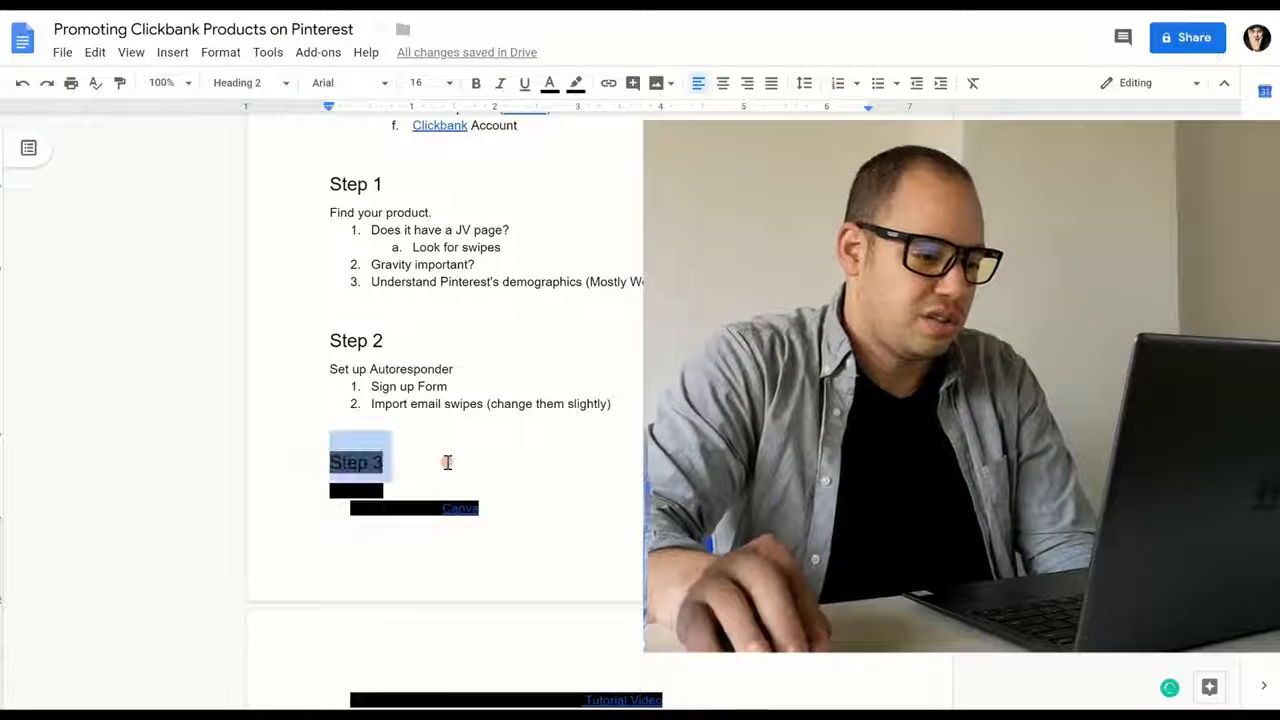
scroll(down, 3)
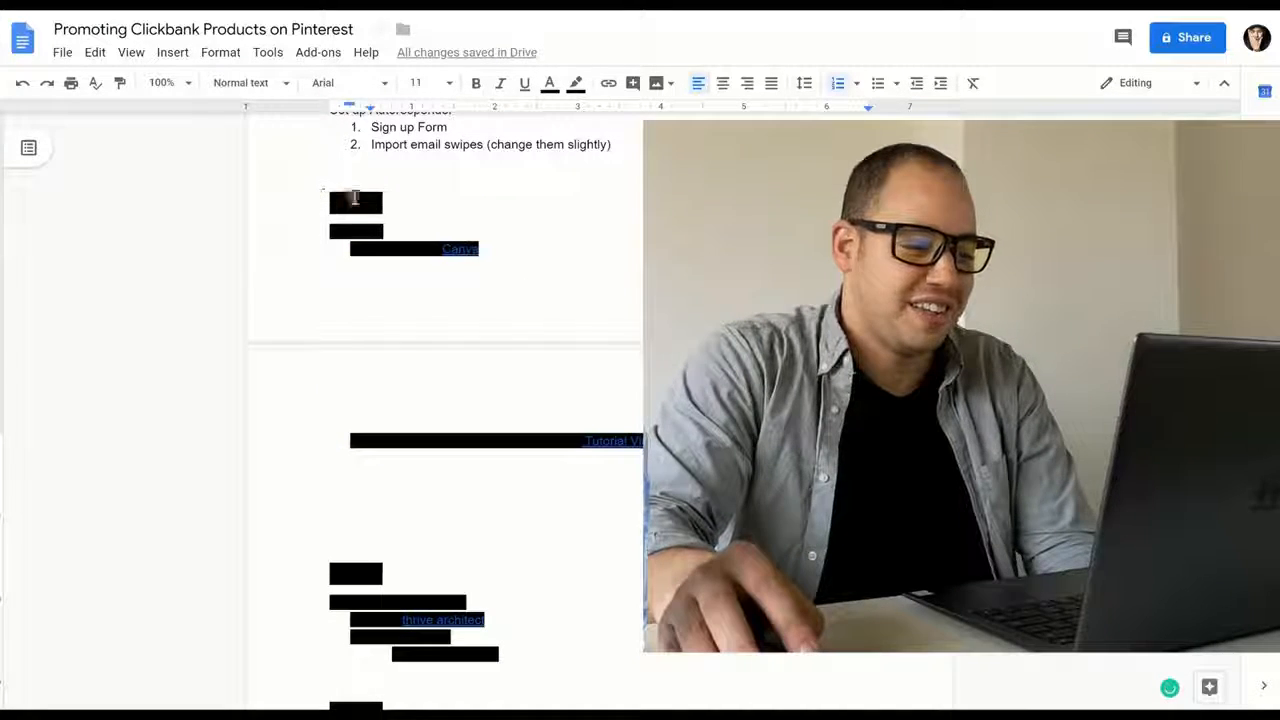
click(575, 83)
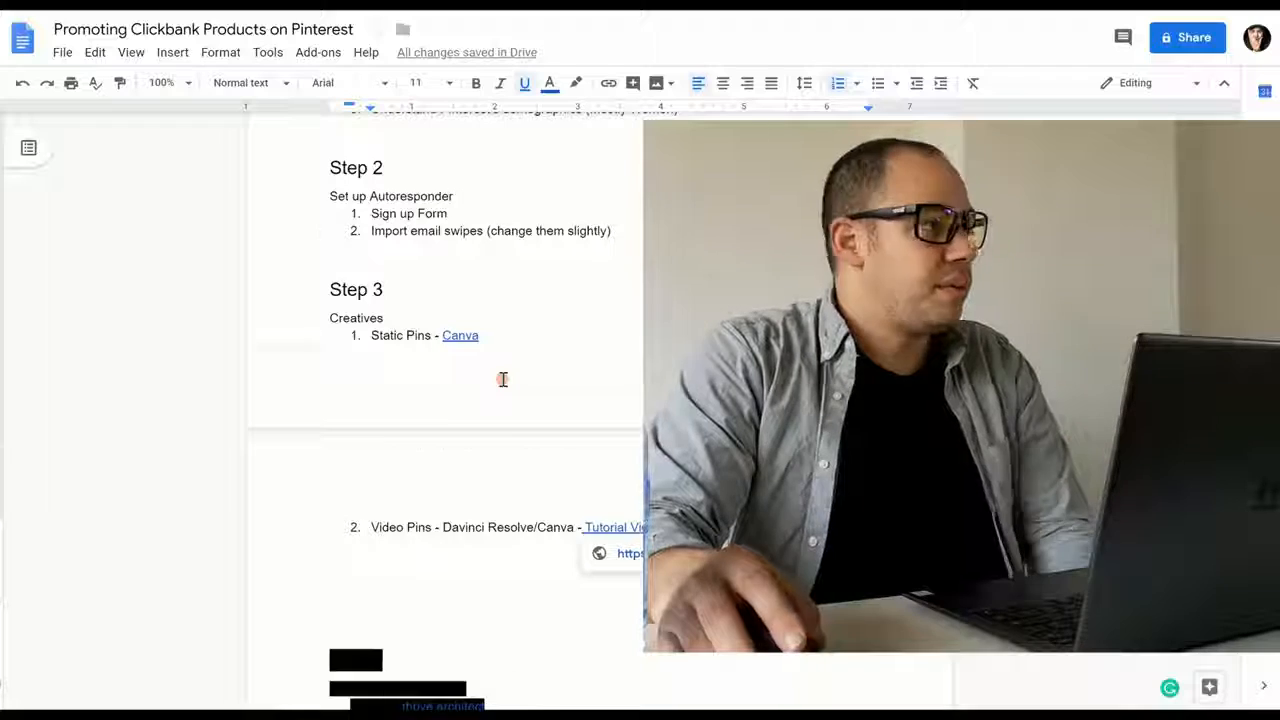
scroll(down, 3)
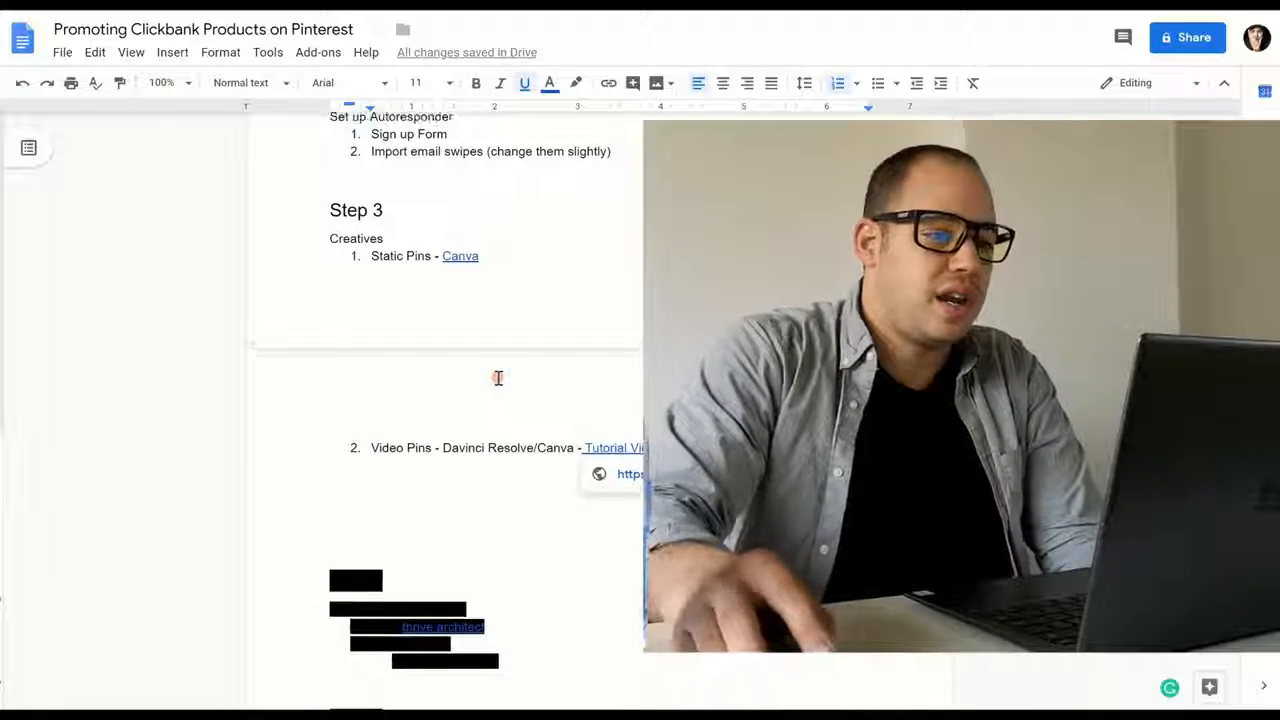
scroll(up, 3)
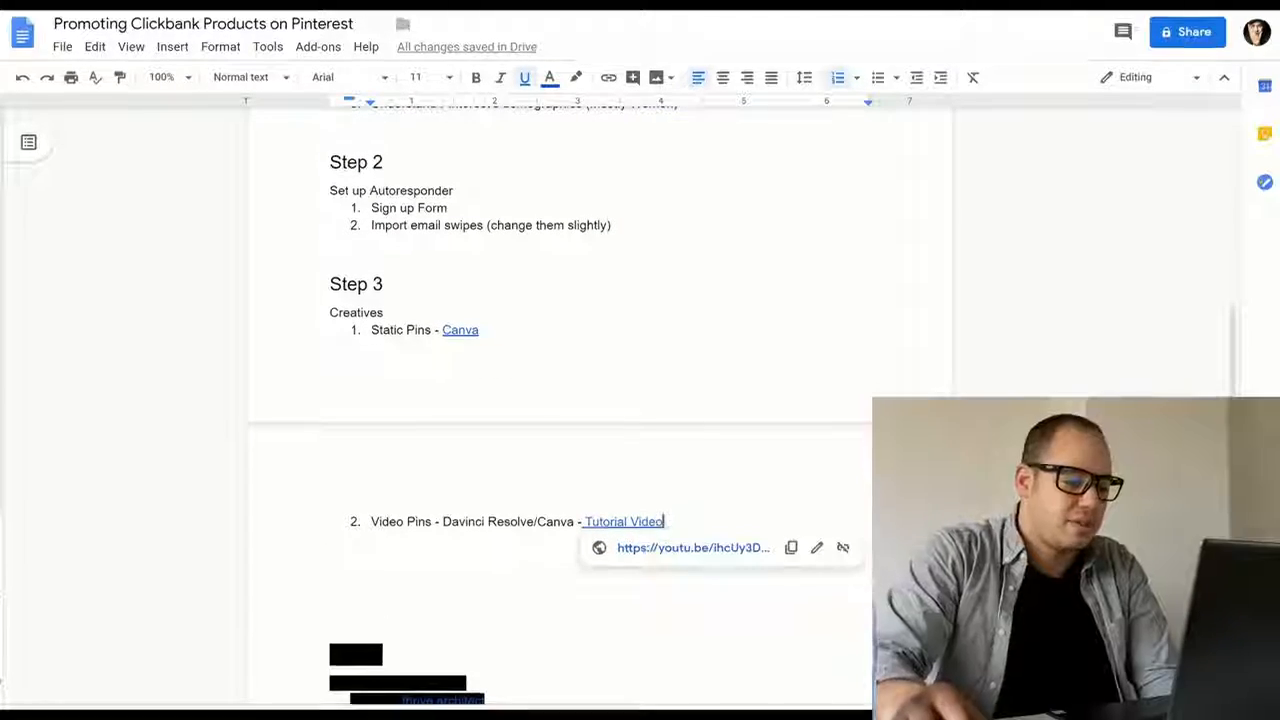
click(460, 330)
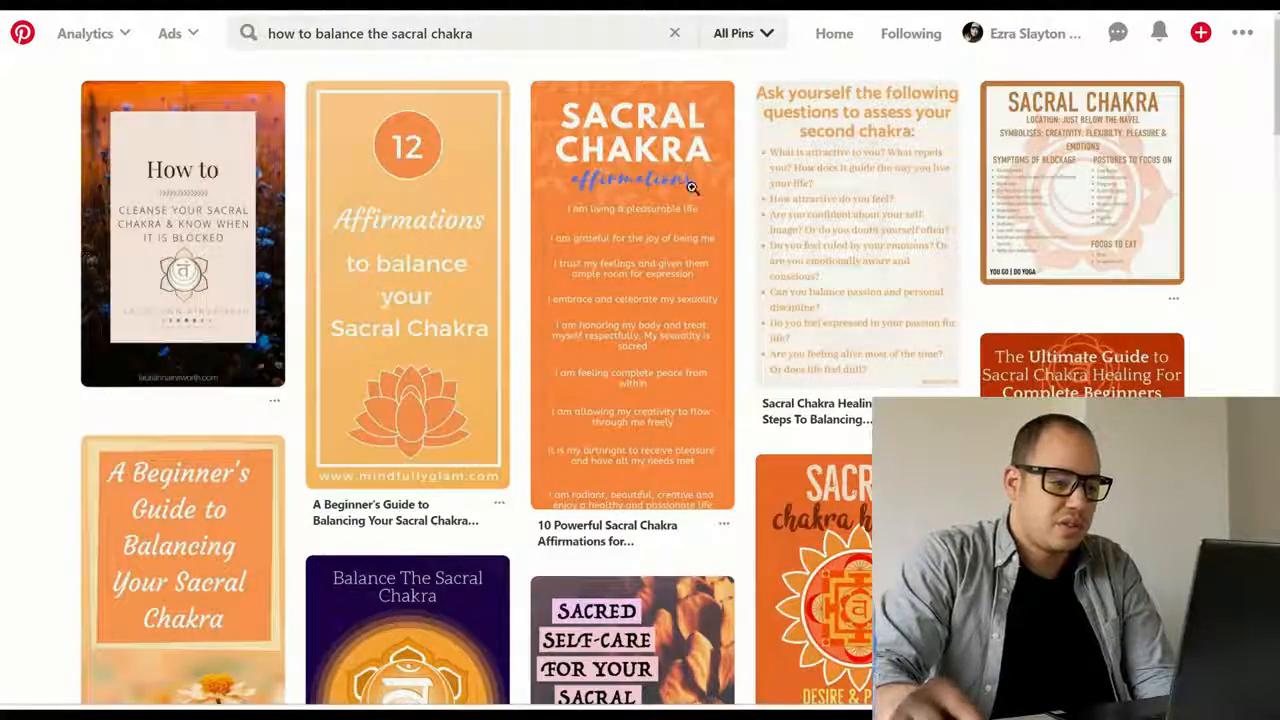
mouse_move(183, 235)
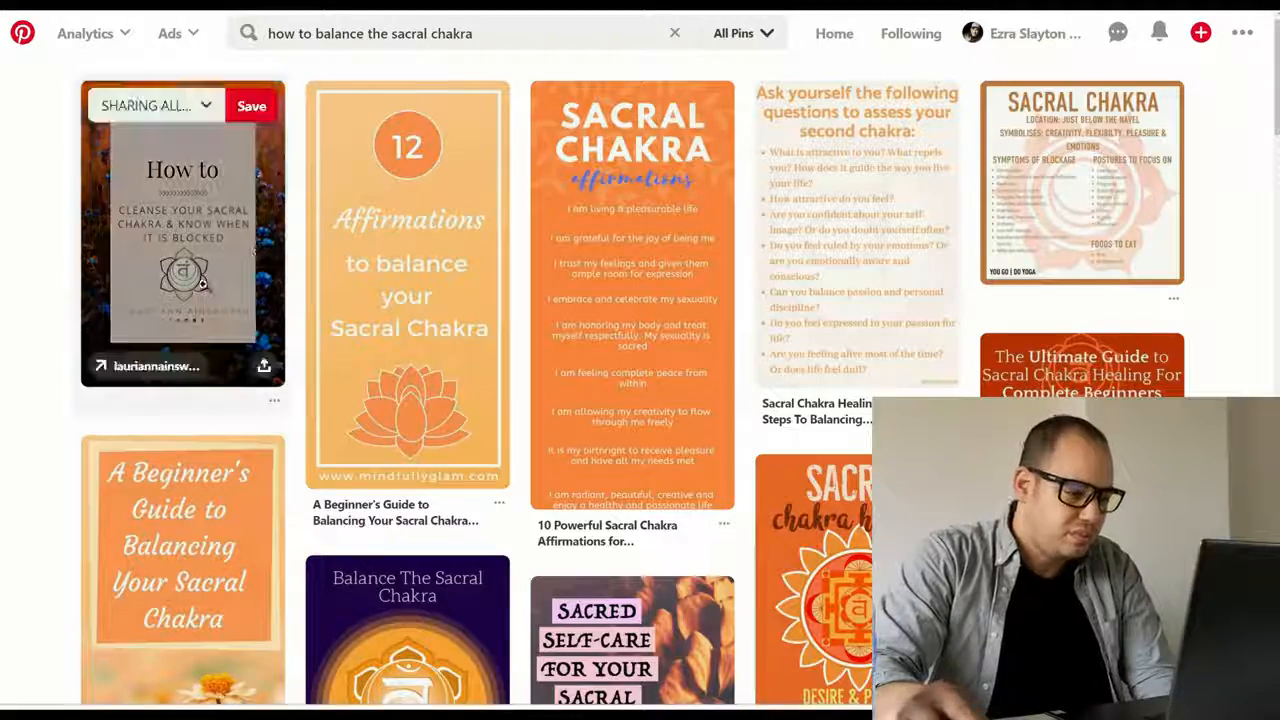
mouse_move(407, 285)
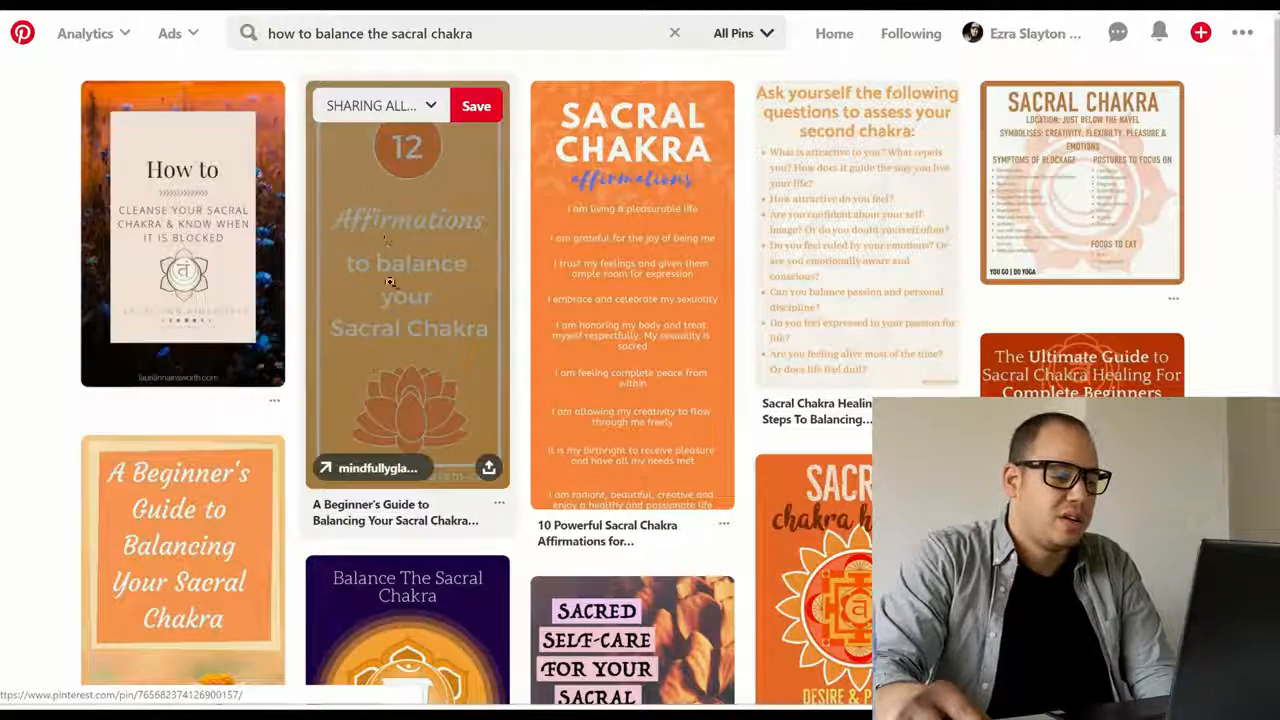
mouse_move(80, 355)
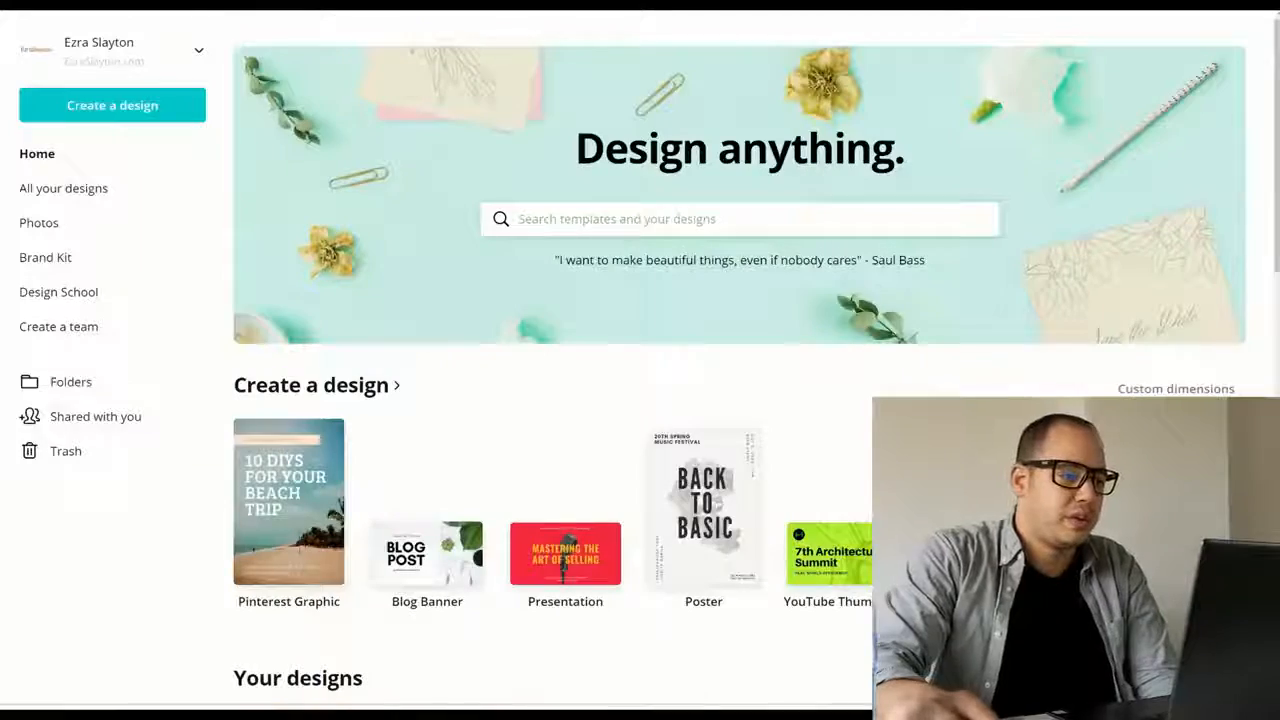
Create a Canva Pinterest graphic with an orange zigzag background
click(288, 501)
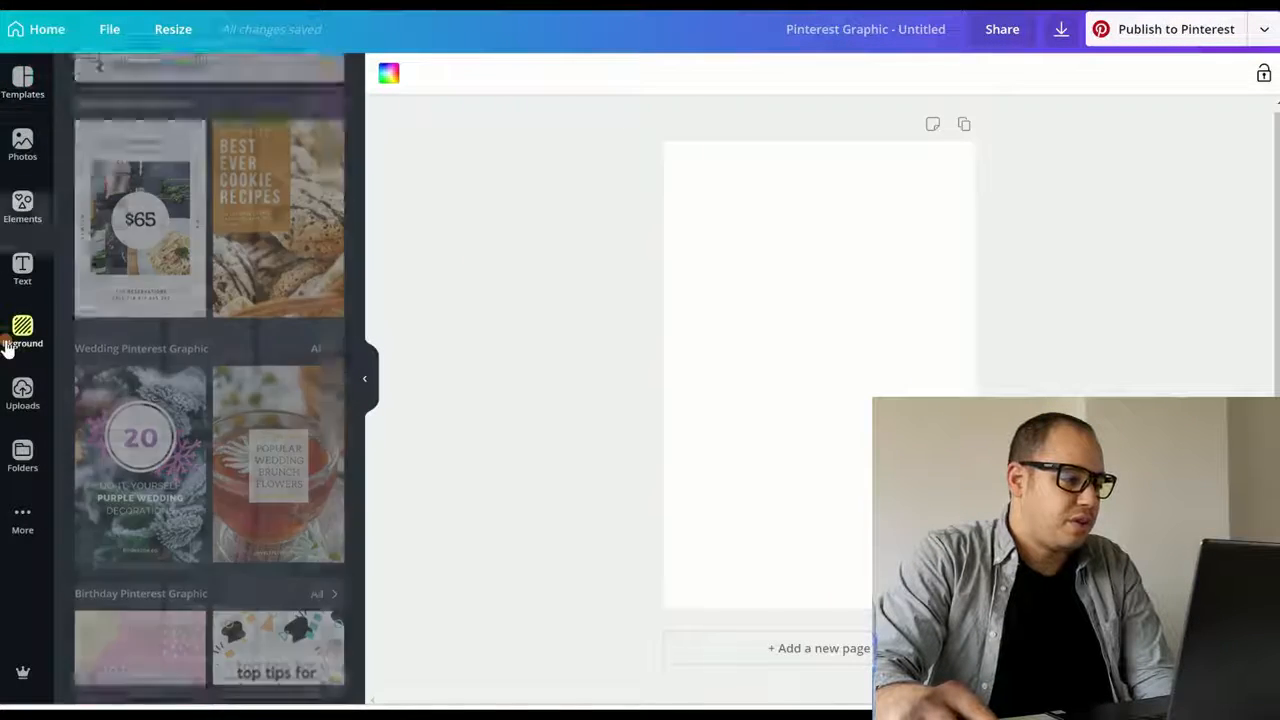
click(22, 330)
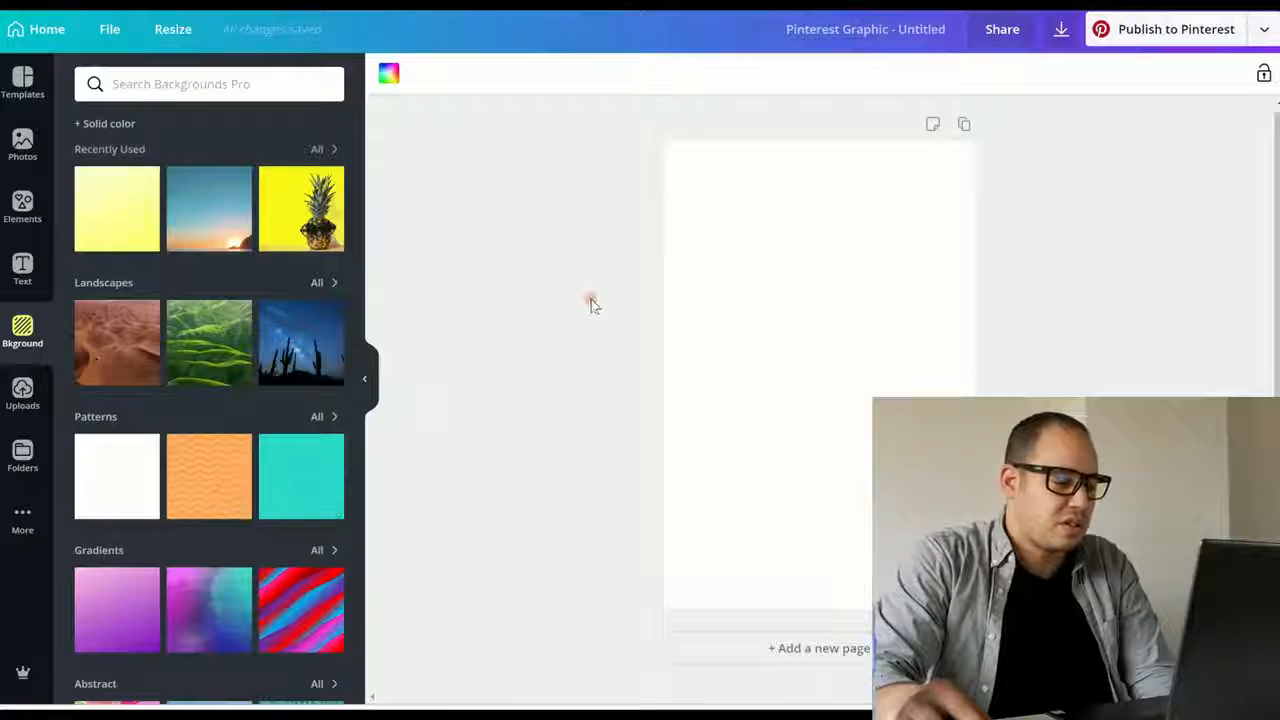
click(208, 476)
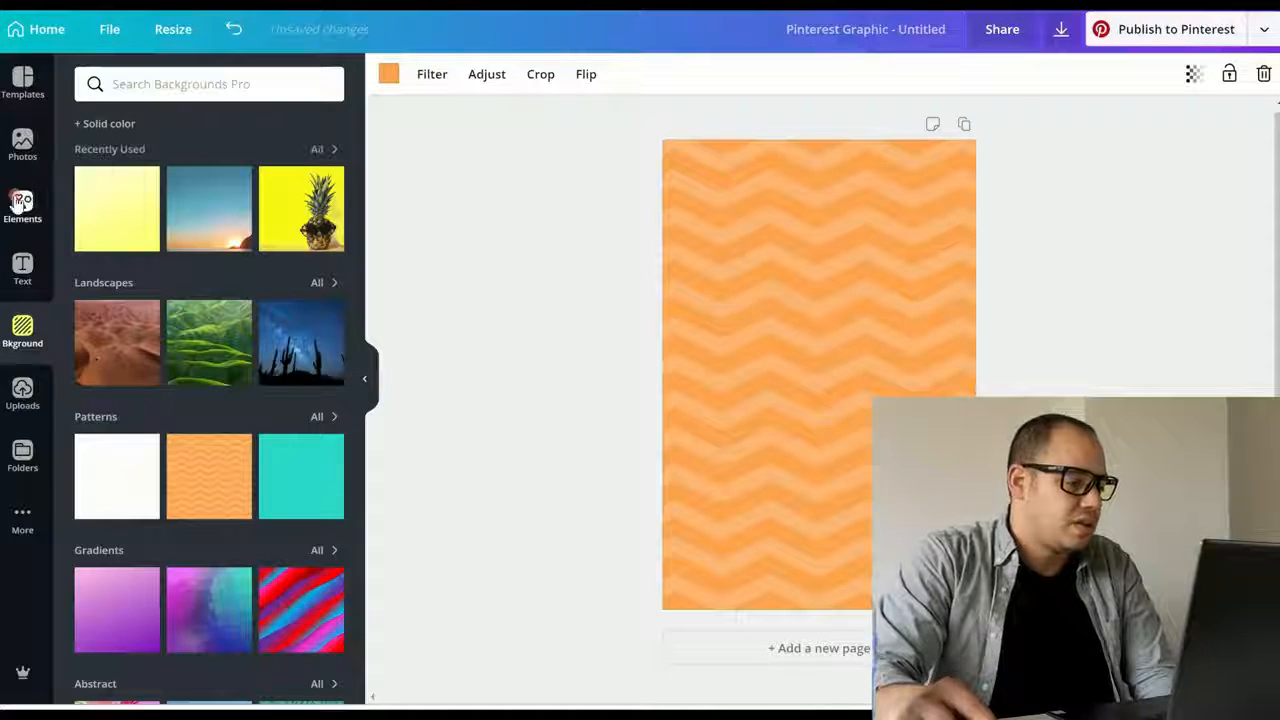
Add a 'HOW TO' heading at the top of the pin and a second BALANCE line
click(22, 270)
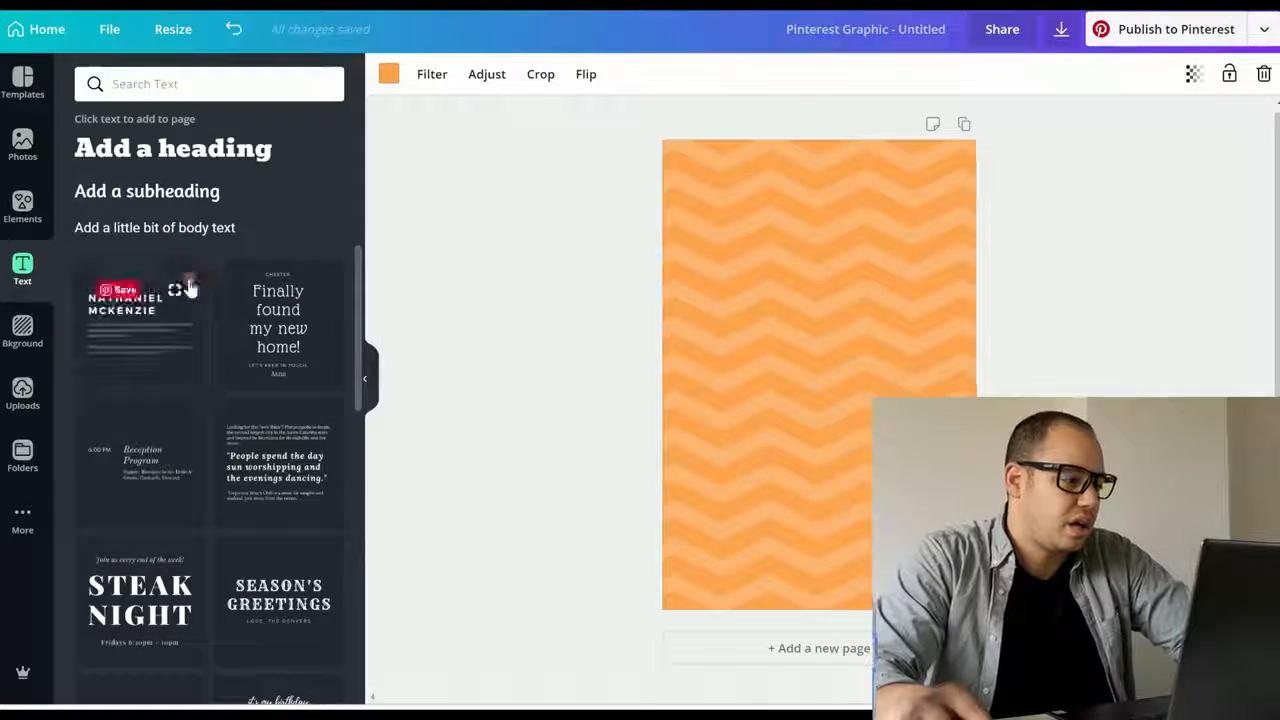
click(173, 147)
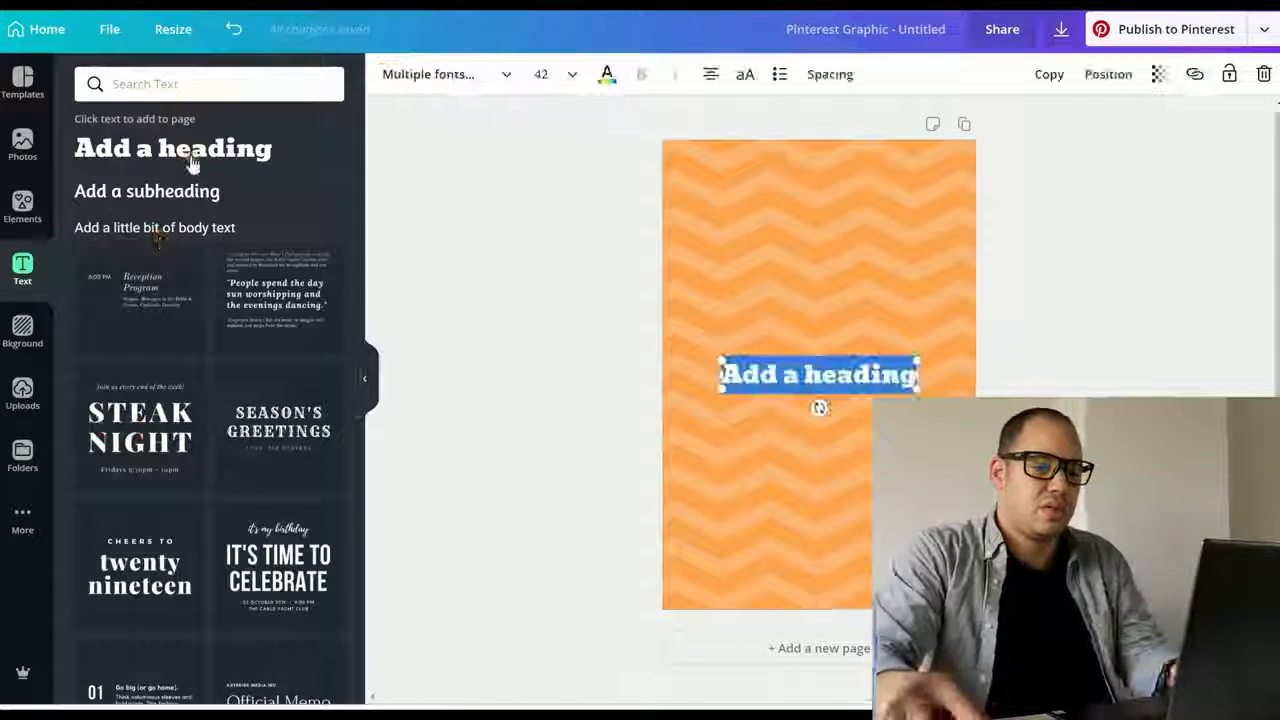
text(HOW TO)
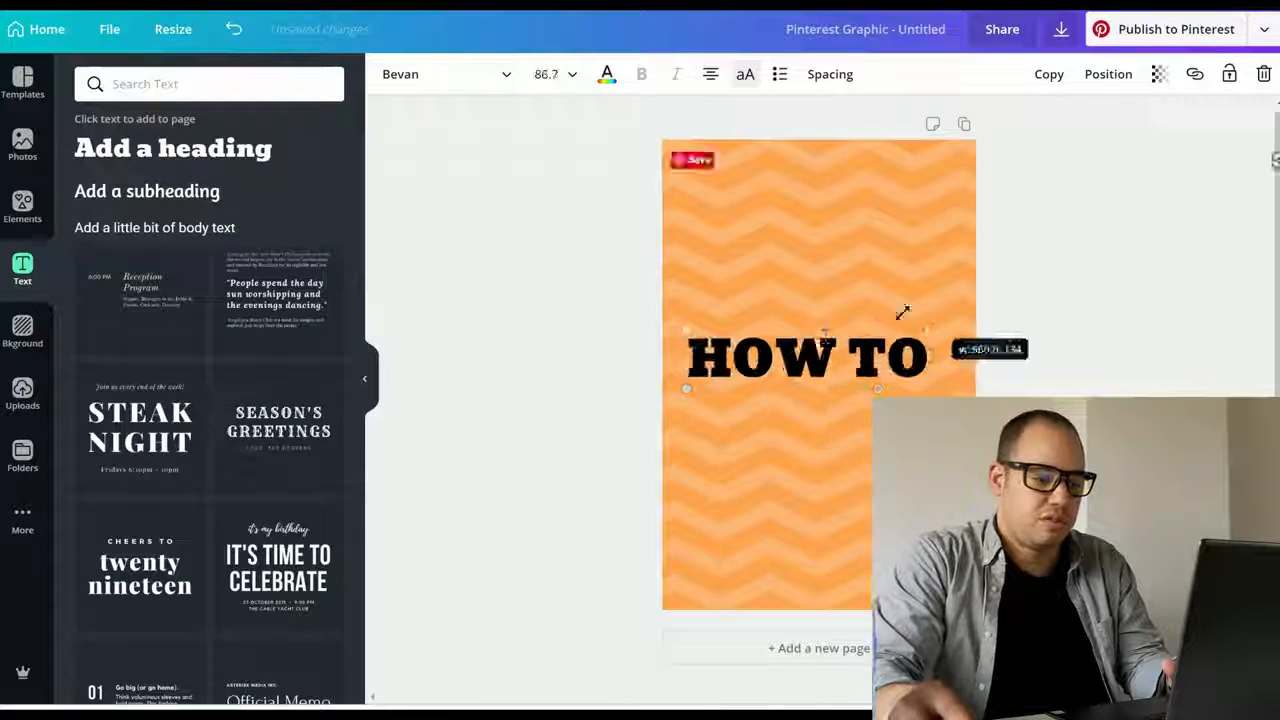
drag(810, 355, 818, 197)
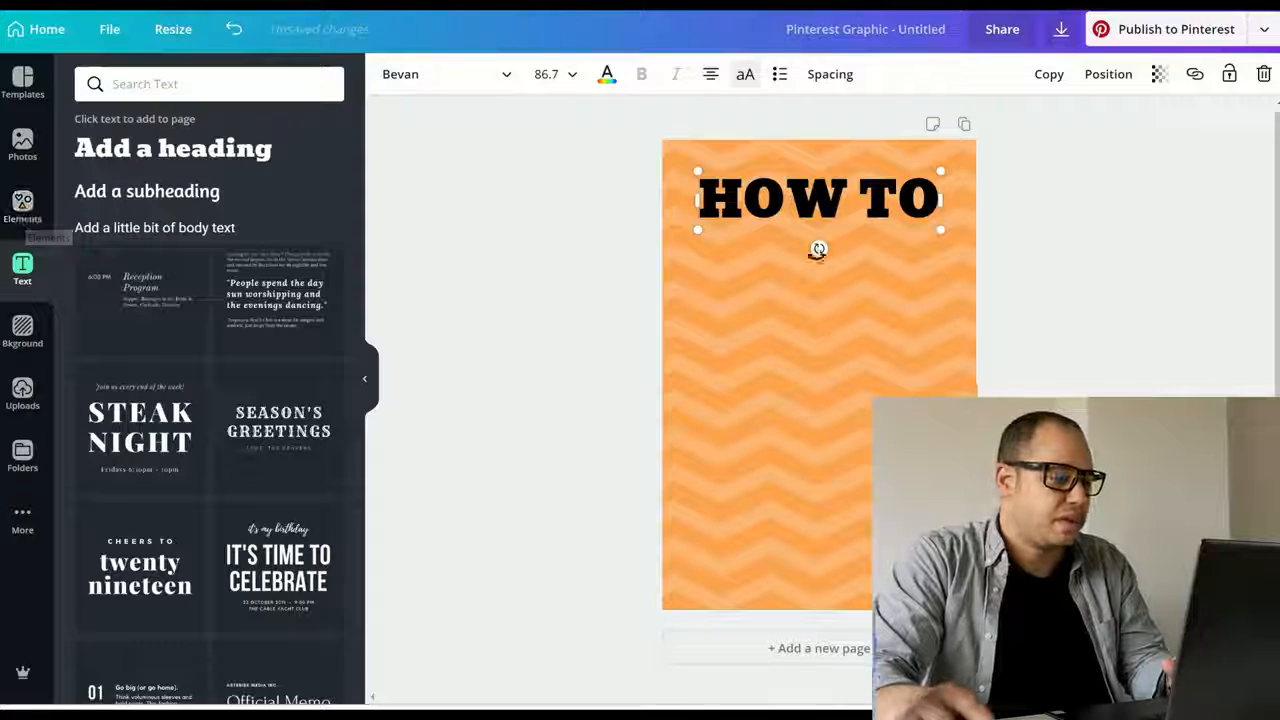
click(440, 73)
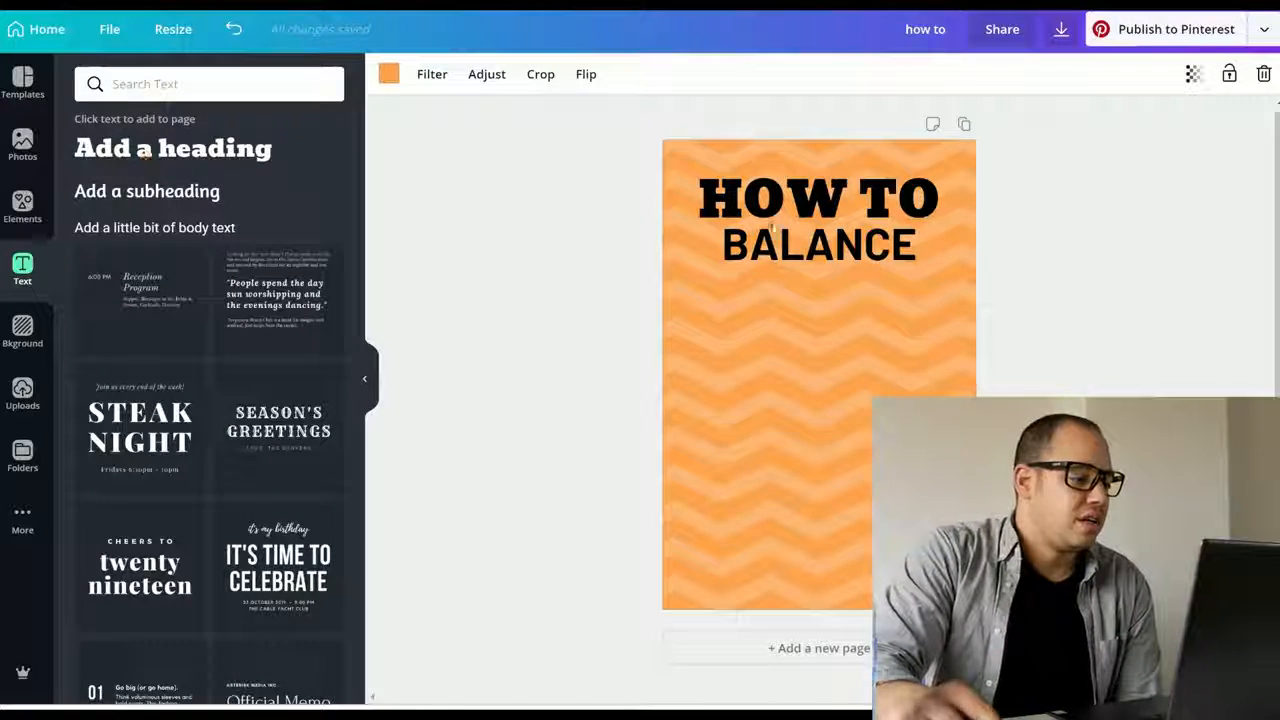
Add YOUR and uppercase SACRAL CHAKRA in Abys with tighter line height, plus a white box
click(173, 148)
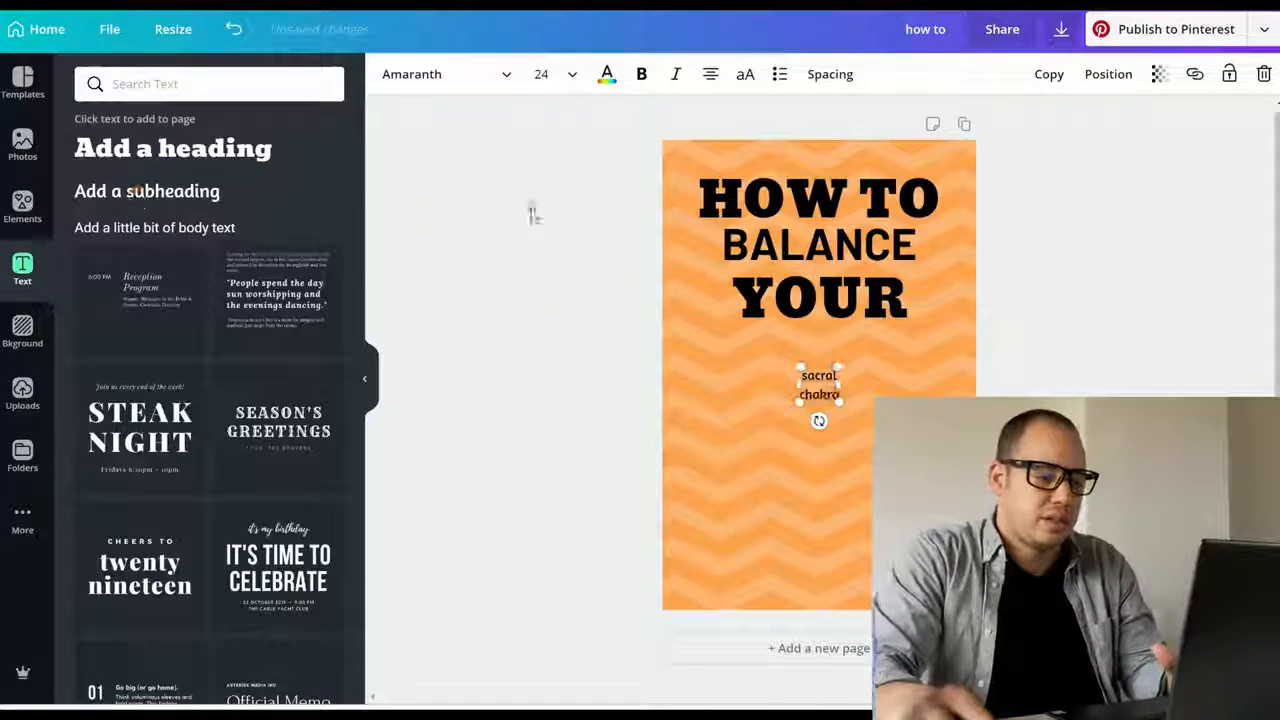
click(445, 73)
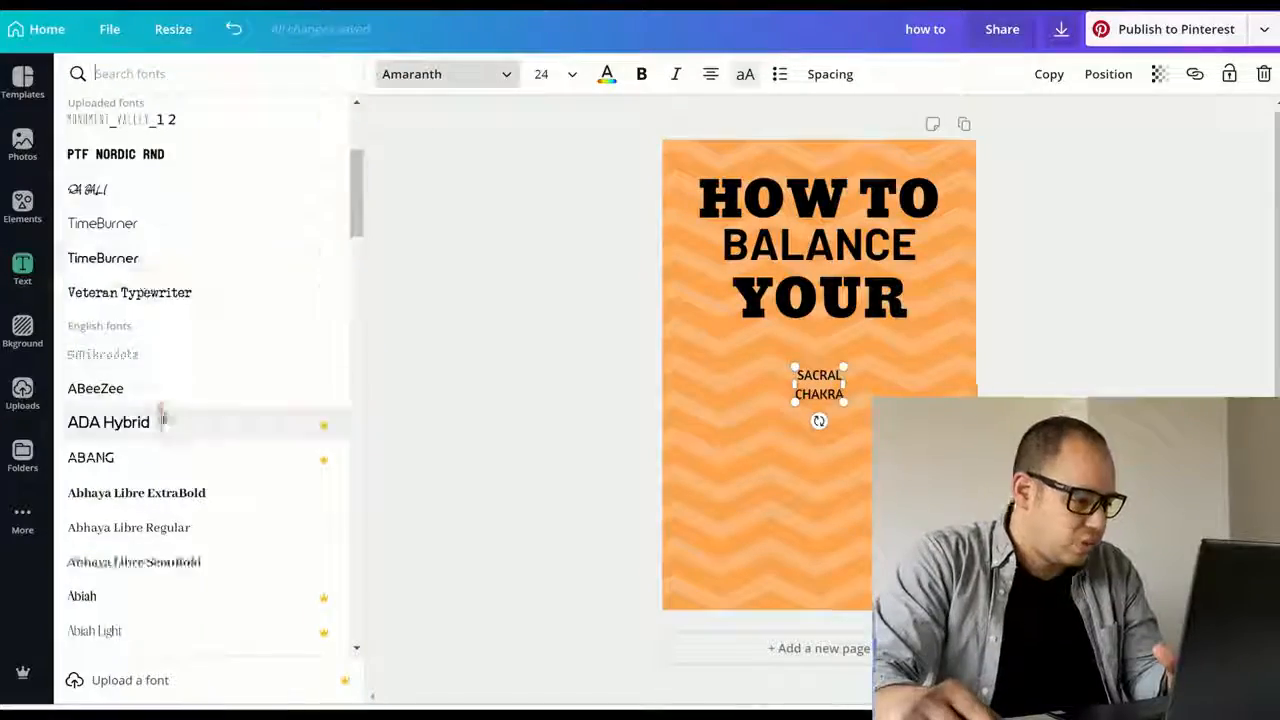
click(80, 319)
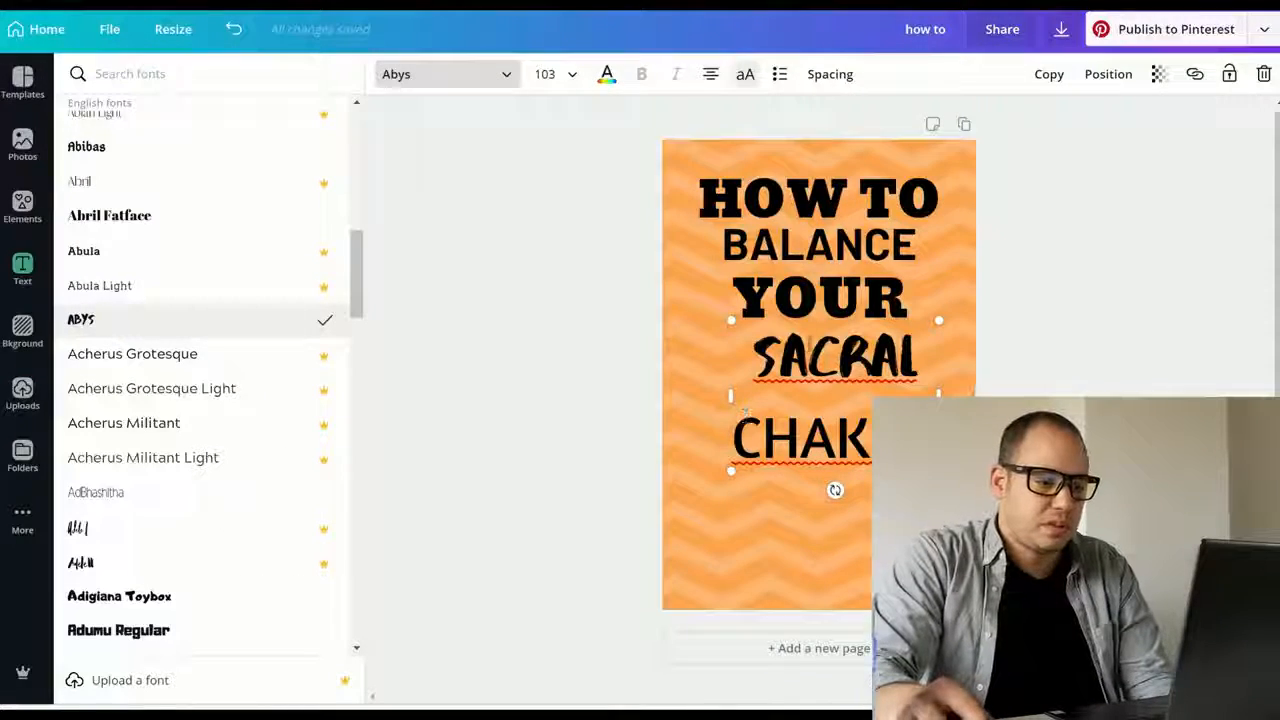
click(829, 73)
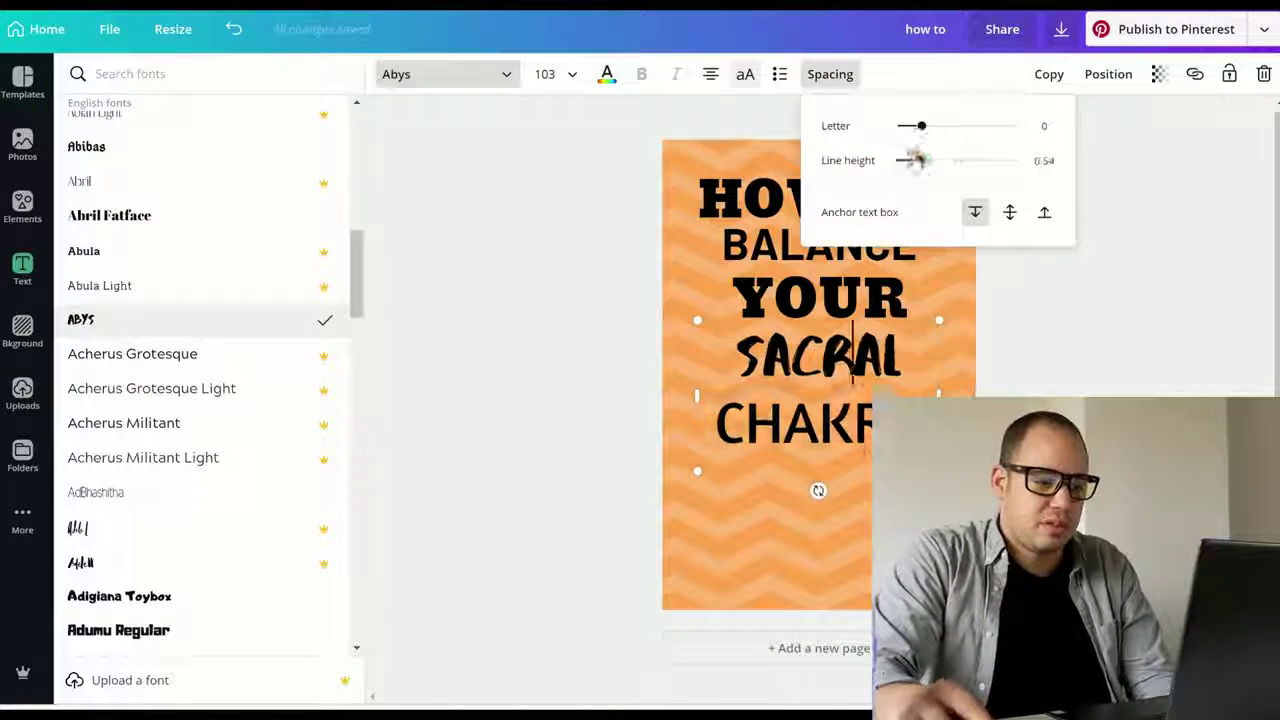
click(22, 270)
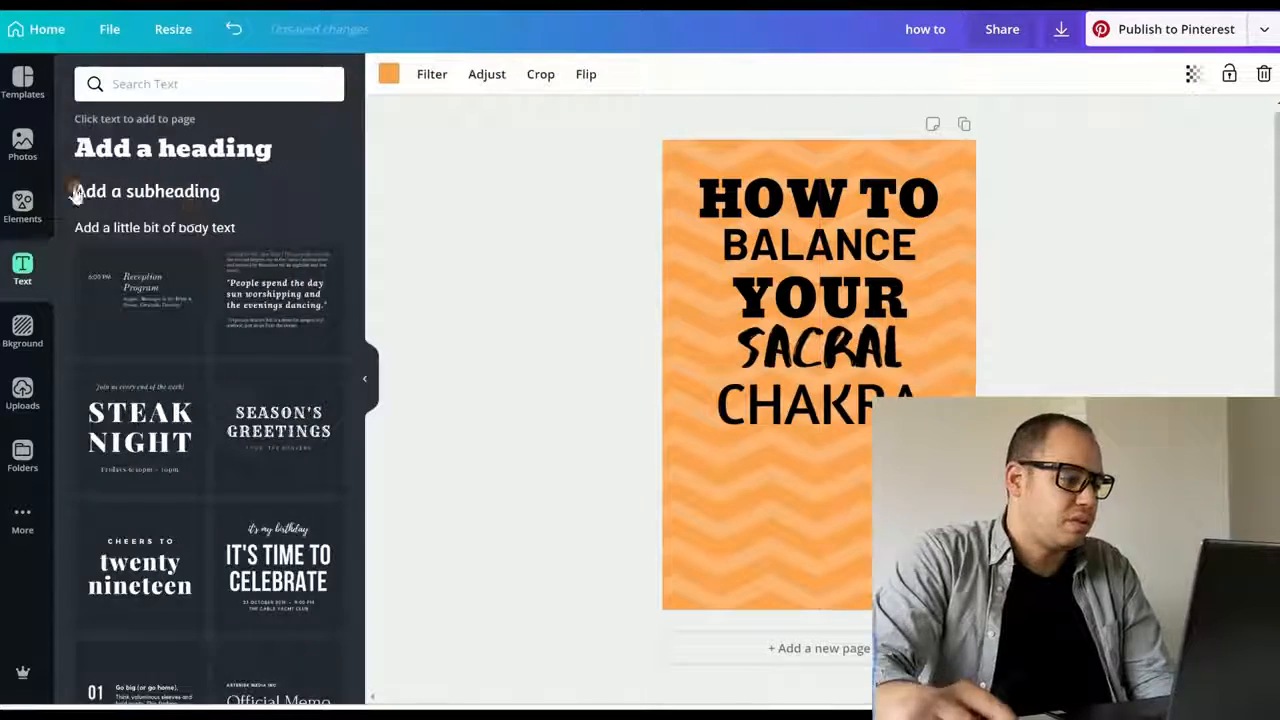
click(22, 205)
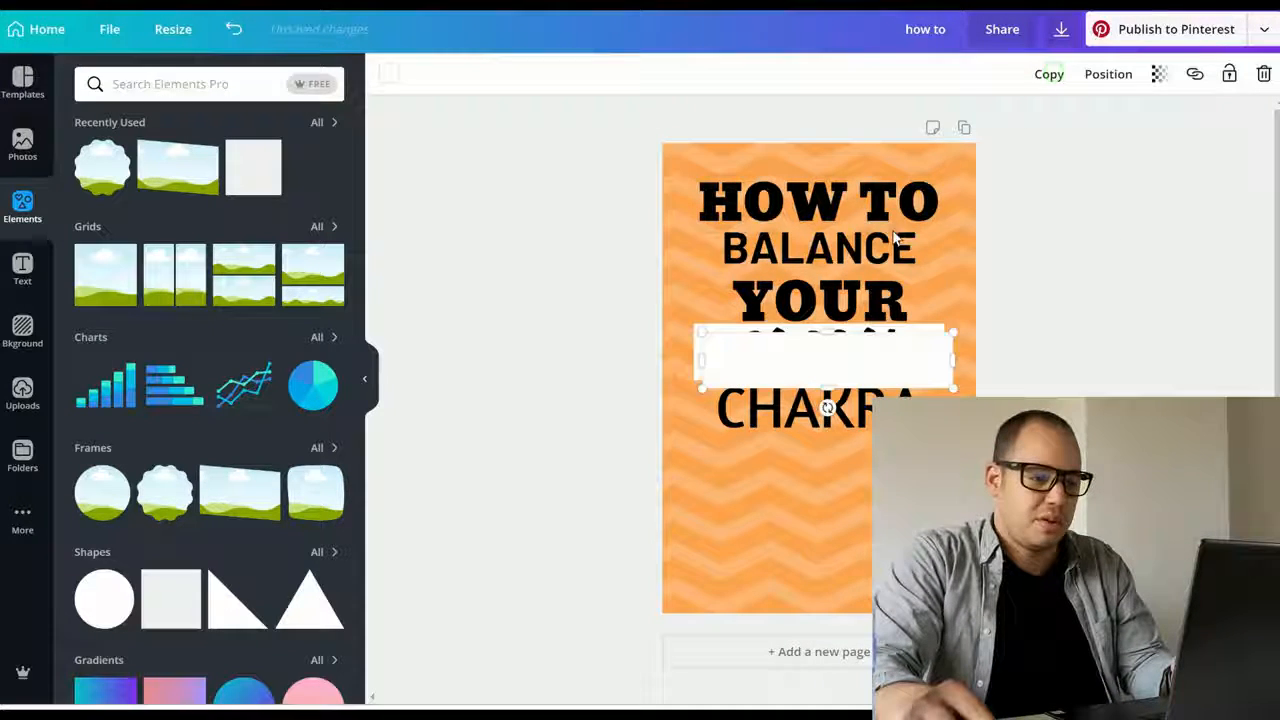
click(1108, 73)
text(lotus)
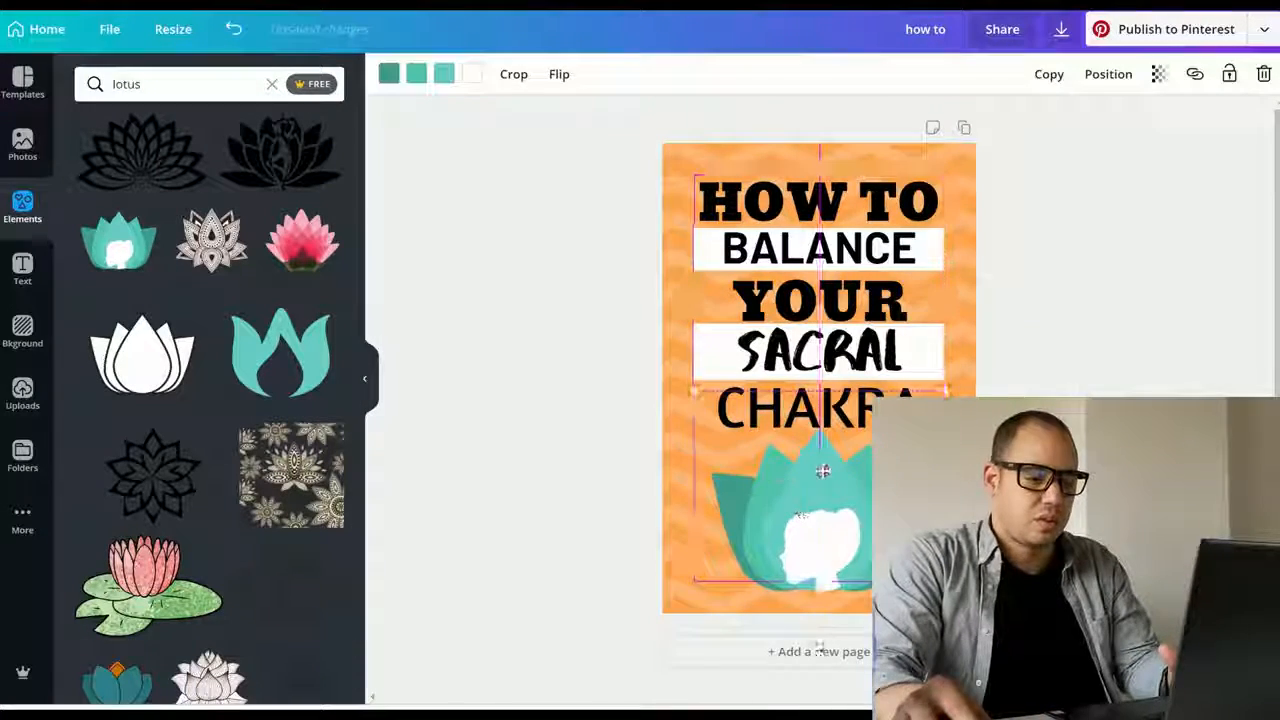
Download the pin as a JPG and save it to Pictures as 'how to'
click(1060, 29)
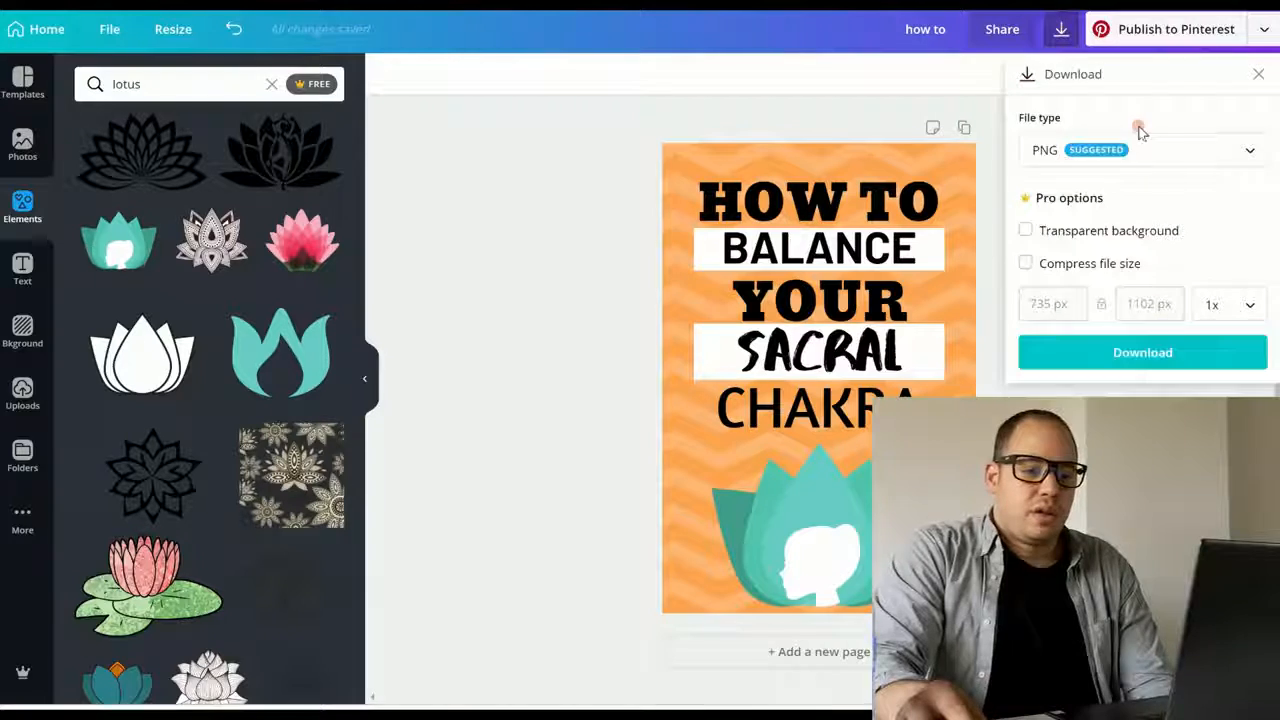
click(1142, 150)
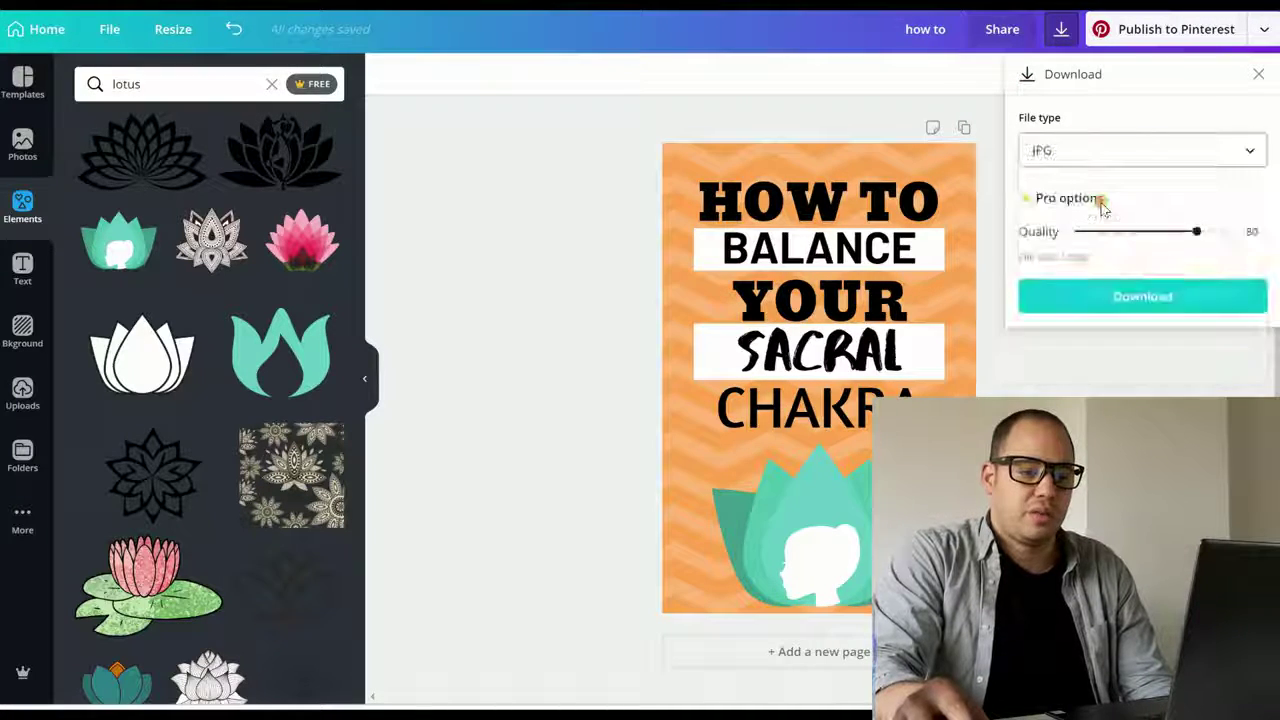
click(1153, 296)
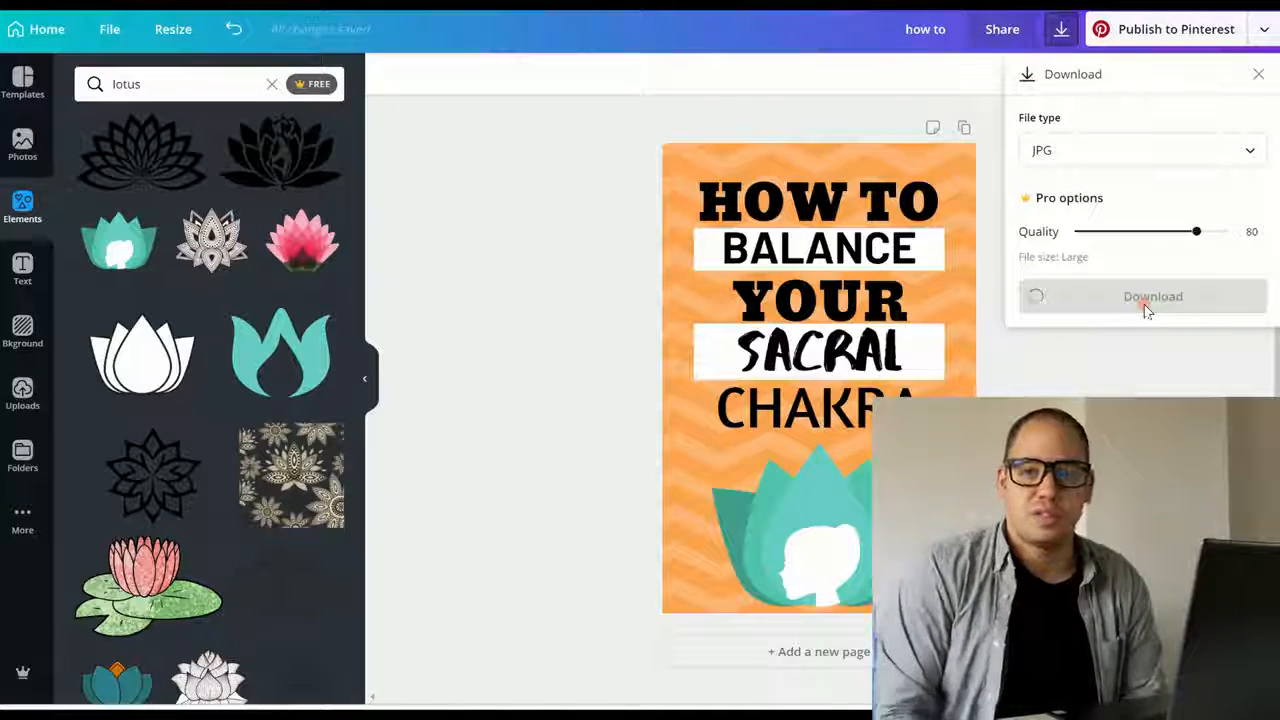
click(1152, 296)
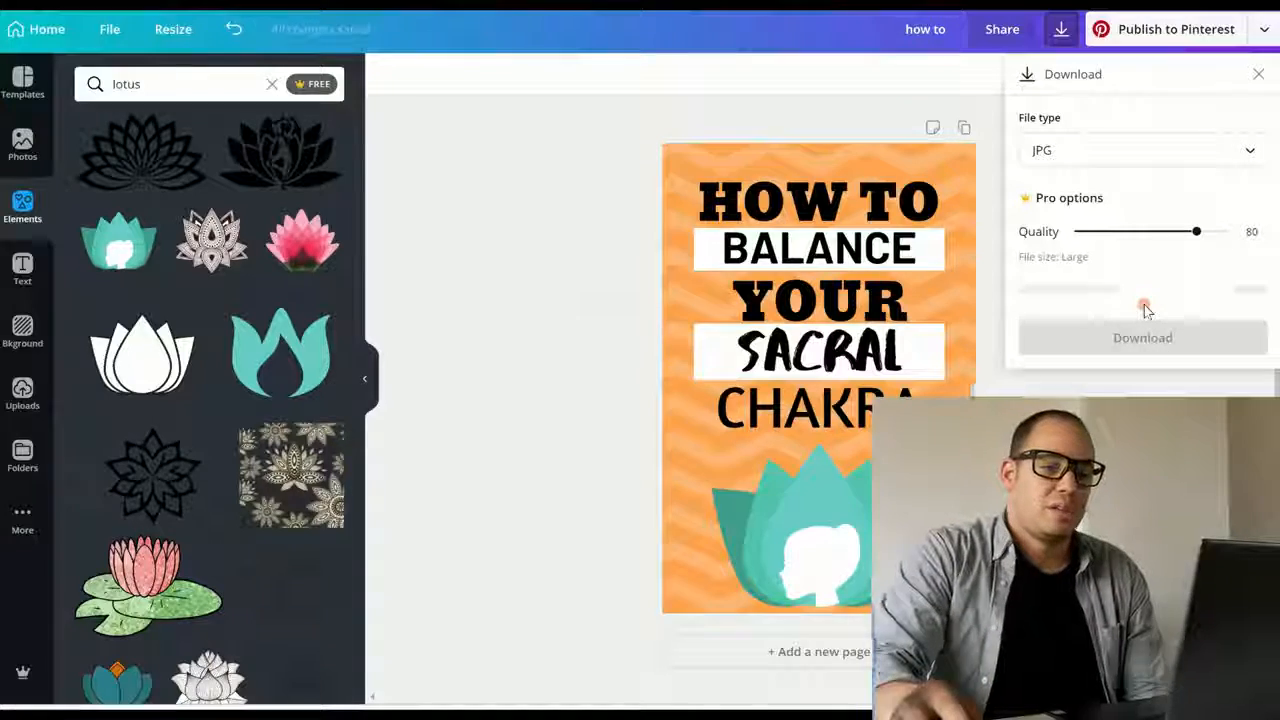
click(1142, 337)
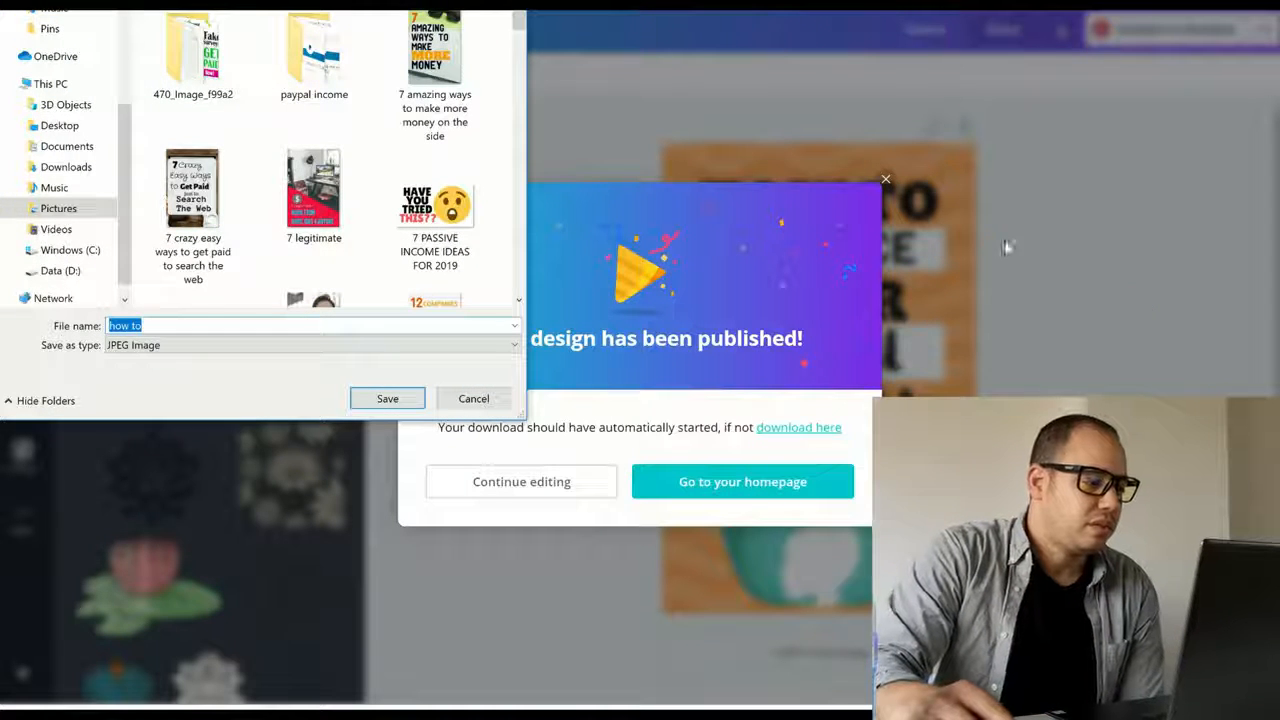
click(58, 208)
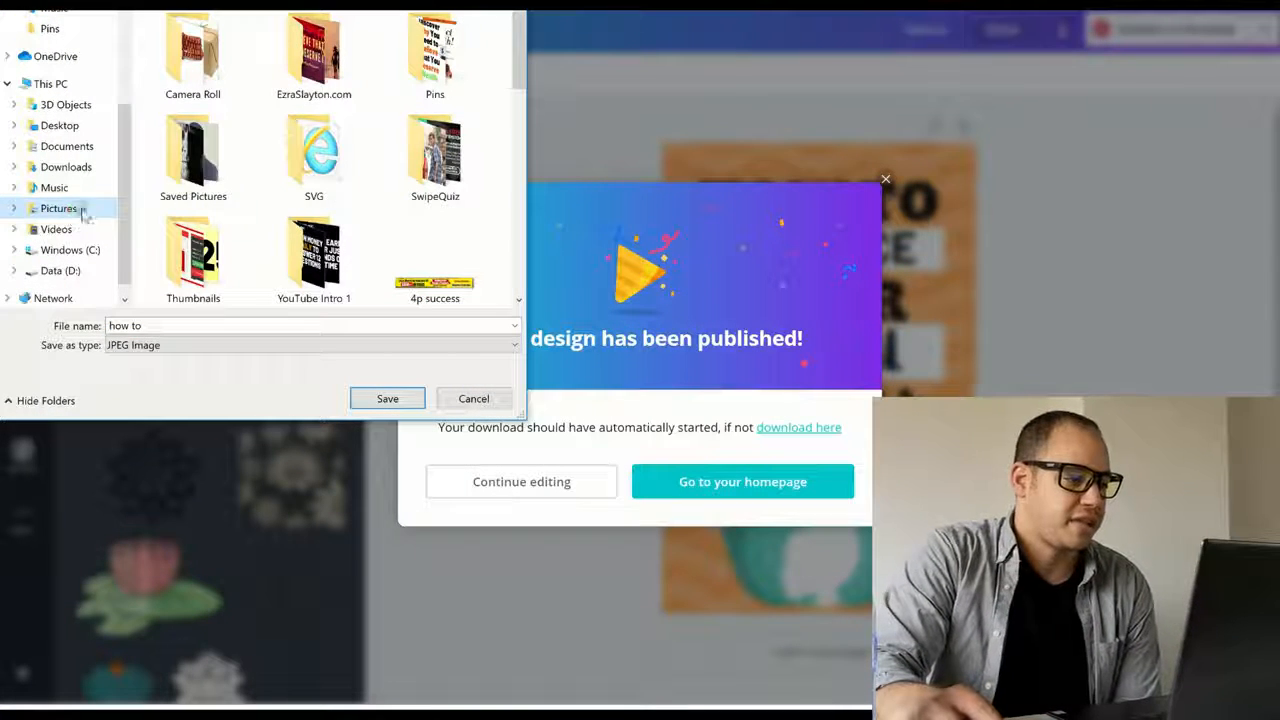
click(434, 55)
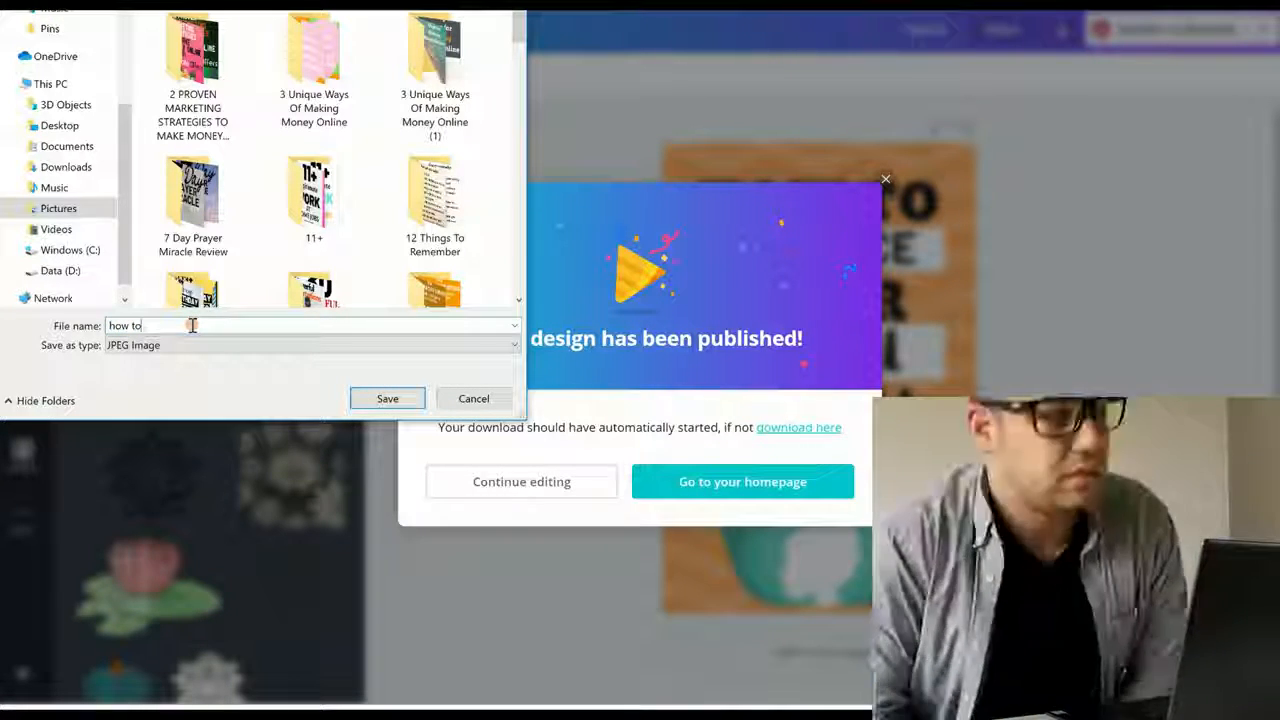
Save the 'how to' JPG and delete the lotus from the duplicated second page
click(387, 398)
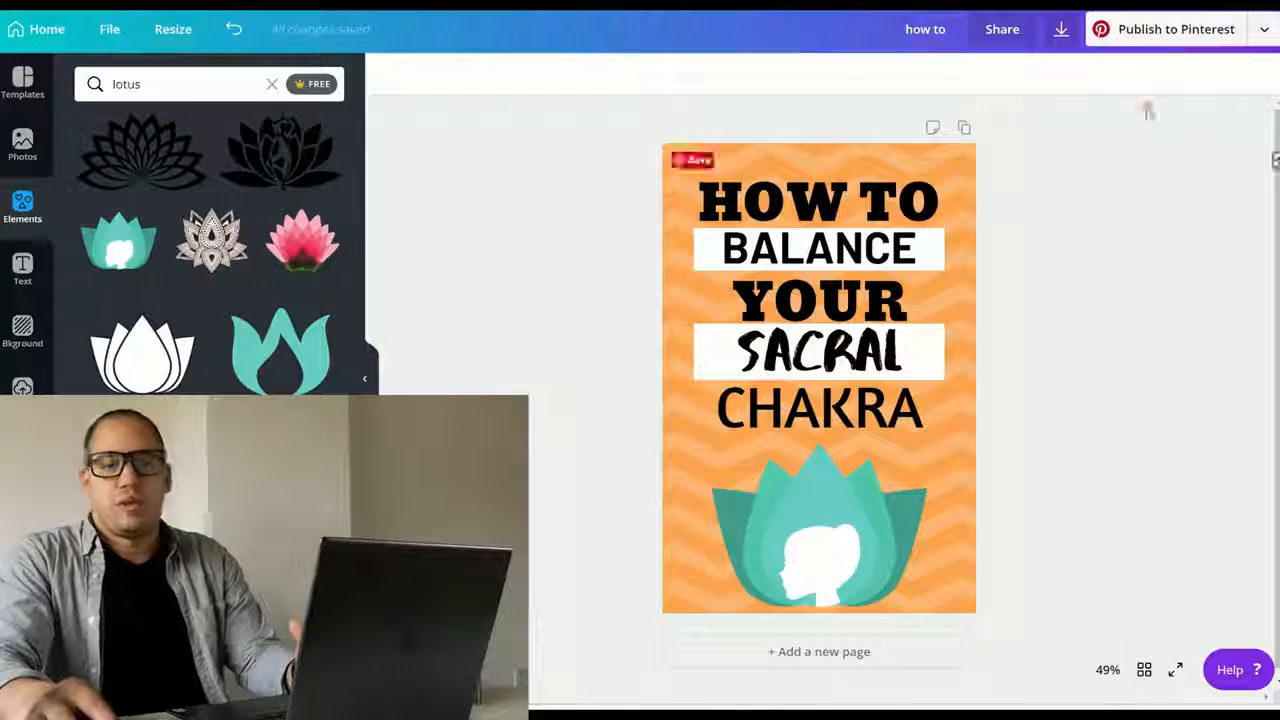
mouse_move(963, 127)
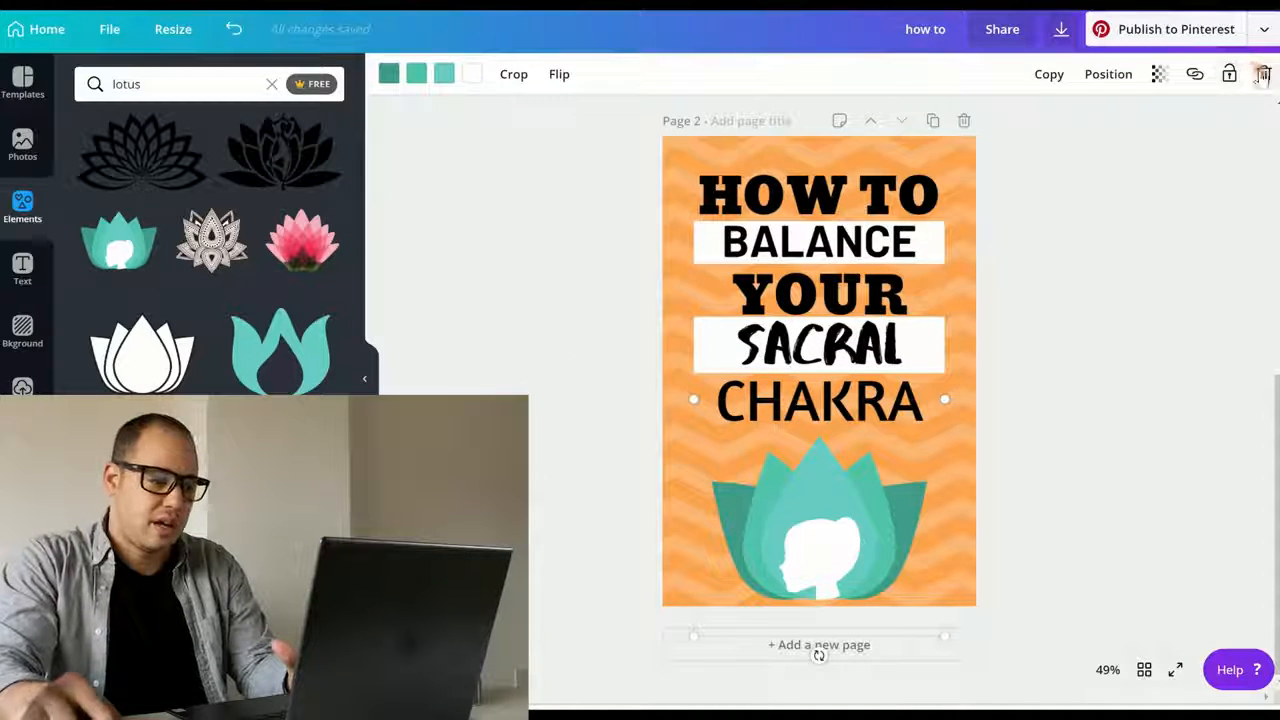
key(Delete)
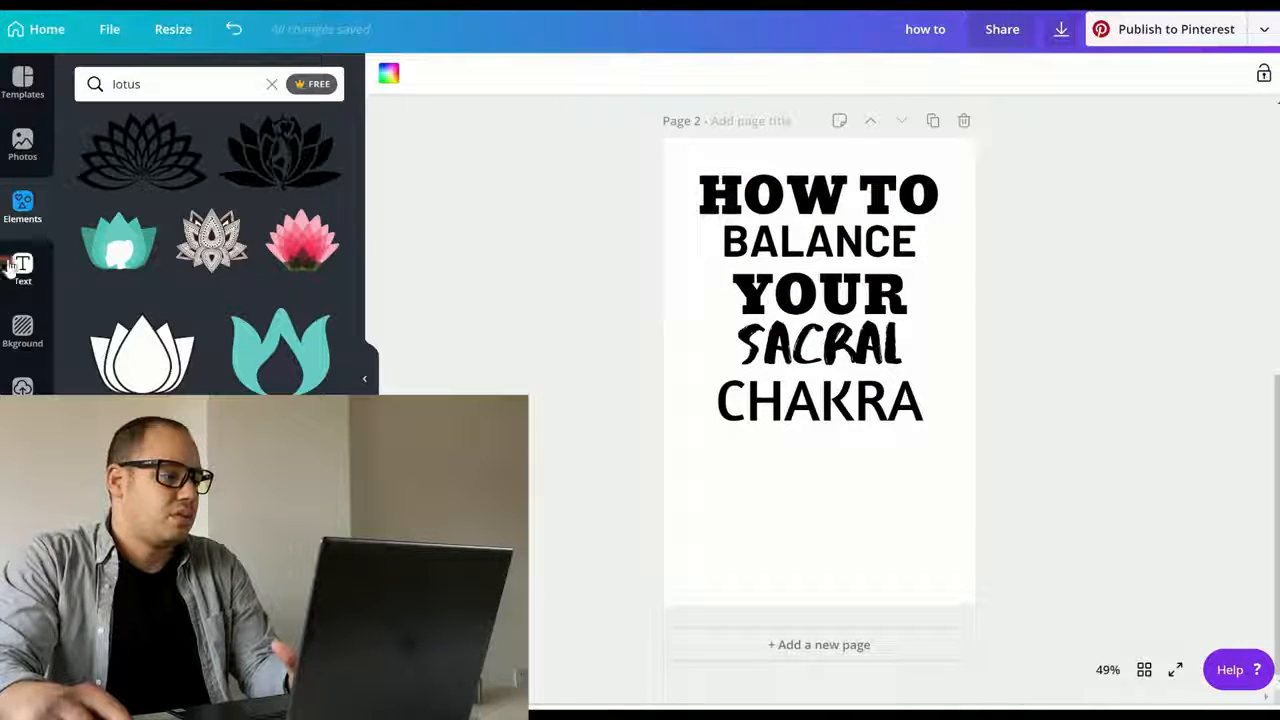
click(22, 145)
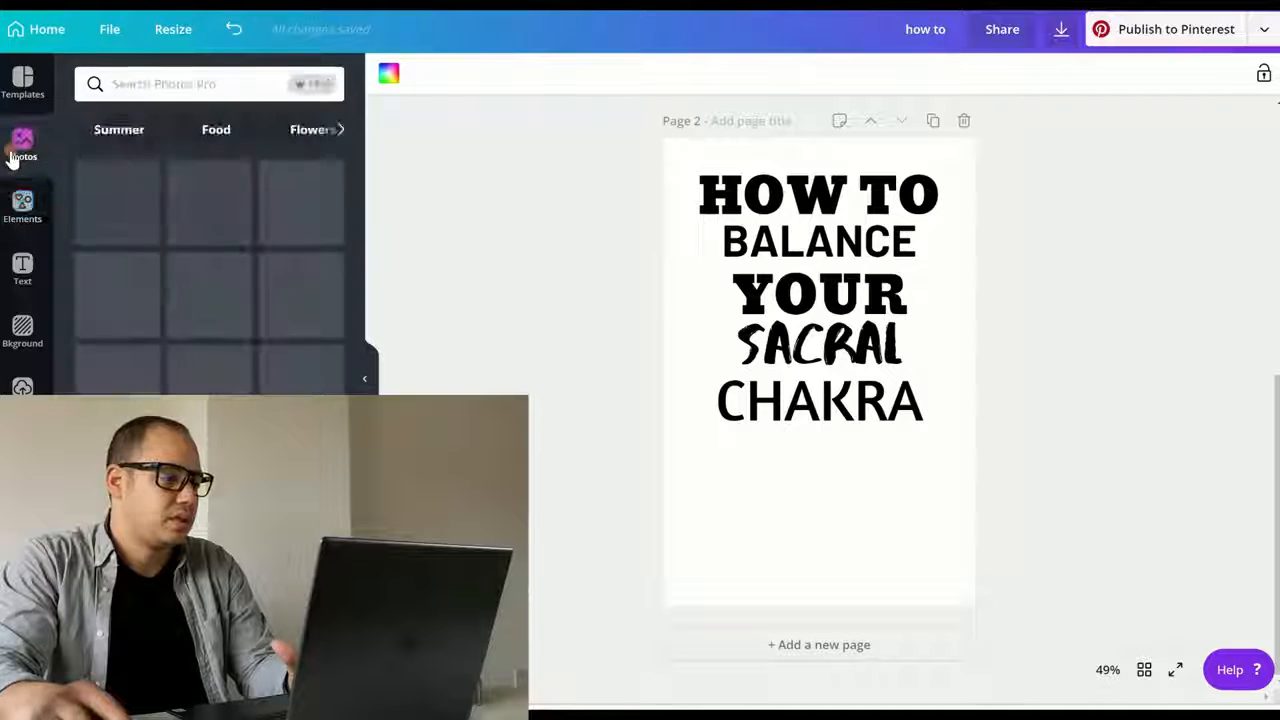
text(lotus)
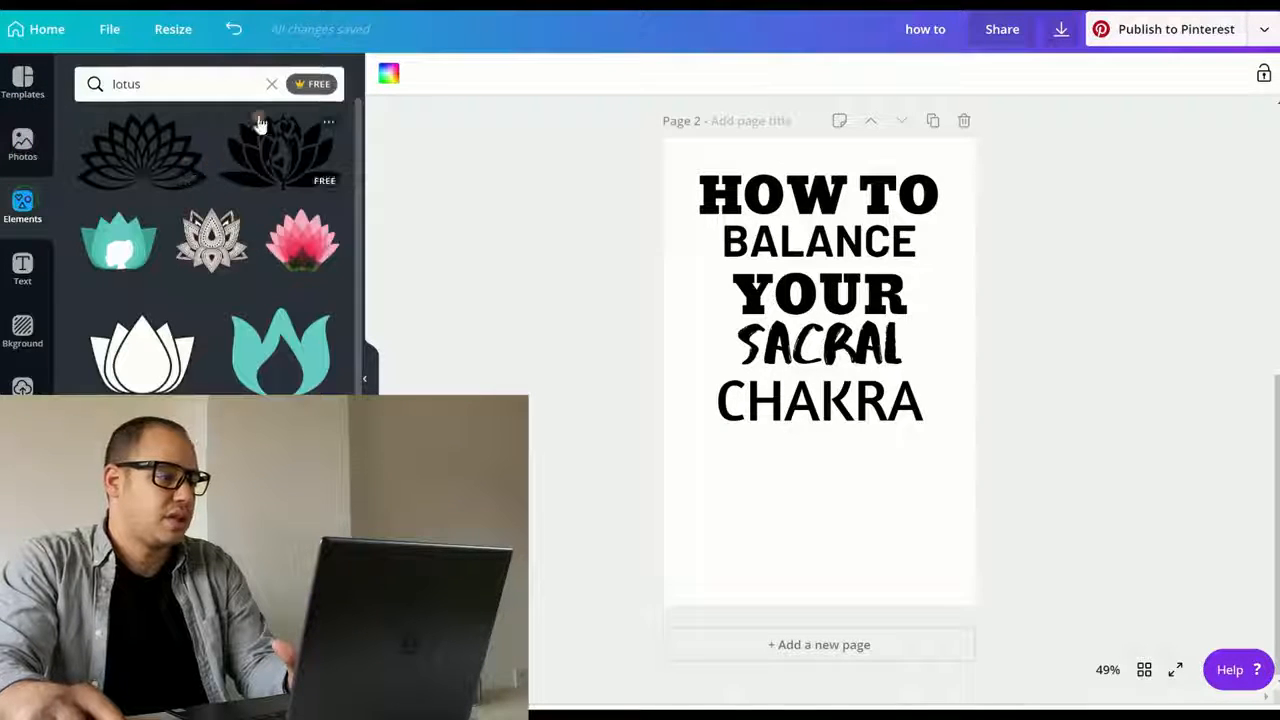
Stretch a square shape behind the heading across the page and colour it bright orange
click(271, 83)
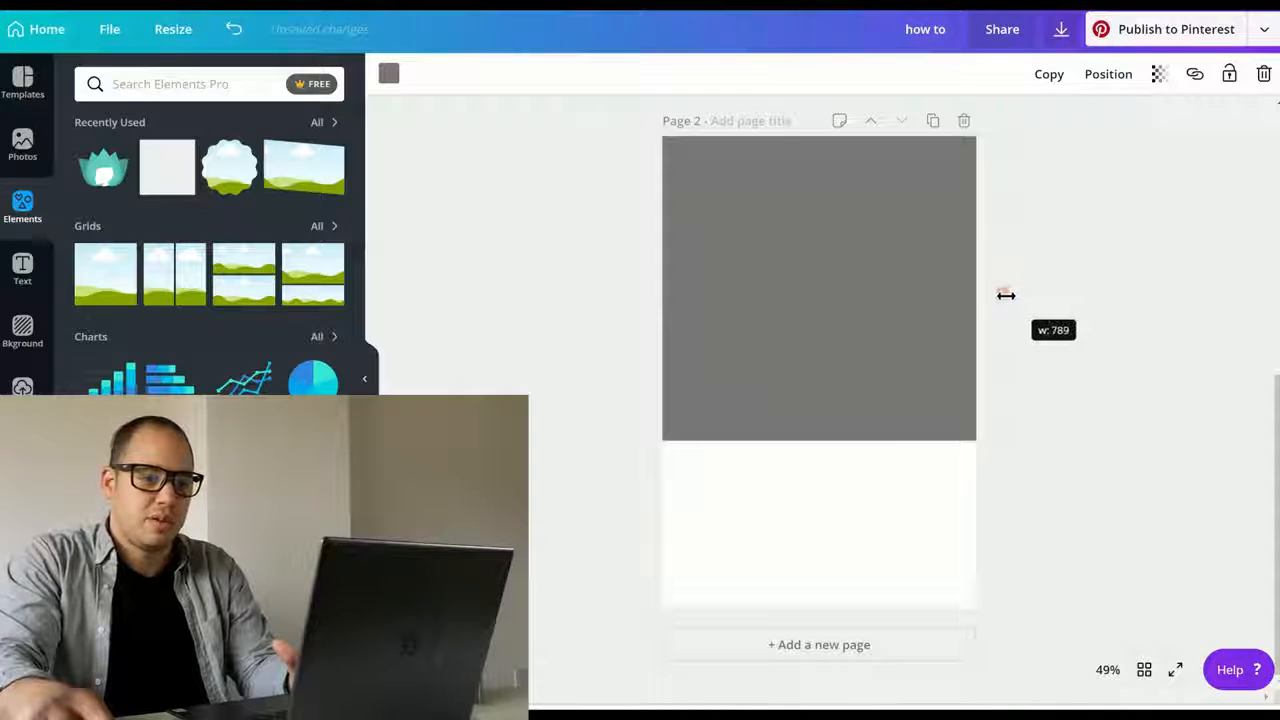
click(1108, 73)
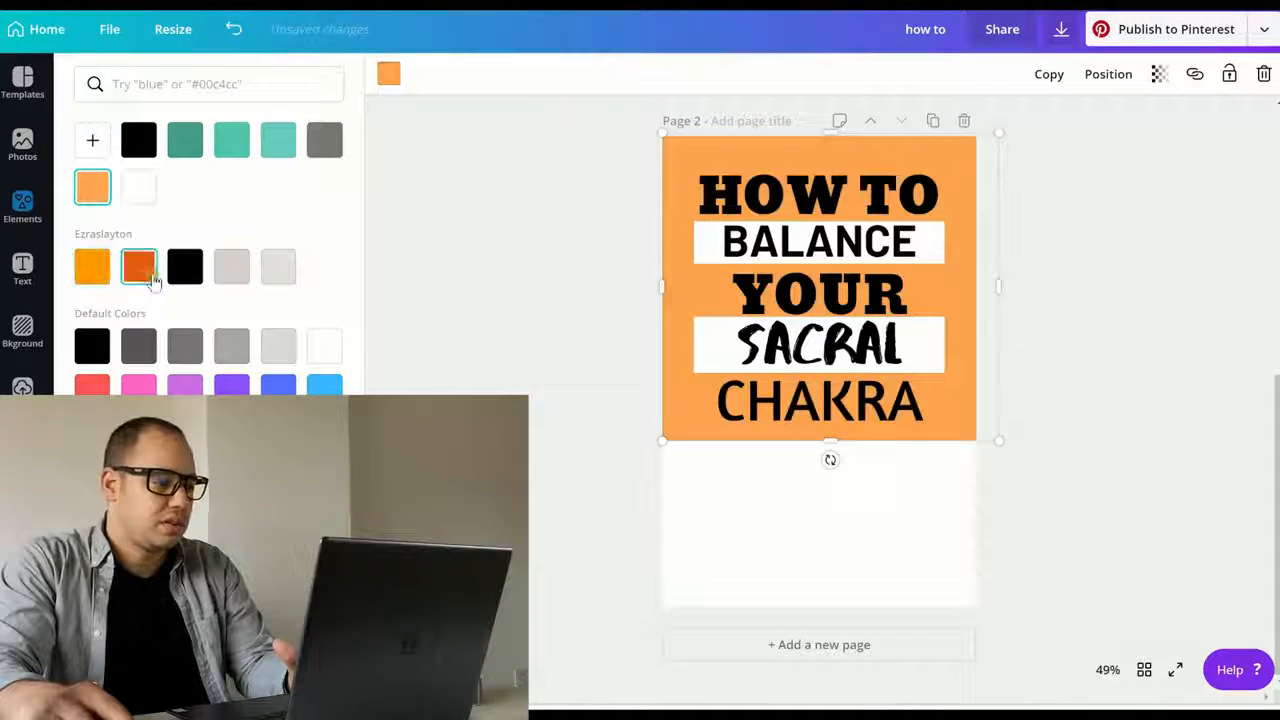
click(92, 266)
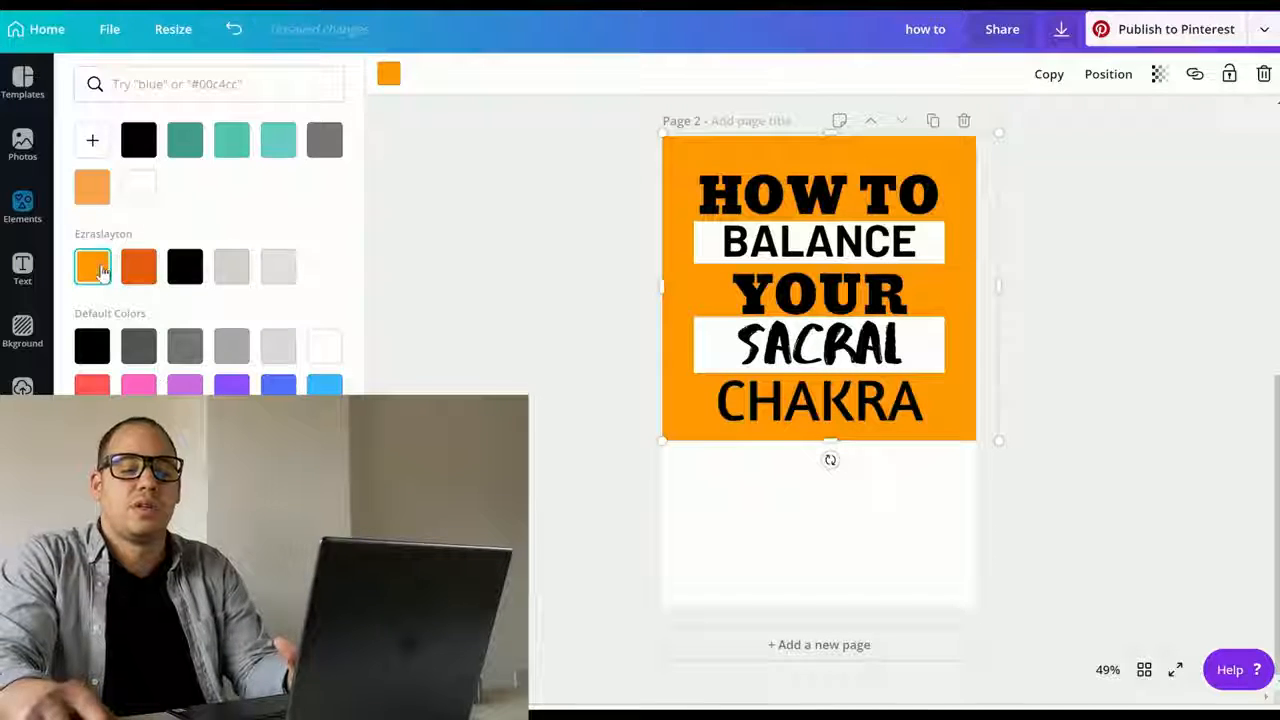
click(22, 207)
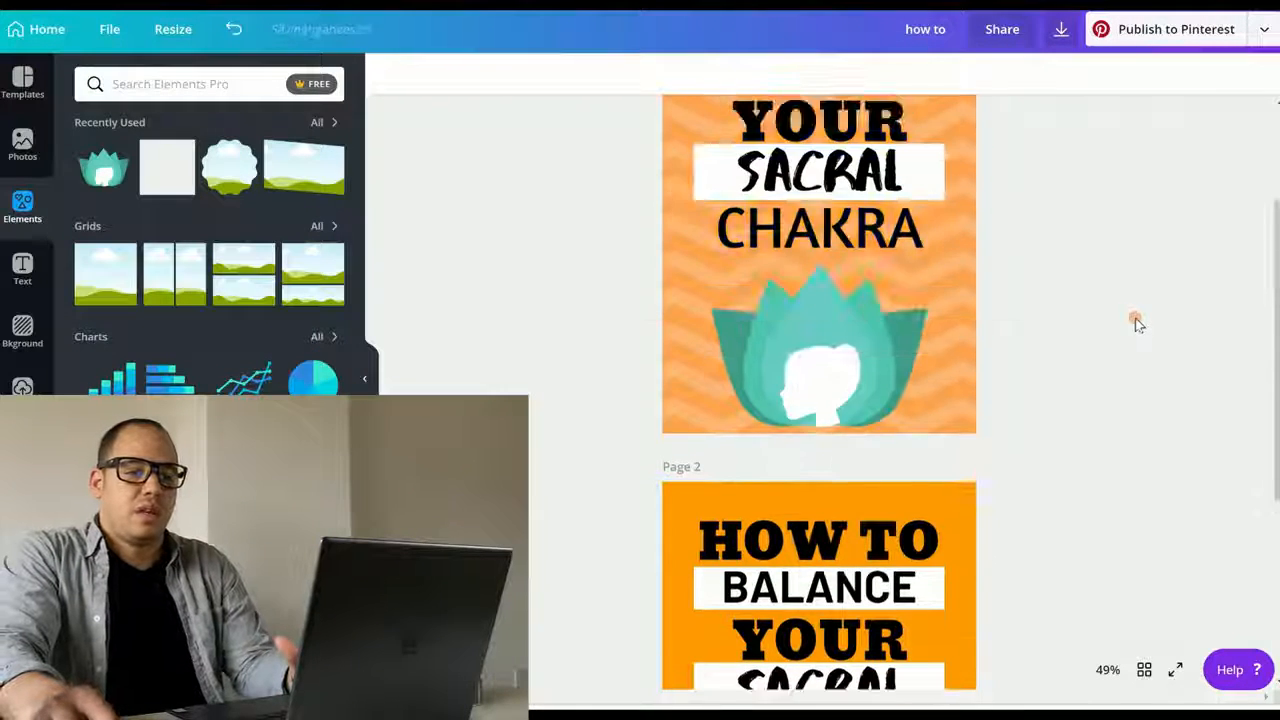
Download Page 2 only as a PNG with Transparent background ticked
click(1059, 29)
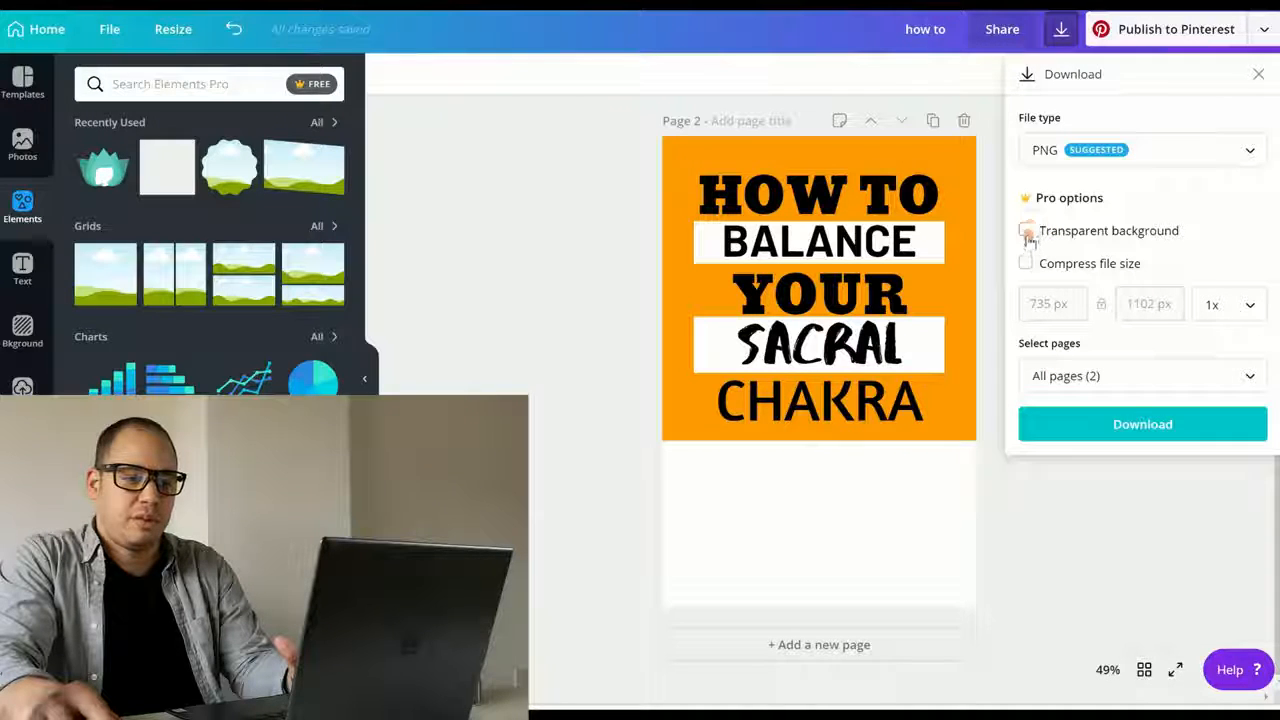
click(1140, 375)
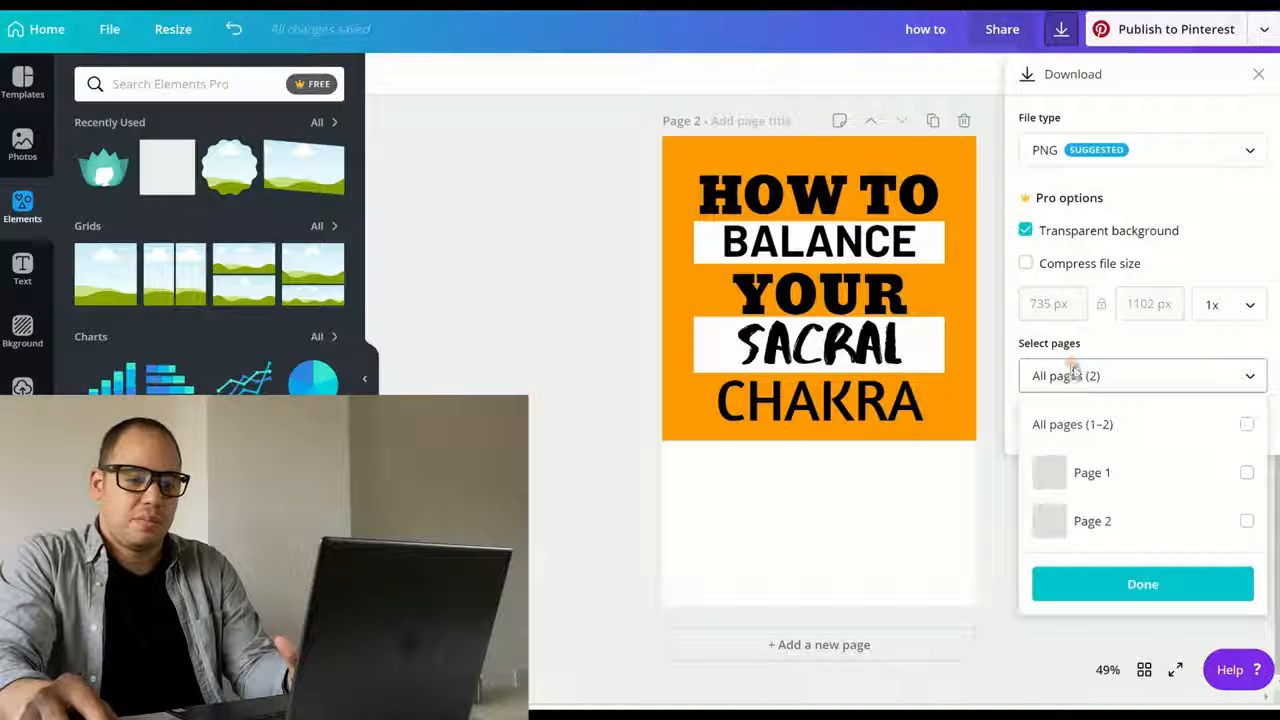
click(1247, 521)
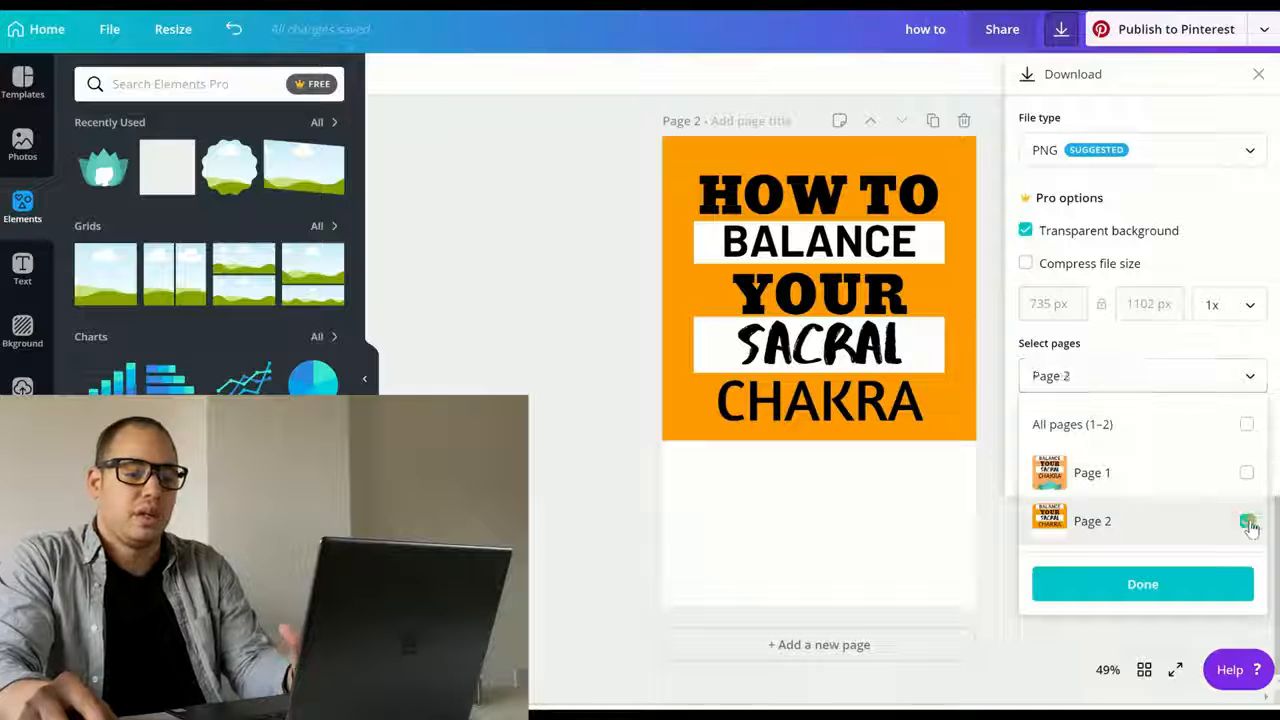
click(1142, 584)
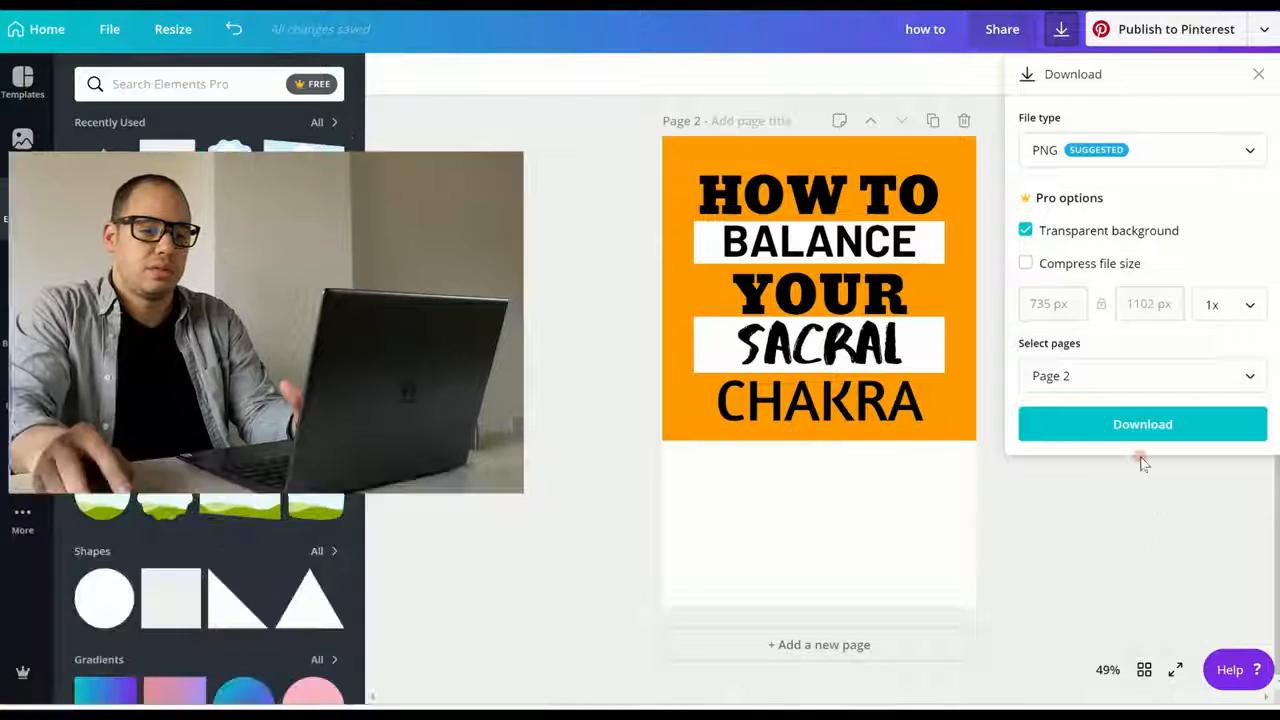
click(1142, 424)
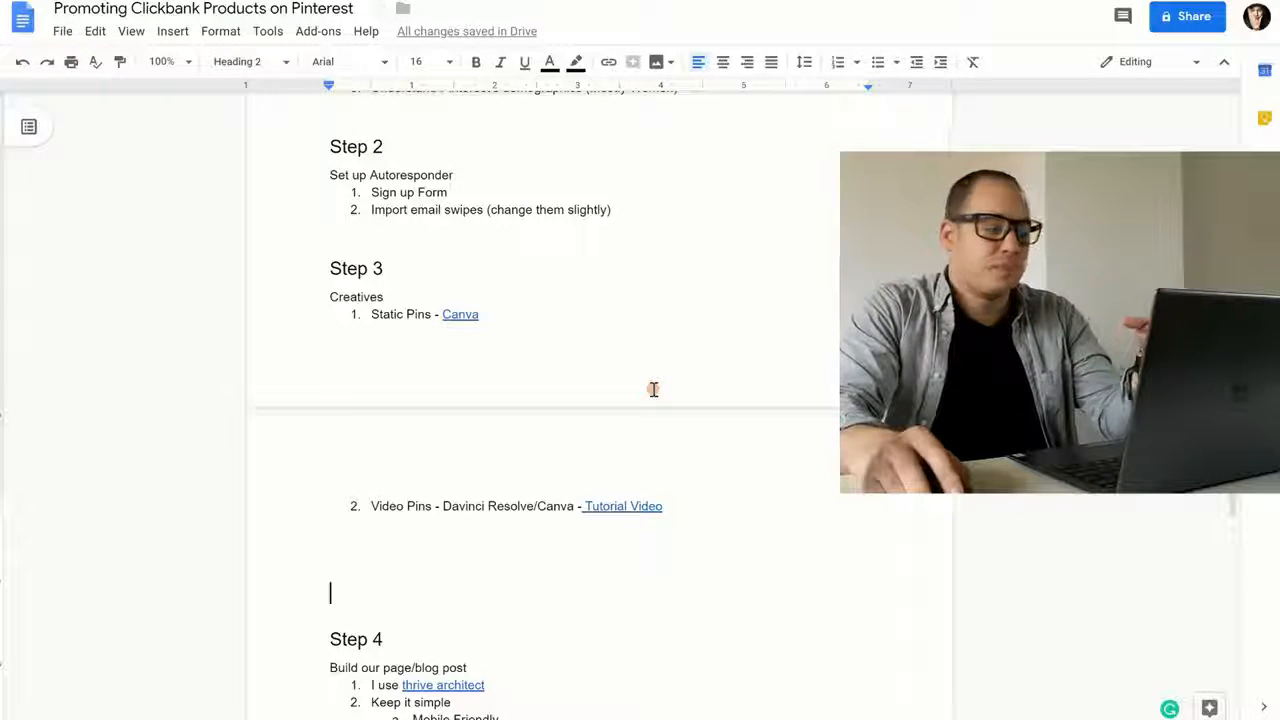
Scroll the plan document down to Step 4 about building the page in Thrive Architect
scroll(down, 3)
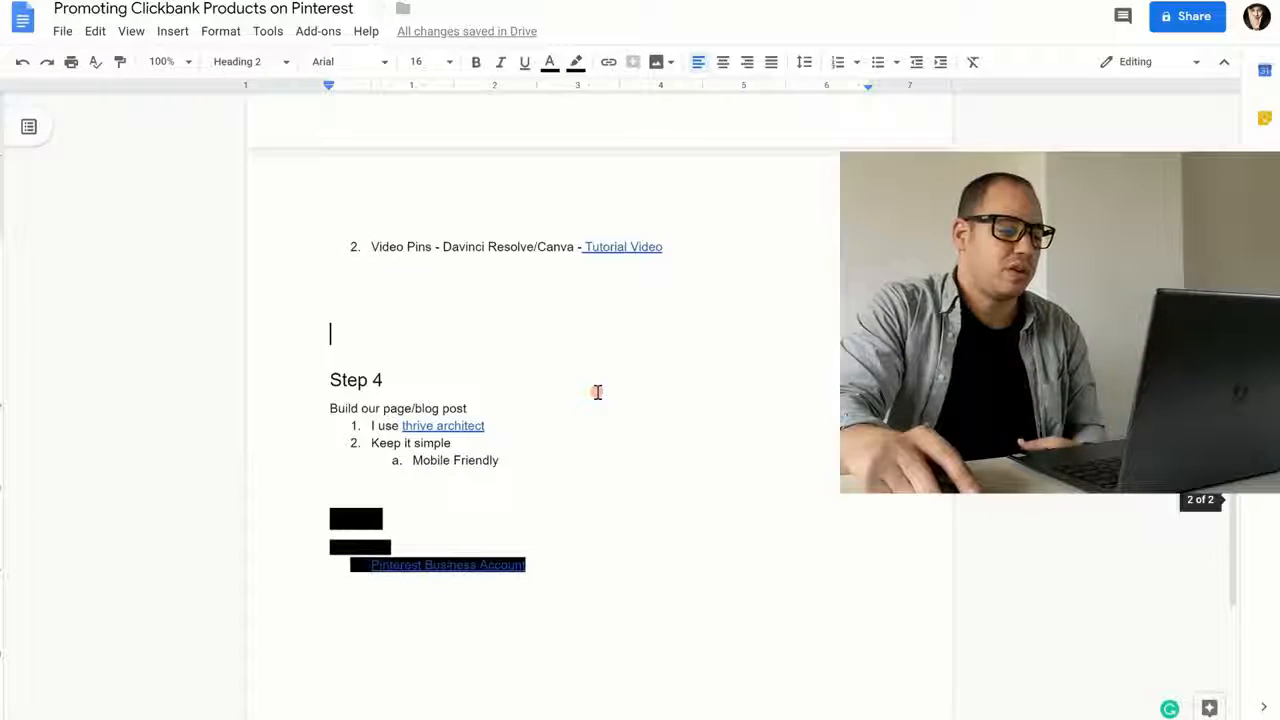
scroll(down, 3)
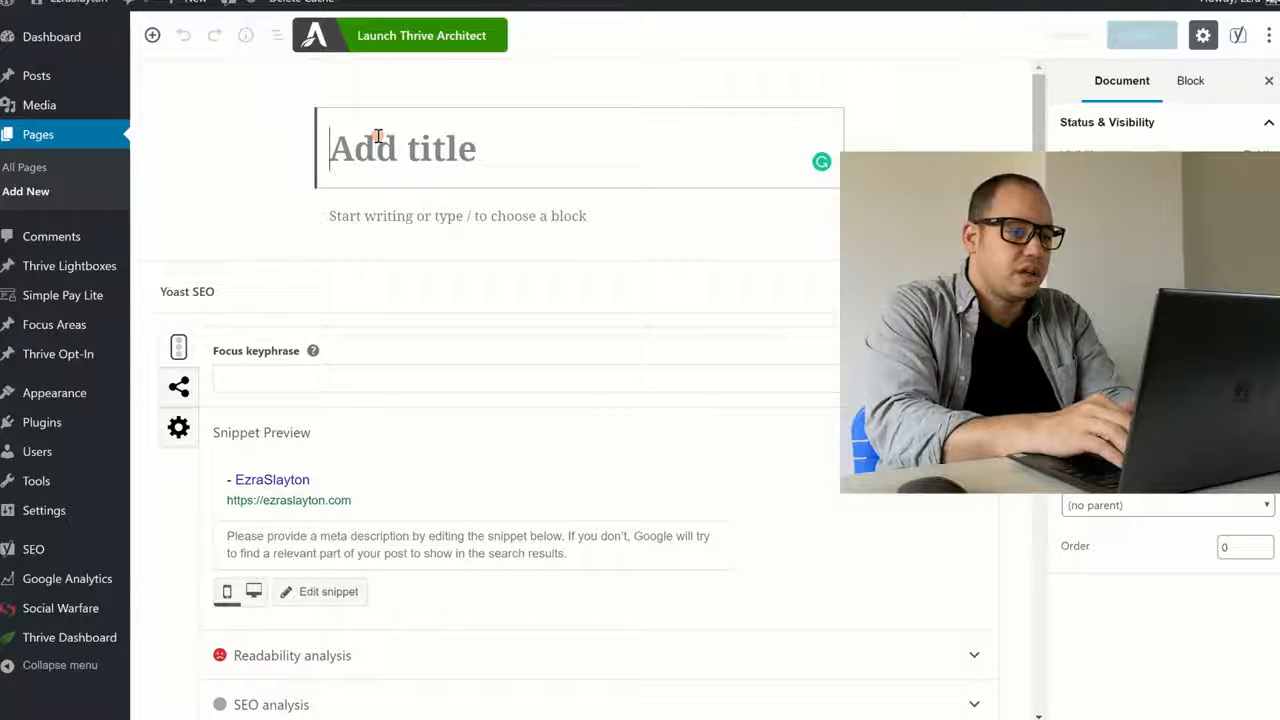
Title the new page 'Sacral Chakra' and set the Balance Your Chakra image as featured
text(Sacral)
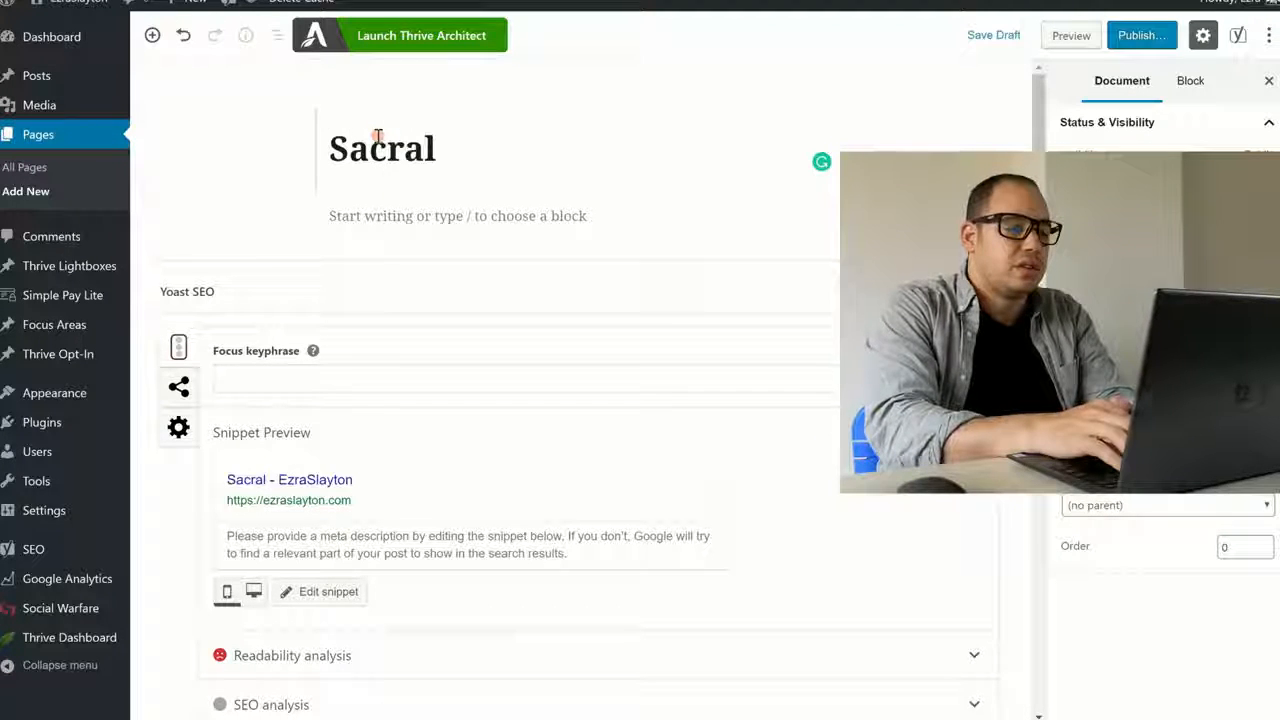
text(Chakra)
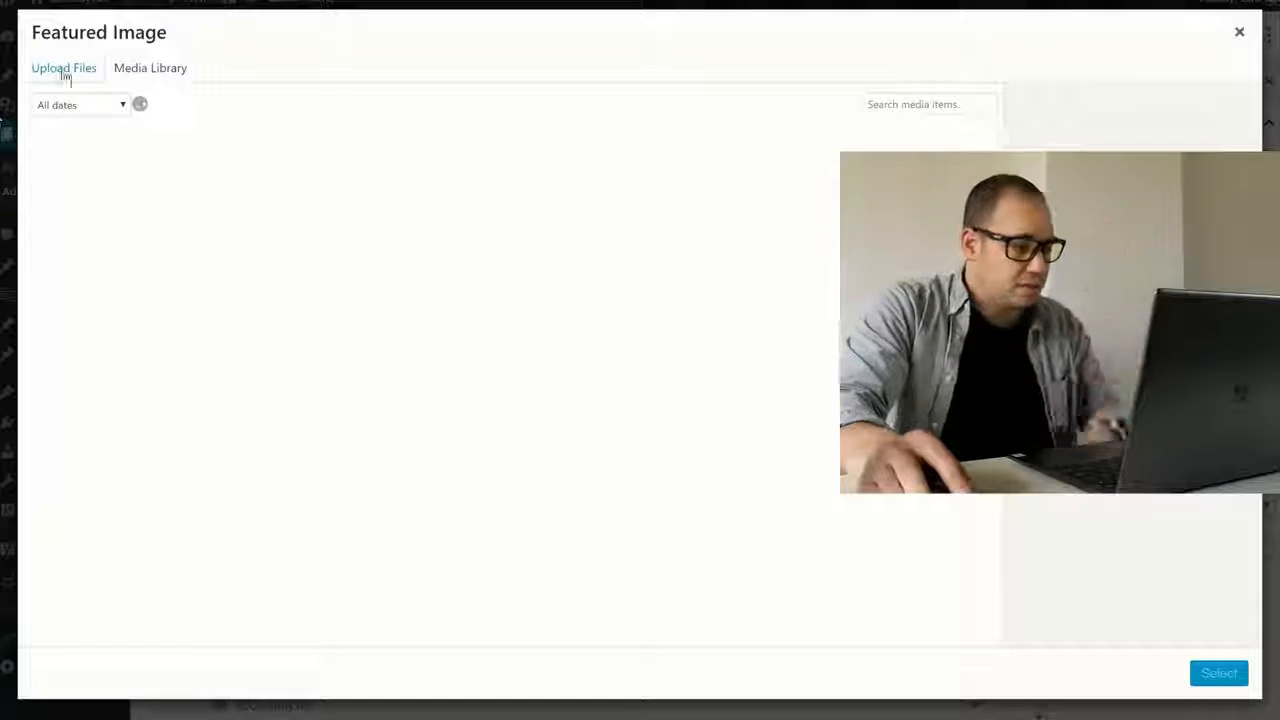
mouse_move(235, 210)
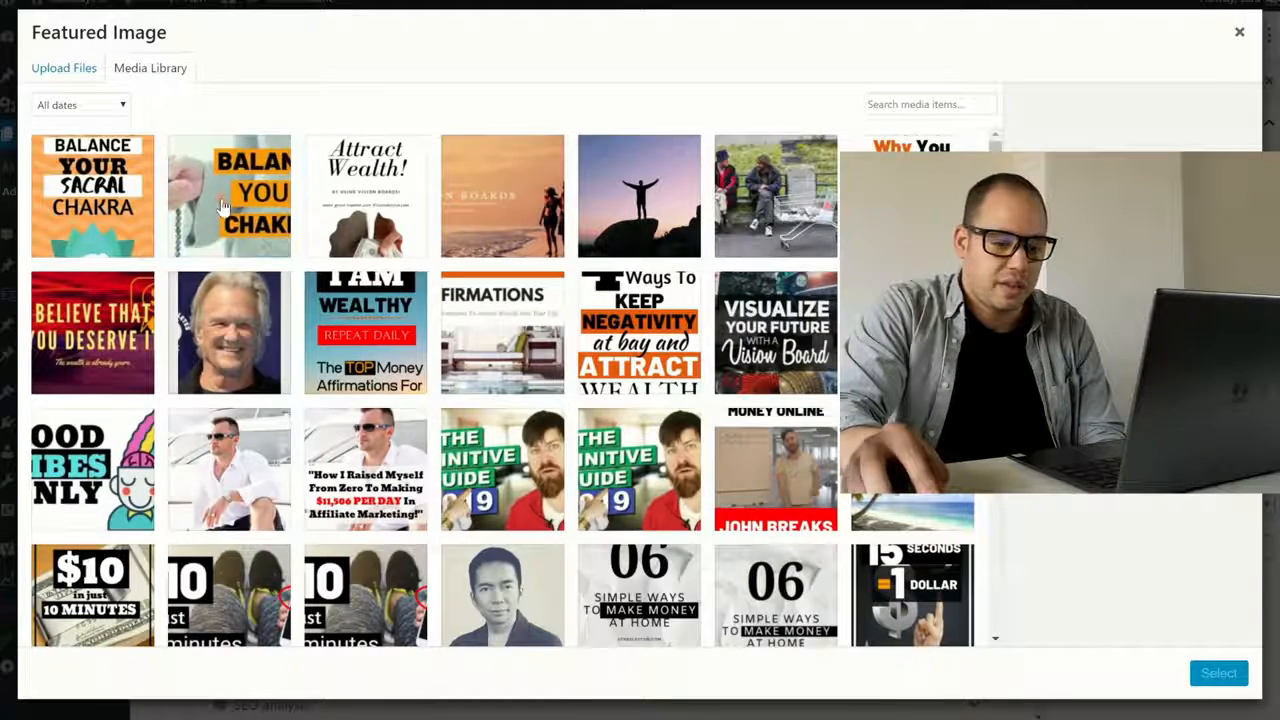
click(1239, 32)
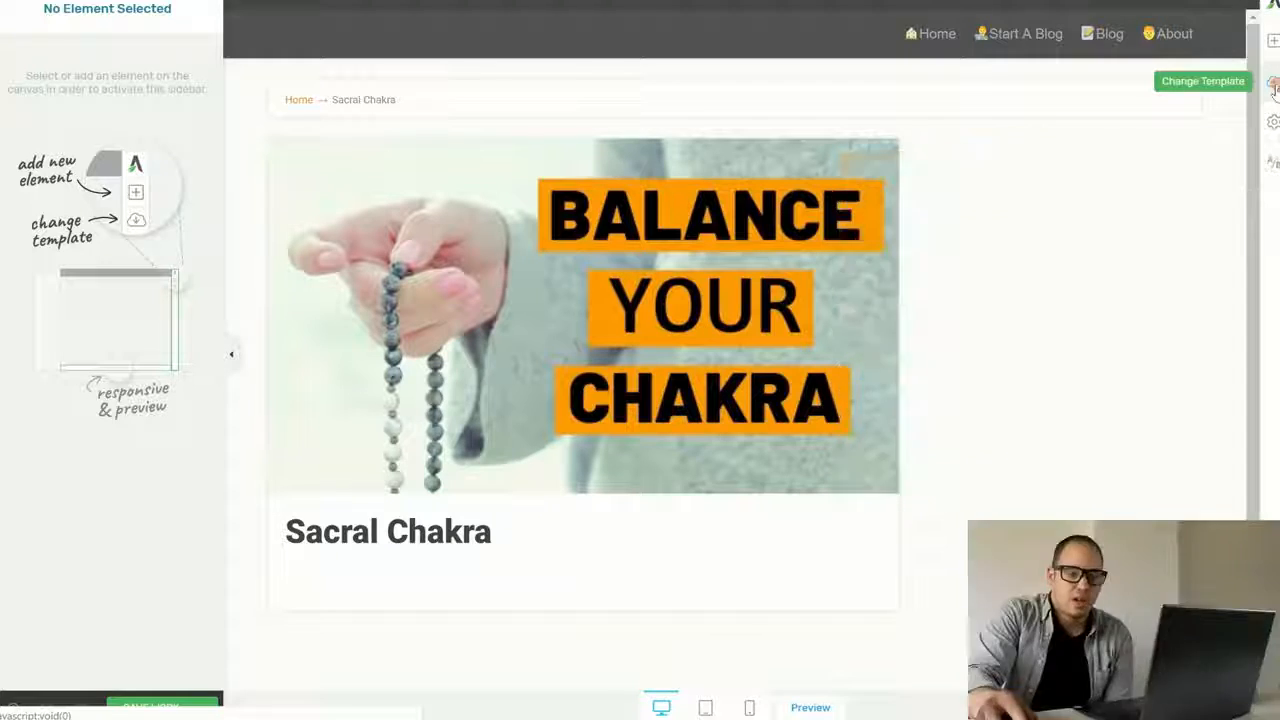
Change the page template to Atomic Lead Generation Page and confirm it
click(1202, 81)
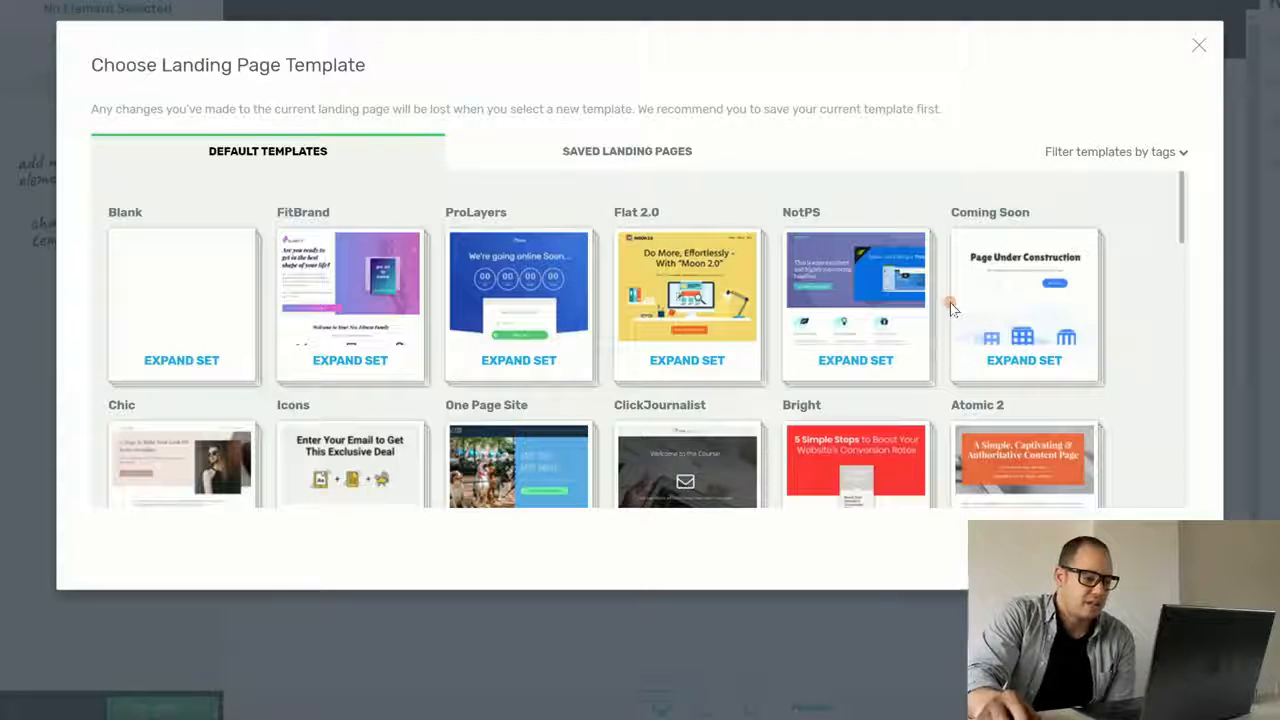
scroll(down, 3)
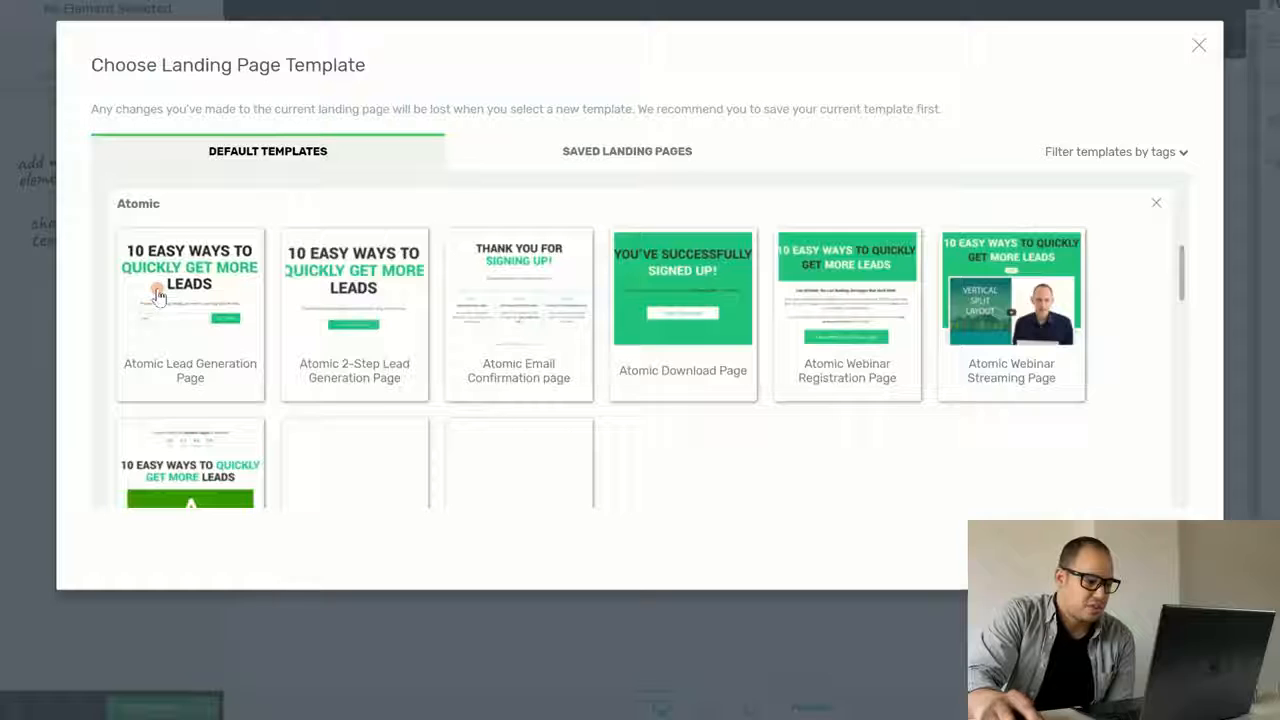
click(190, 290)
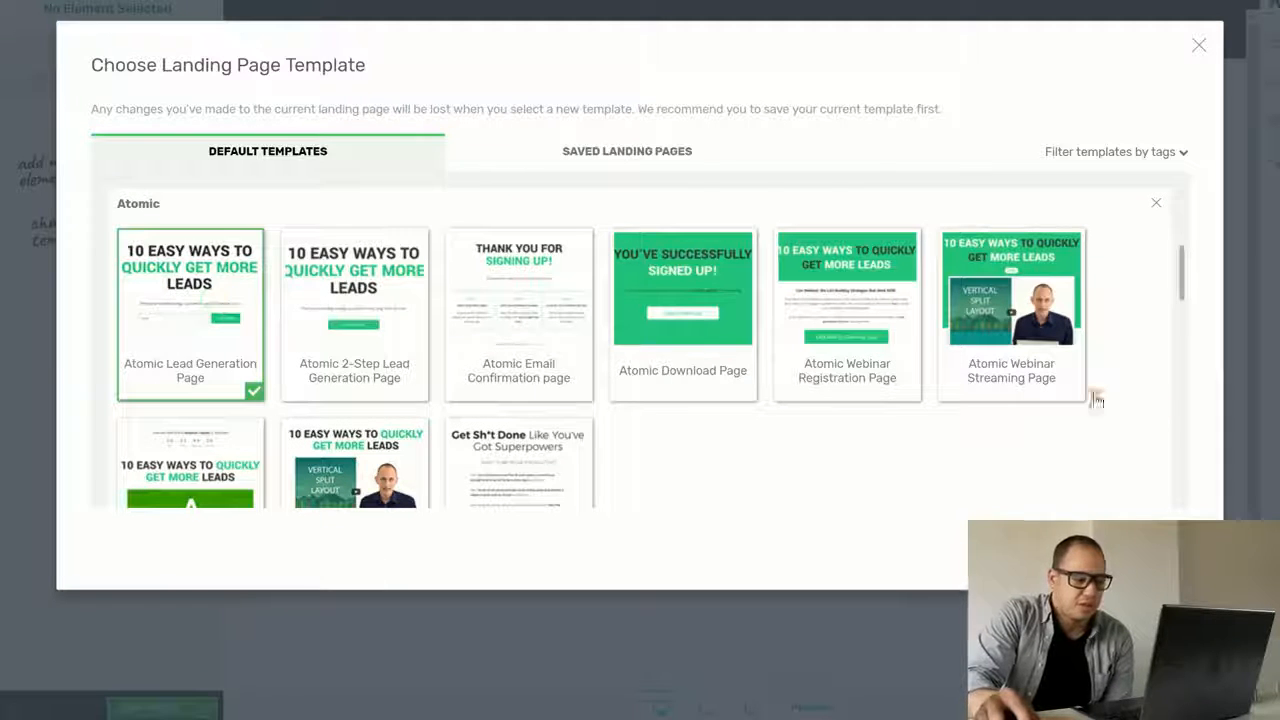
click(682, 288)
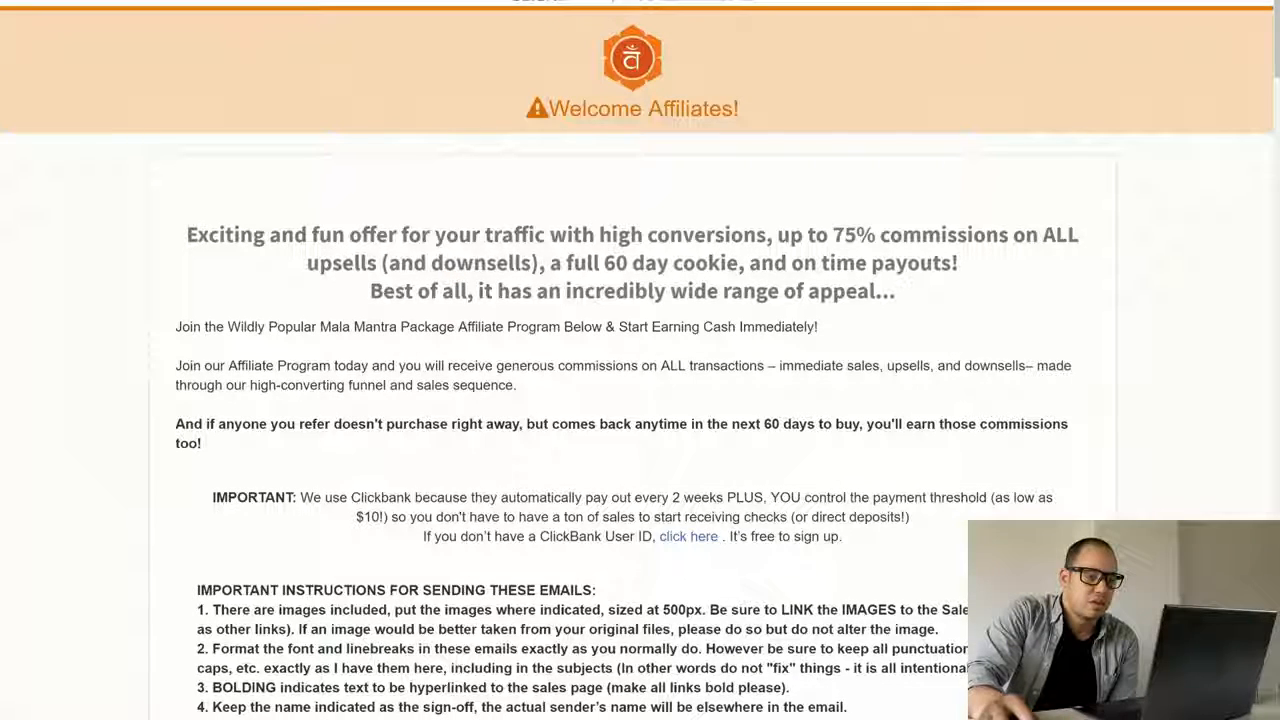
Scroll the vendor's sales page and select its balanced Sacral Chakra headline text
scroll(down, 3)
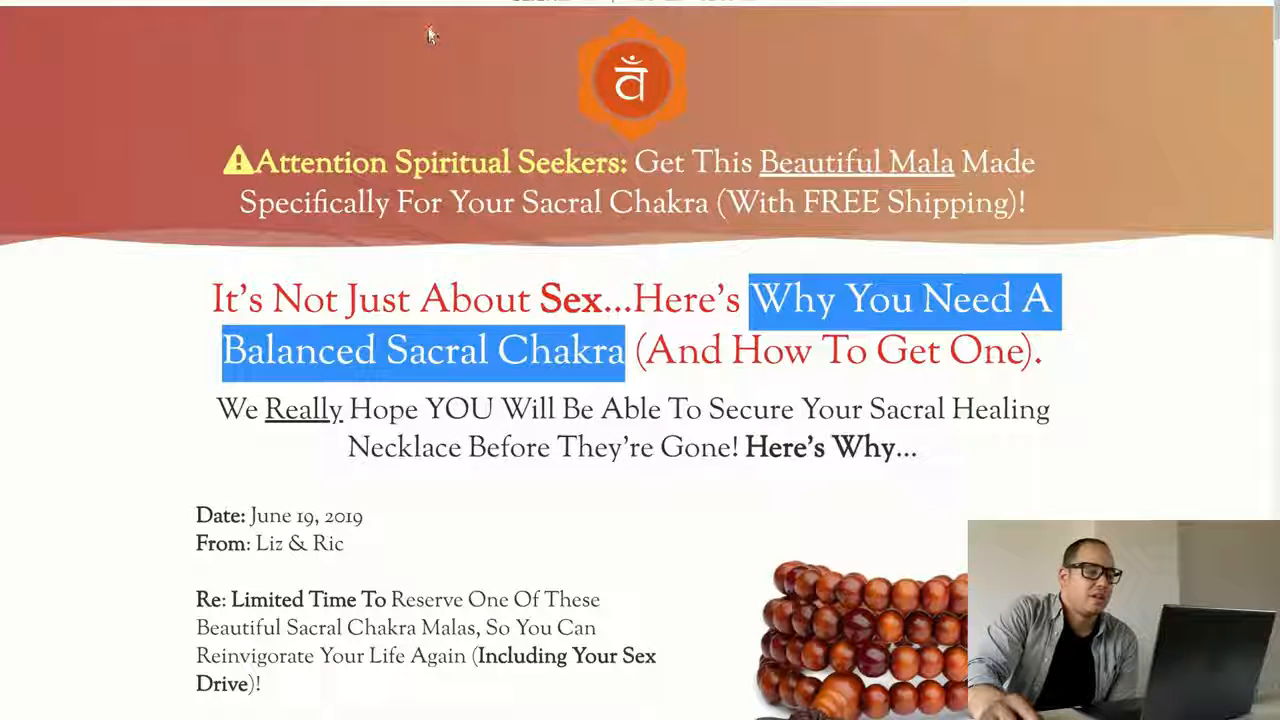
click(755, 320)
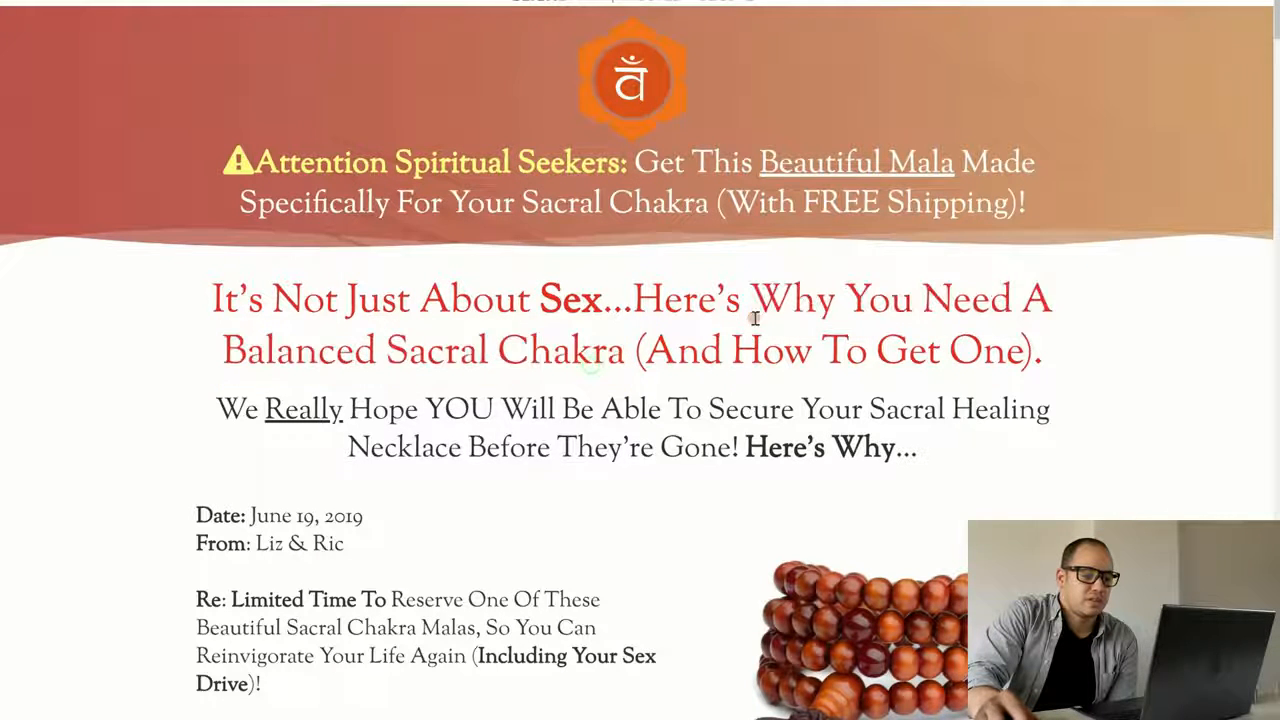
drag(750, 298, 1040, 351)
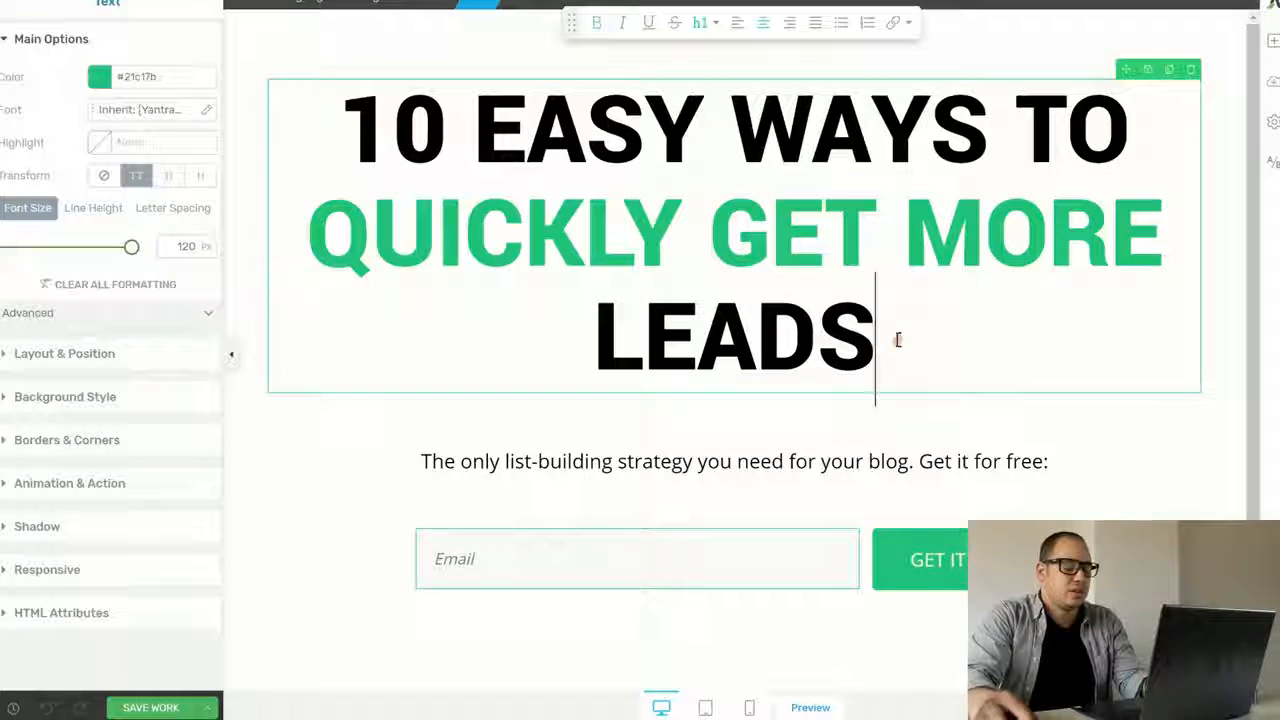
Retype the headline as 'DISCOVER WHY YOU NEED A BALANCED SACRAL CHAKRA (AND HOW TO GET ONE).' at 78 px
text(WHY YOU NEED A BALANCED SACRAL CHAKRA (AND HOW TO GET ONE).)
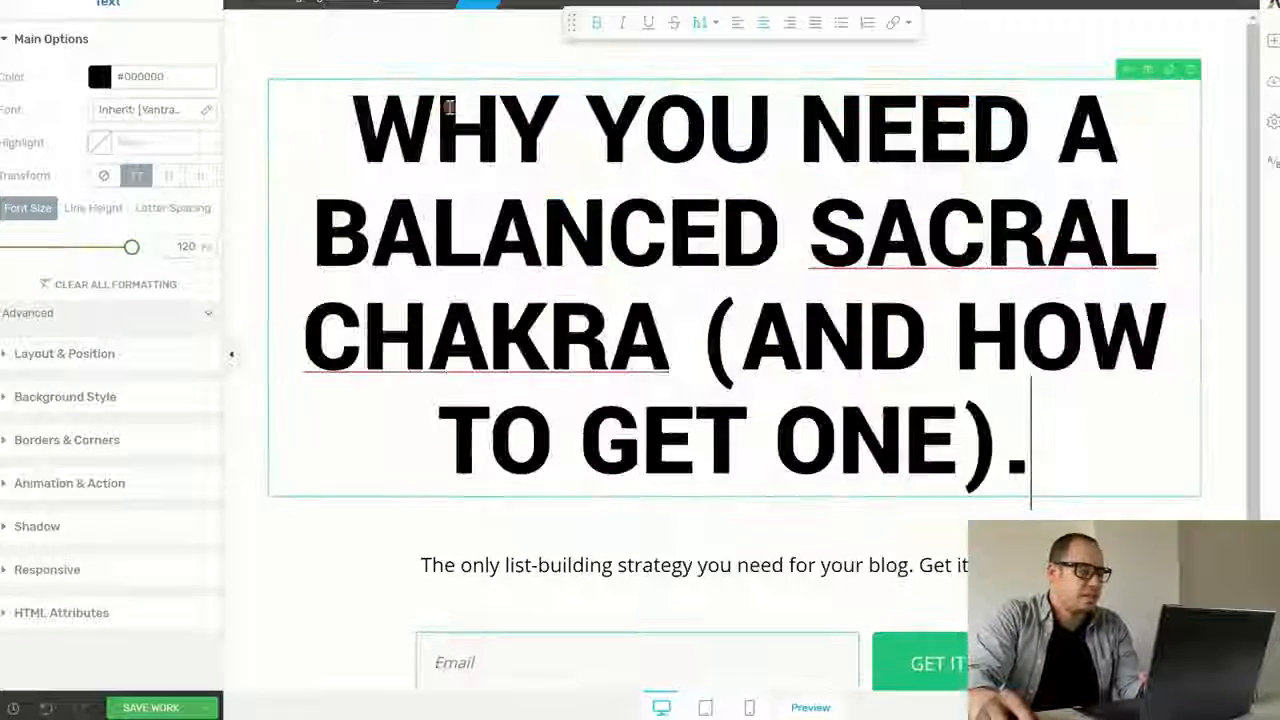
drag(133, 246, 120, 246)
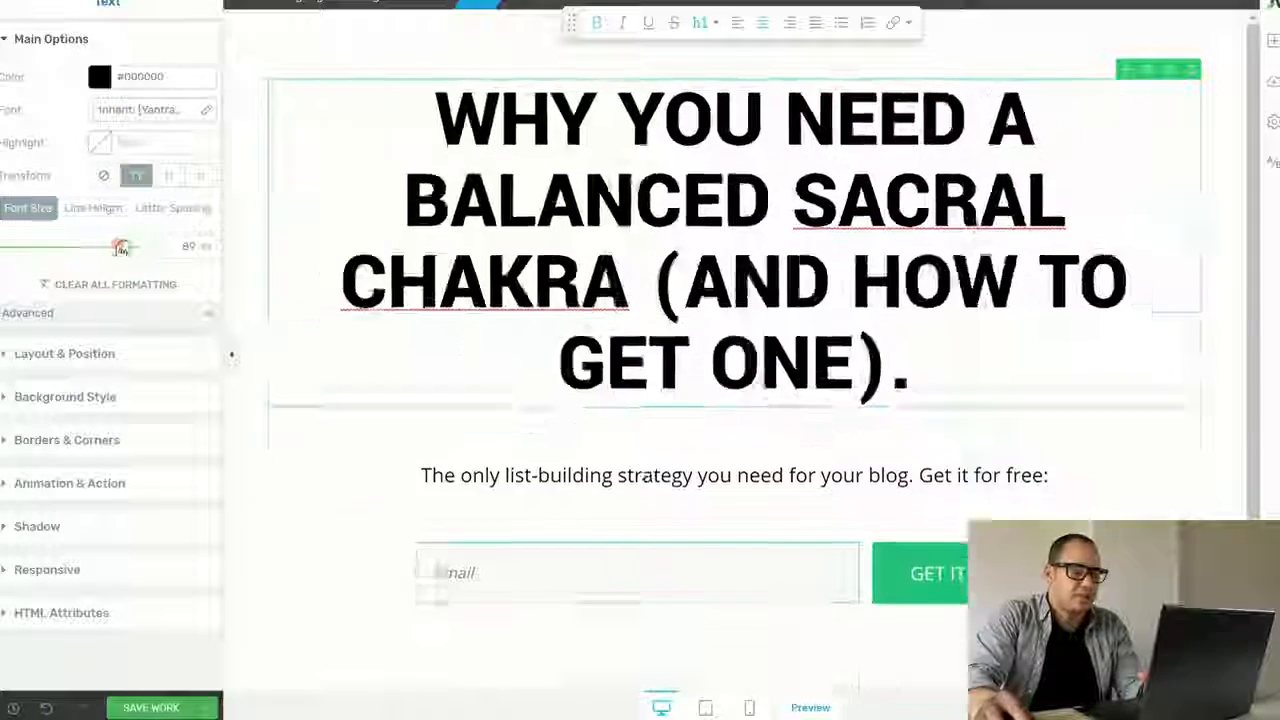
drag(120, 247, 104, 247)
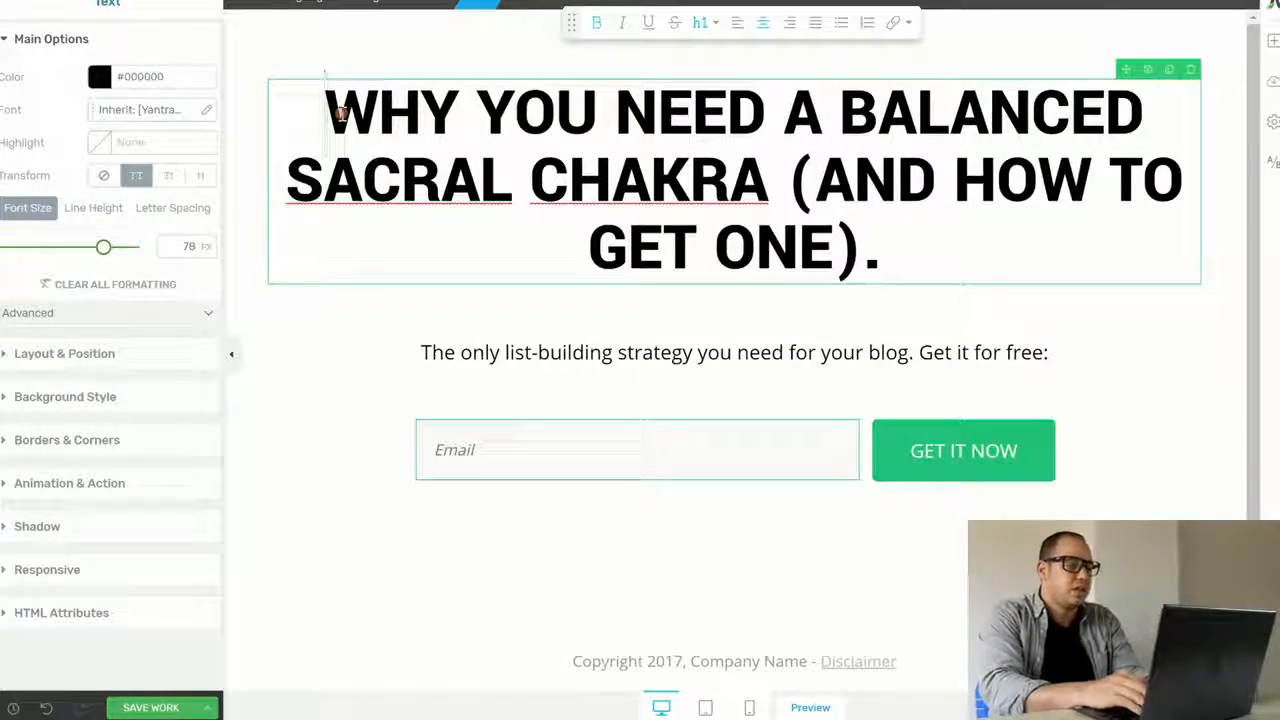
text(DISCOVER)
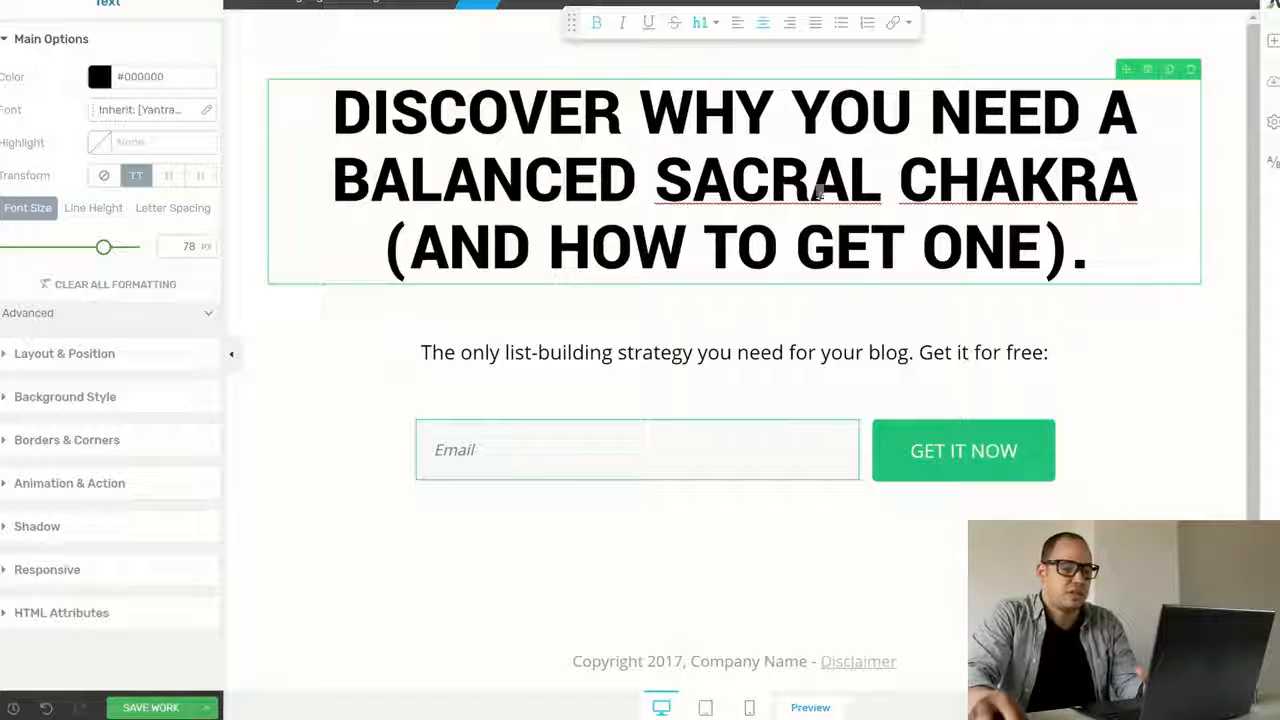
click(733, 352)
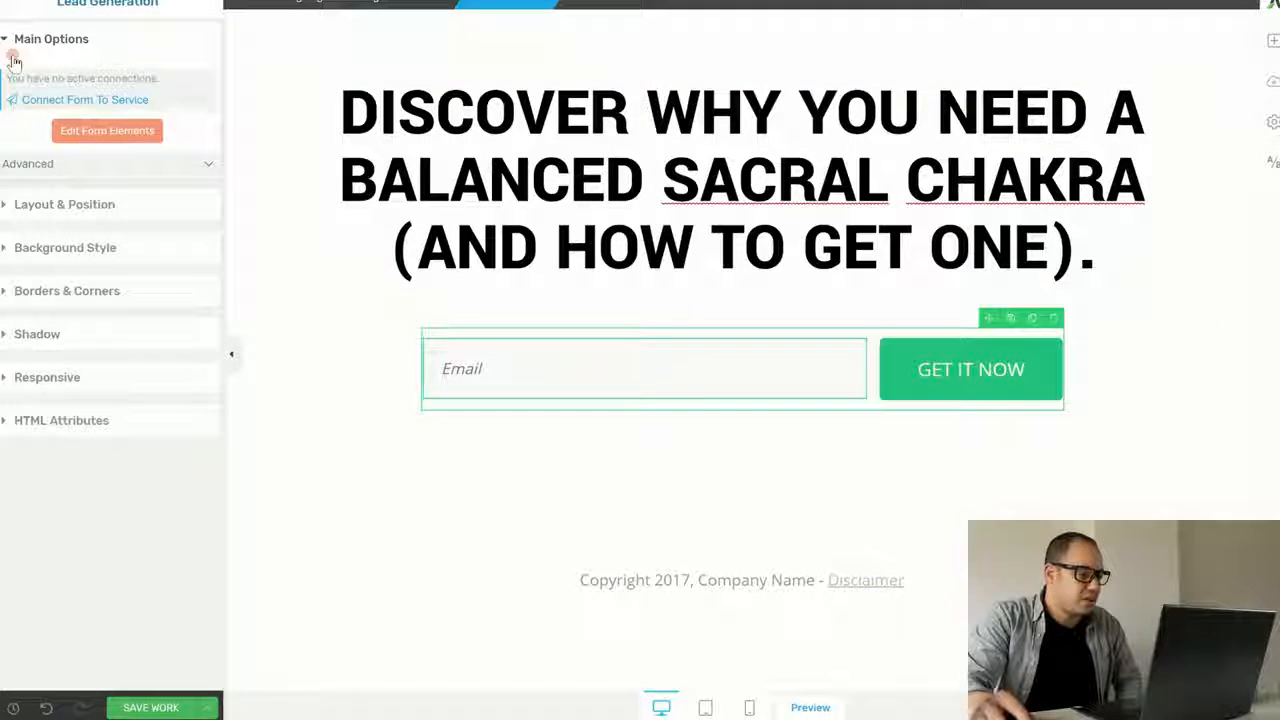
Connect the opt-in form through HTML integration using the pasted AWeber code
click(85, 99)
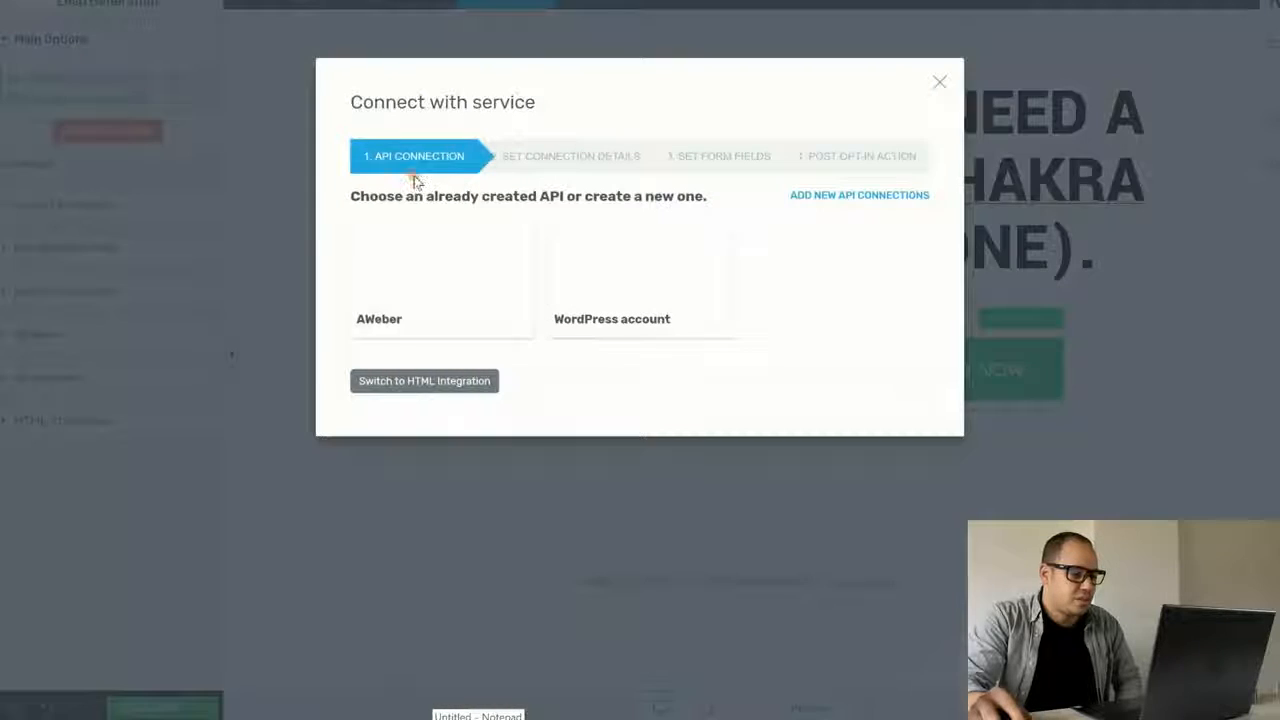
click(424, 380)
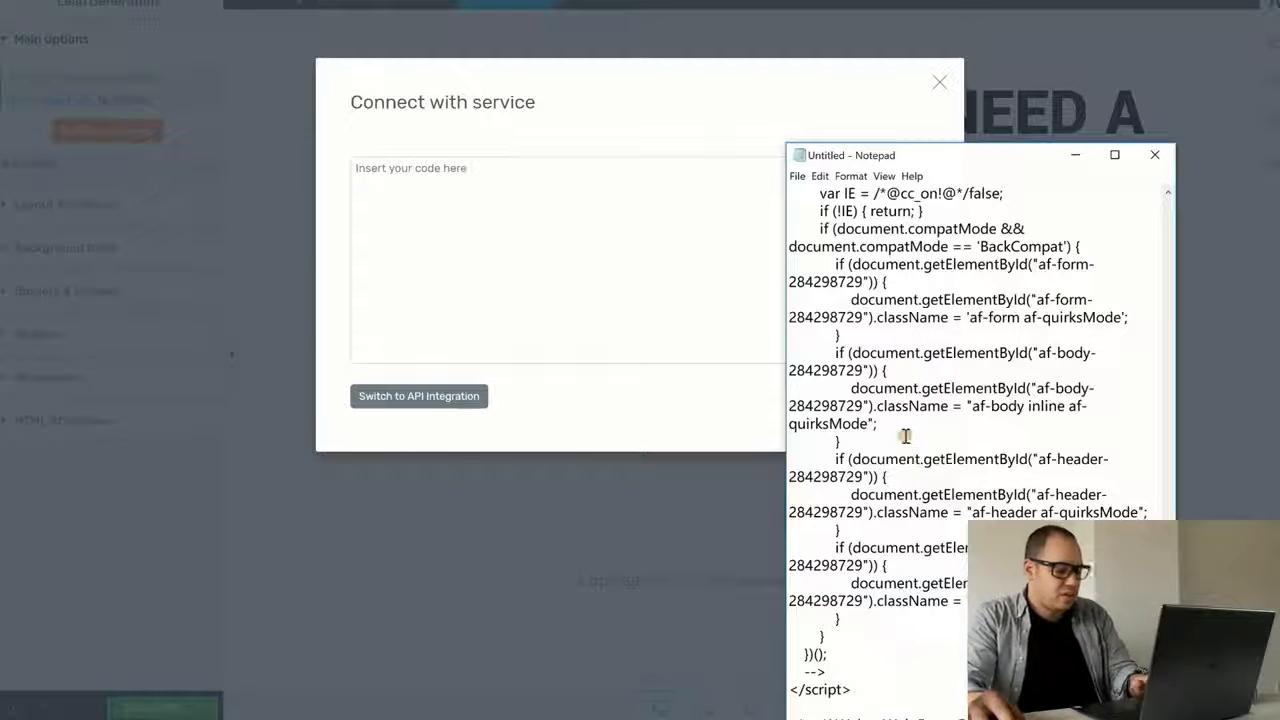
key(ctrl+a)
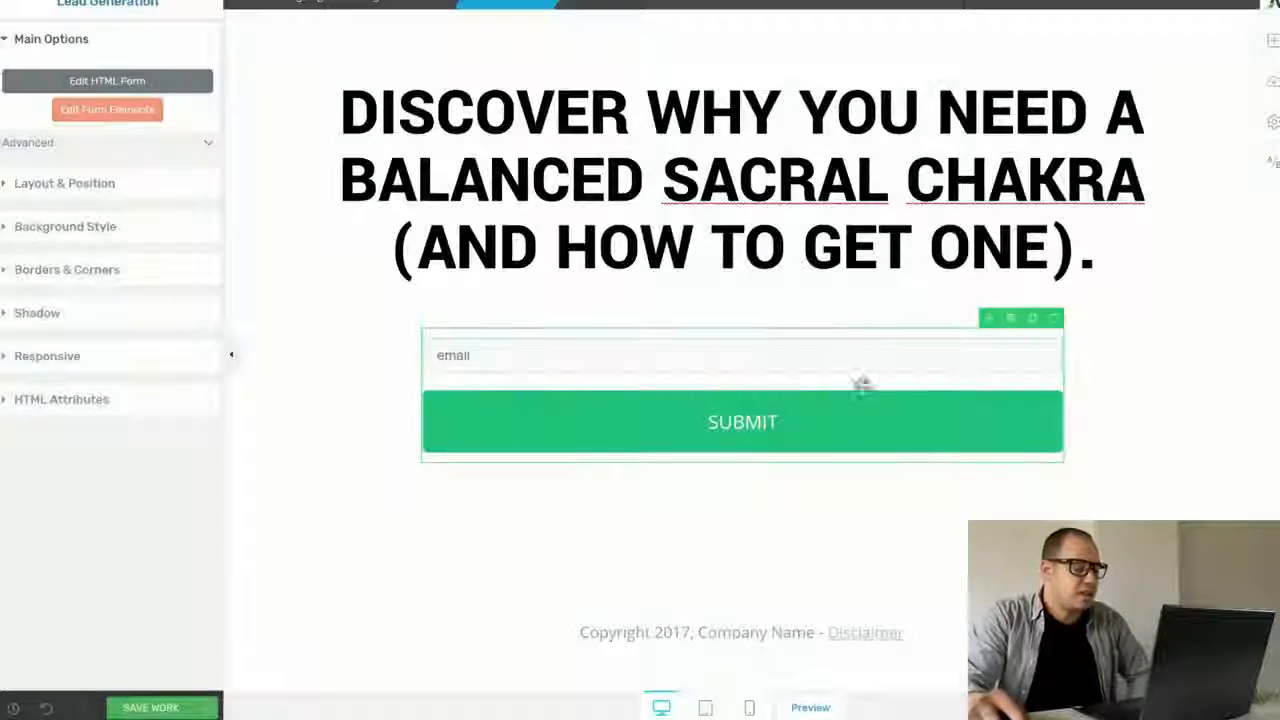
Colour BALANCED SACRAL CHAKRA orange, save the work, and return to WordPress
click(150, 707)
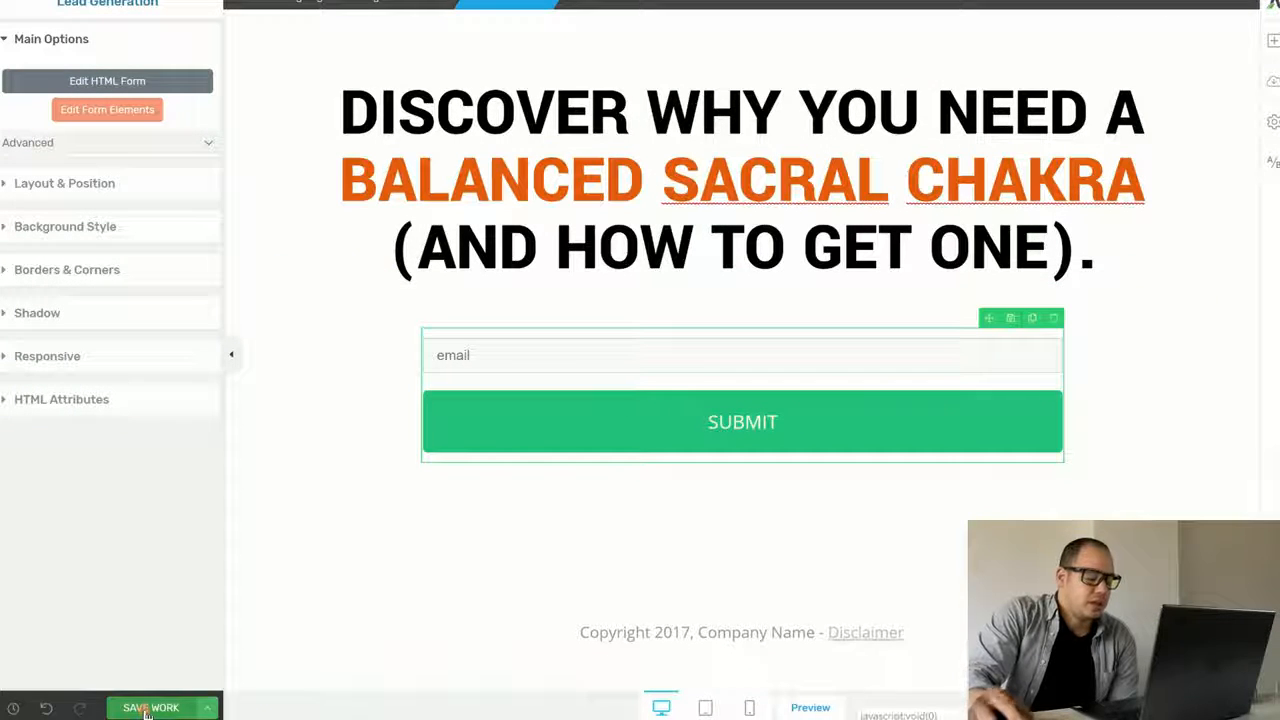
click(150, 707)
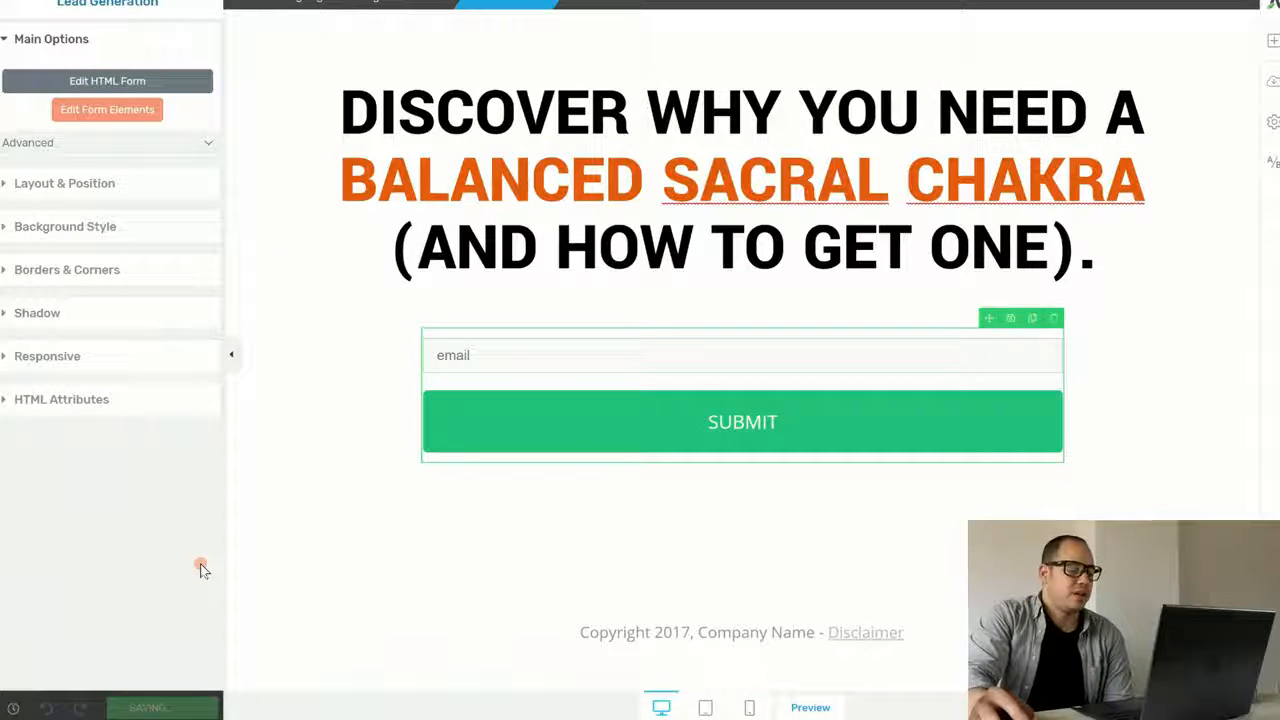
click(150, 707)
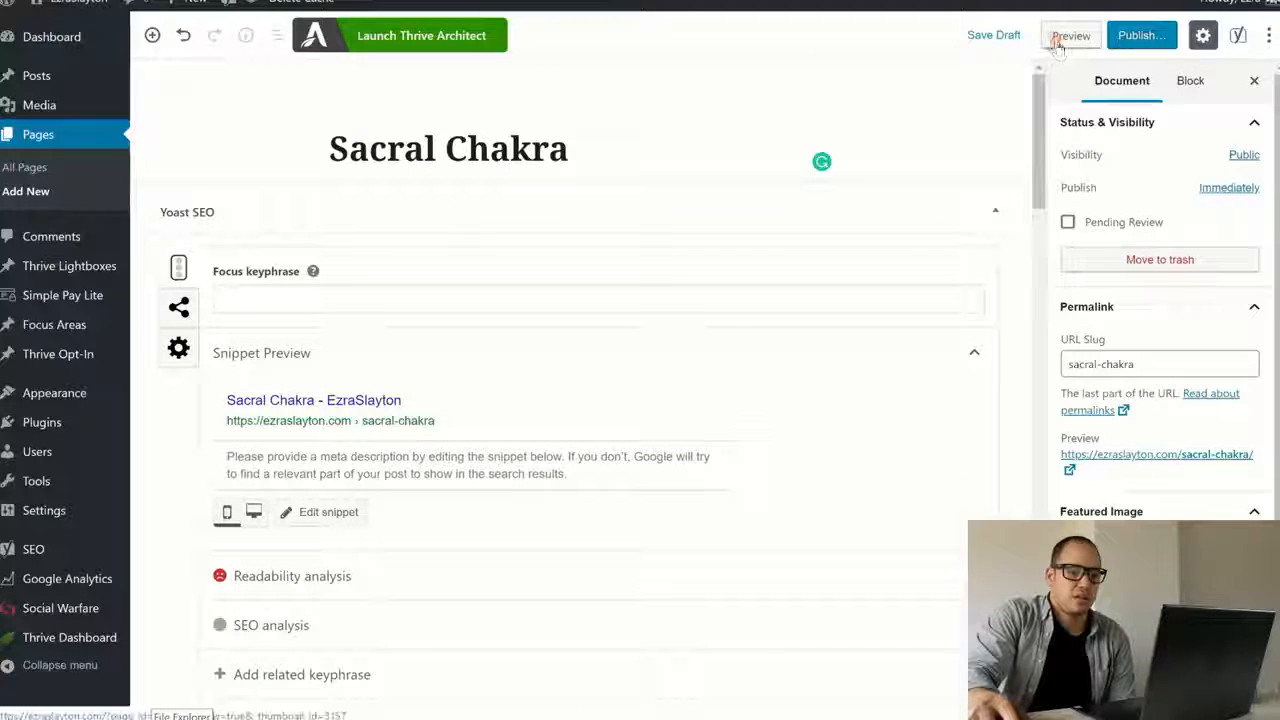
Publish the Sacral Chakra page from the WordPress editor and confirm
click(1142, 35)
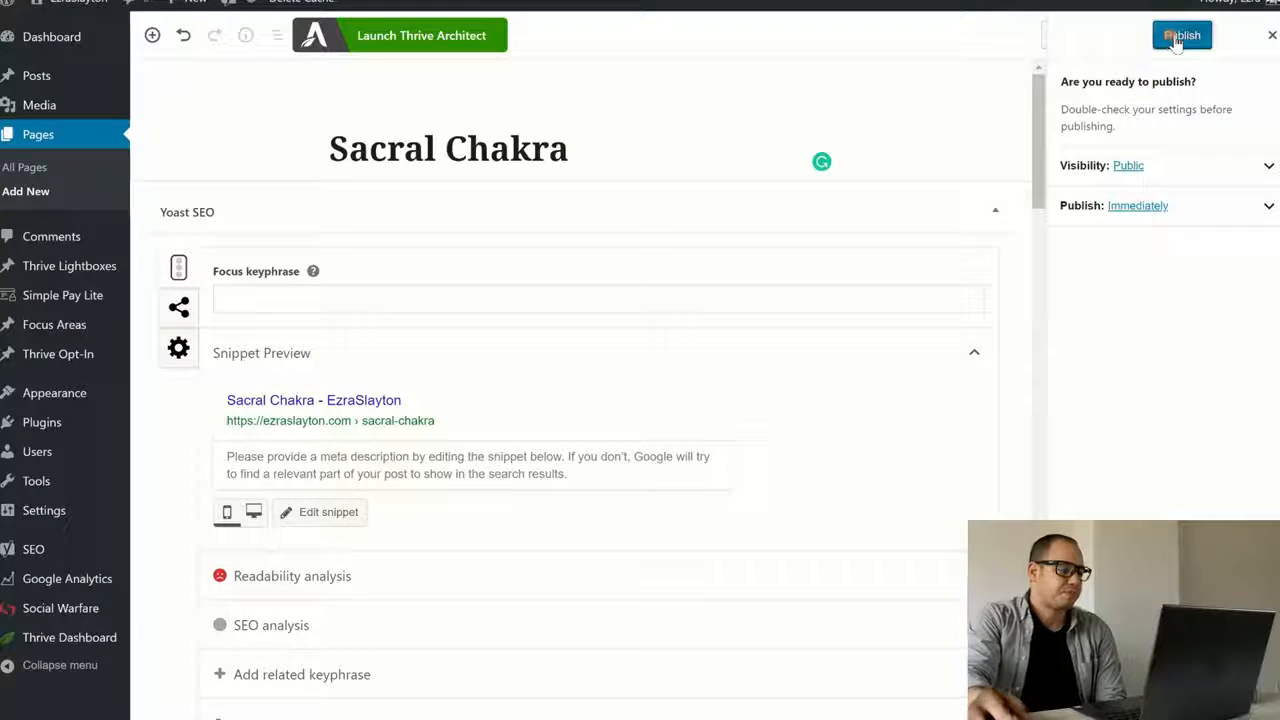
click(1182, 35)
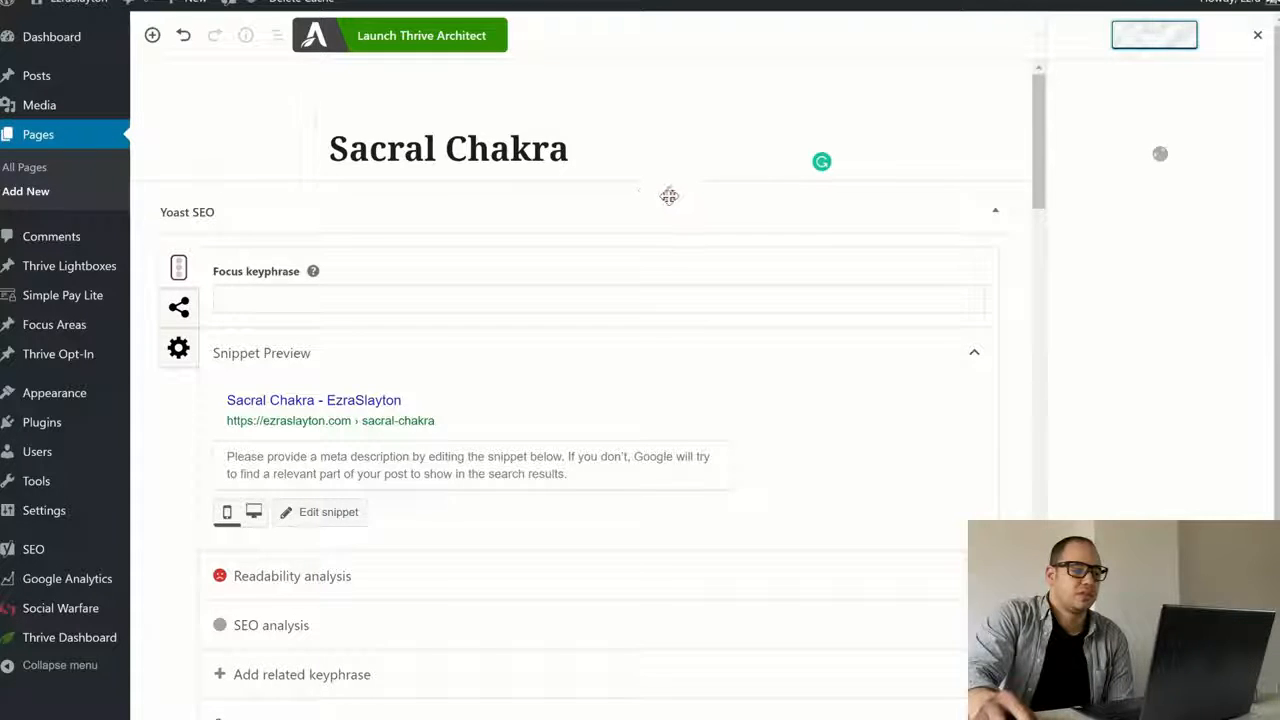
click(1154, 34)
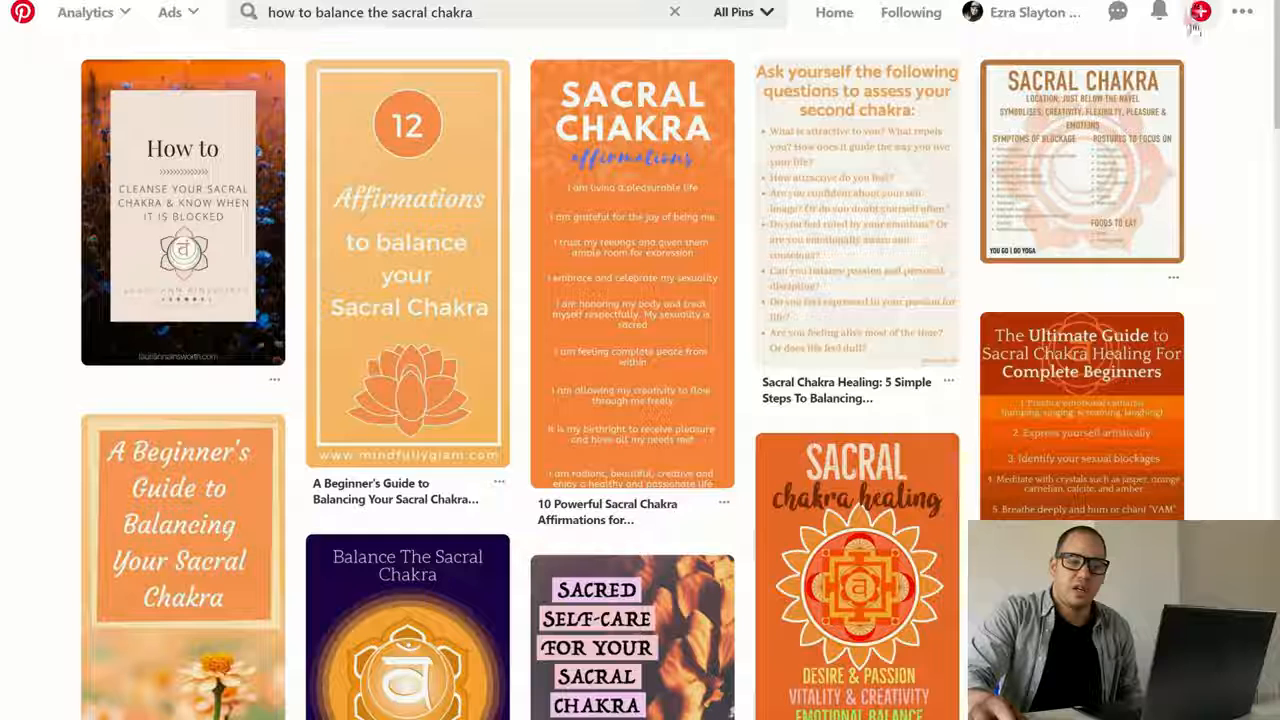
Create a new pin and upload the 'how to balance your chakra.jpg' image
click(1199, 11)
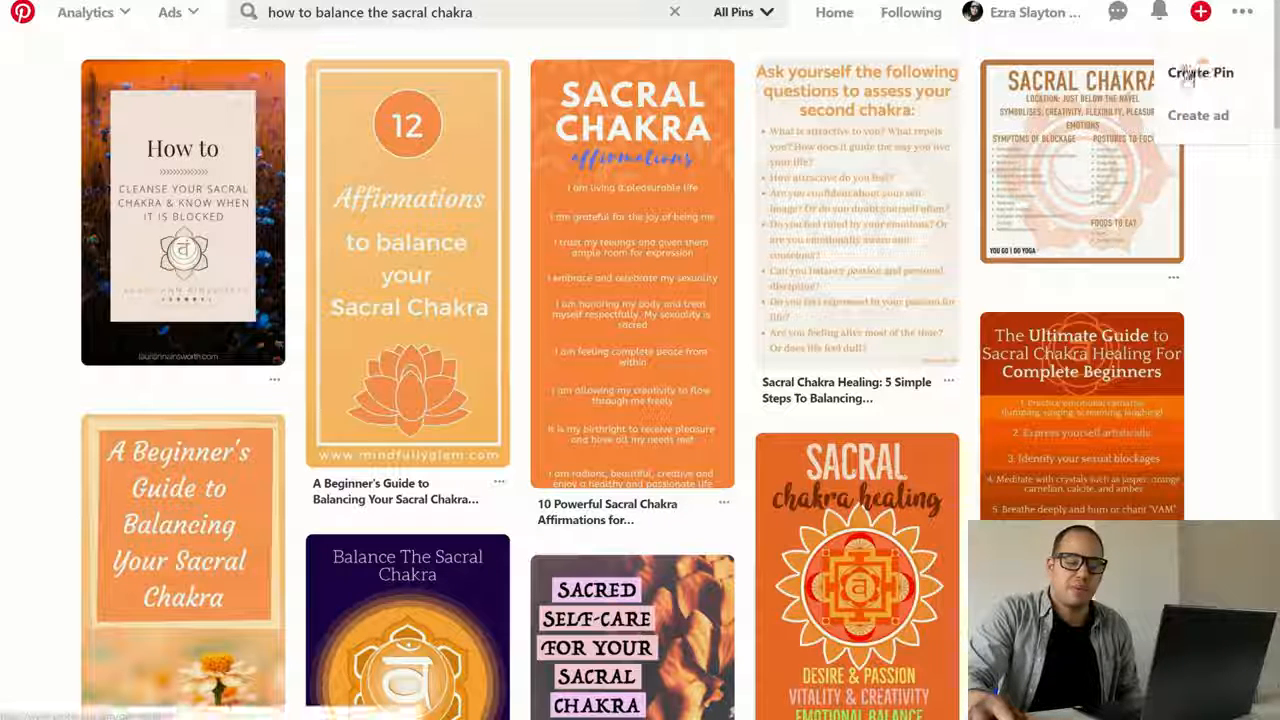
click(1199, 72)
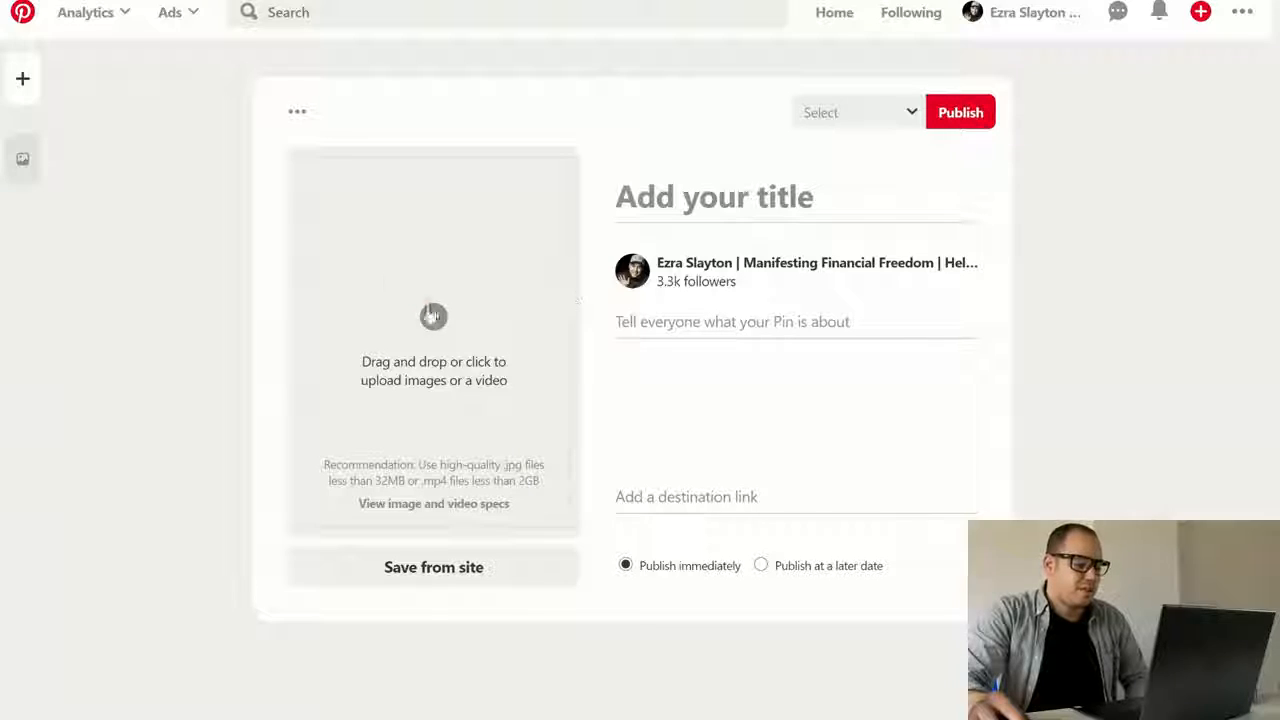
click(433, 316)
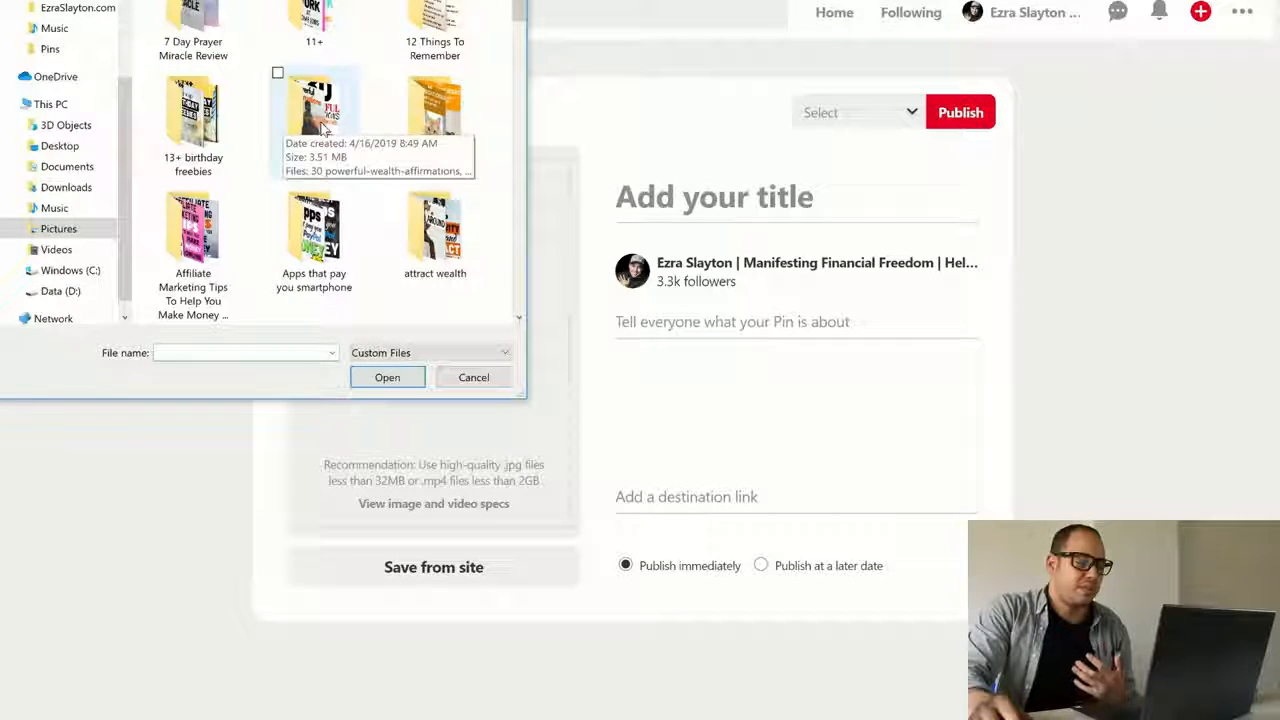
scroll(down, 3)
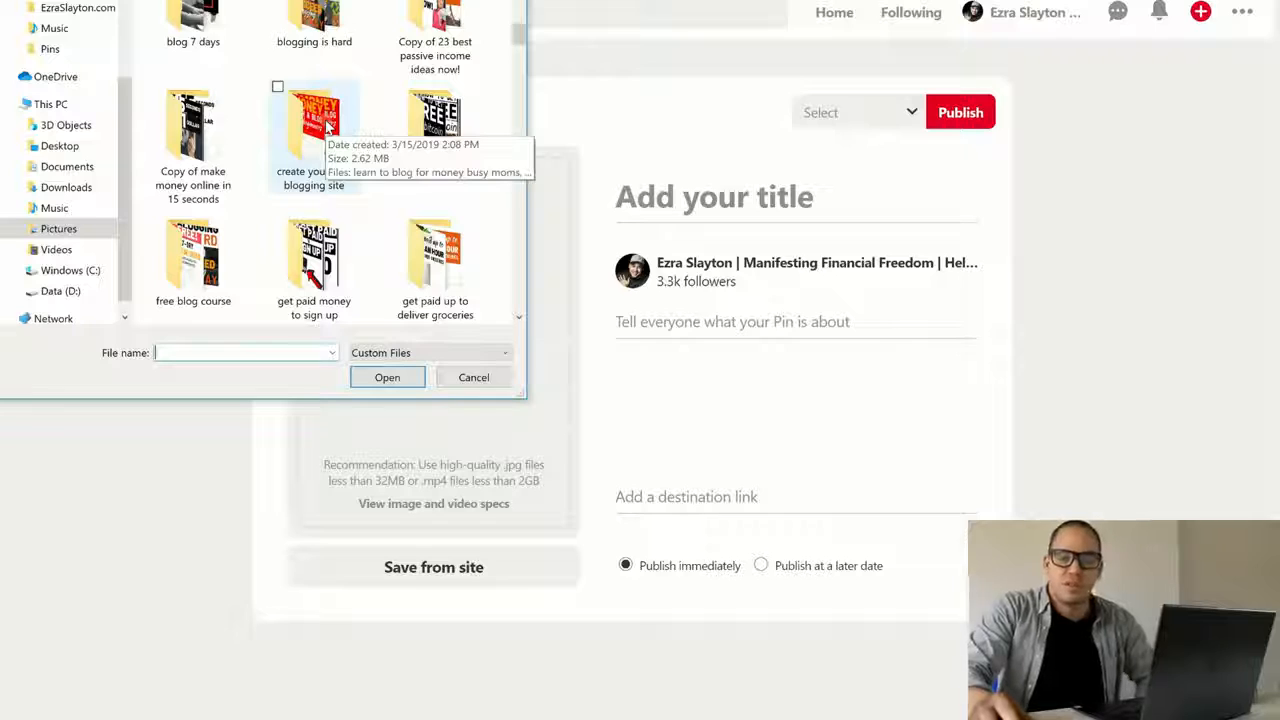
scroll(down, 3)
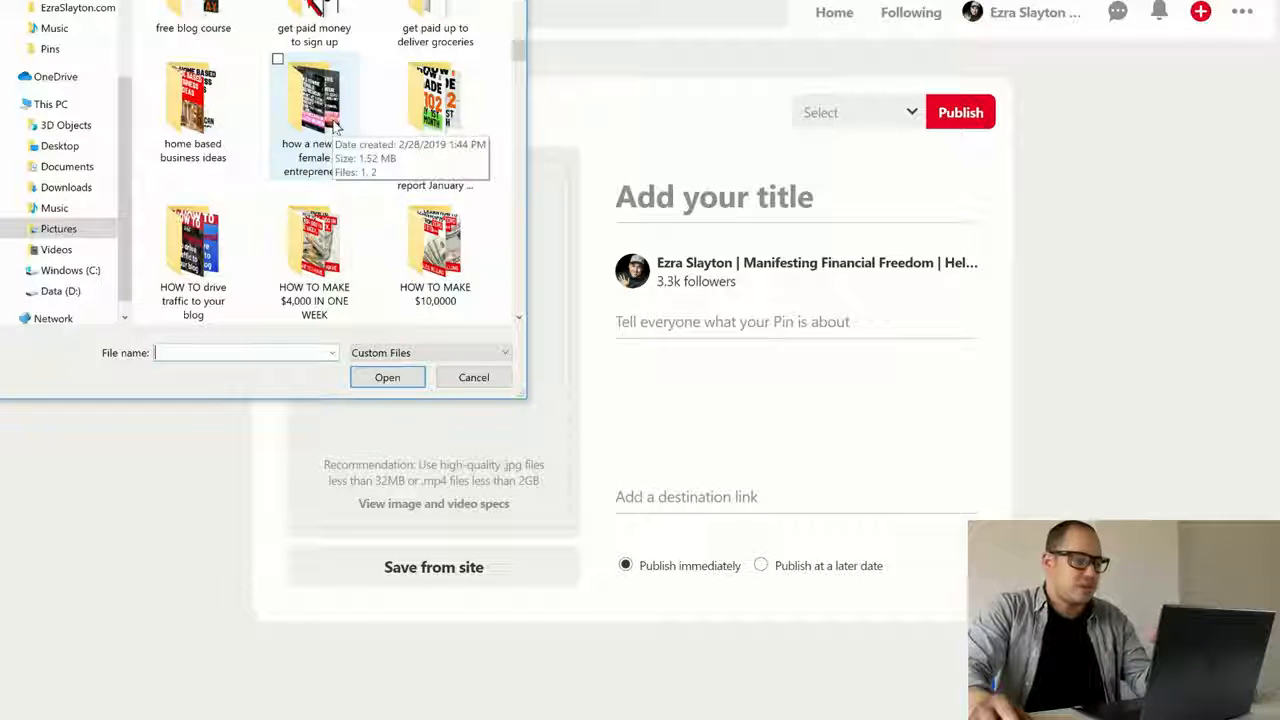
text(how to ba)
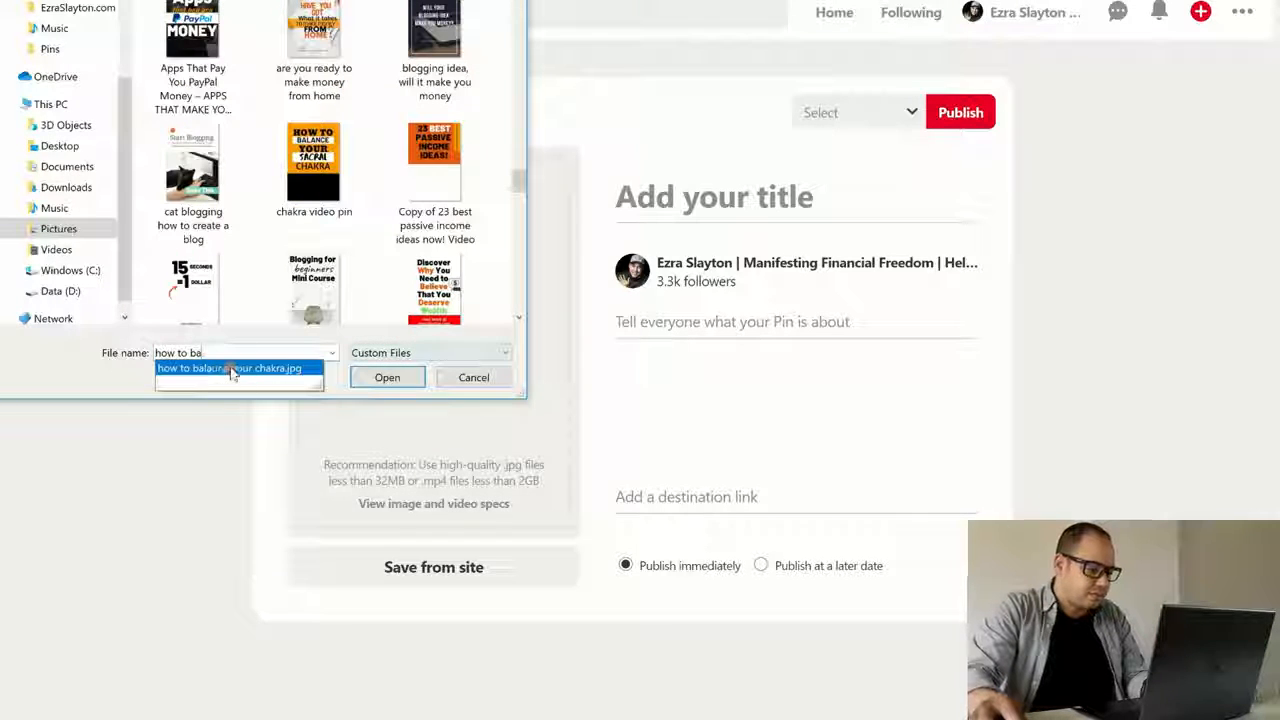
click(386, 377)
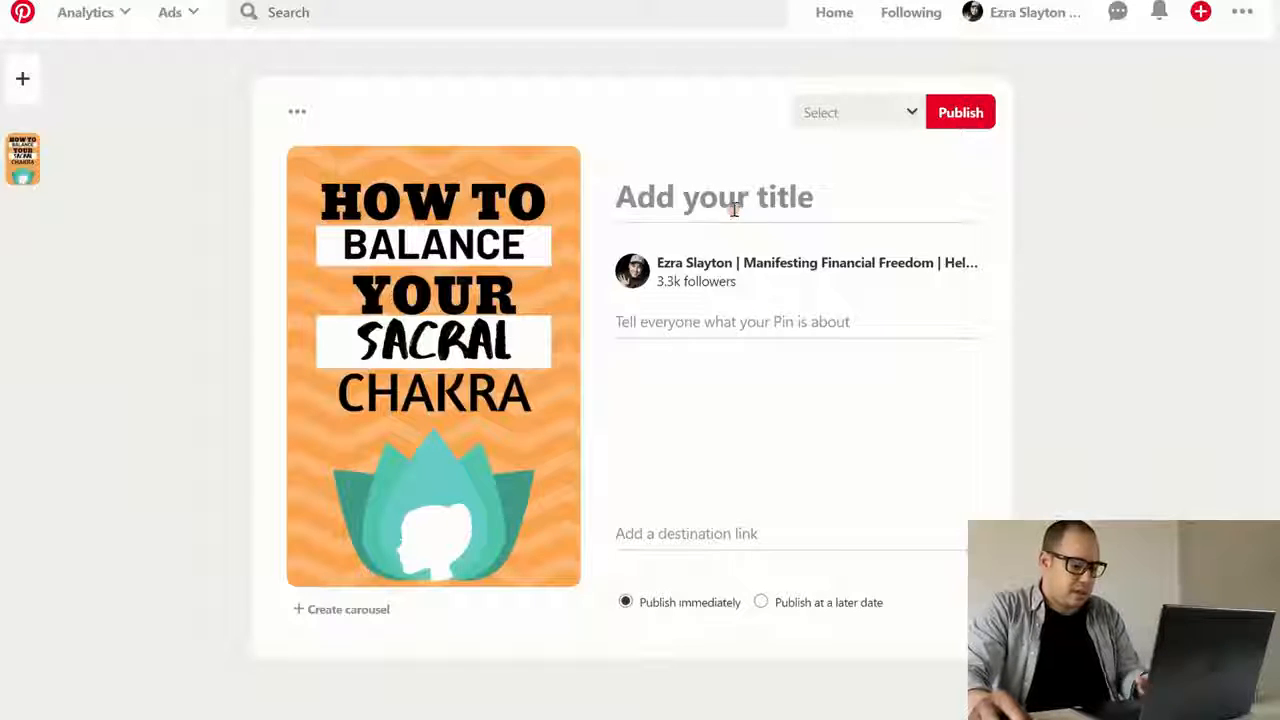
text(https://ezraslayton.com/sacral-chakra/)
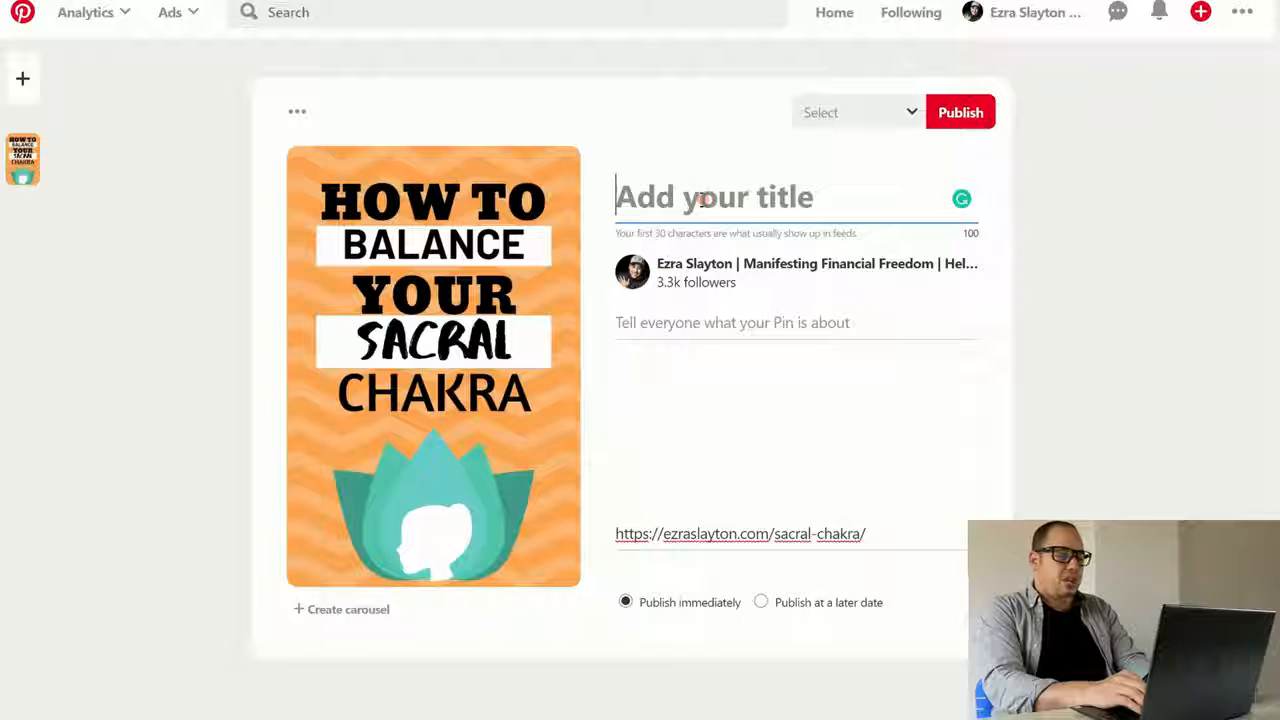
text(How To Bal)
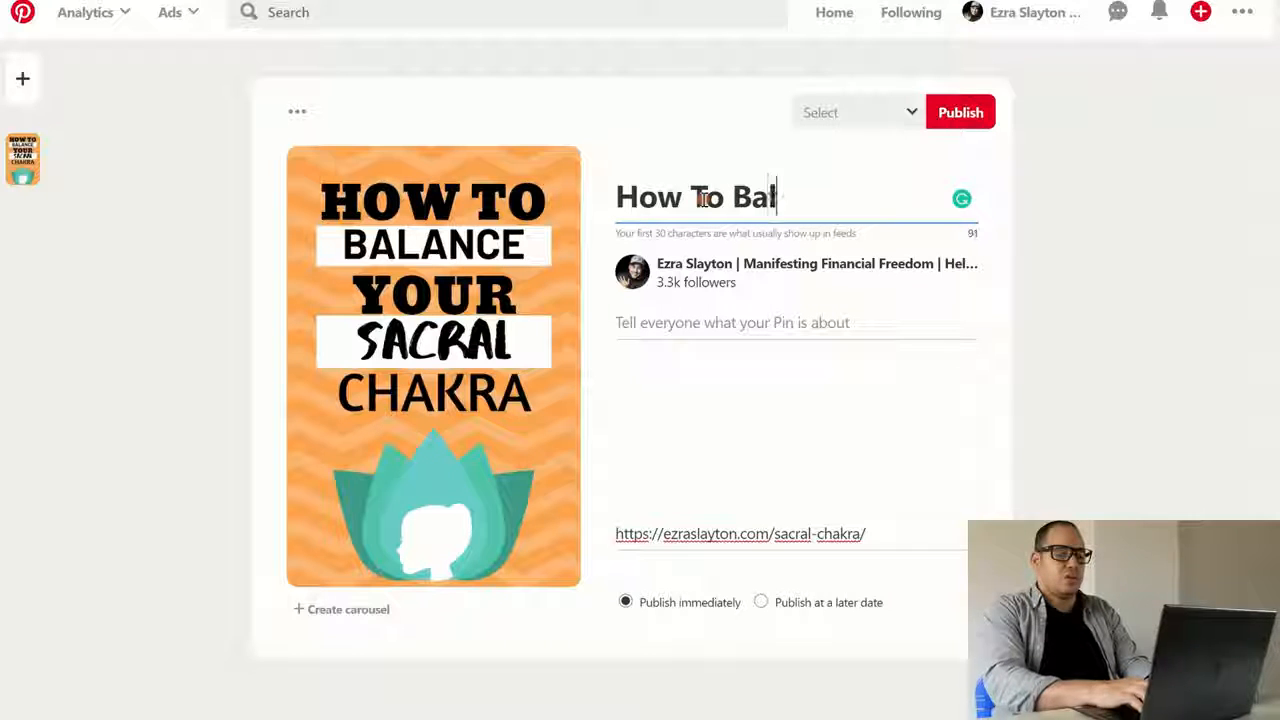
text(ance Your S)
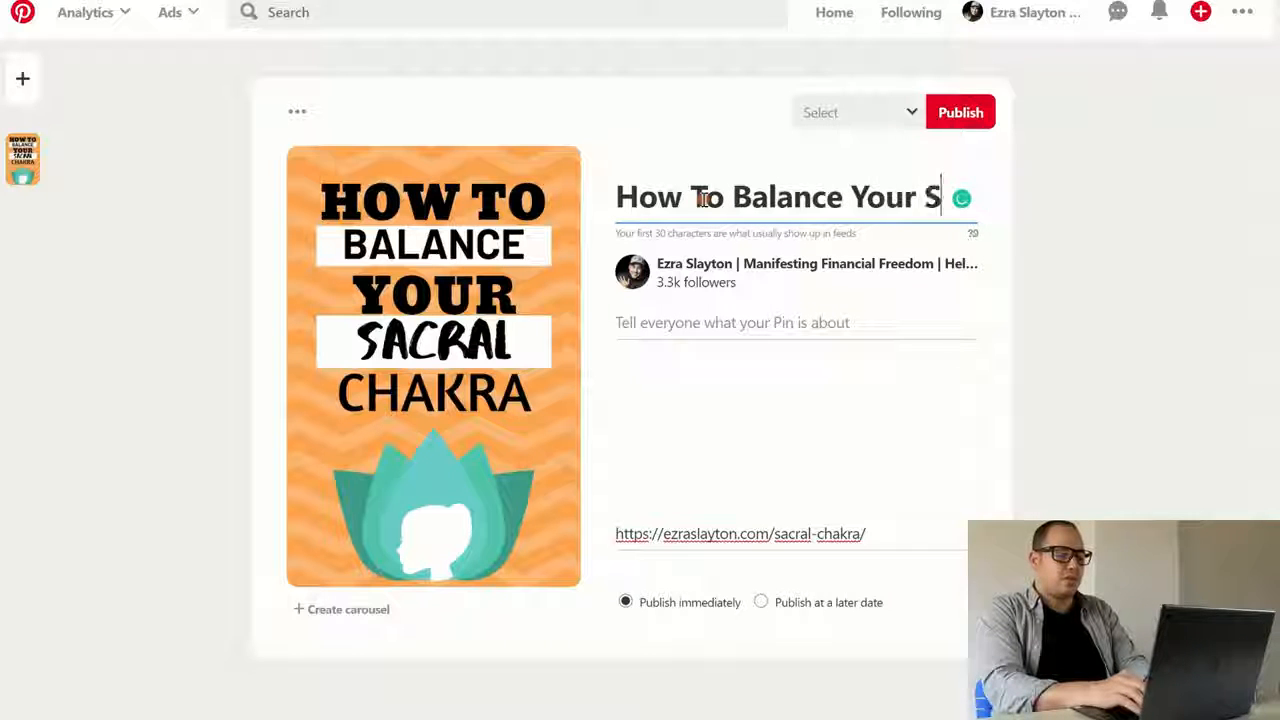
text(acral Cha)
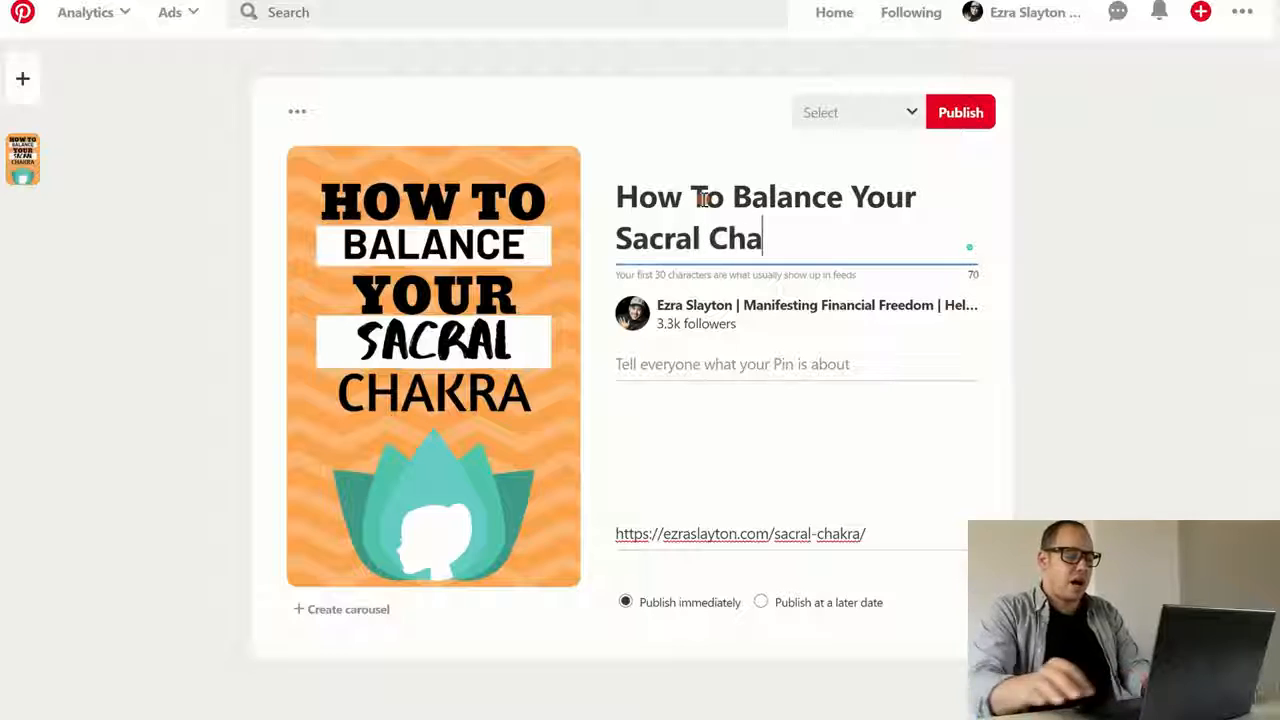
text(kra)
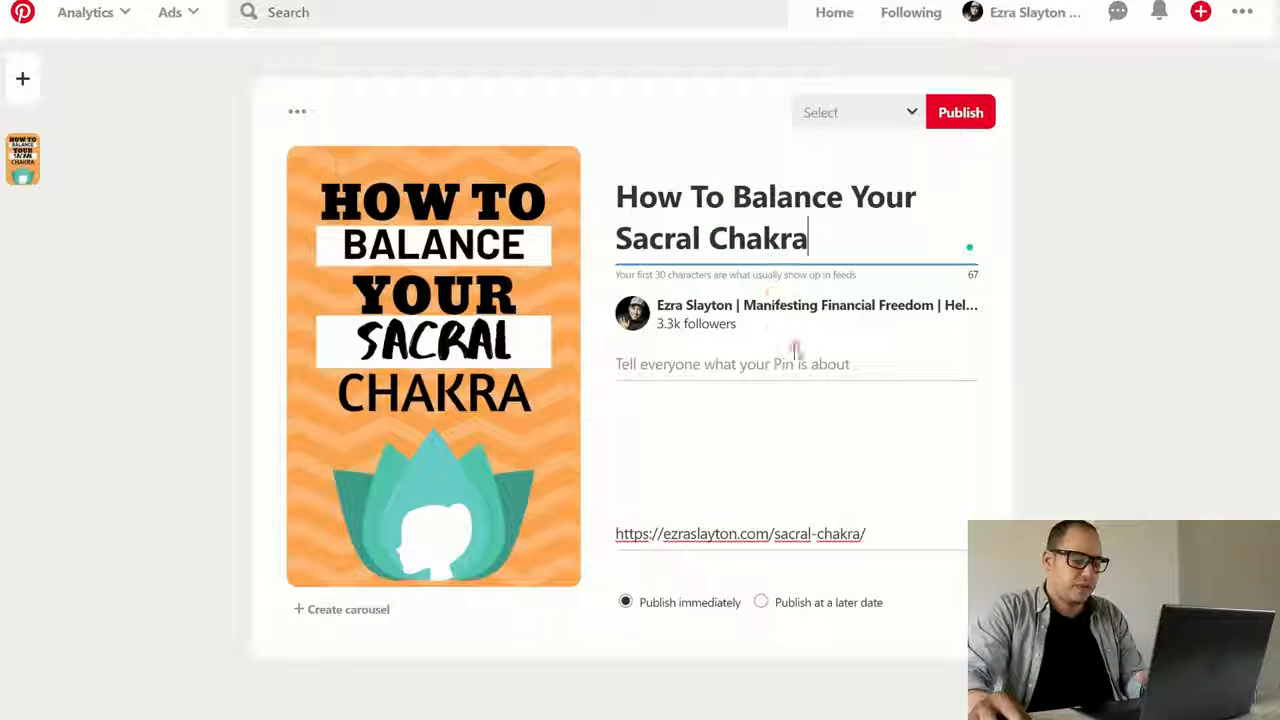
Write the description 'How to balance and perfect your sacral chakra. Get Free Mala Beads'
click(731, 339)
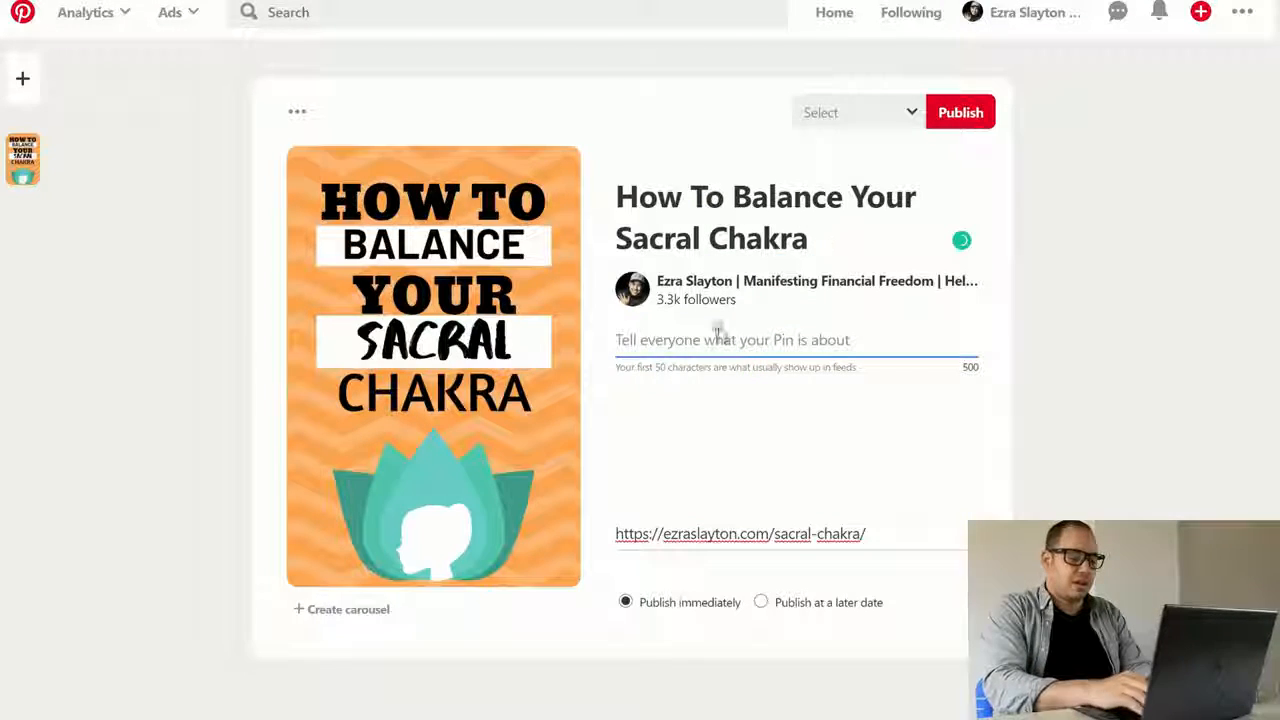
text(How to)
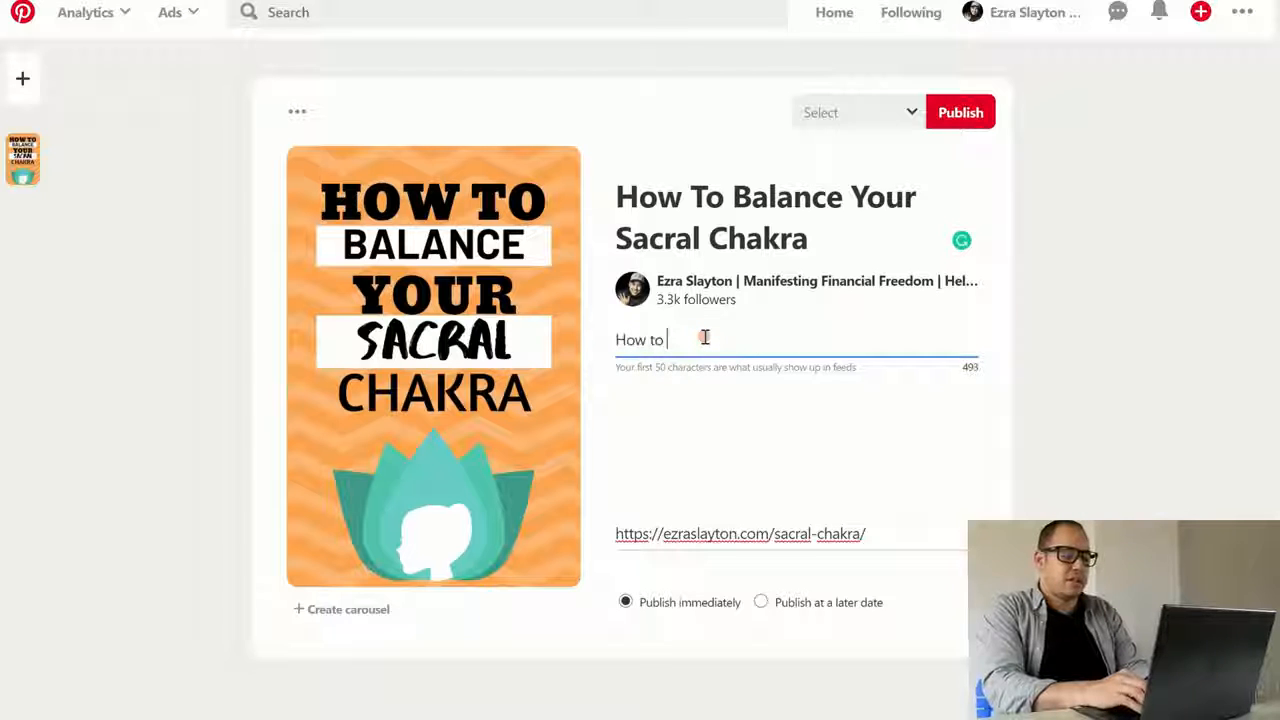
text(balance and perf)
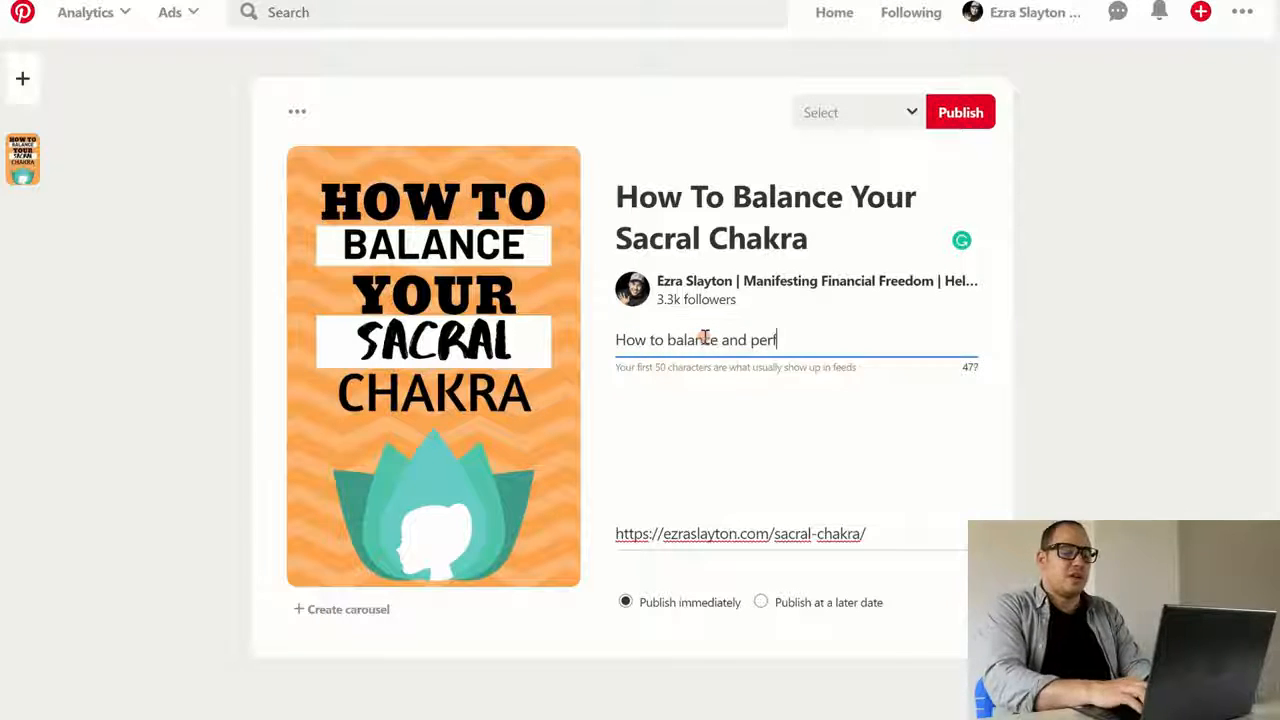
text(ect your s)
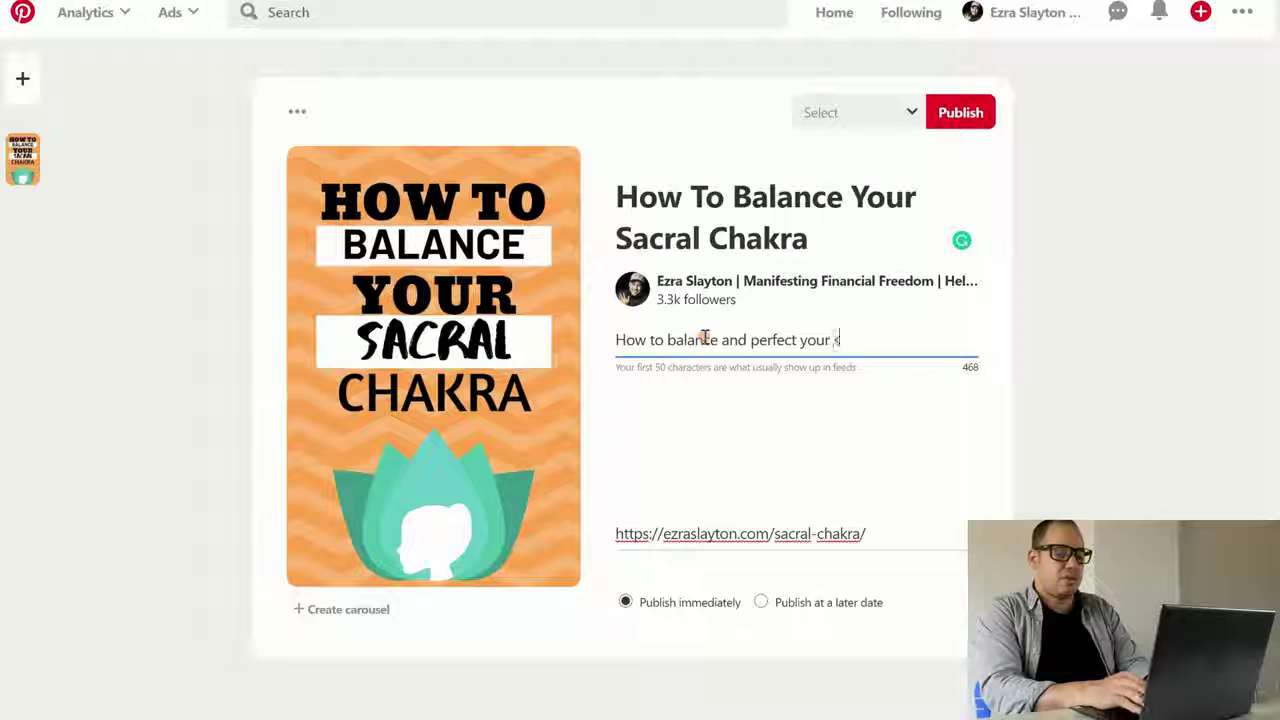
text(sacral ch)
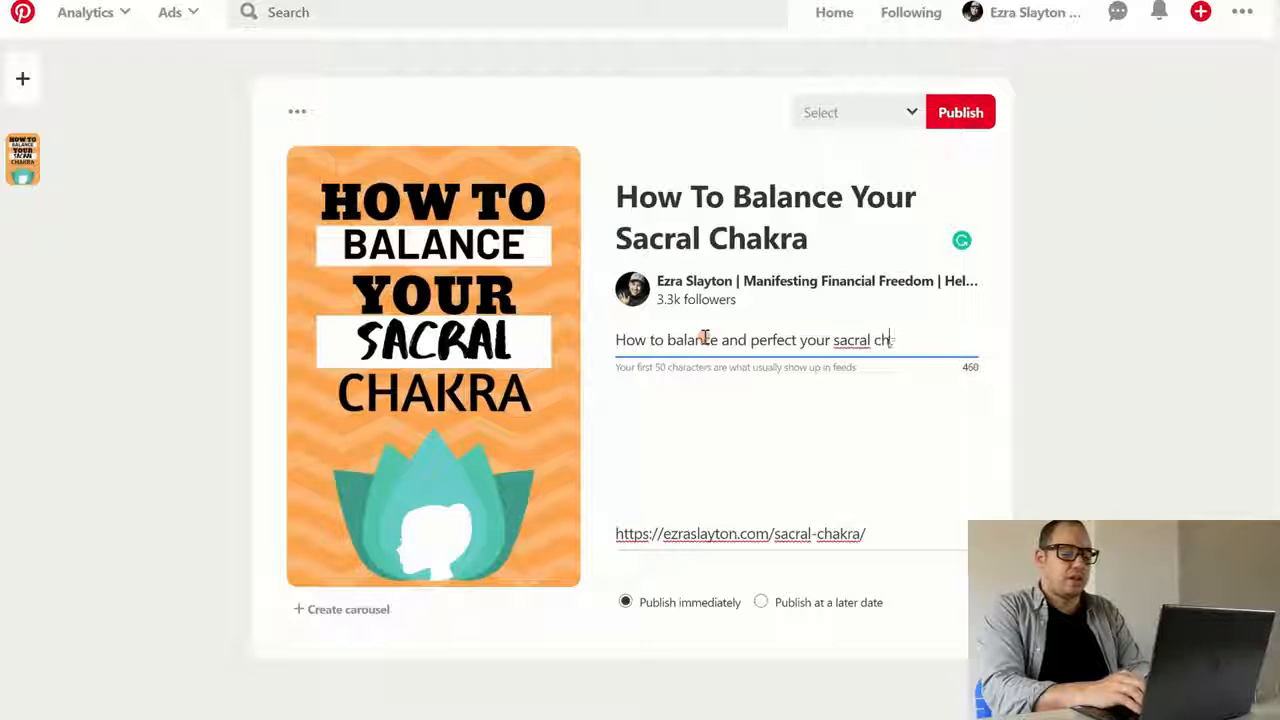
text(akra)
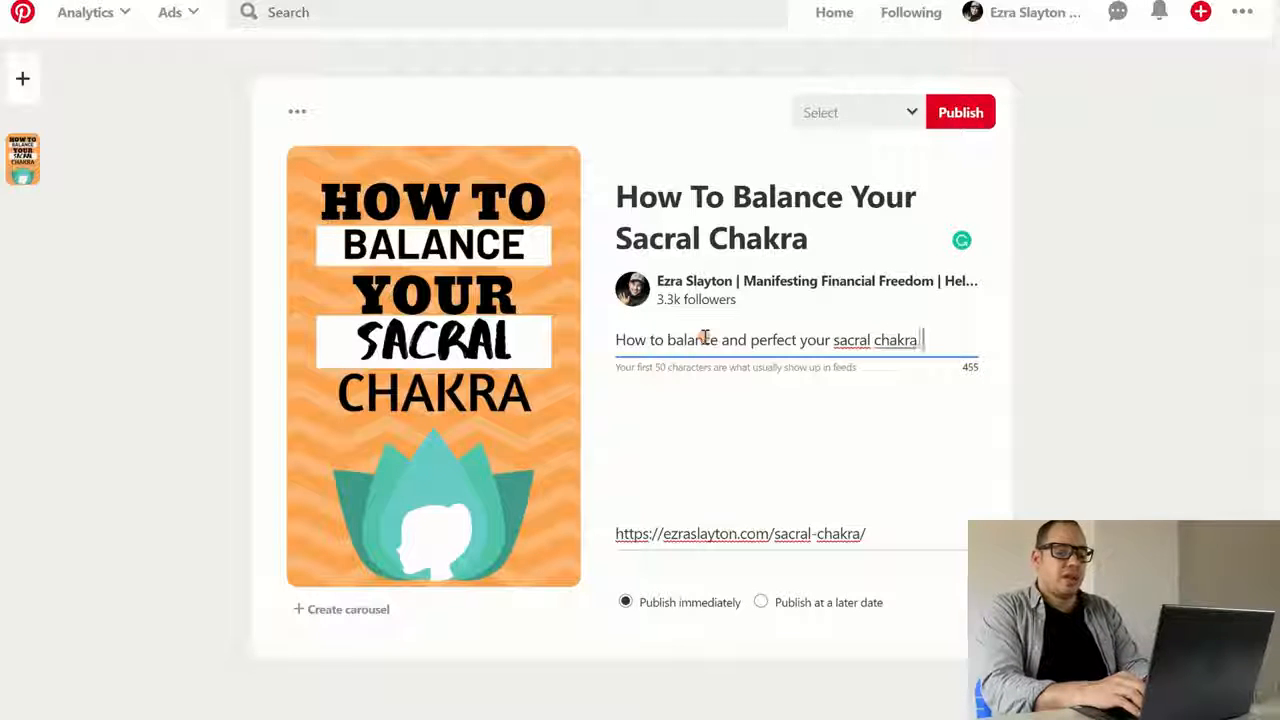
text(. Get a Fi)
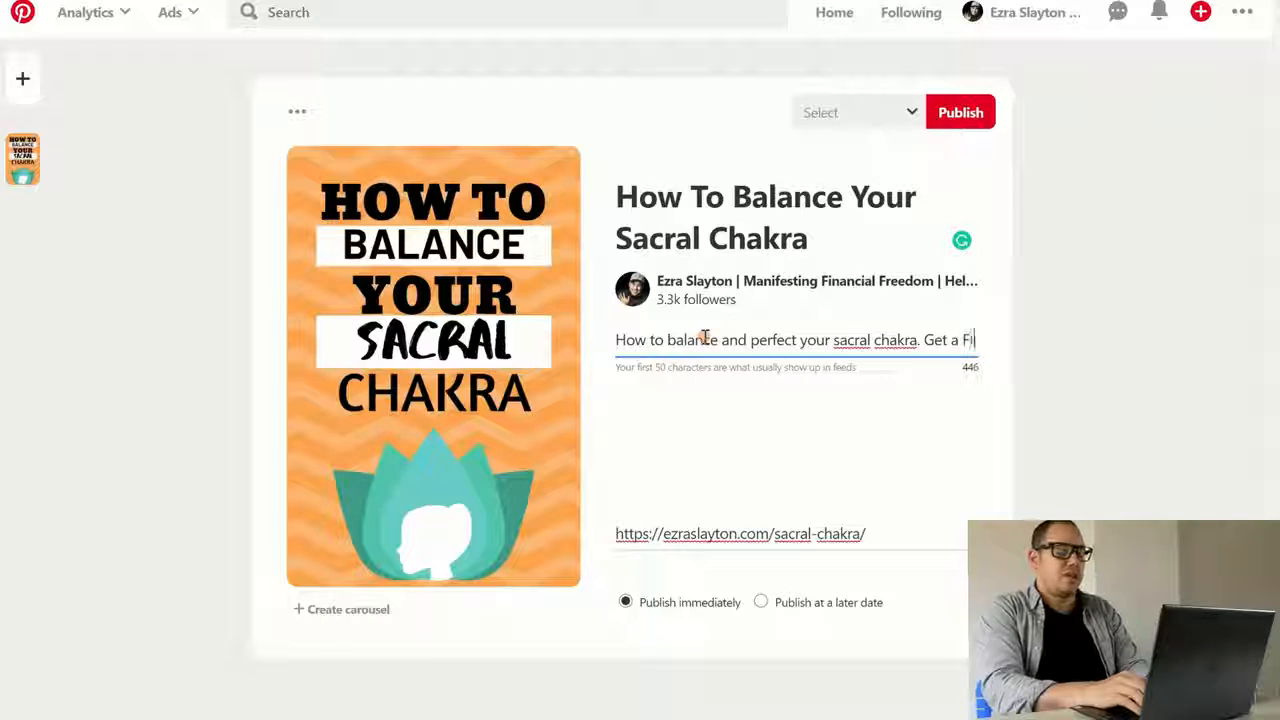
text(ree Mala)
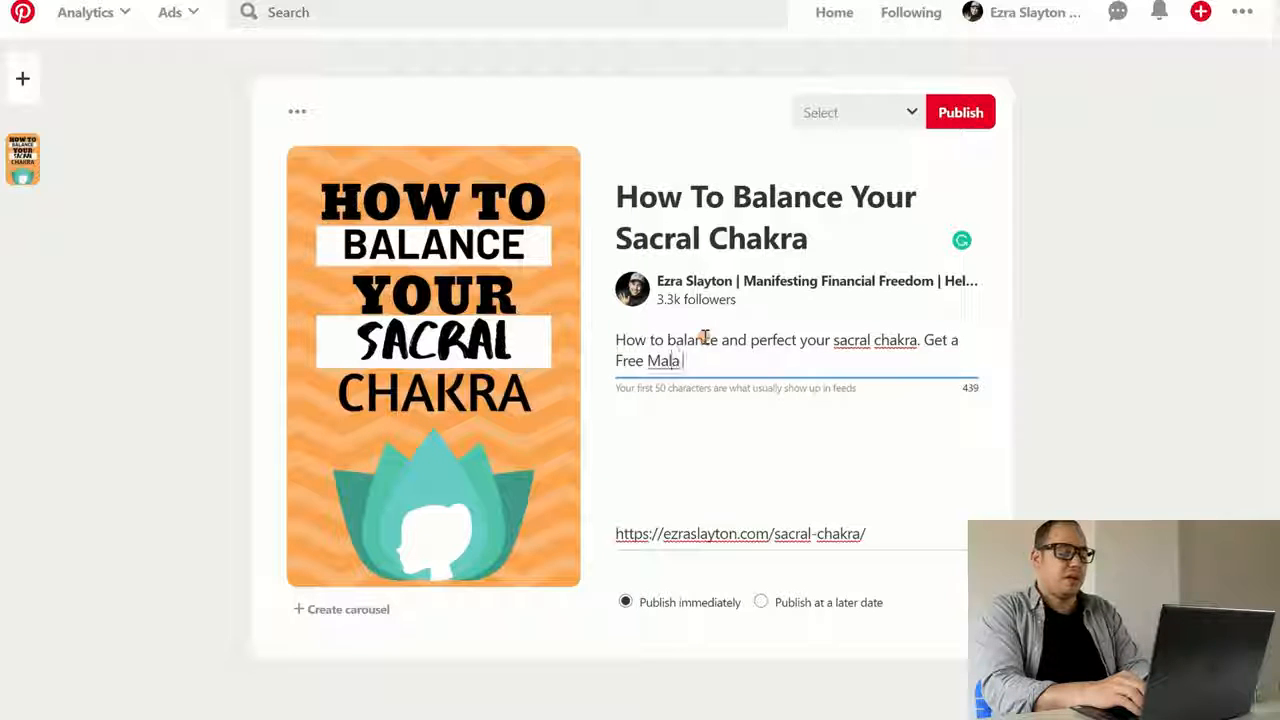
text(Bead!)
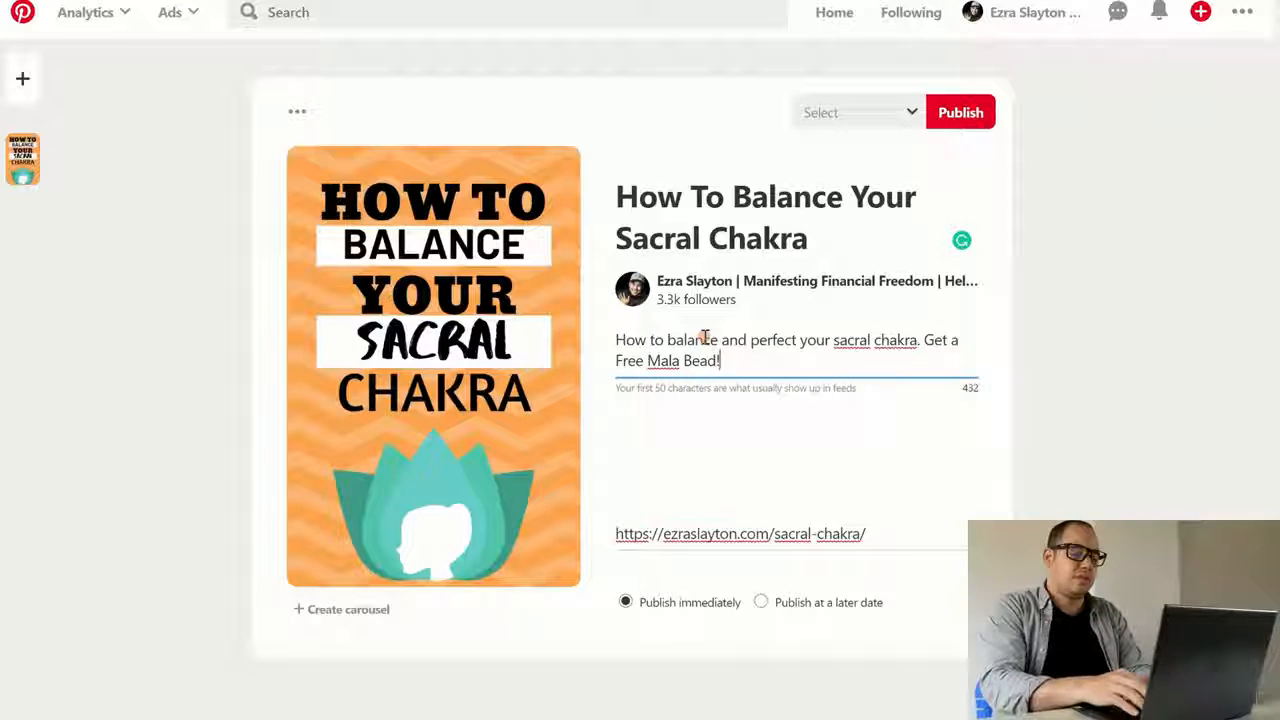
text(s)
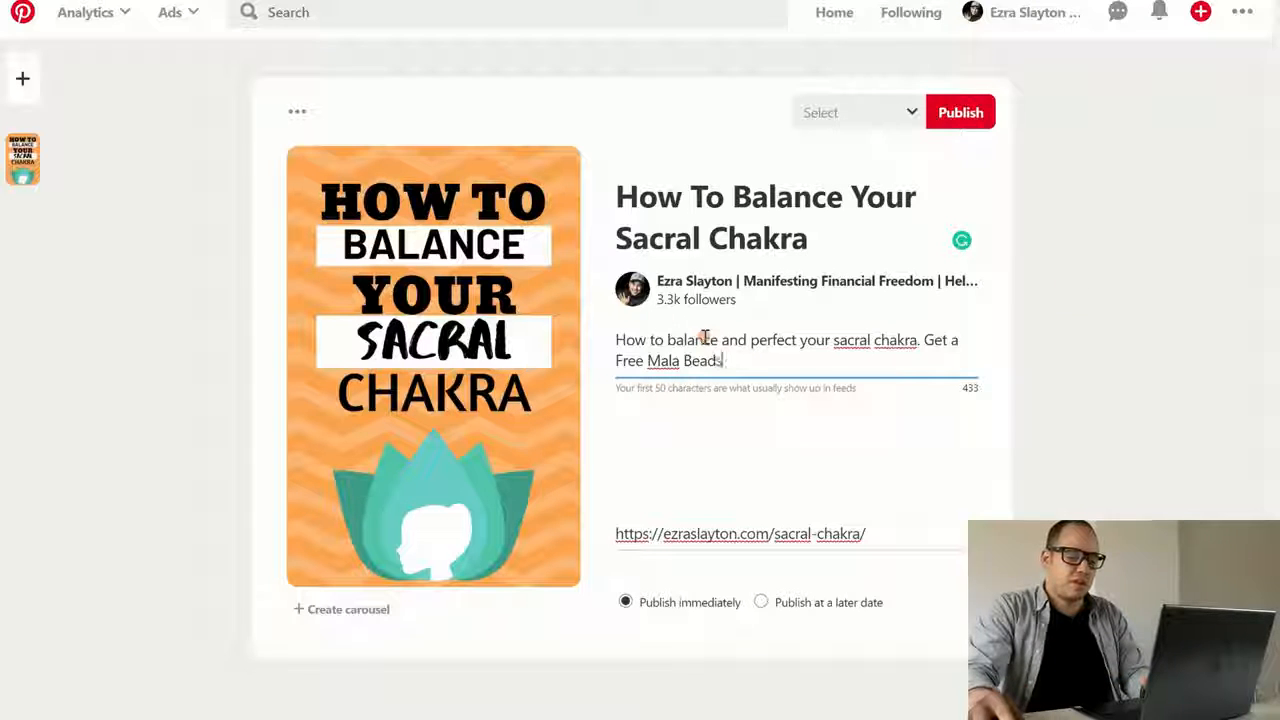
key(Backspace)
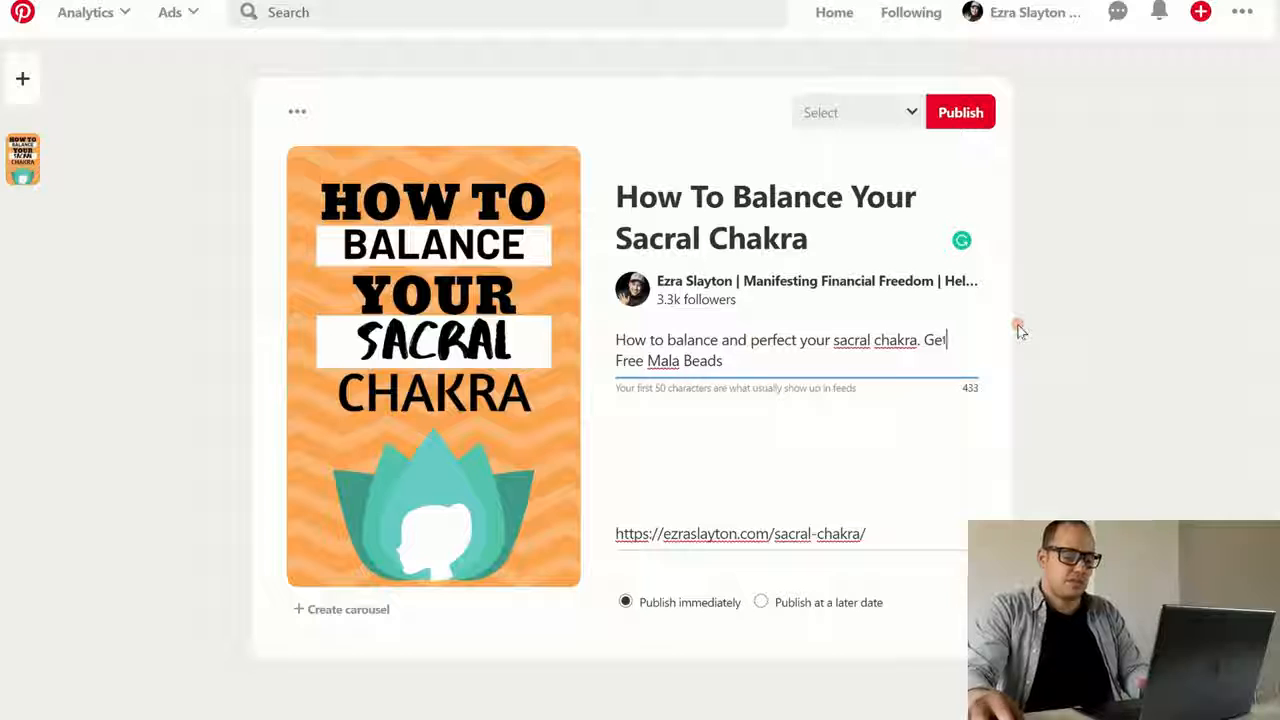
text(t)
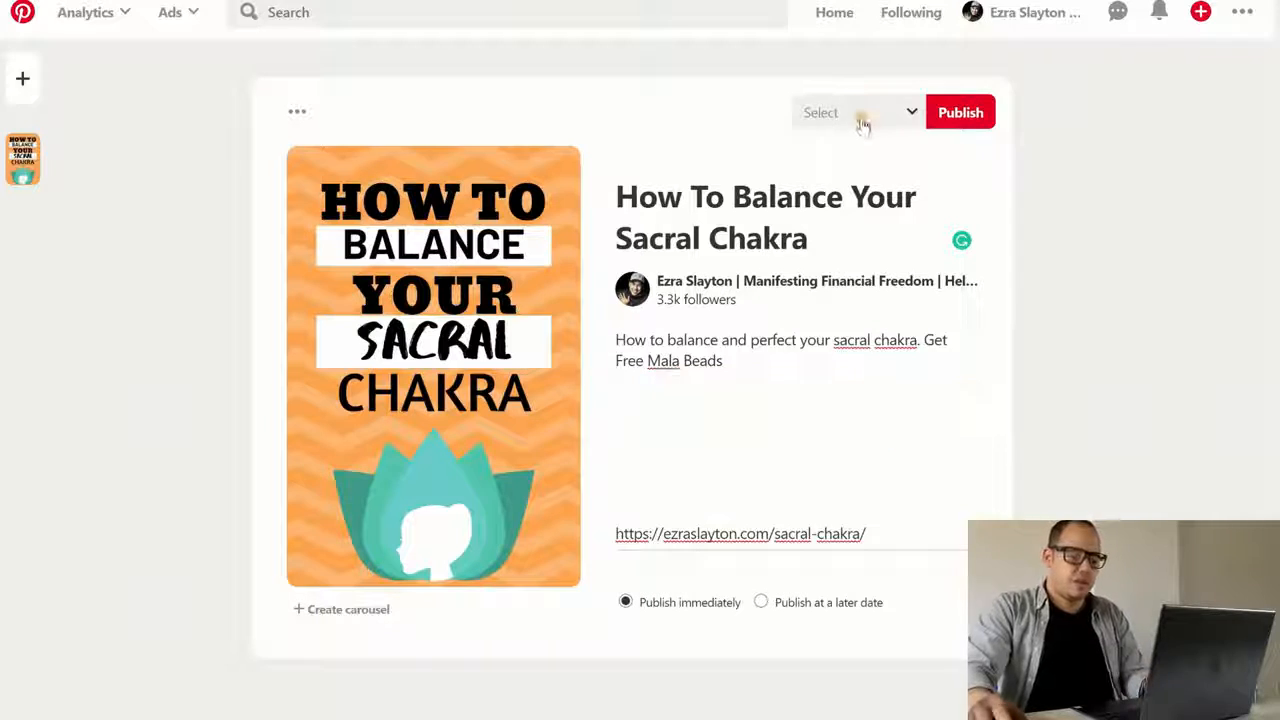
Publish the pin to the Best From ezraslayton.com board and review its pin page
click(884, 112)
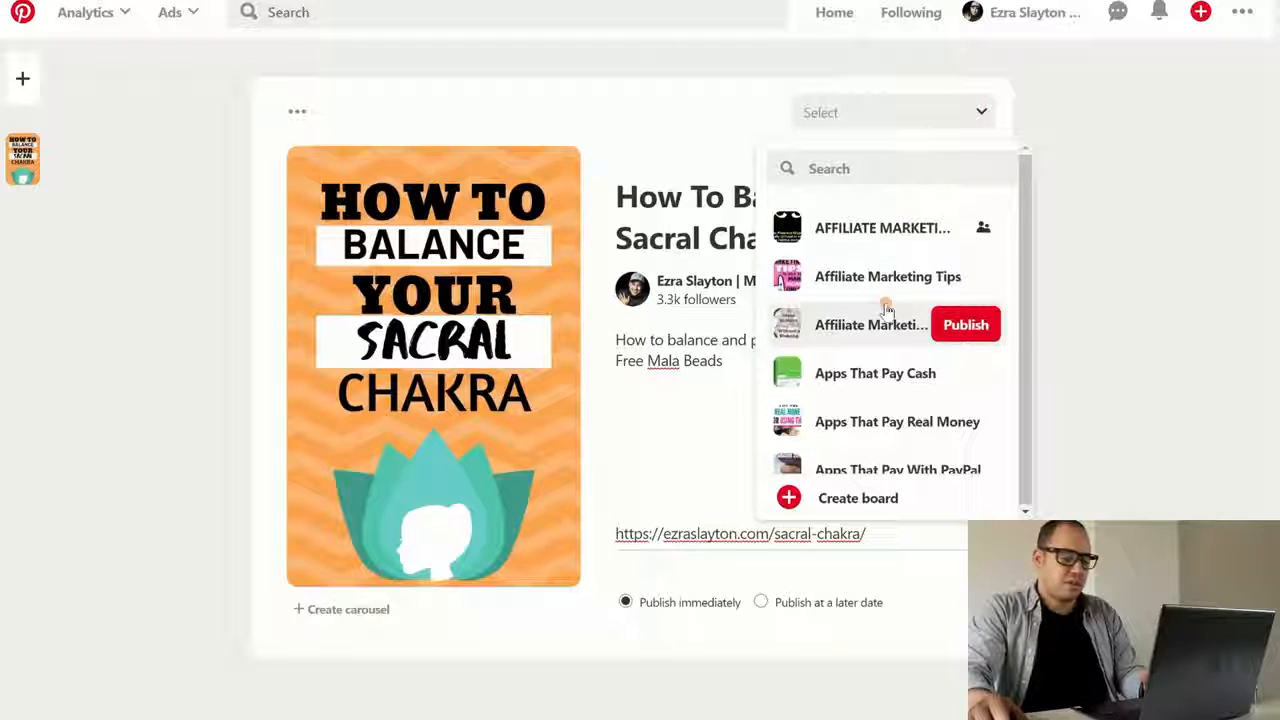
scroll(down, 3)
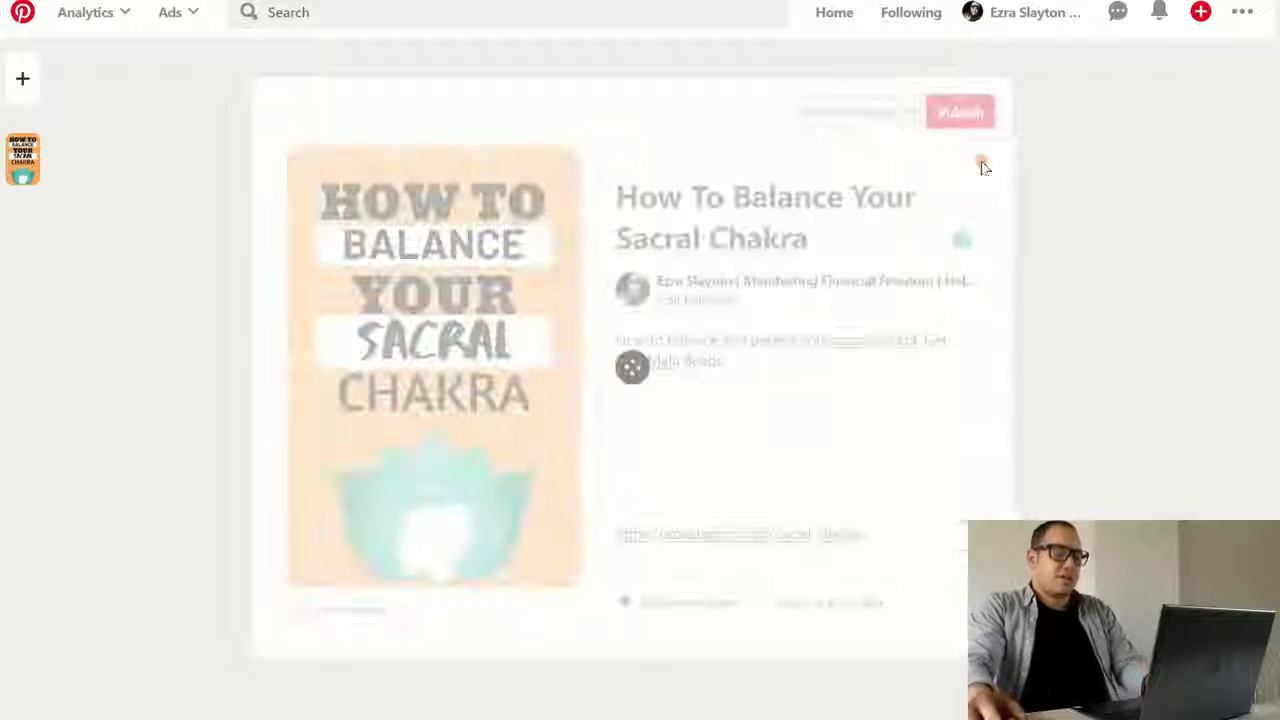
click(958, 111)
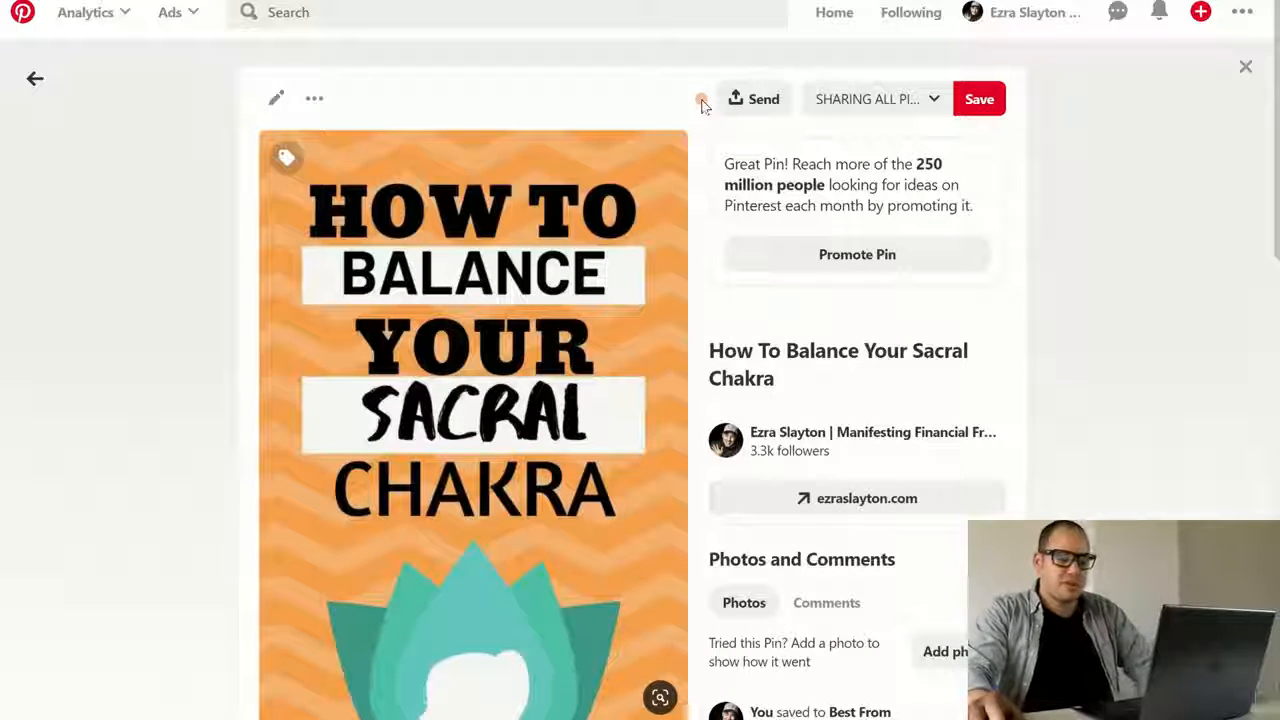
scroll(down, 3)
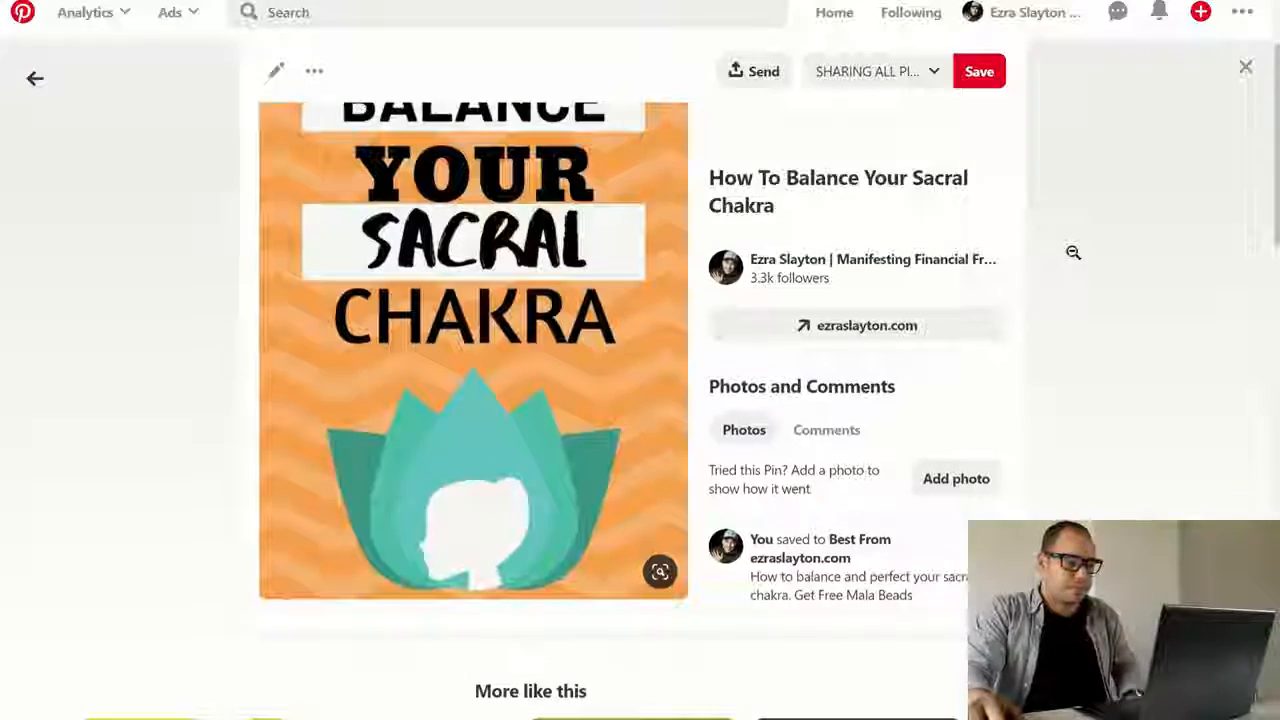
scroll(down, 3)
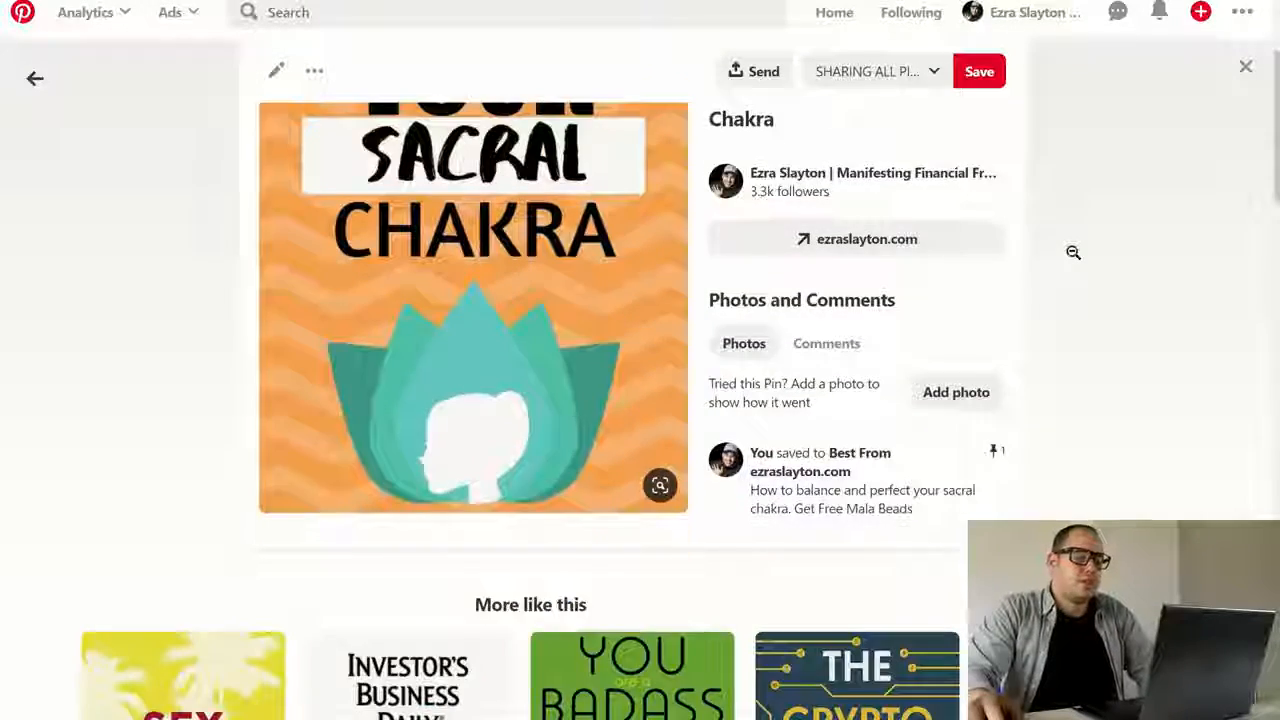
scroll(up, 3)
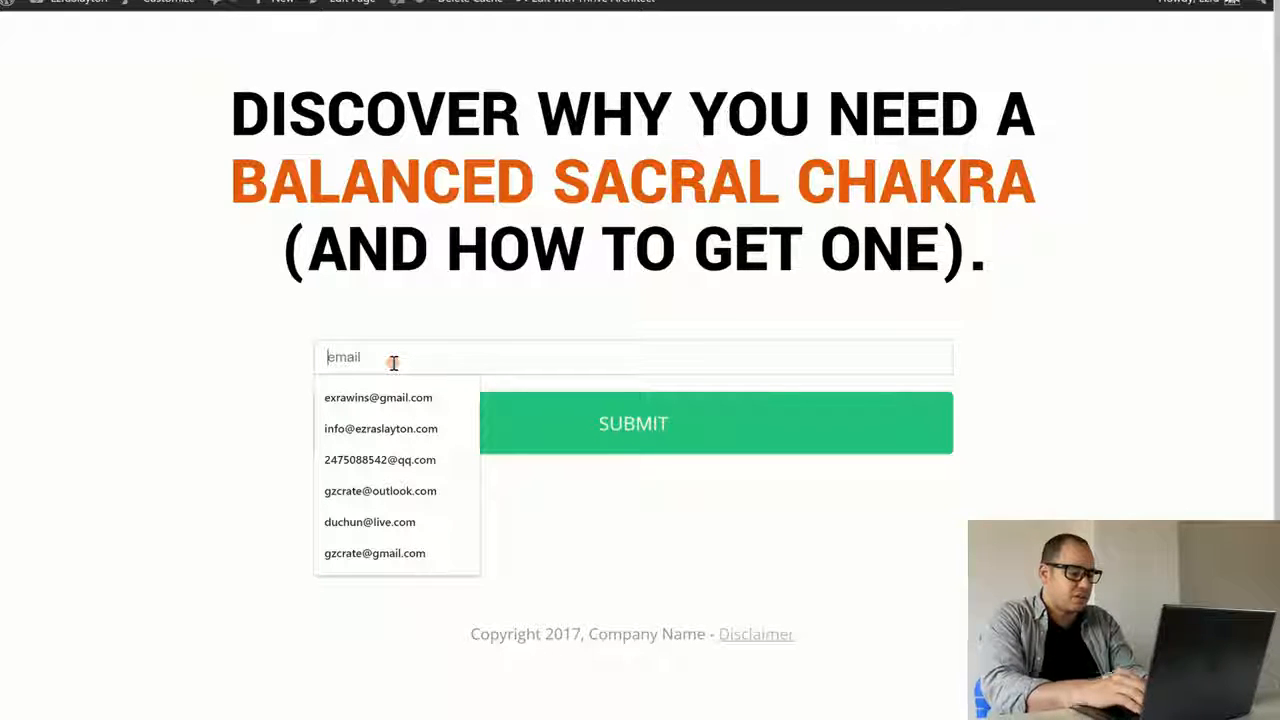
Submit a test signup on the sacral chakra opt-in page using the autofilled email
text(ex)
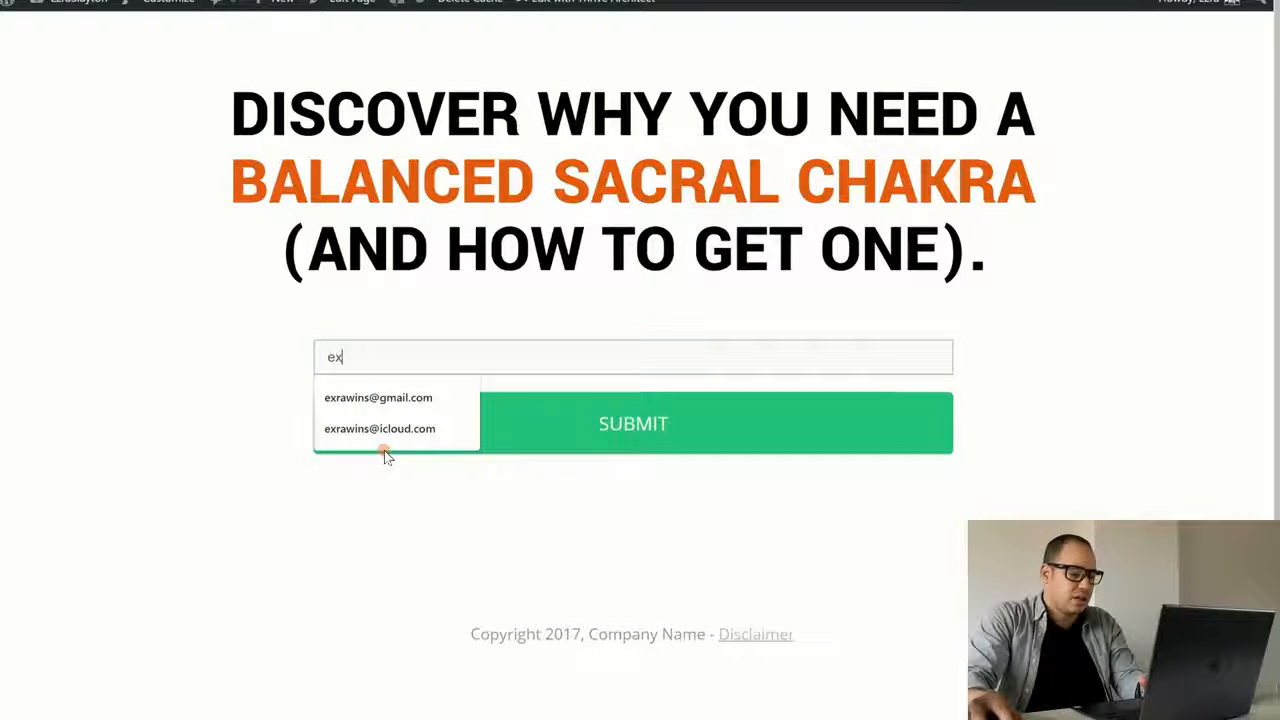
click(380, 428)
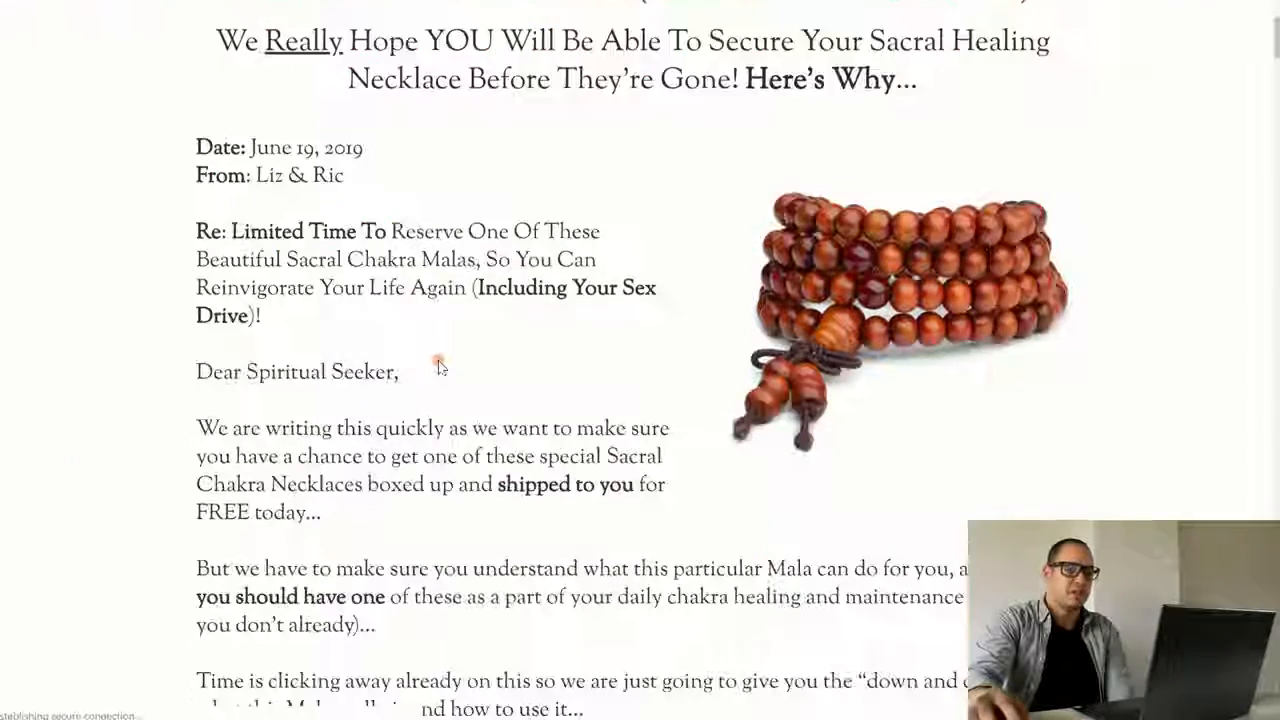
scroll(up, 3)
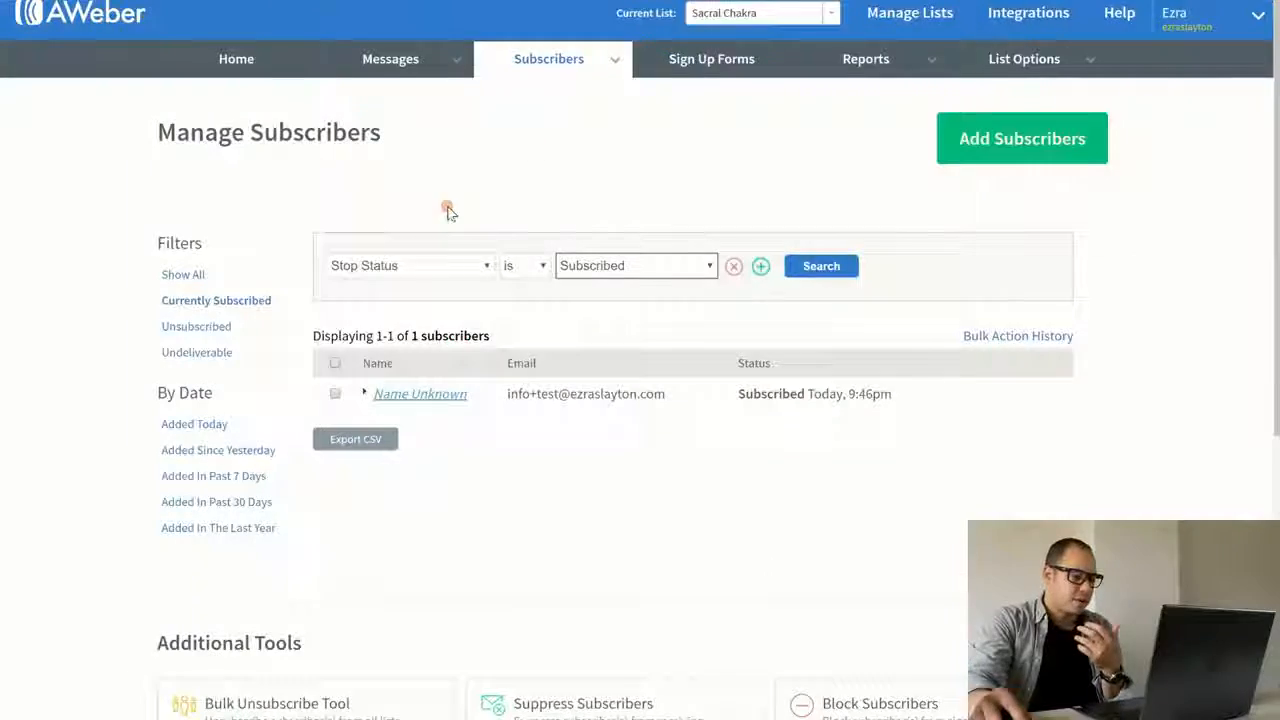
Refresh the Sacral Chakra subscriber search and select the newest subscriber's email
click(216, 300)
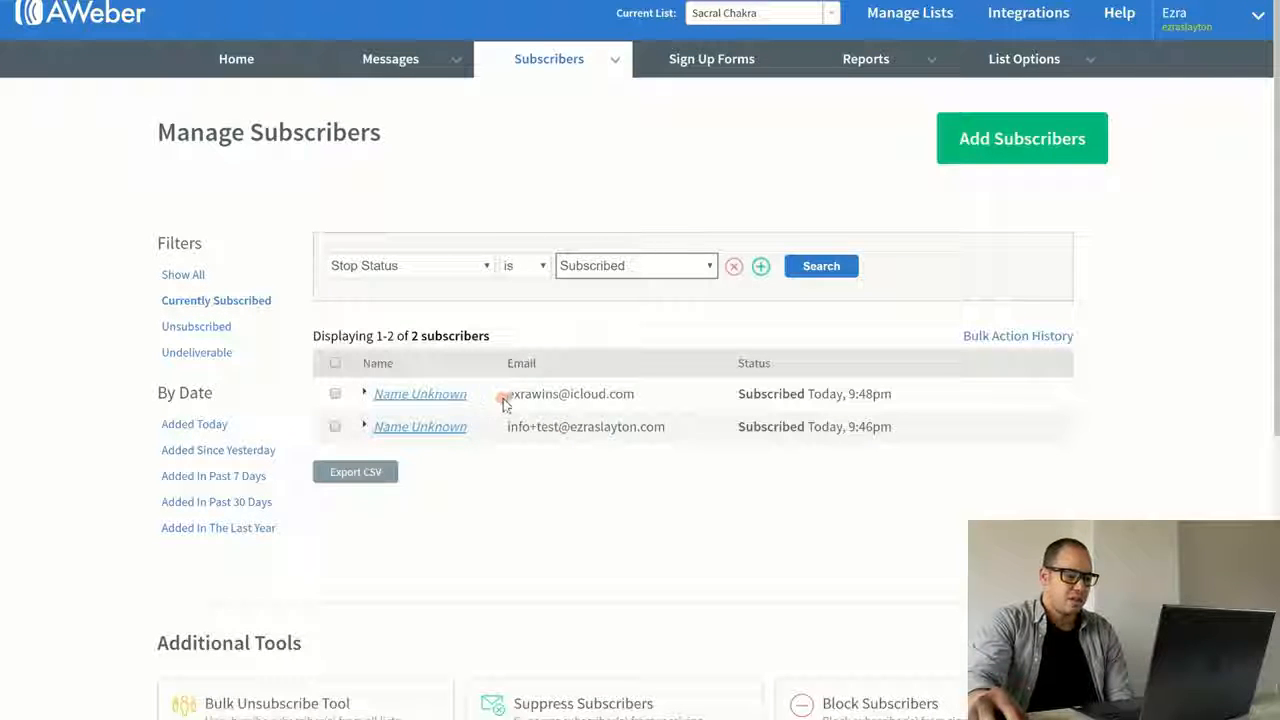
double_click(570, 393)
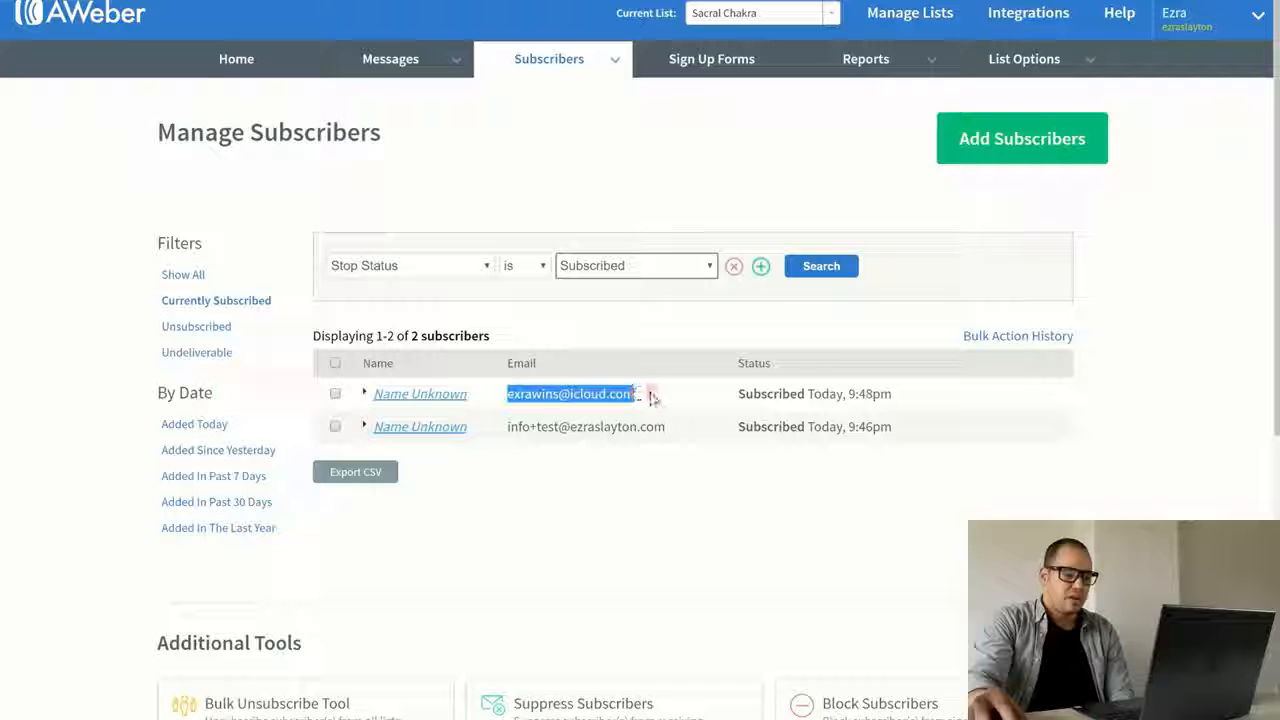
mouse_move(528, 427)
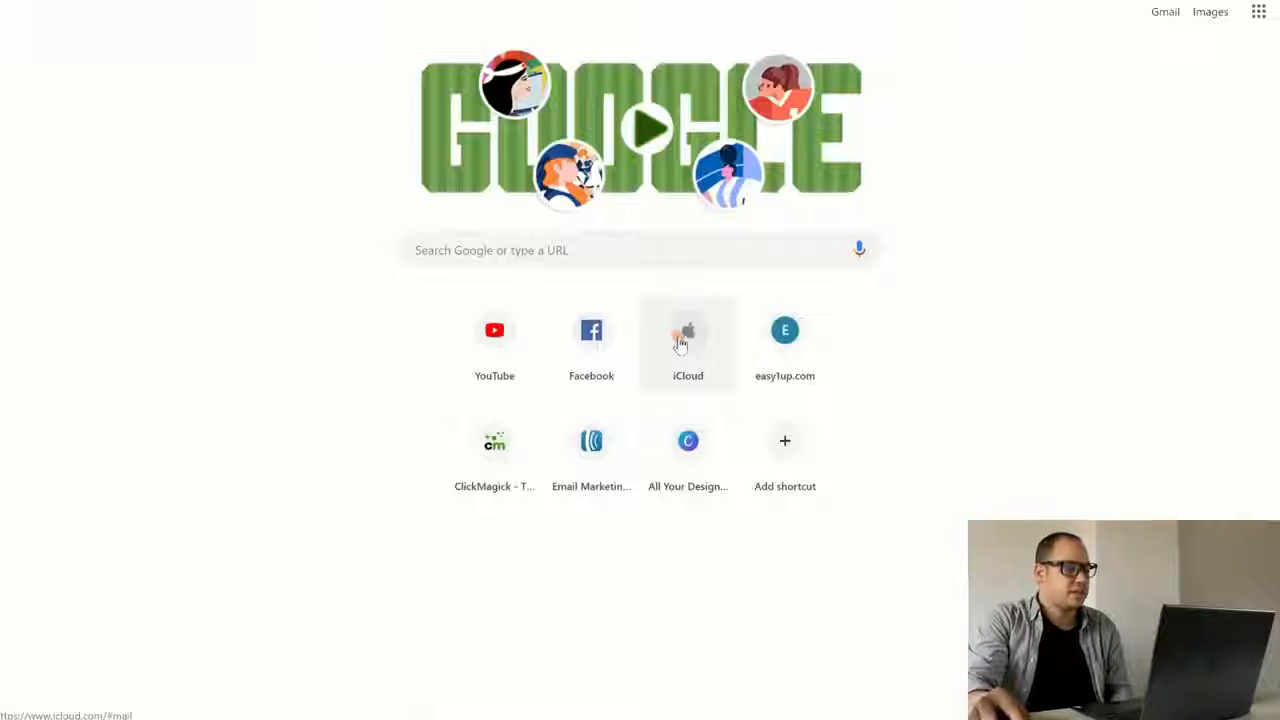
Open The Cosmos's 'Can I pay your shipping' email in iCloud Mail and follow its link
click(688, 330)
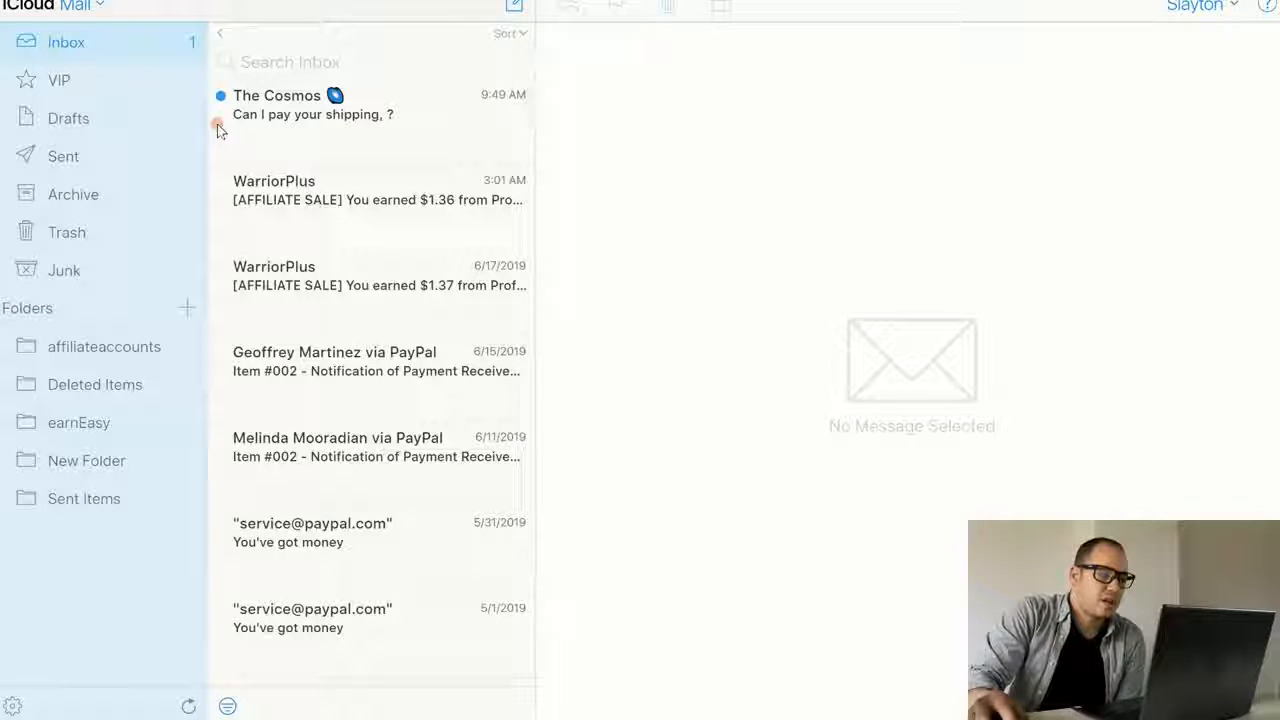
mouse_move(320, 120)
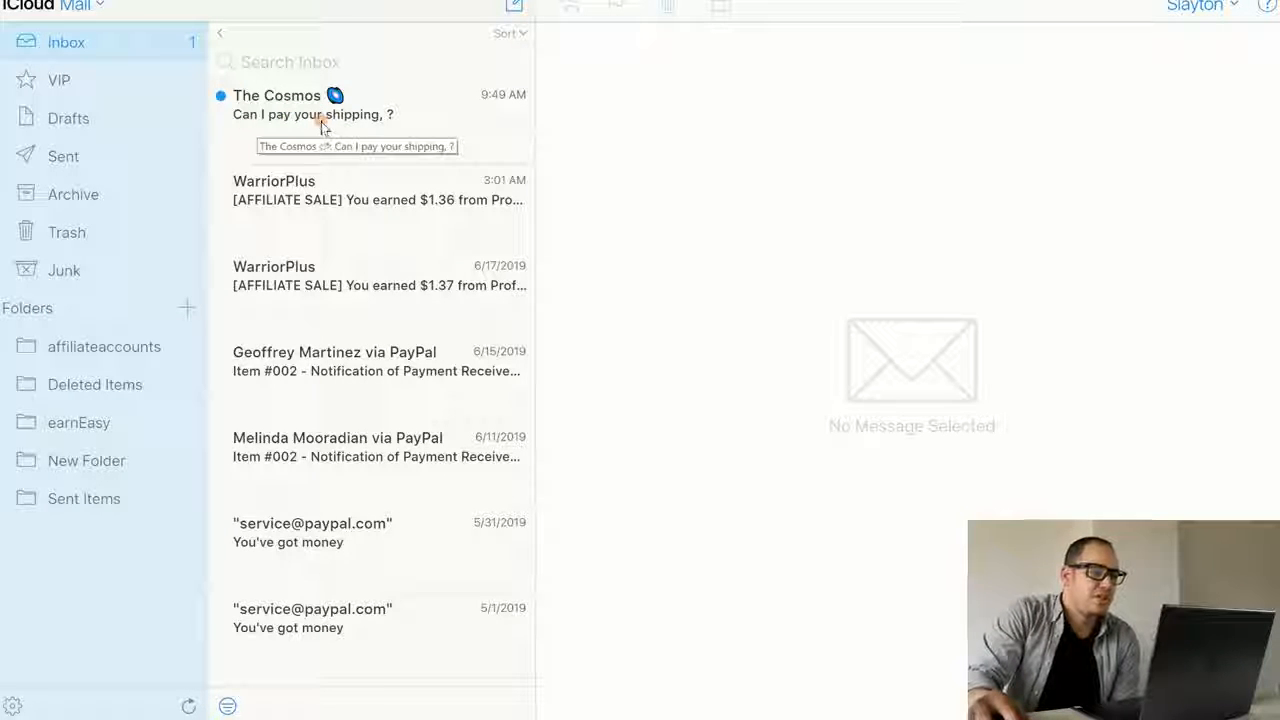
mouse_move(318, 131)
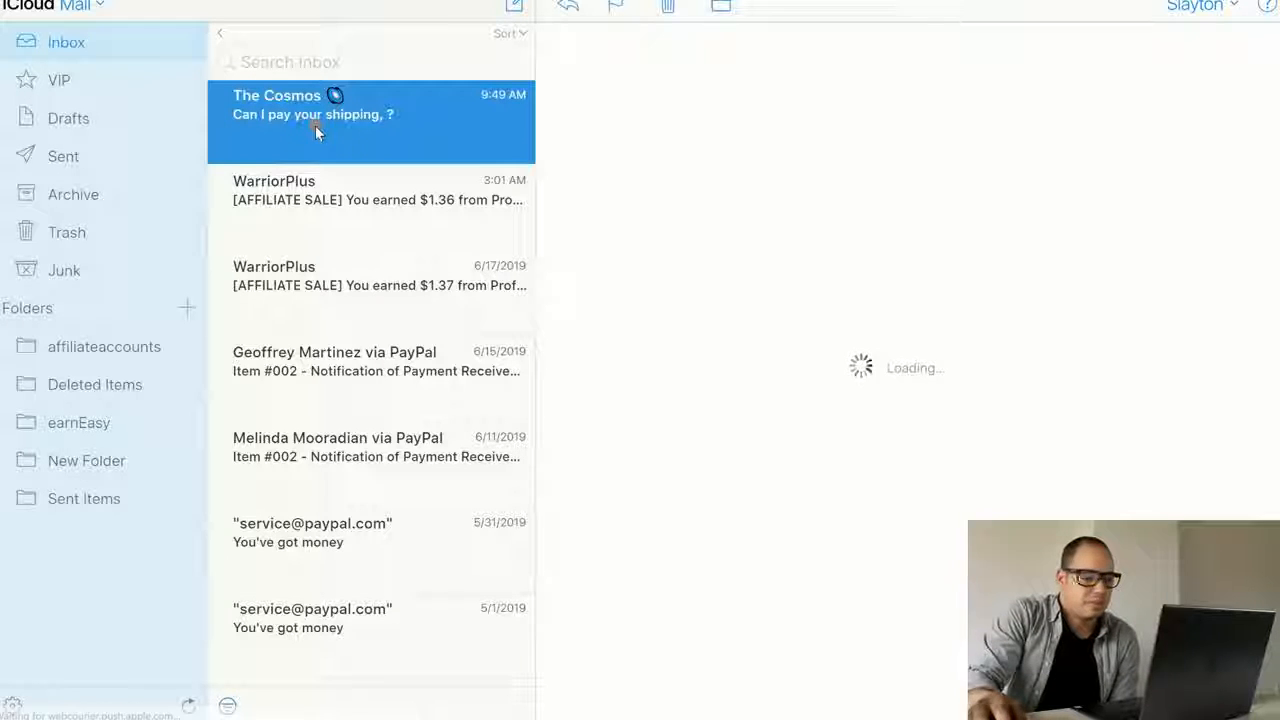
click(370, 105)
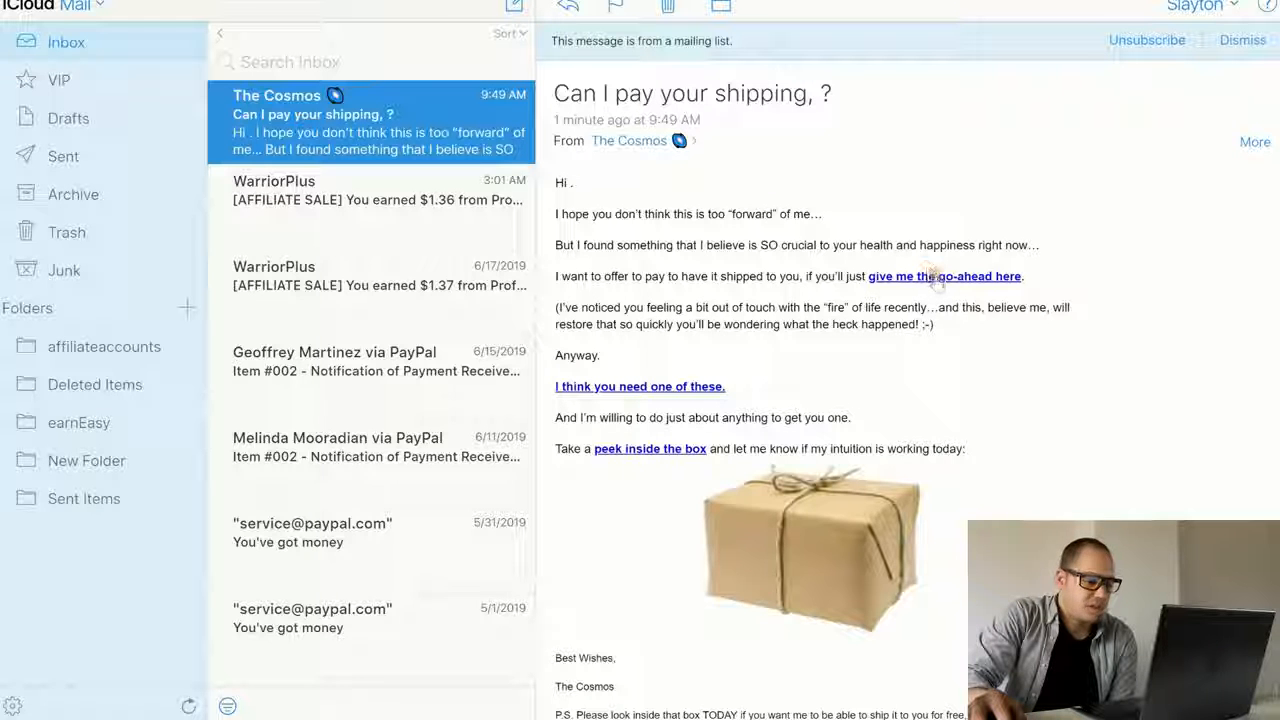
mouse_move(944, 276)
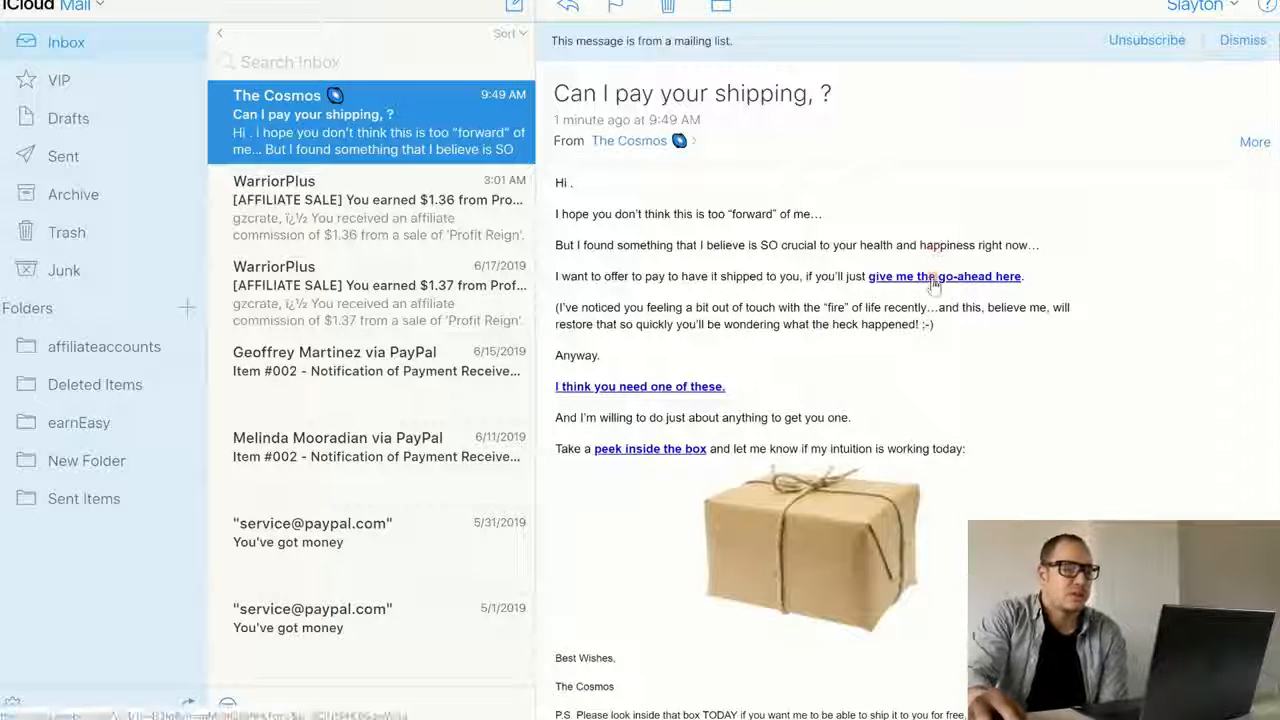
click(944, 276)
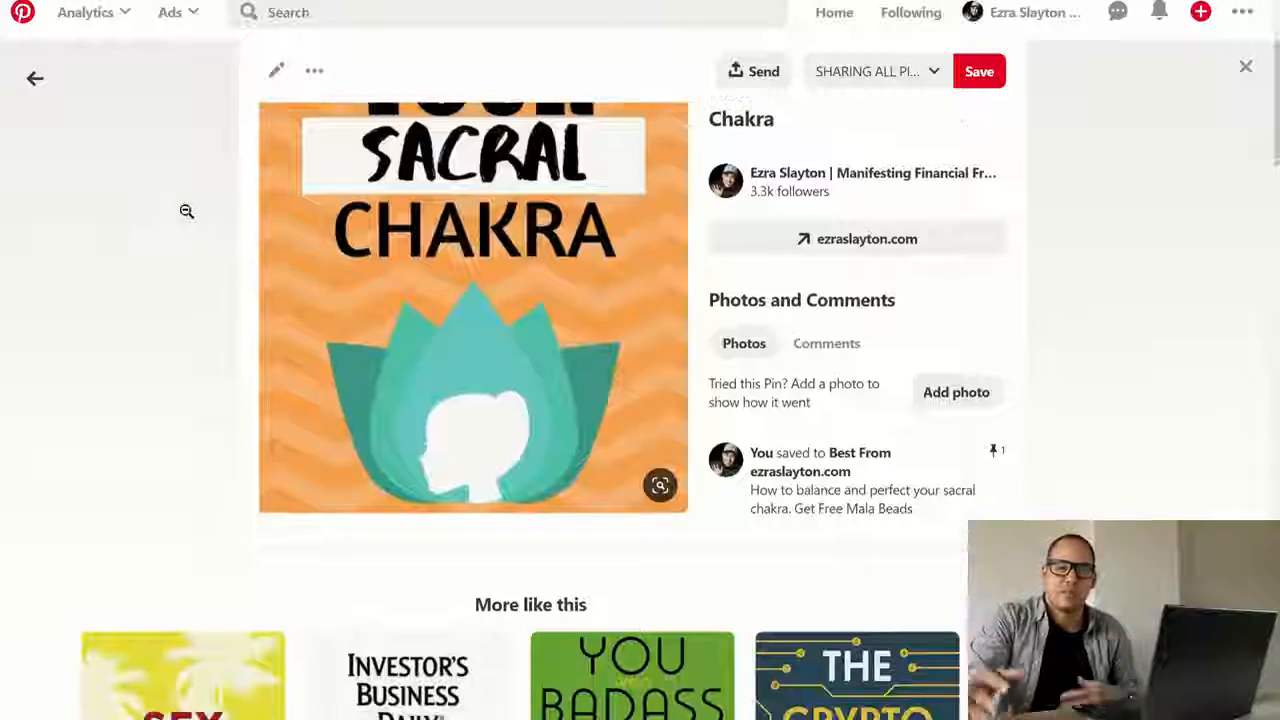
Scroll the Google Docs outline down to Step 5's Pinterest Business Account
scroll(up, 3)
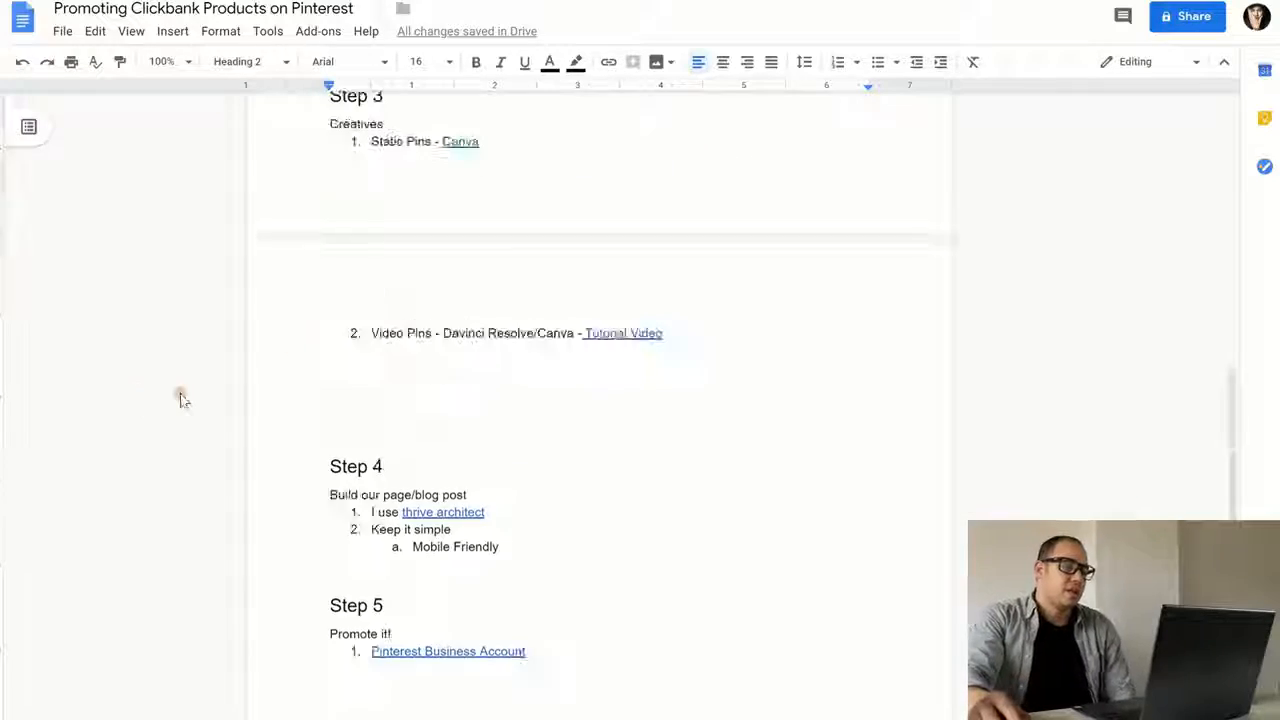
scroll(up, 3)
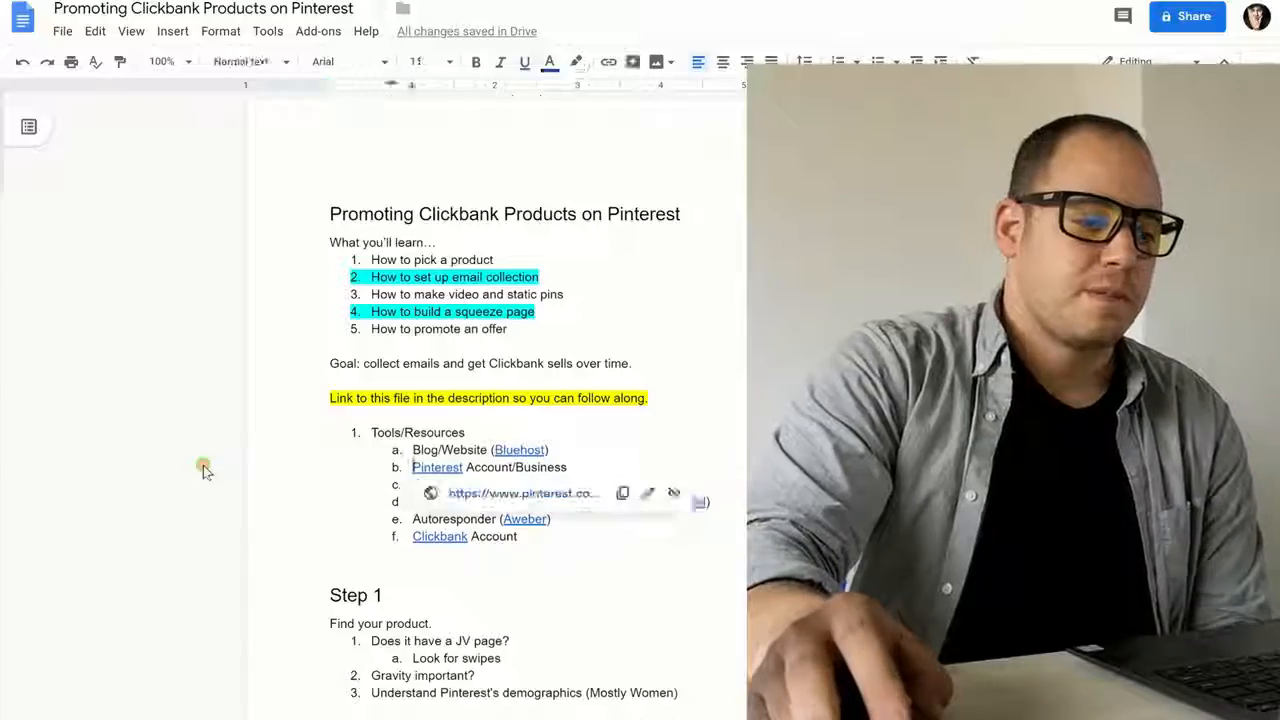
scroll(down, 3)
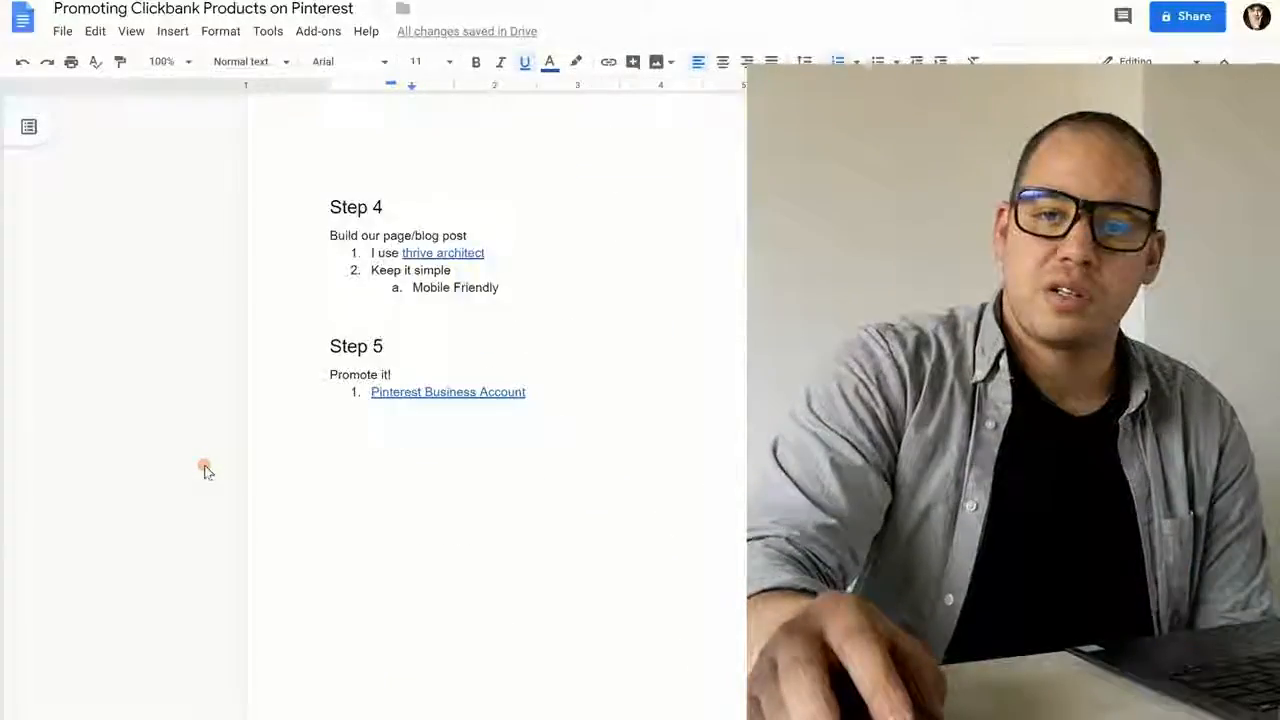